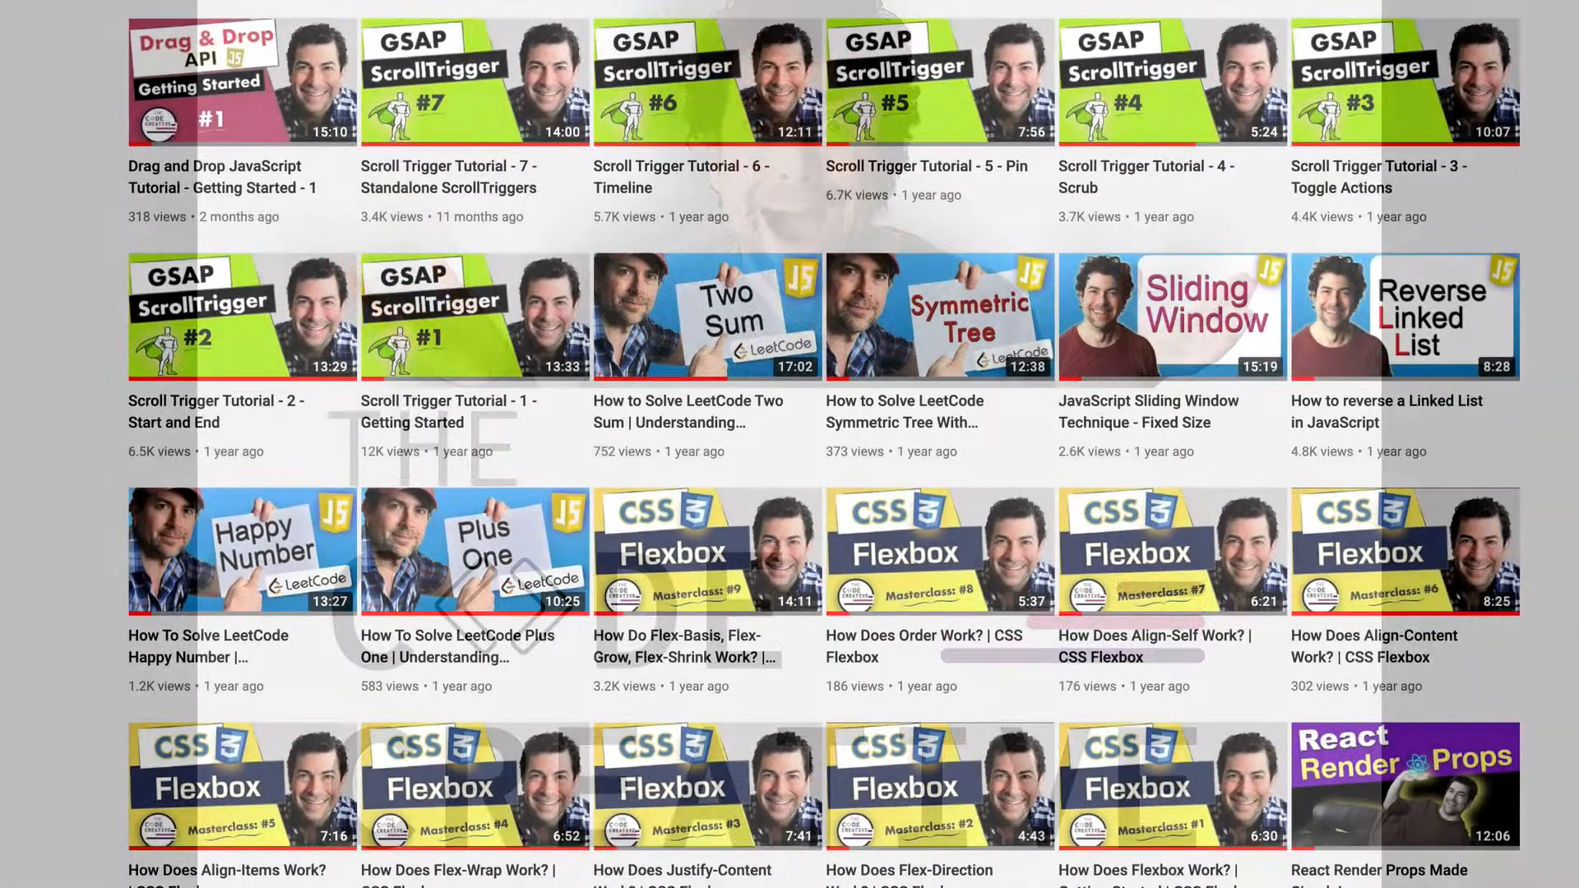
- Generate a new React app named scrolltrigger-react via npx create-react-app
{"action": "scroll", "scroll_direction": "down", "scroll_amount": 3}
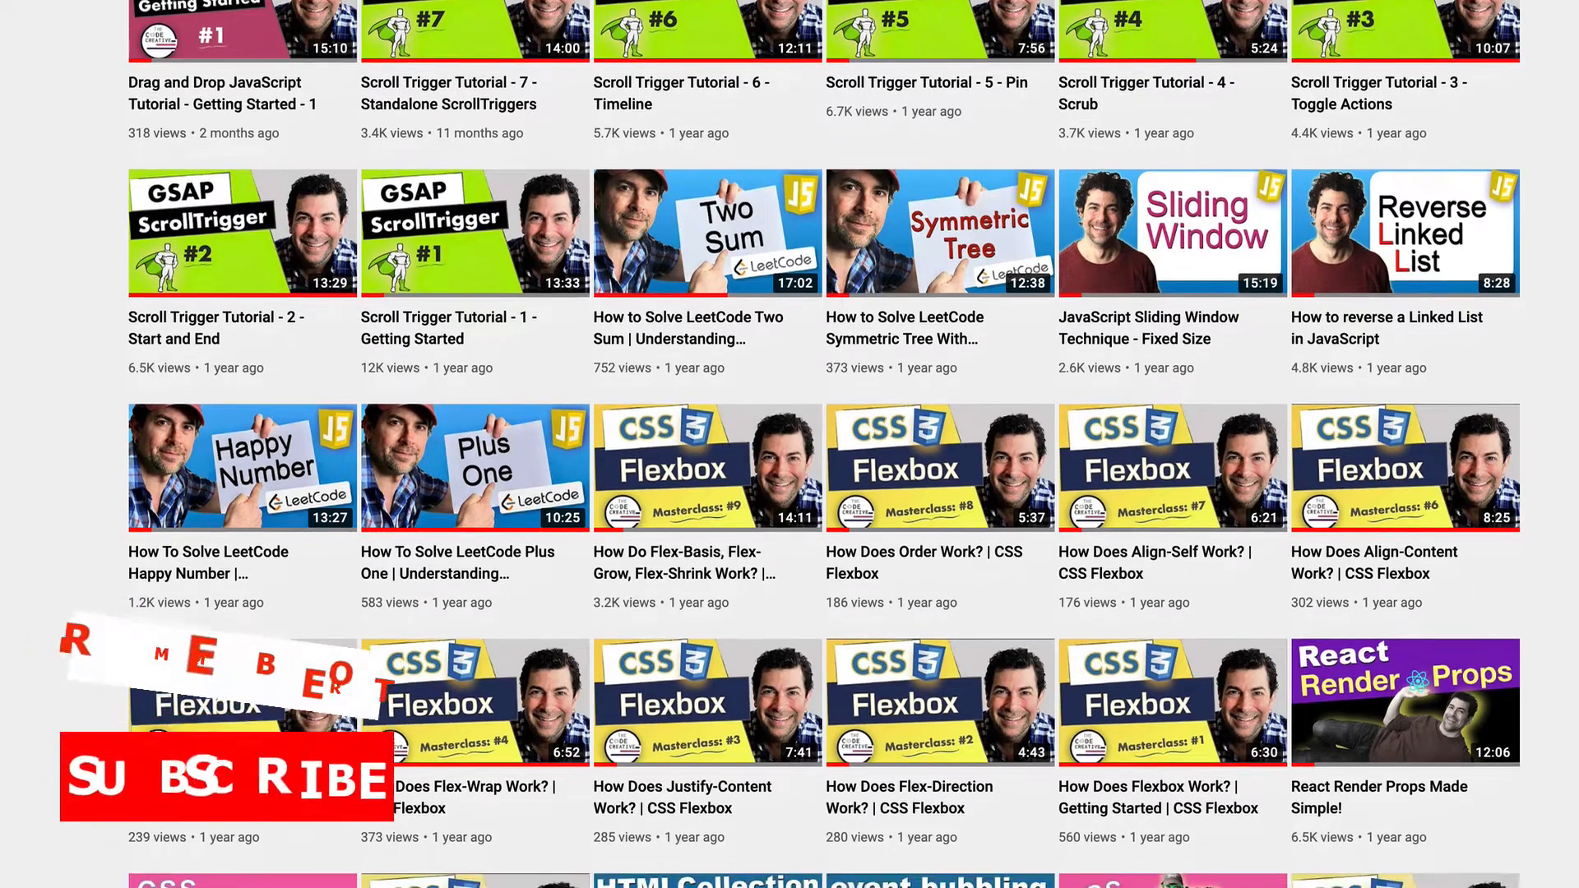
{"action": "scroll", "scroll_direction": "down", "scroll_amount": 3}
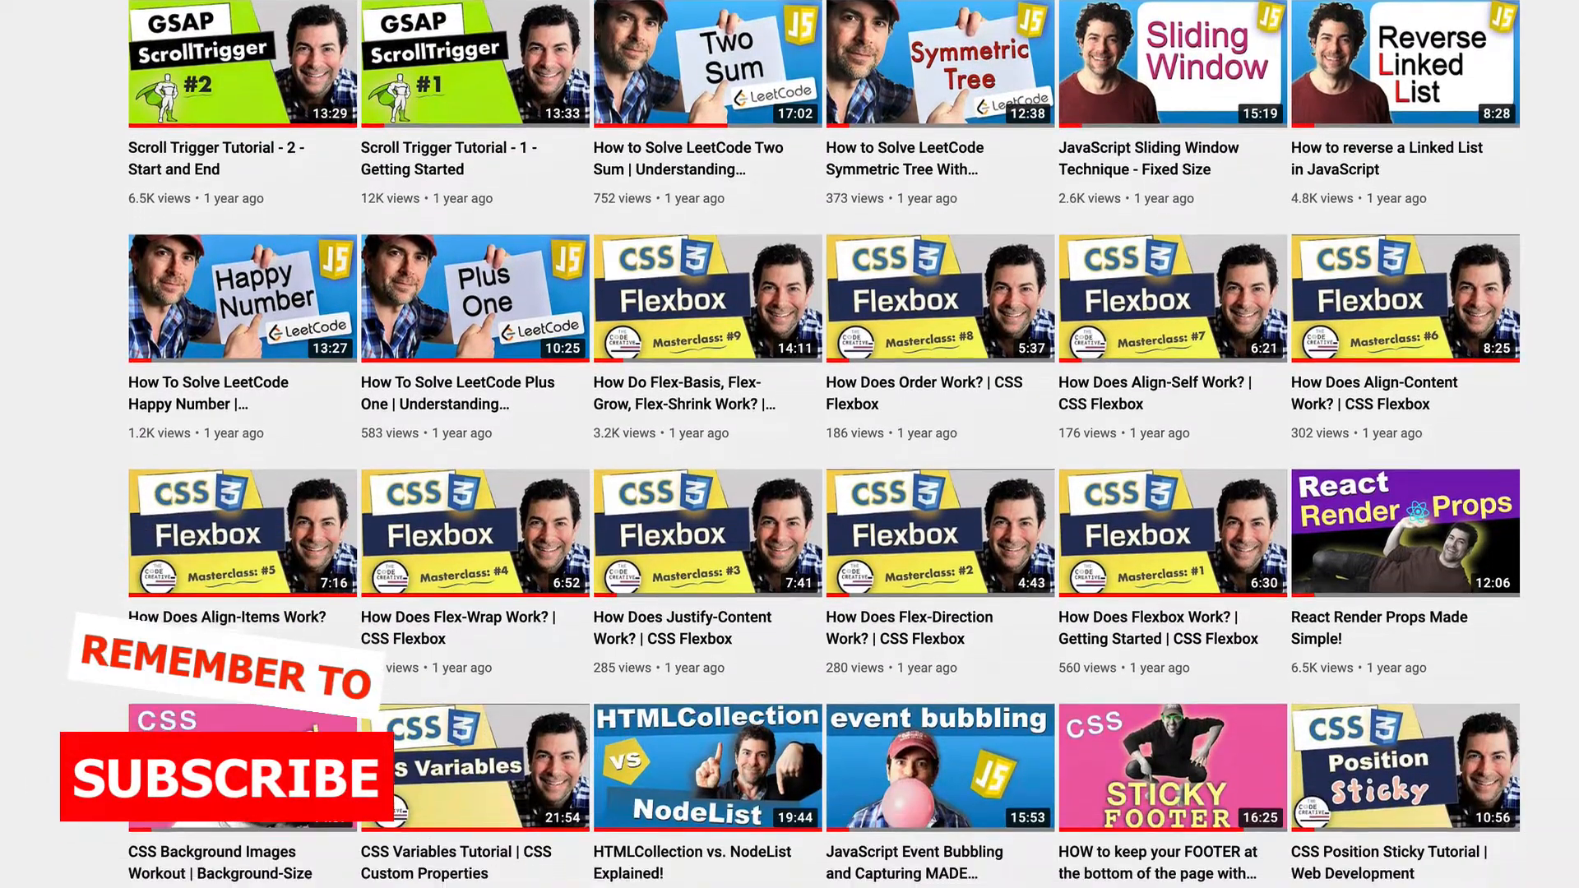
{"action": "scroll", "scroll_direction": "down", "scroll_amount": 3}
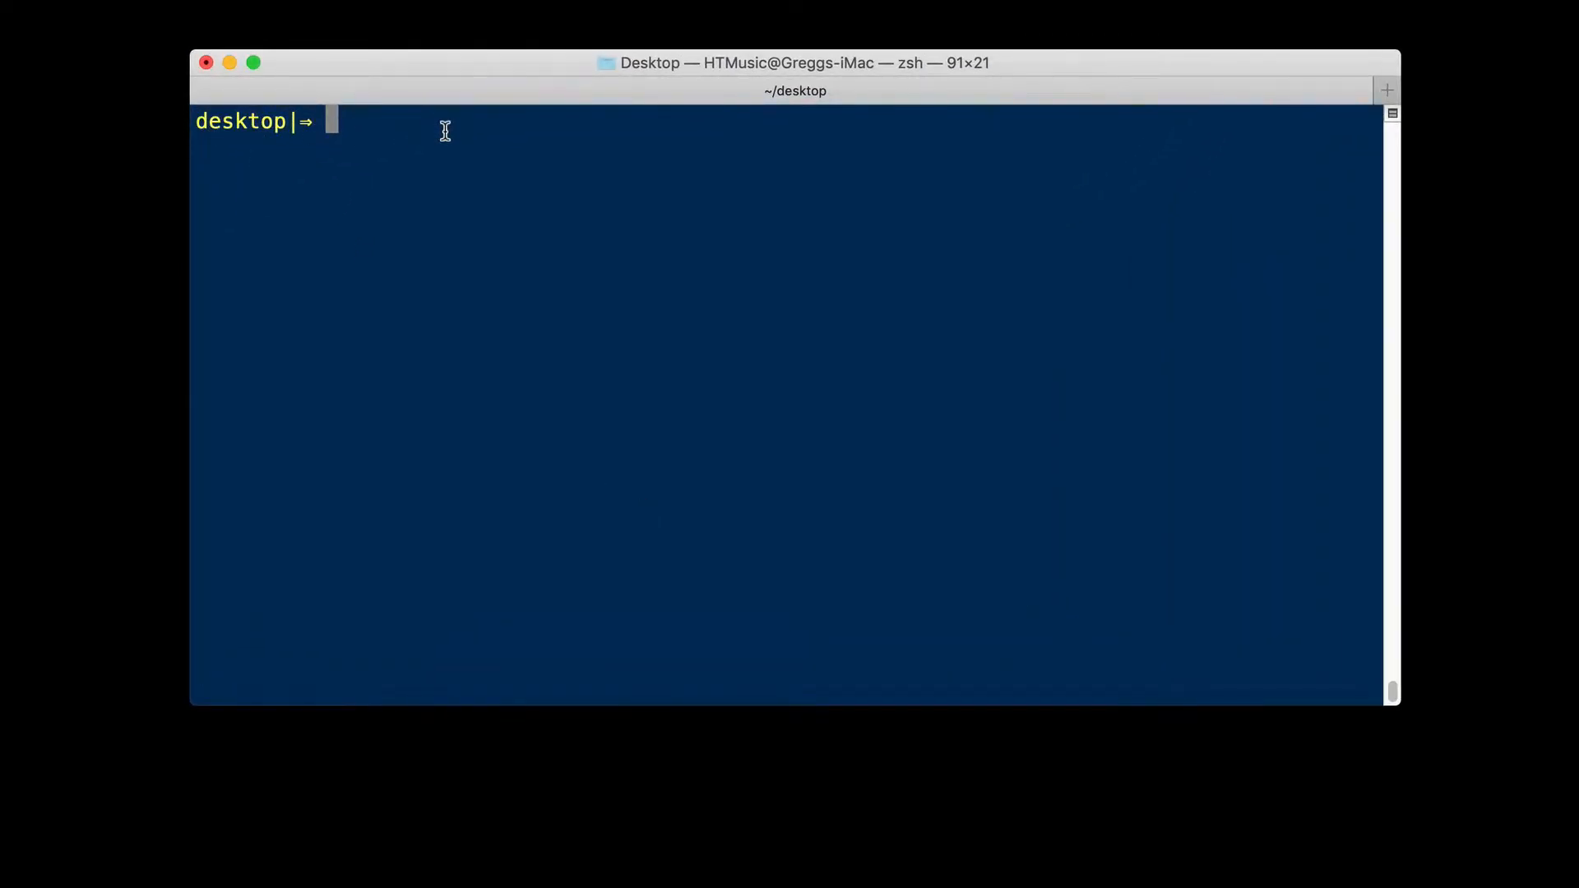
{"action": "type", "text": "npx create"}
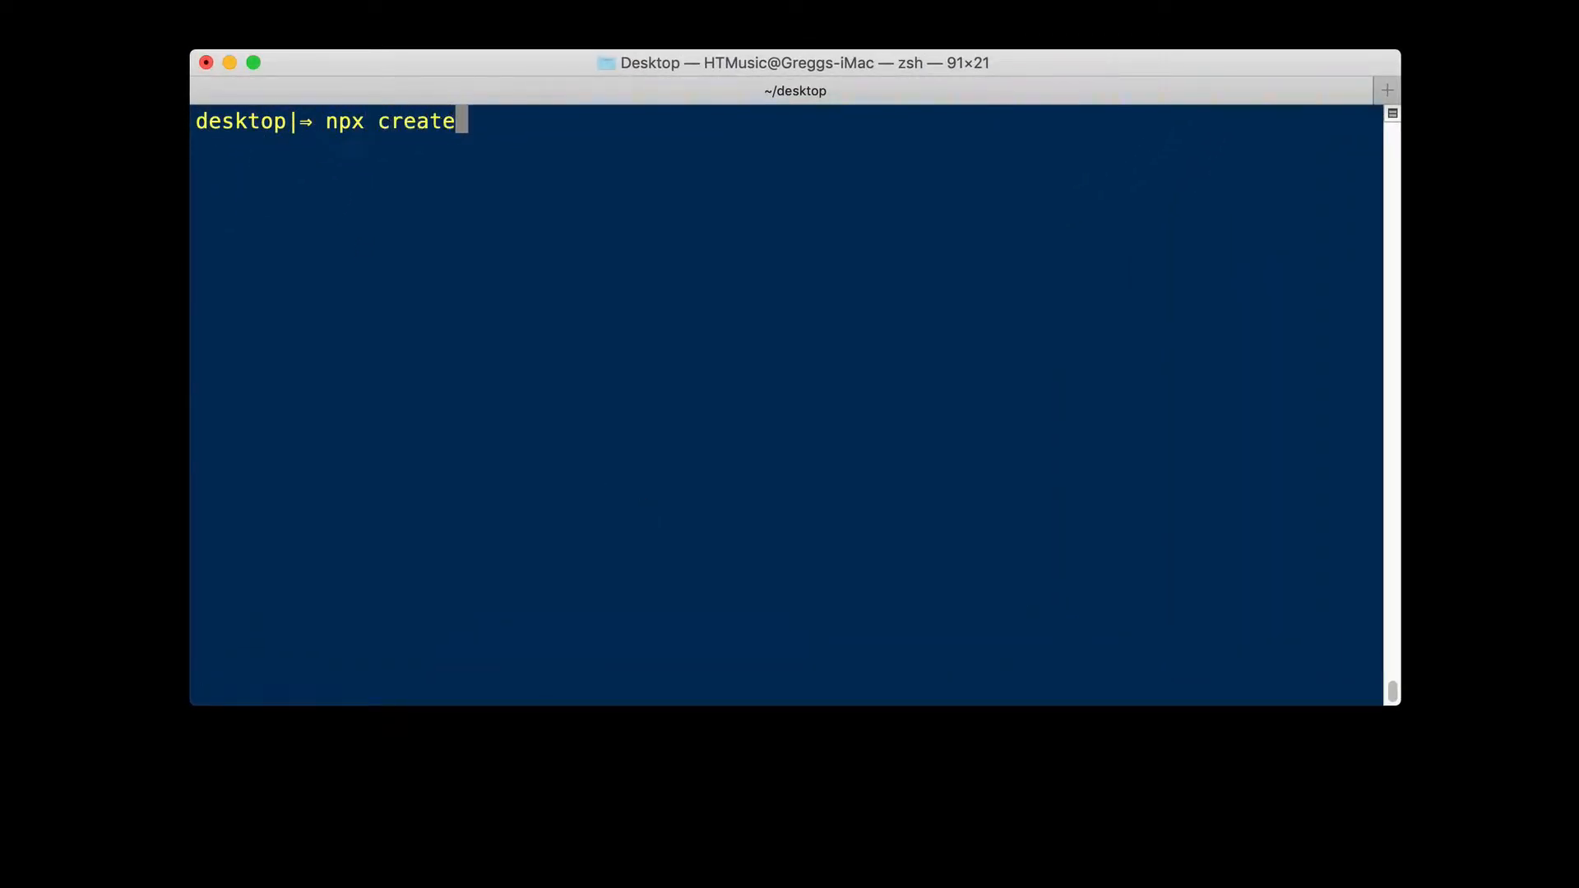
{"action": "type", "text": "-react-app"}
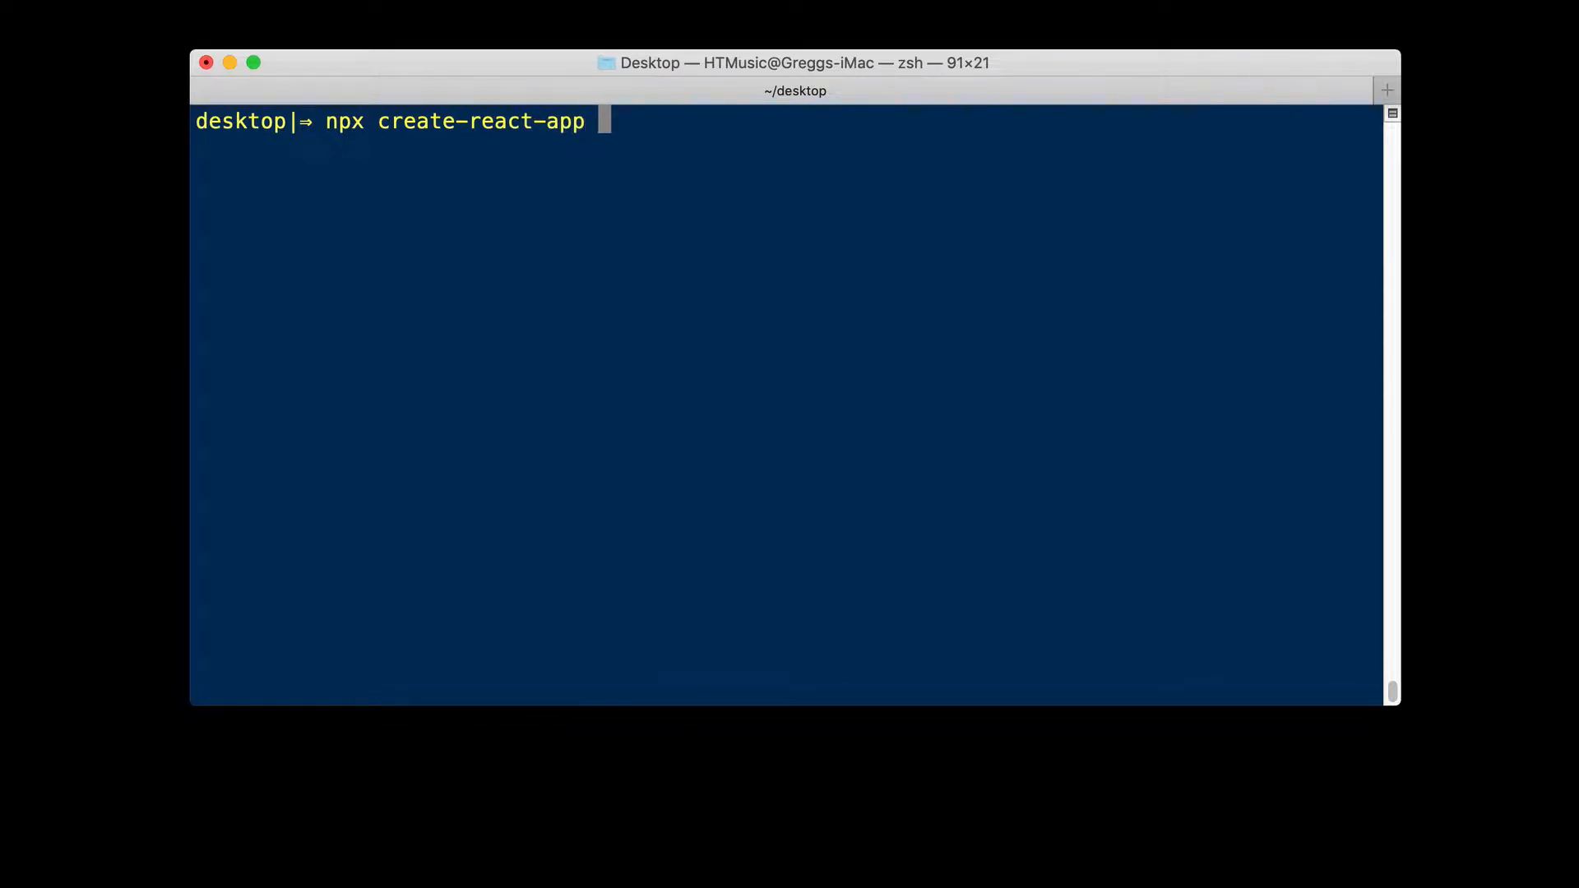
{"action": "type", "text": "scro"}
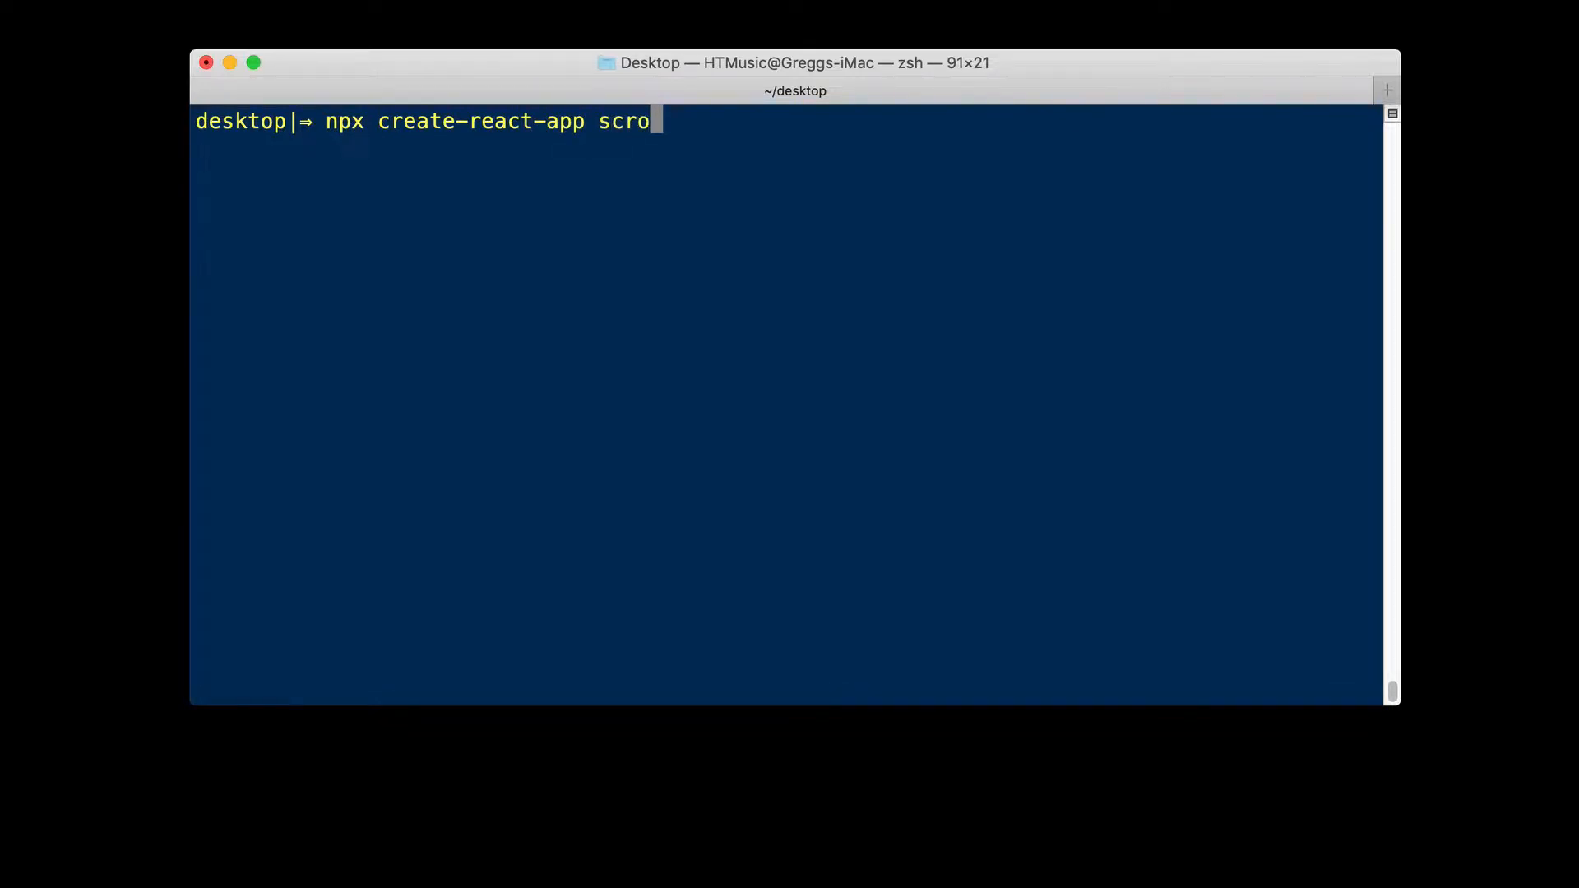
{"action": "type", "text": "lltrigger-rea"}
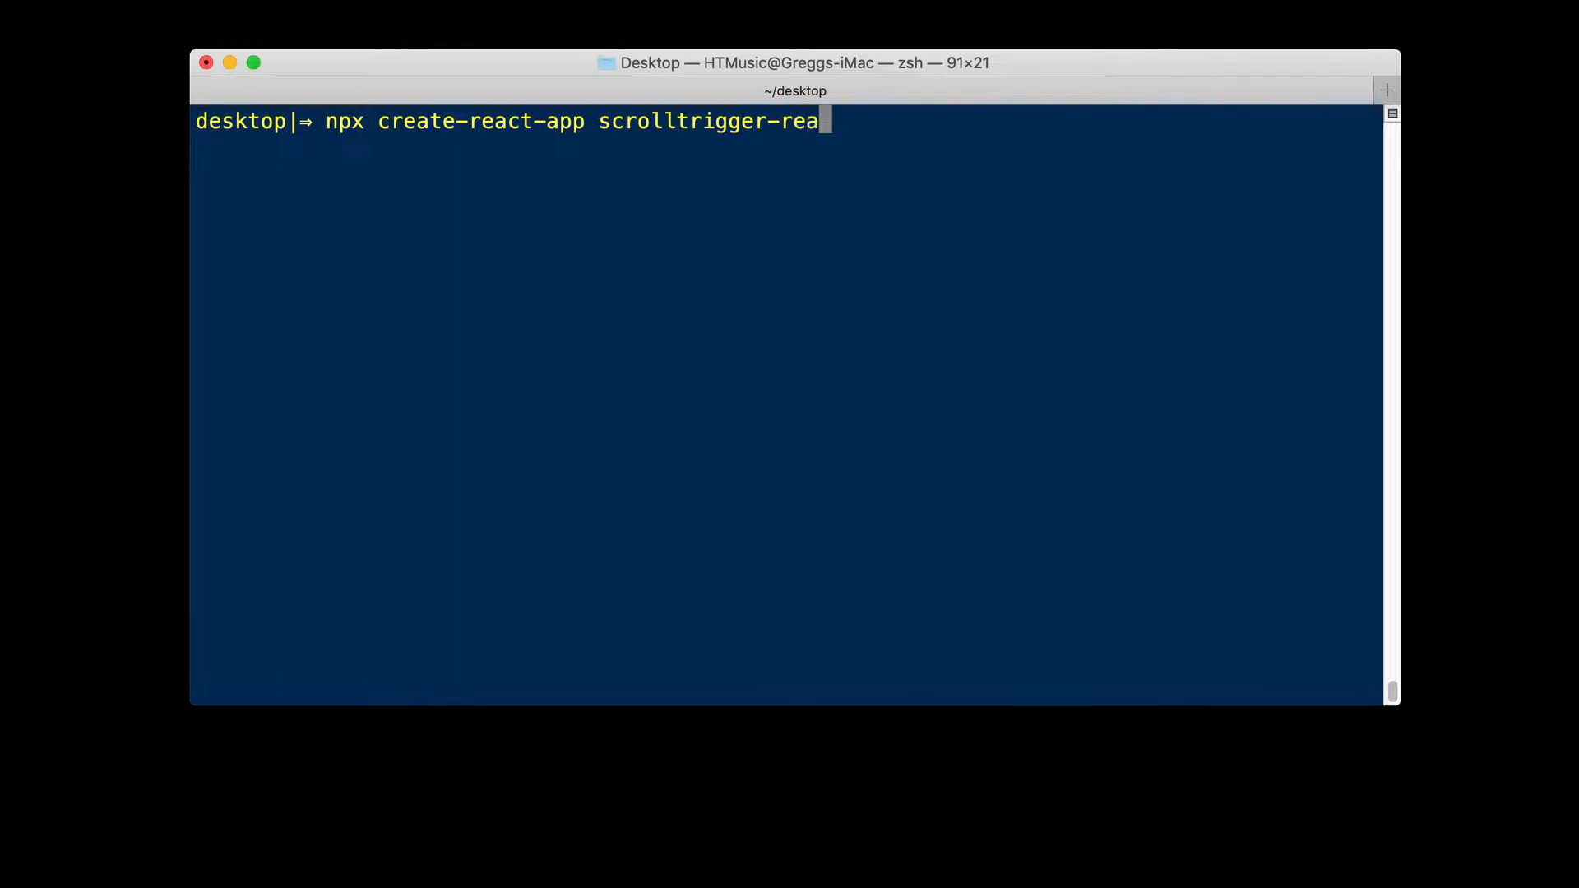
{"action": "type", "text": "ct"}
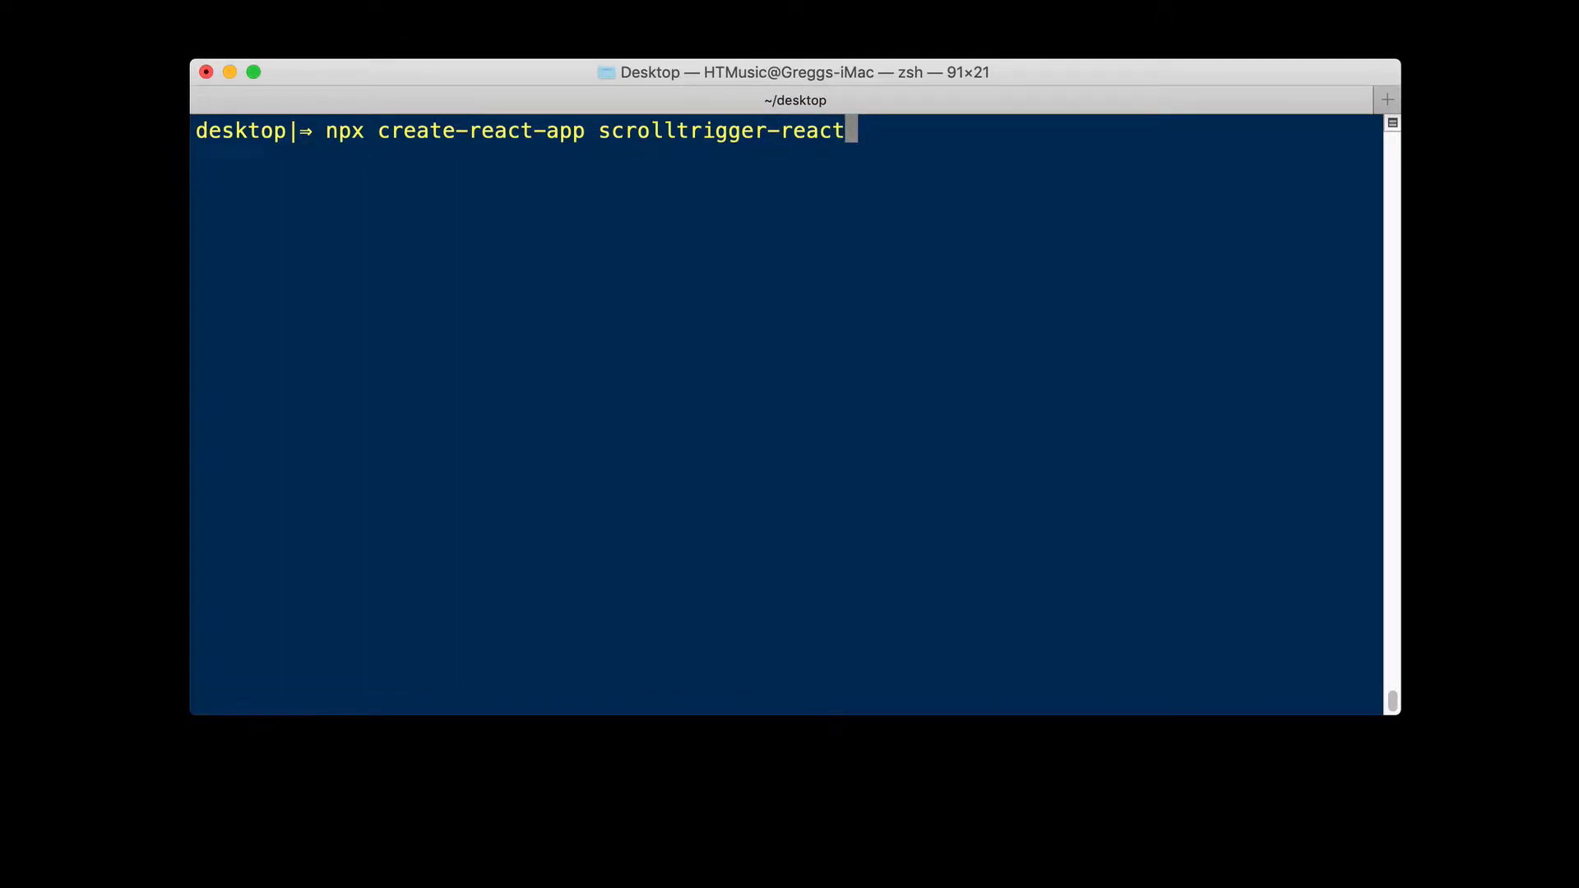
{"action": "key", "text": "Return"}
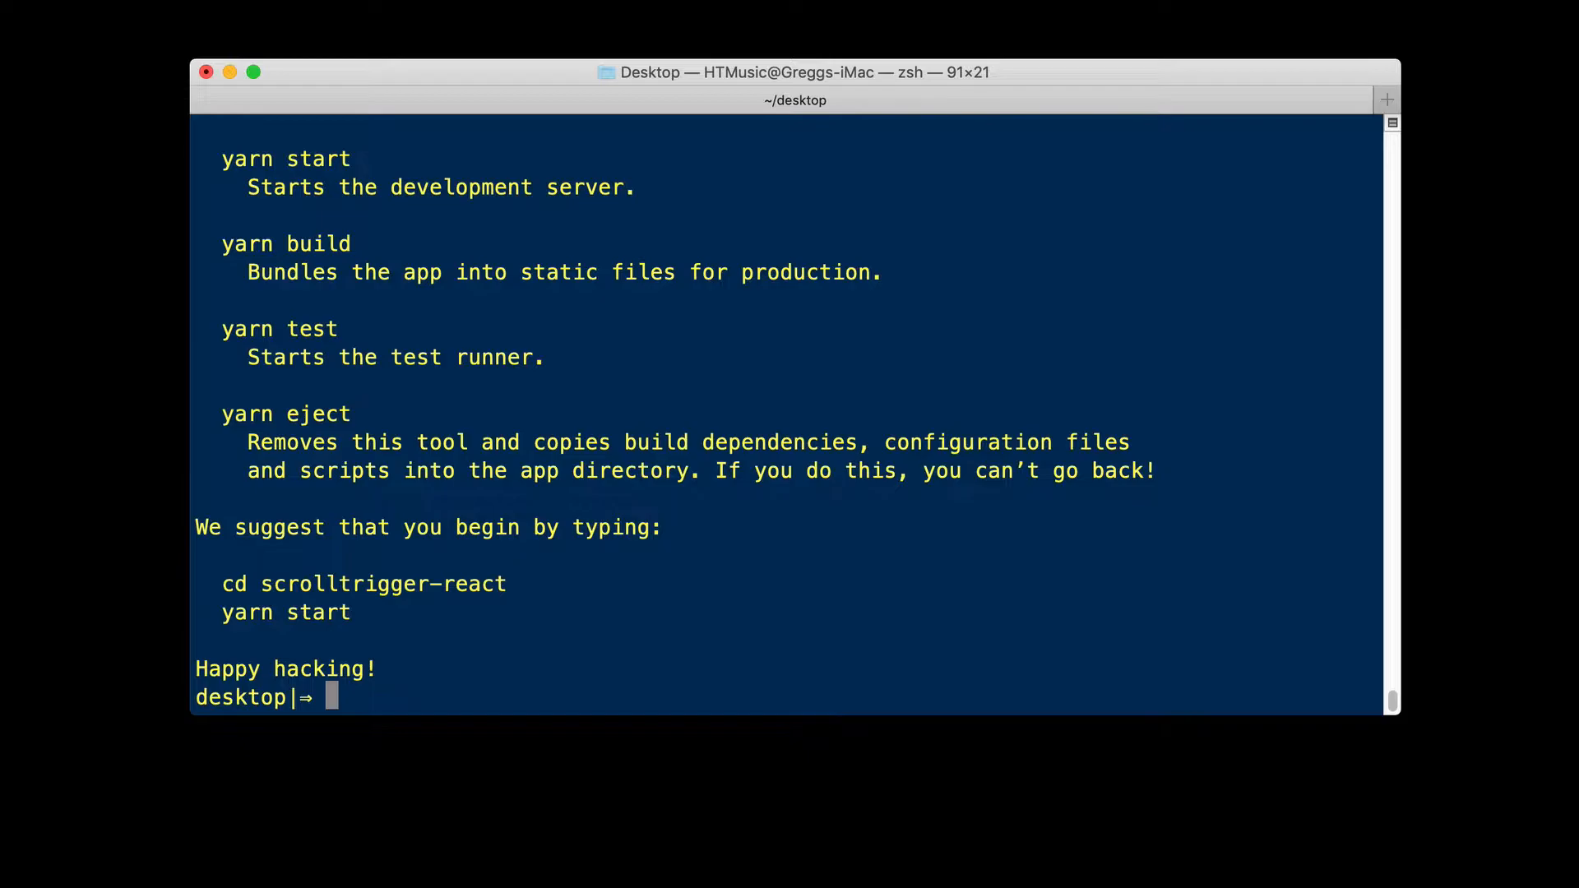
- Change into the scrolltrigger-react folder
{"action": "type", "text": "cd sc"}
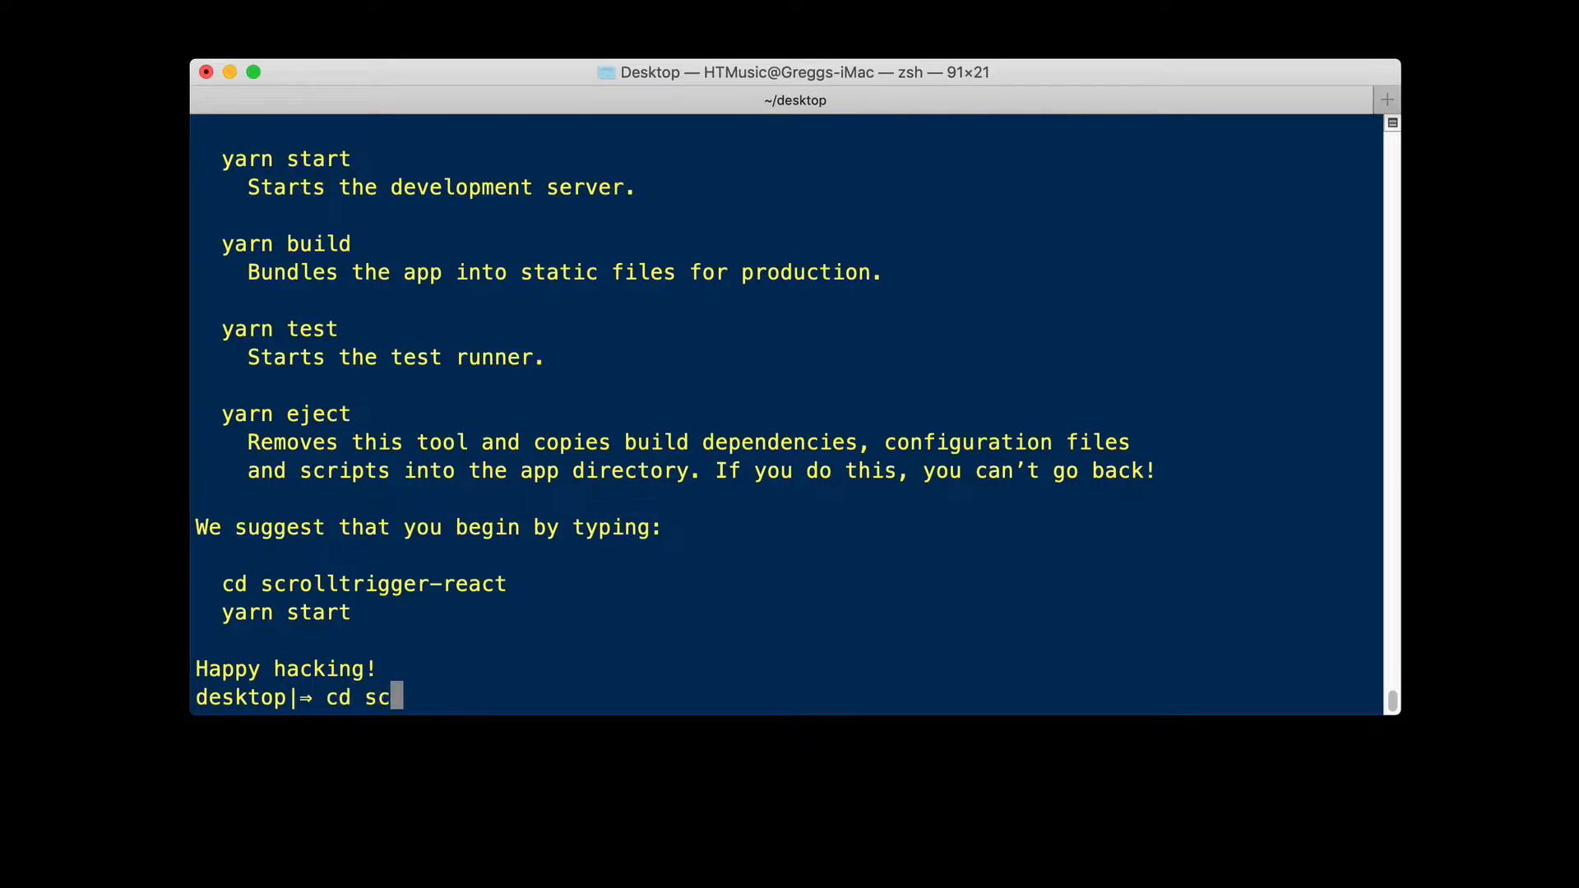
{"action": "type", "text": "rolltrigger-react"}
{"action": "type", "text": "code ."}
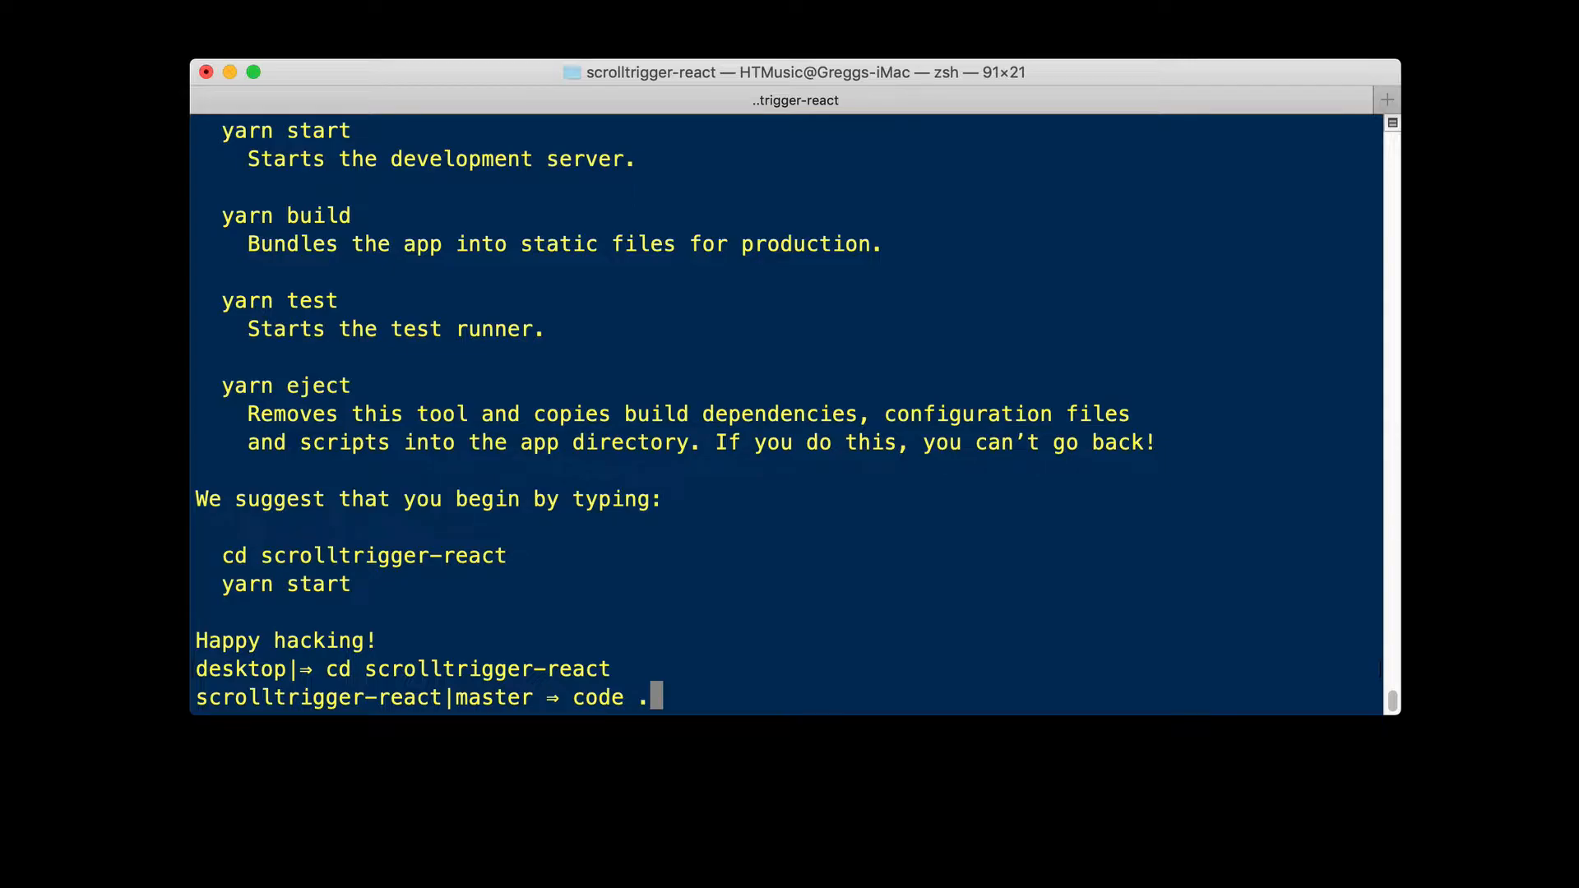
- Open the project in the editor and start its development server with npm start
{"action": "key", "text": "Return"}
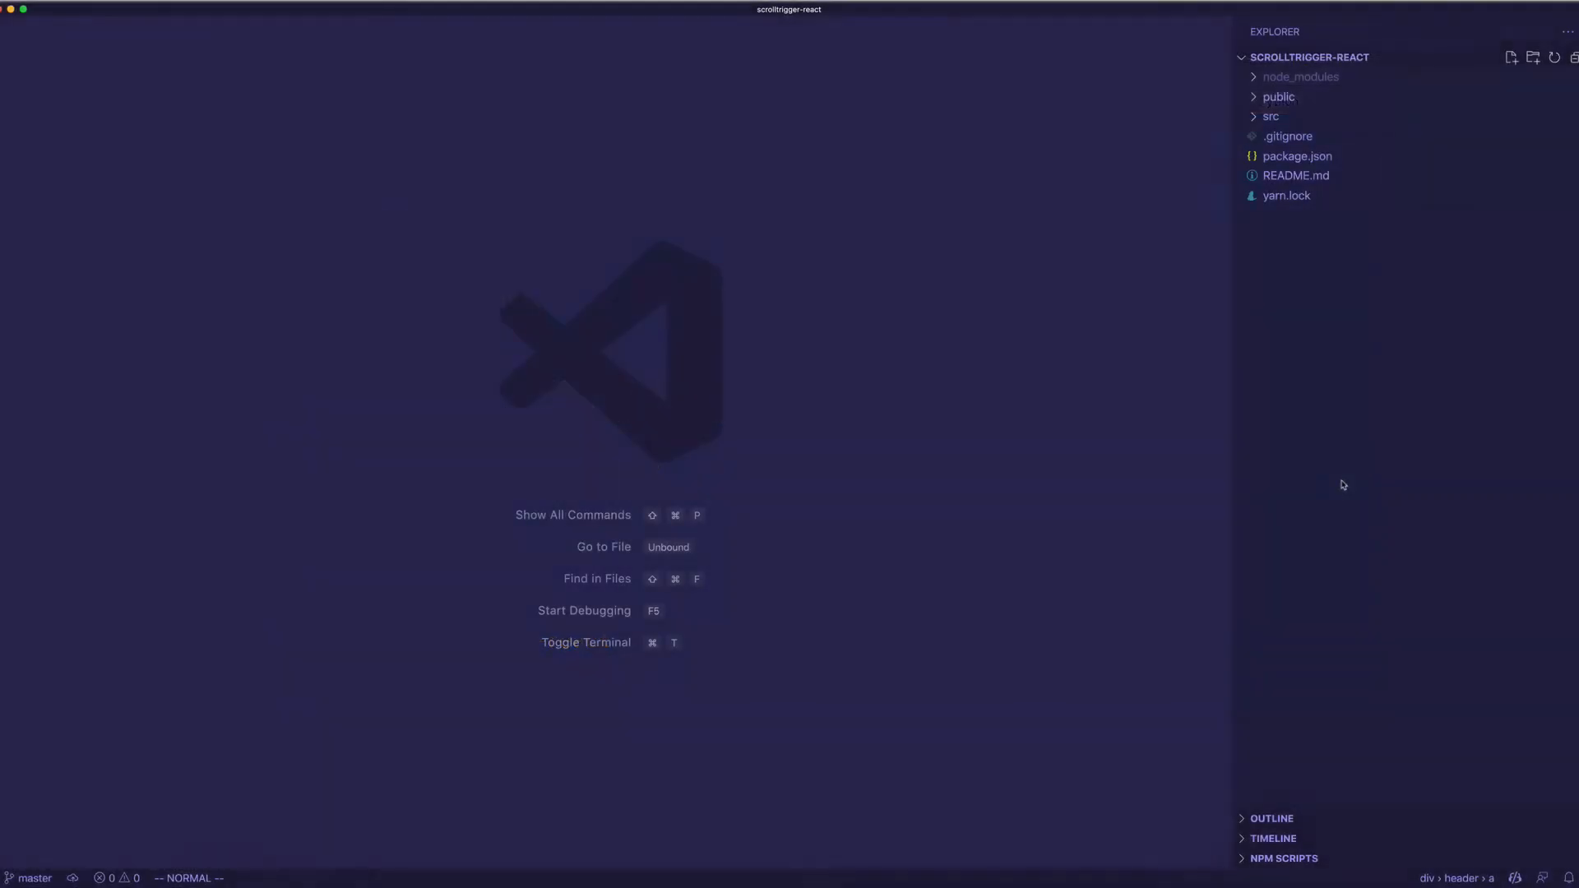
{"action": "mouse_move", "coordinate": [789, 151]}
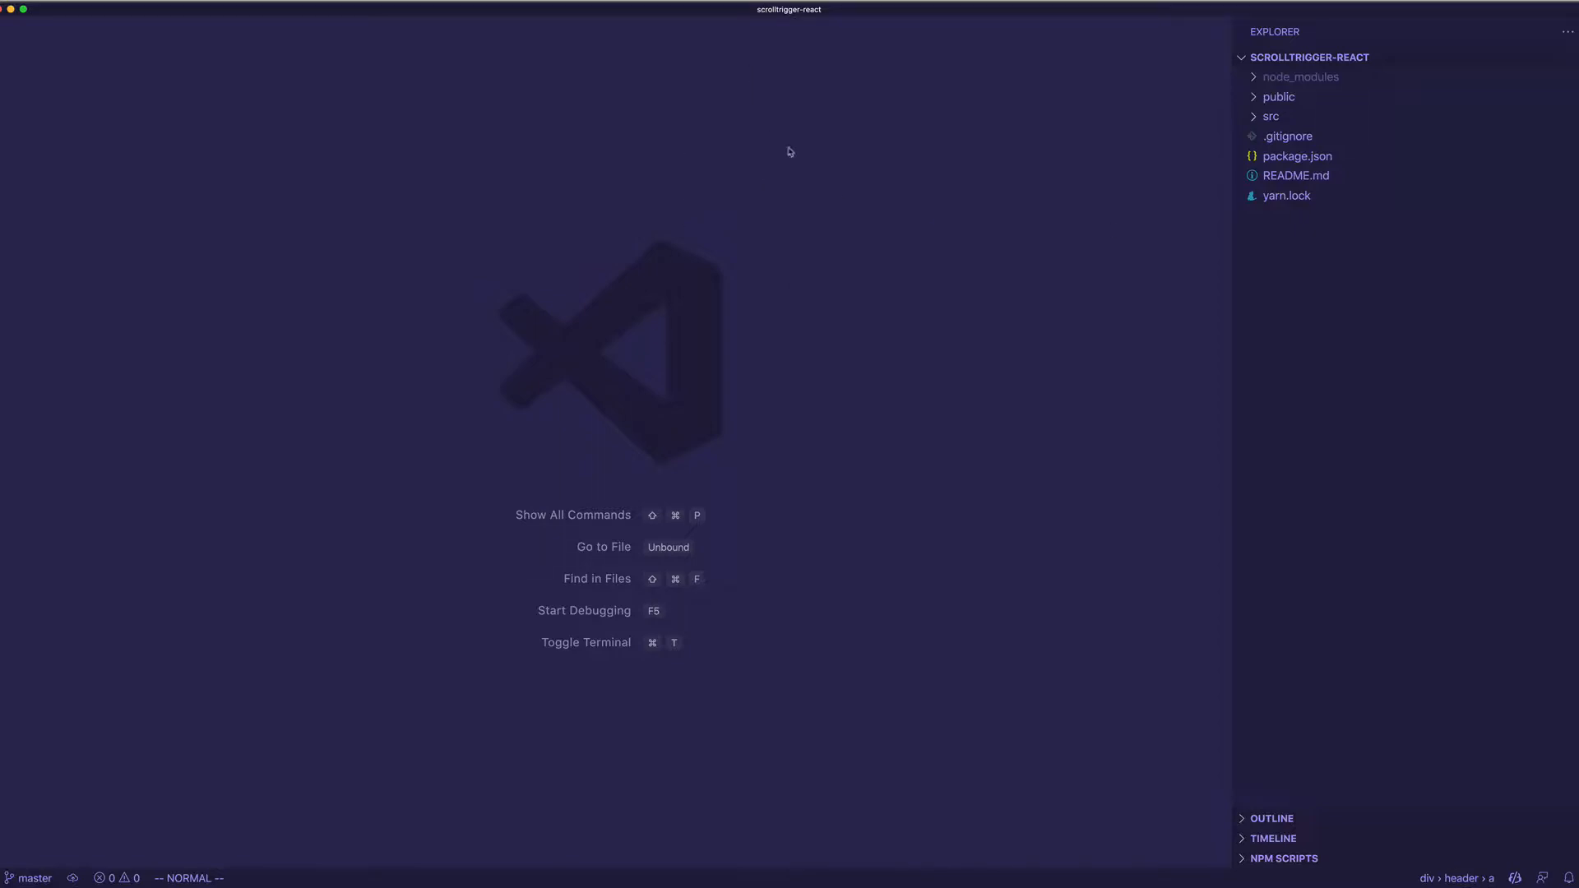
{"action": "mouse_move", "coordinate": [804, 570]}
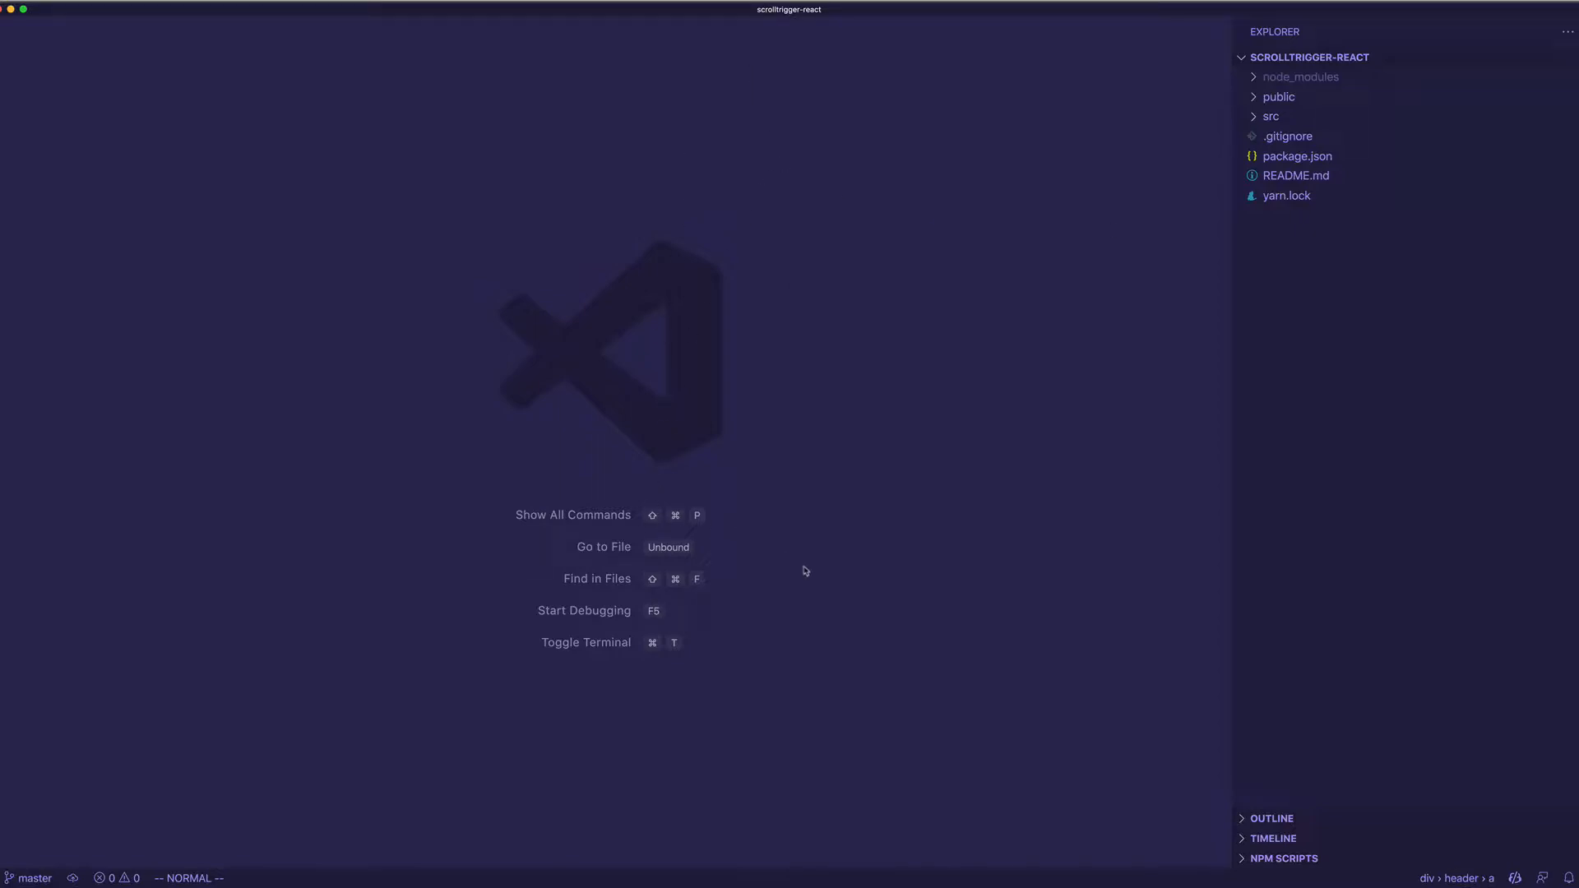
{"action": "mouse_move", "coordinate": [805, 569]}
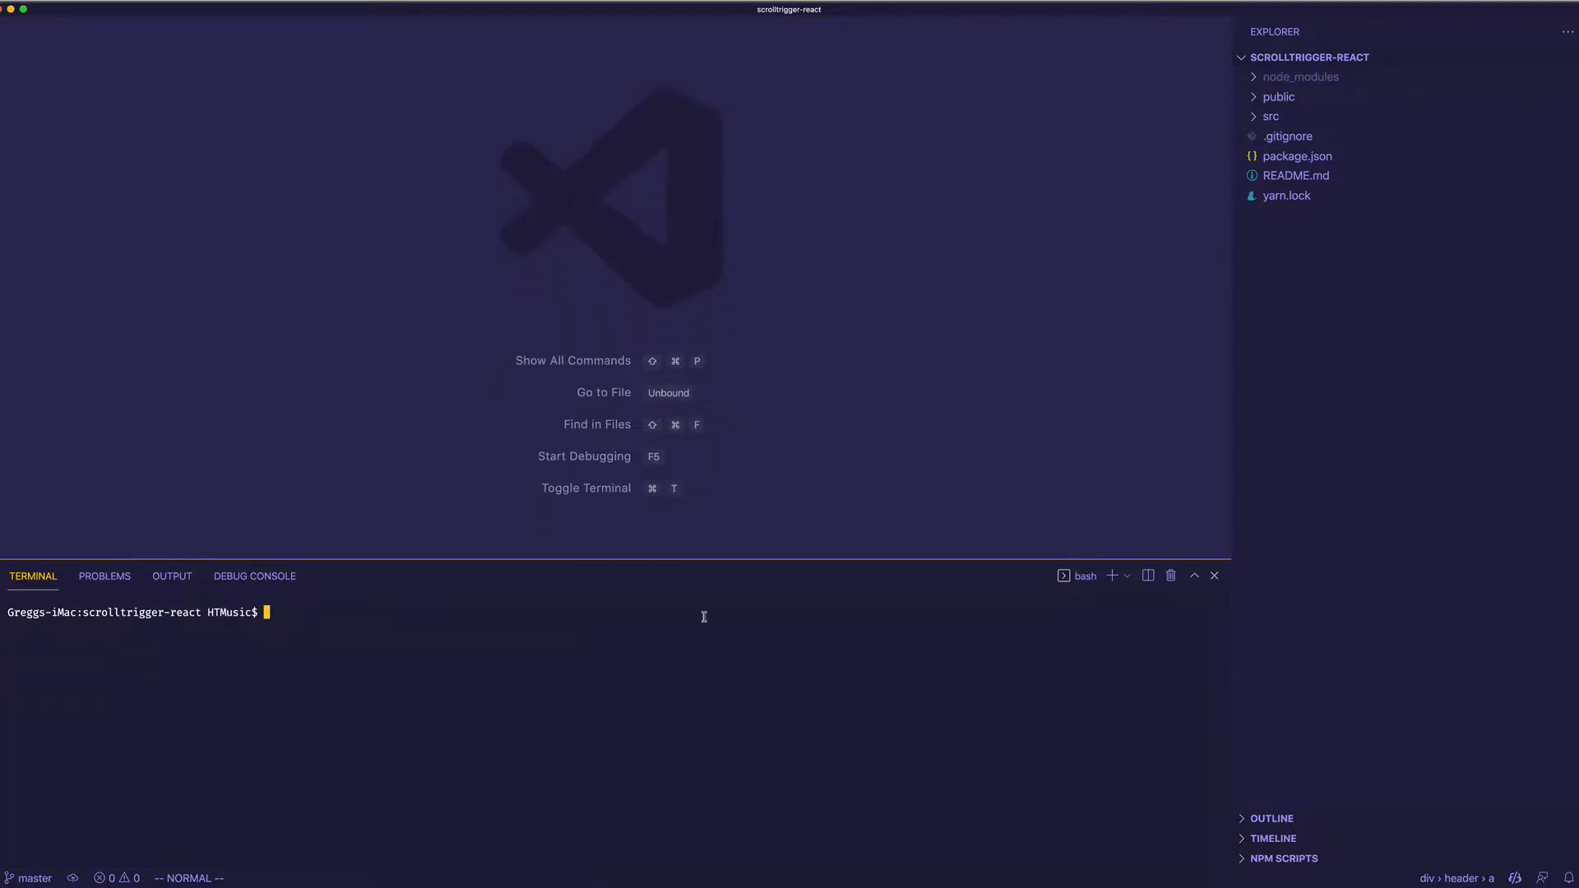
{"action": "type", "text": "npm star"}
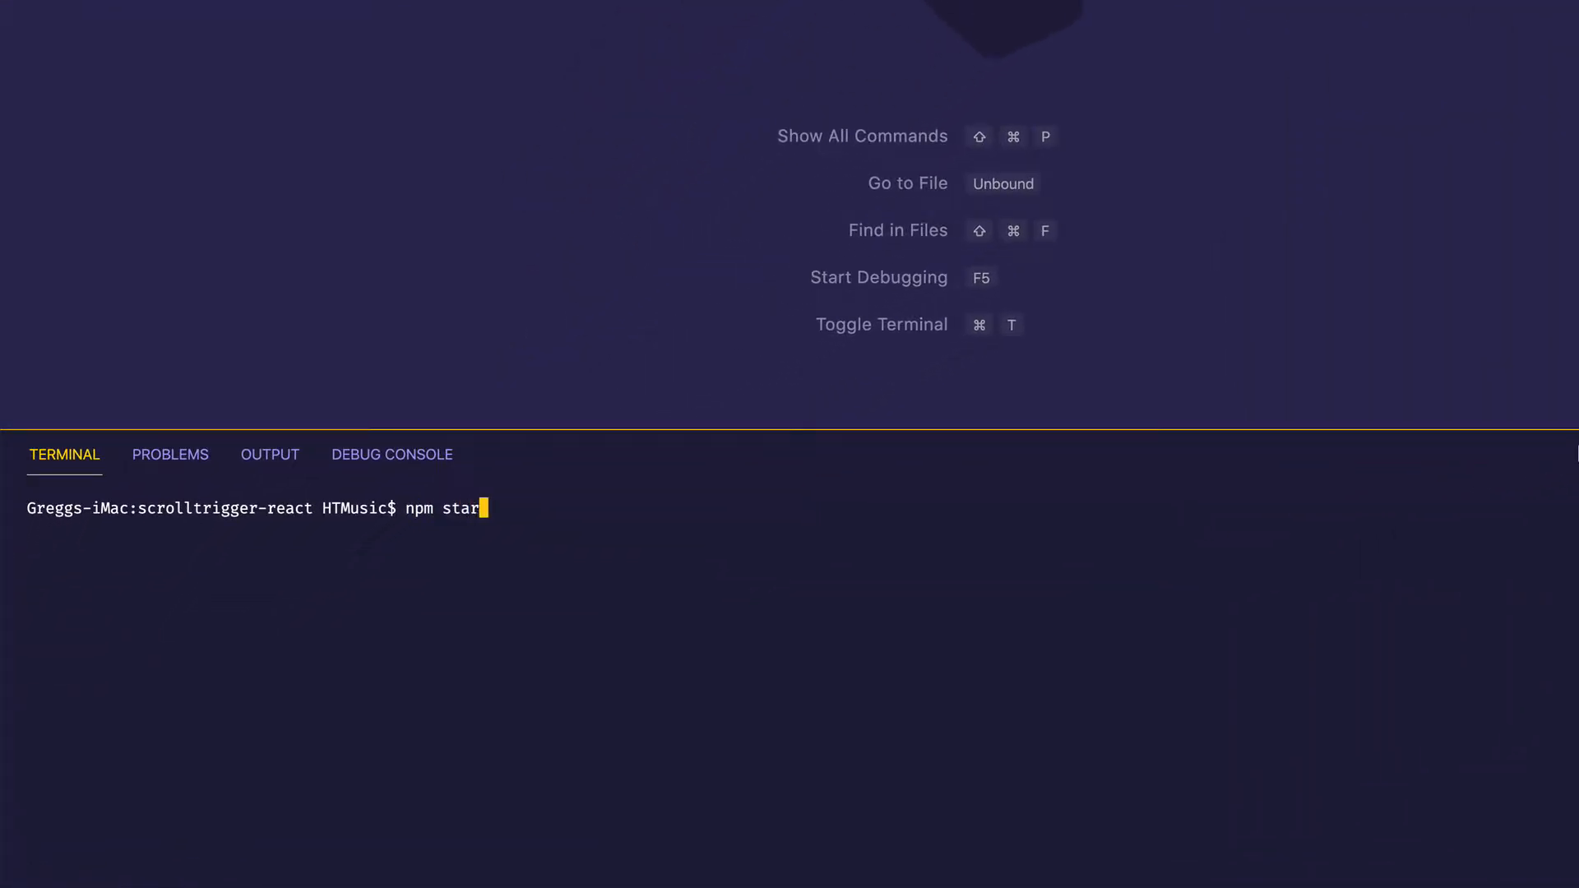
{"action": "key", "text": "Return"}
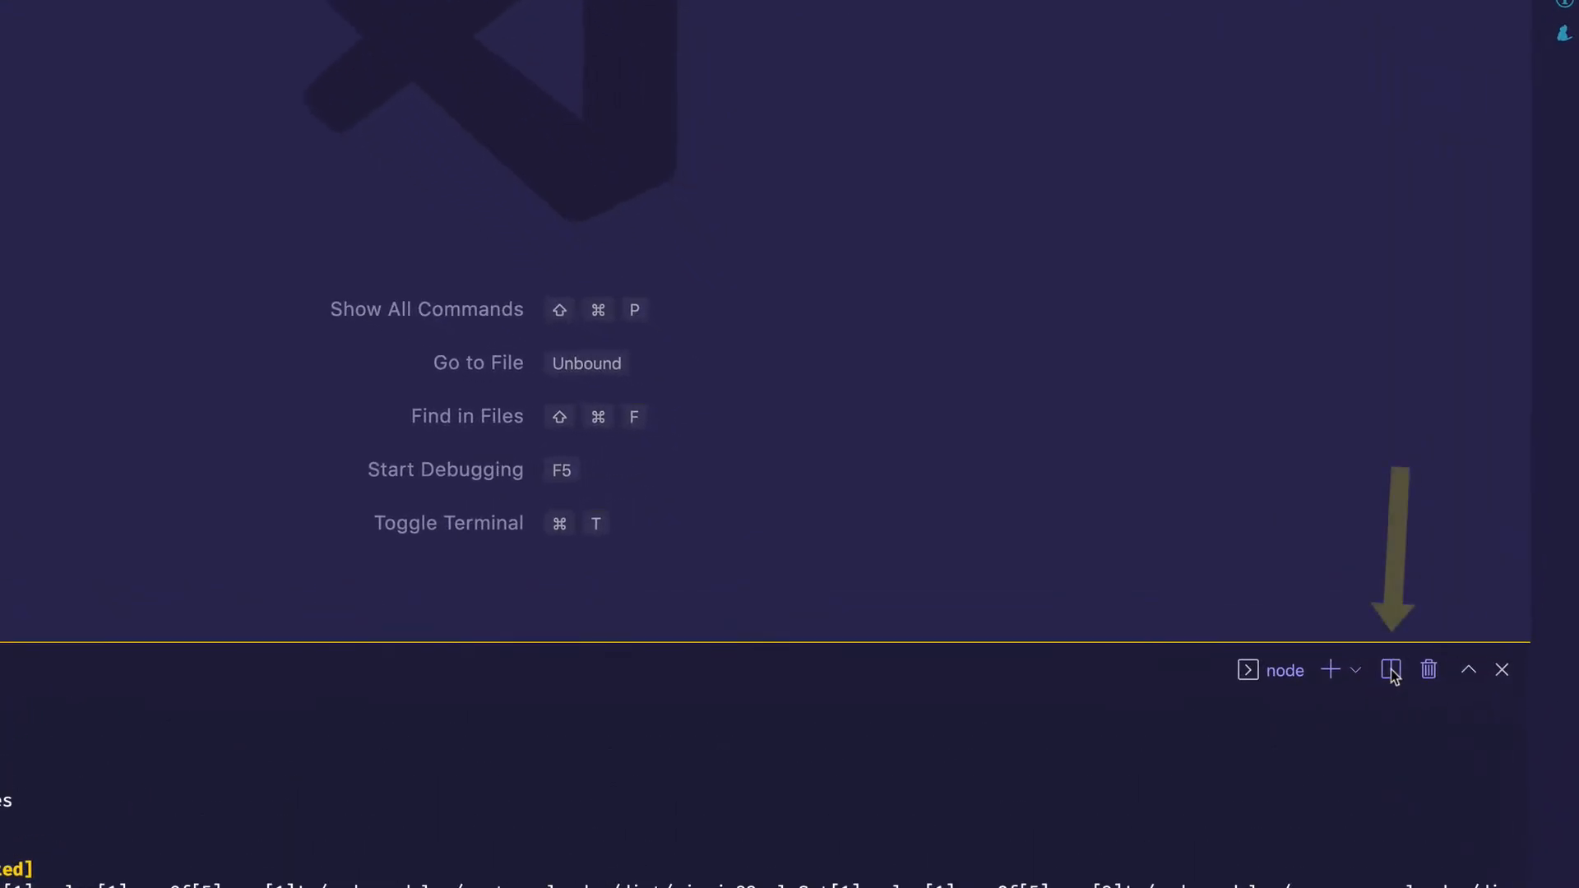
- Install gsap with npm in a second terminal beside the running server
{"action": "left_click", "coordinate": [1391, 670]}
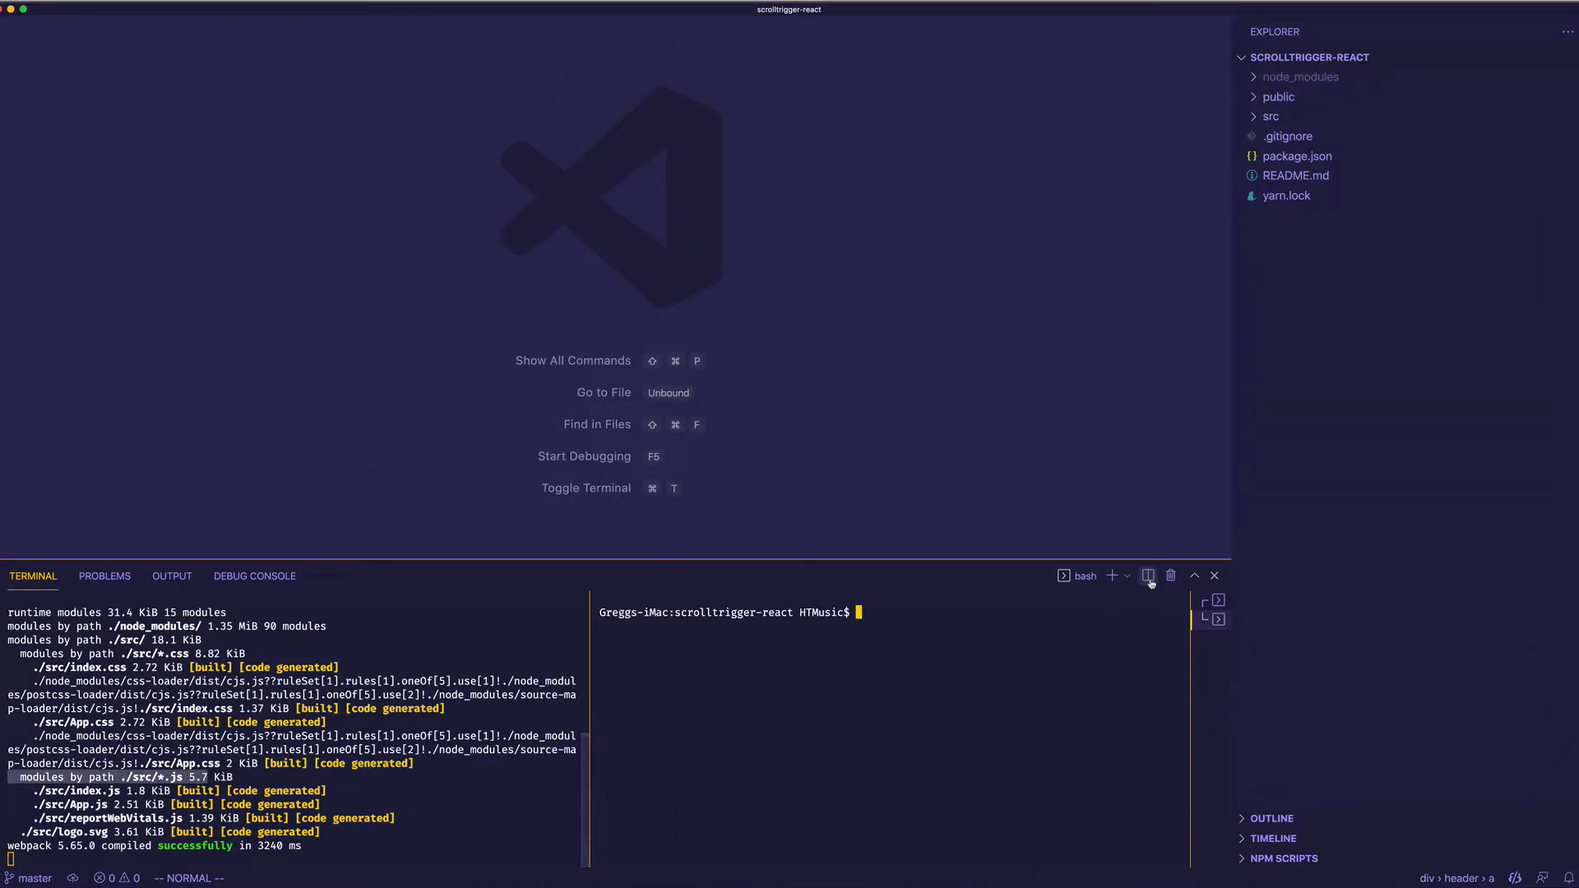
{"action": "type", "text": "npm install"}
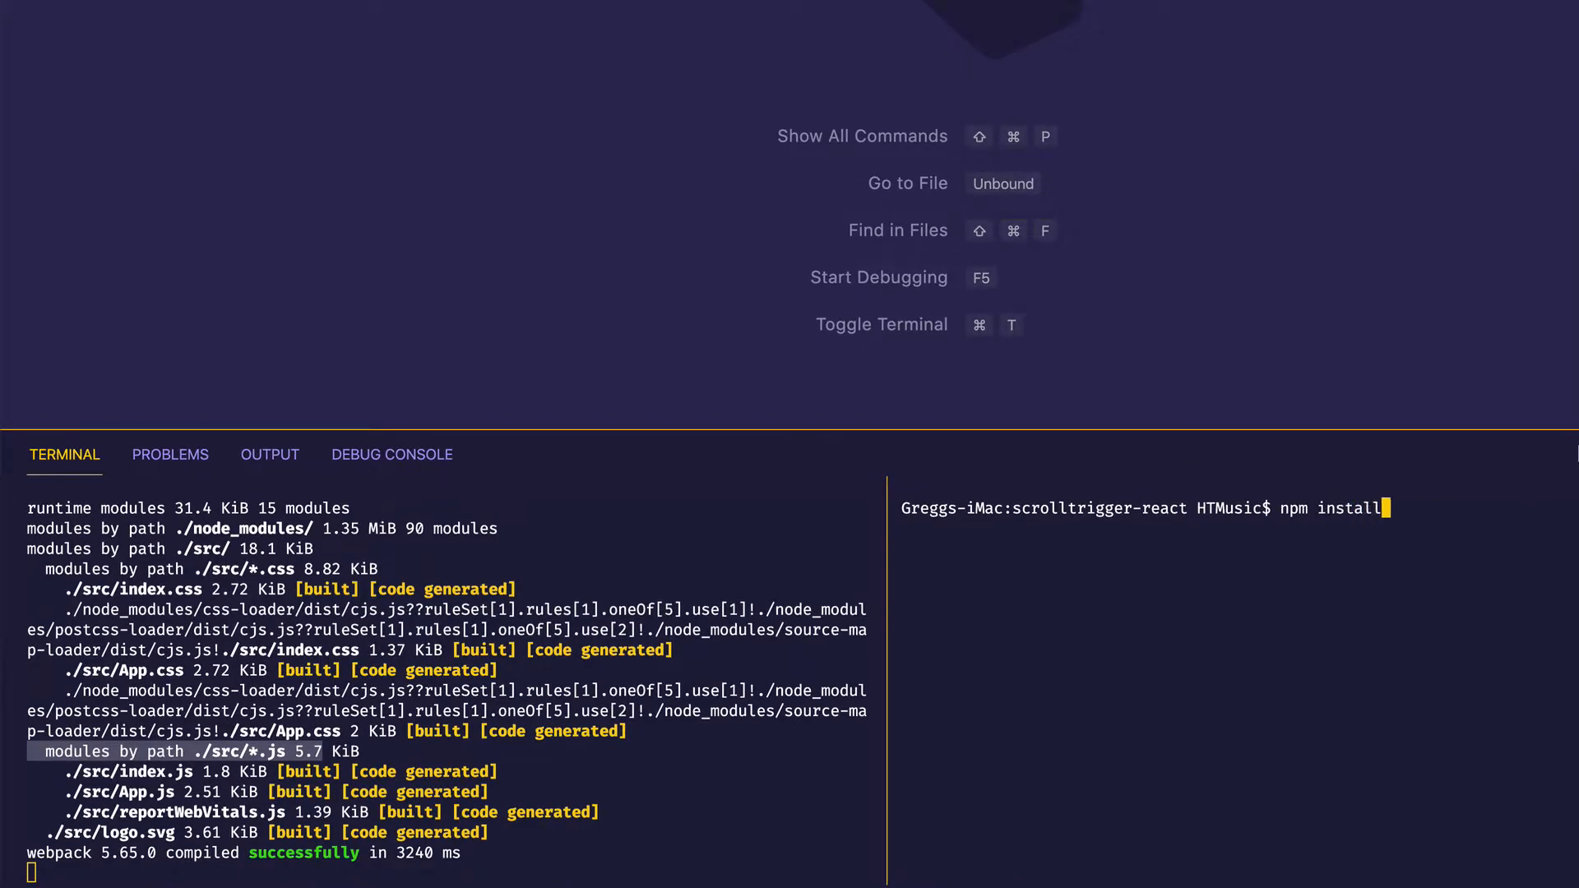
{"action": "type", "text": "gsap"}
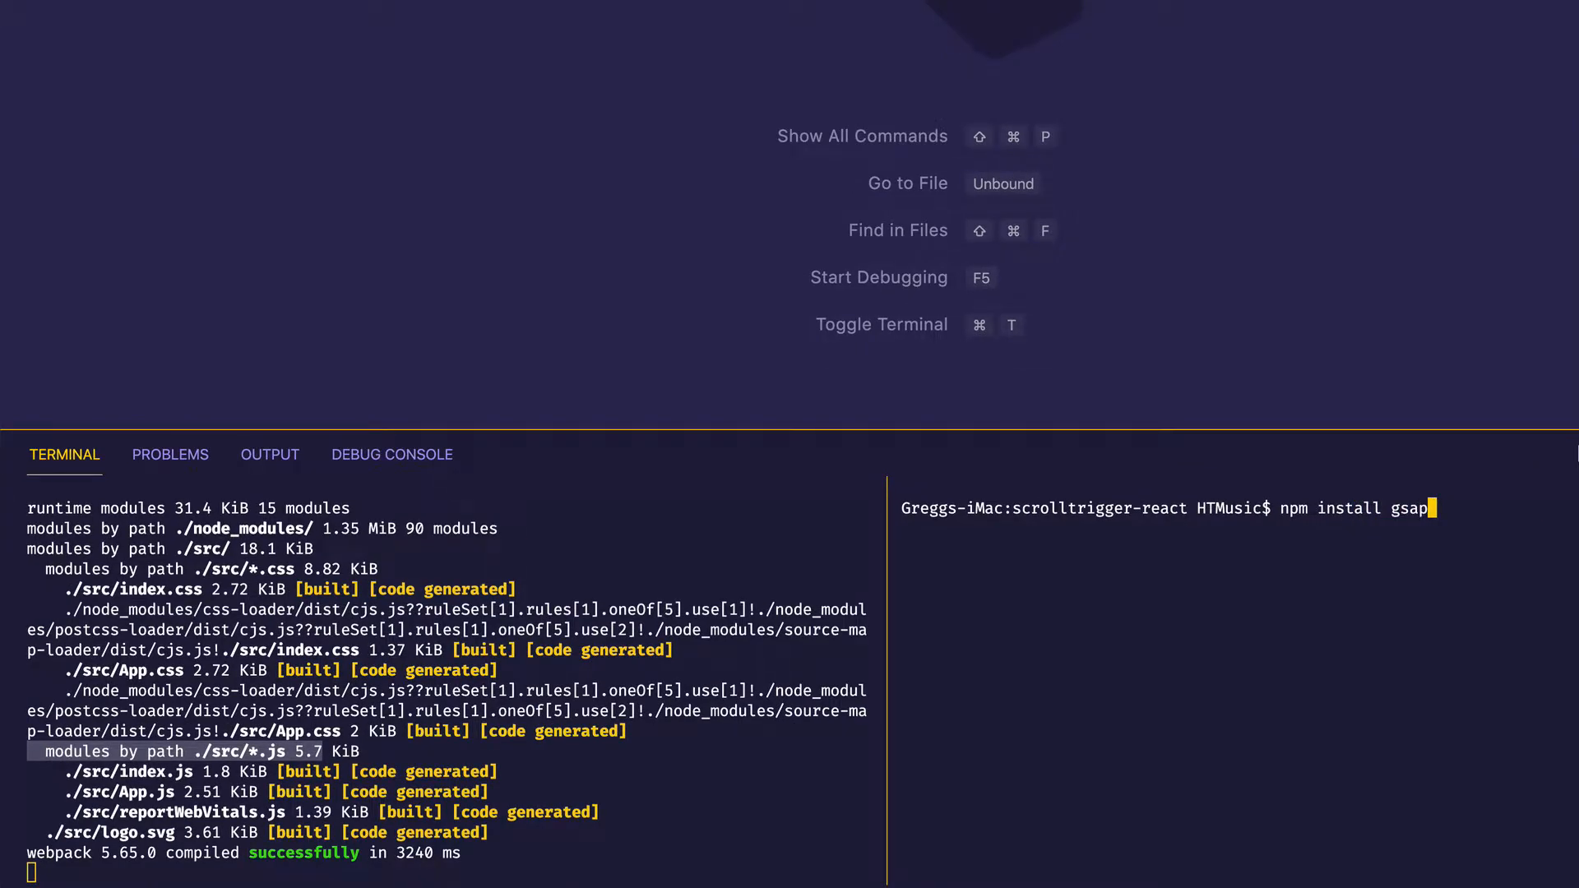
{"action": "key", "text": "Return"}
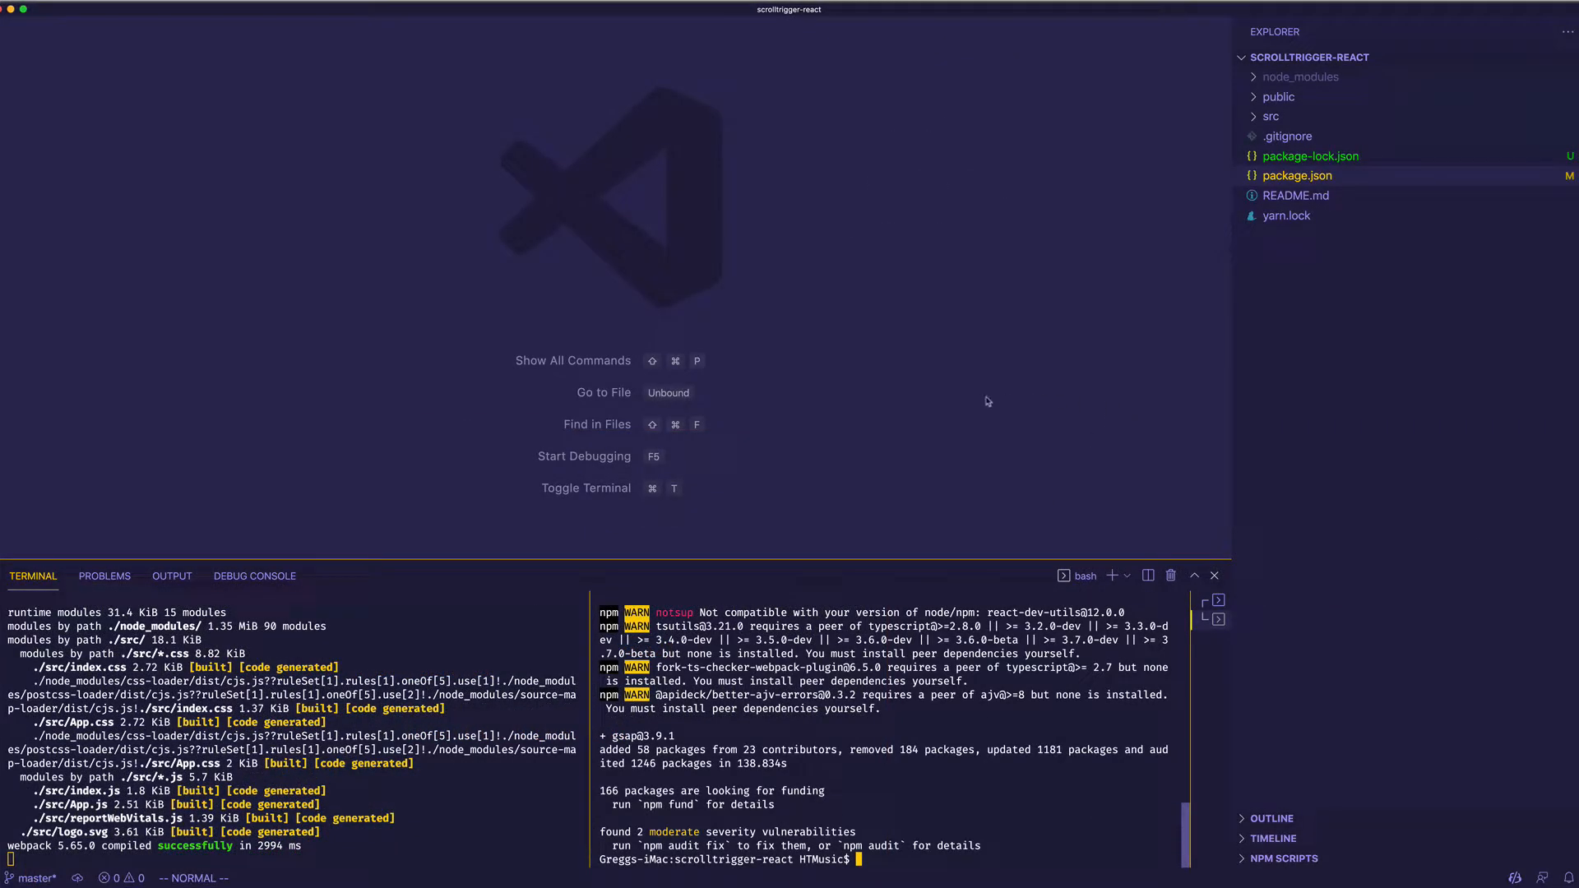
{"action": "mouse_move", "coordinate": [1303, 175]}
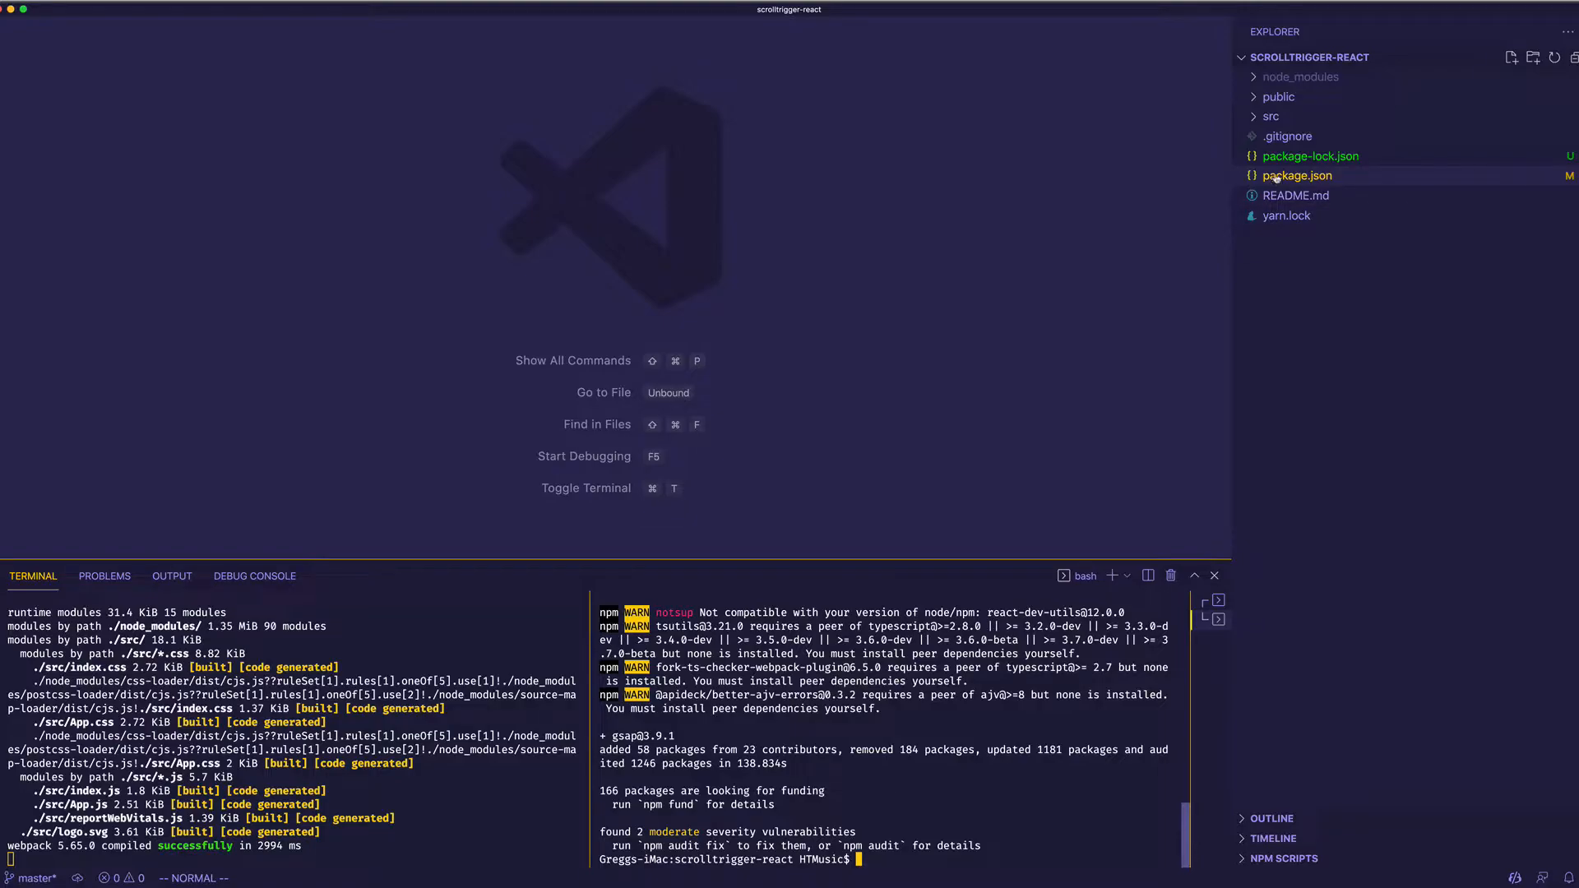
- Check gsap is listed in package.json's dependencies, then close the file
{"action": "left_click", "coordinate": [1293, 175]}
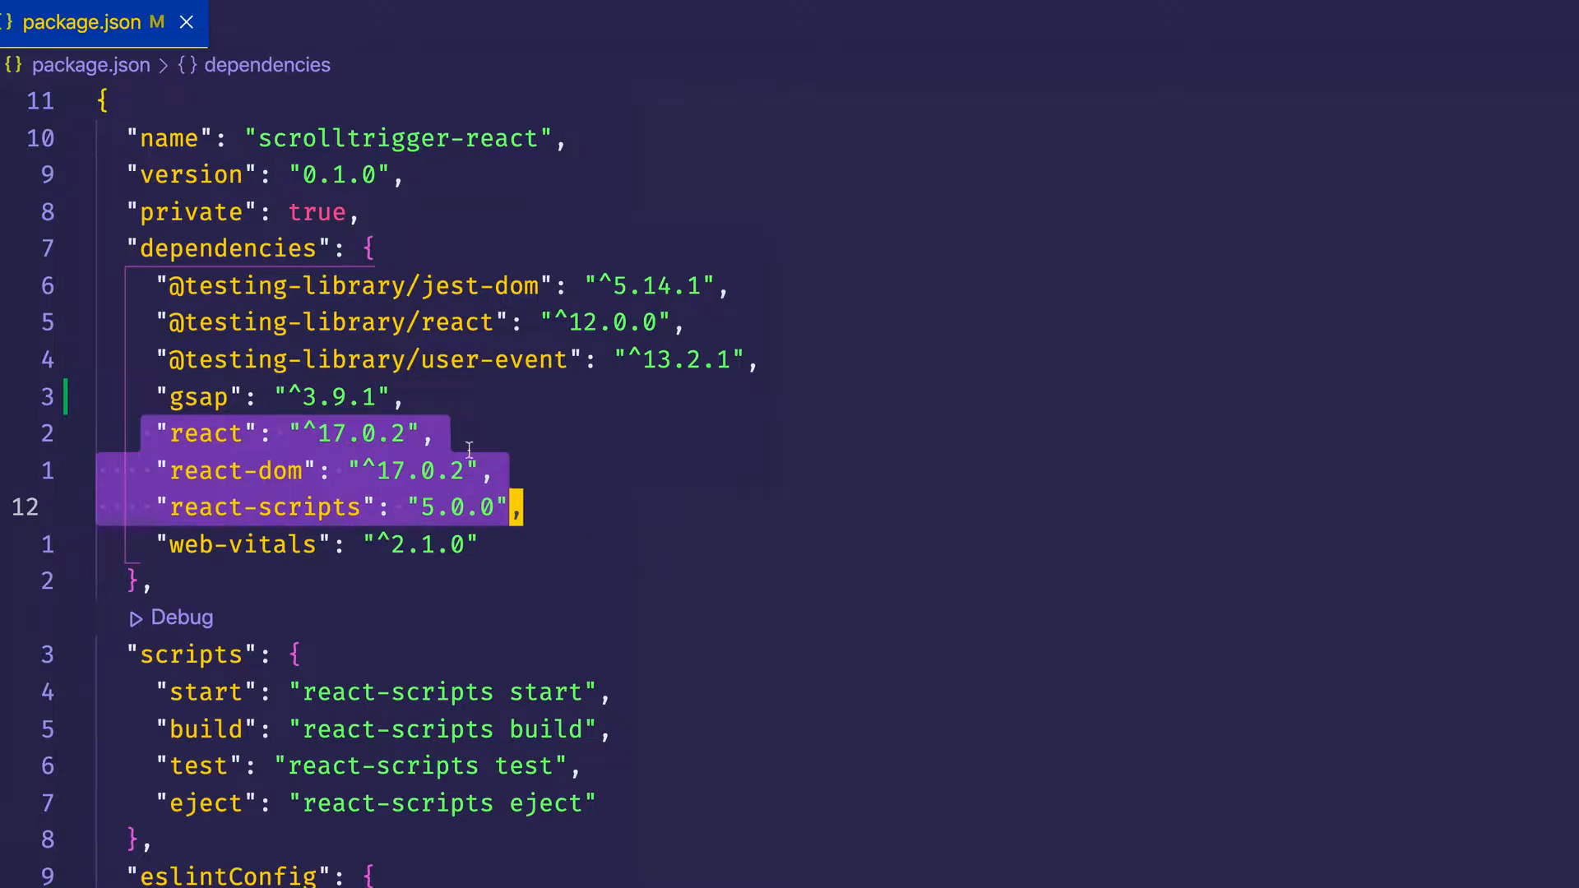
{"action": "mouse_move", "coordinate": [628, 510]}
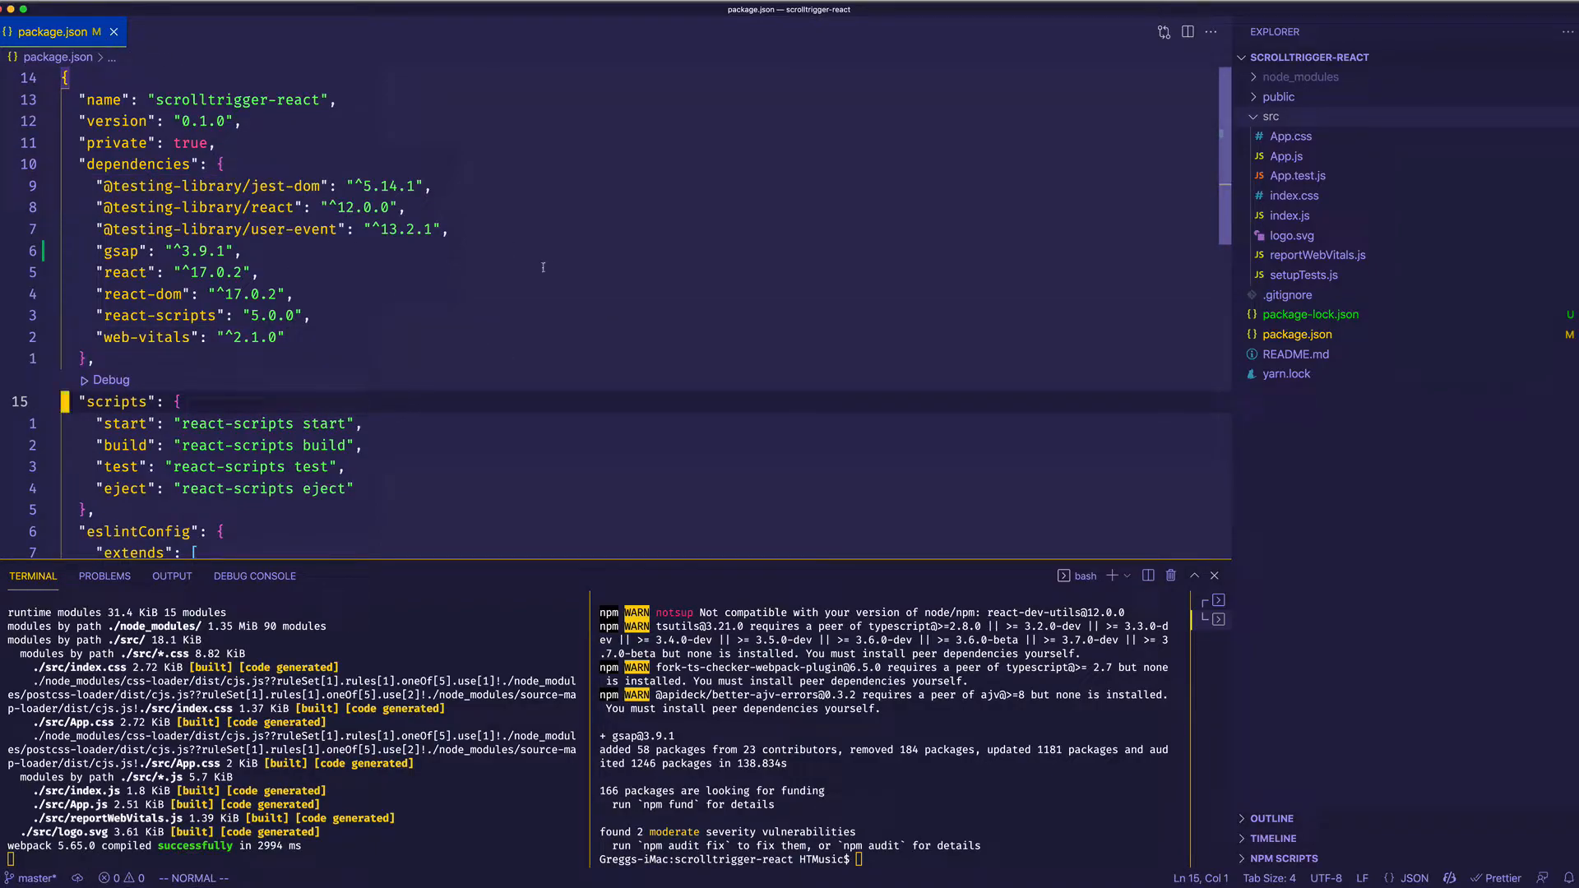
{"action": "left_click", "coordinate": [114, 31]}
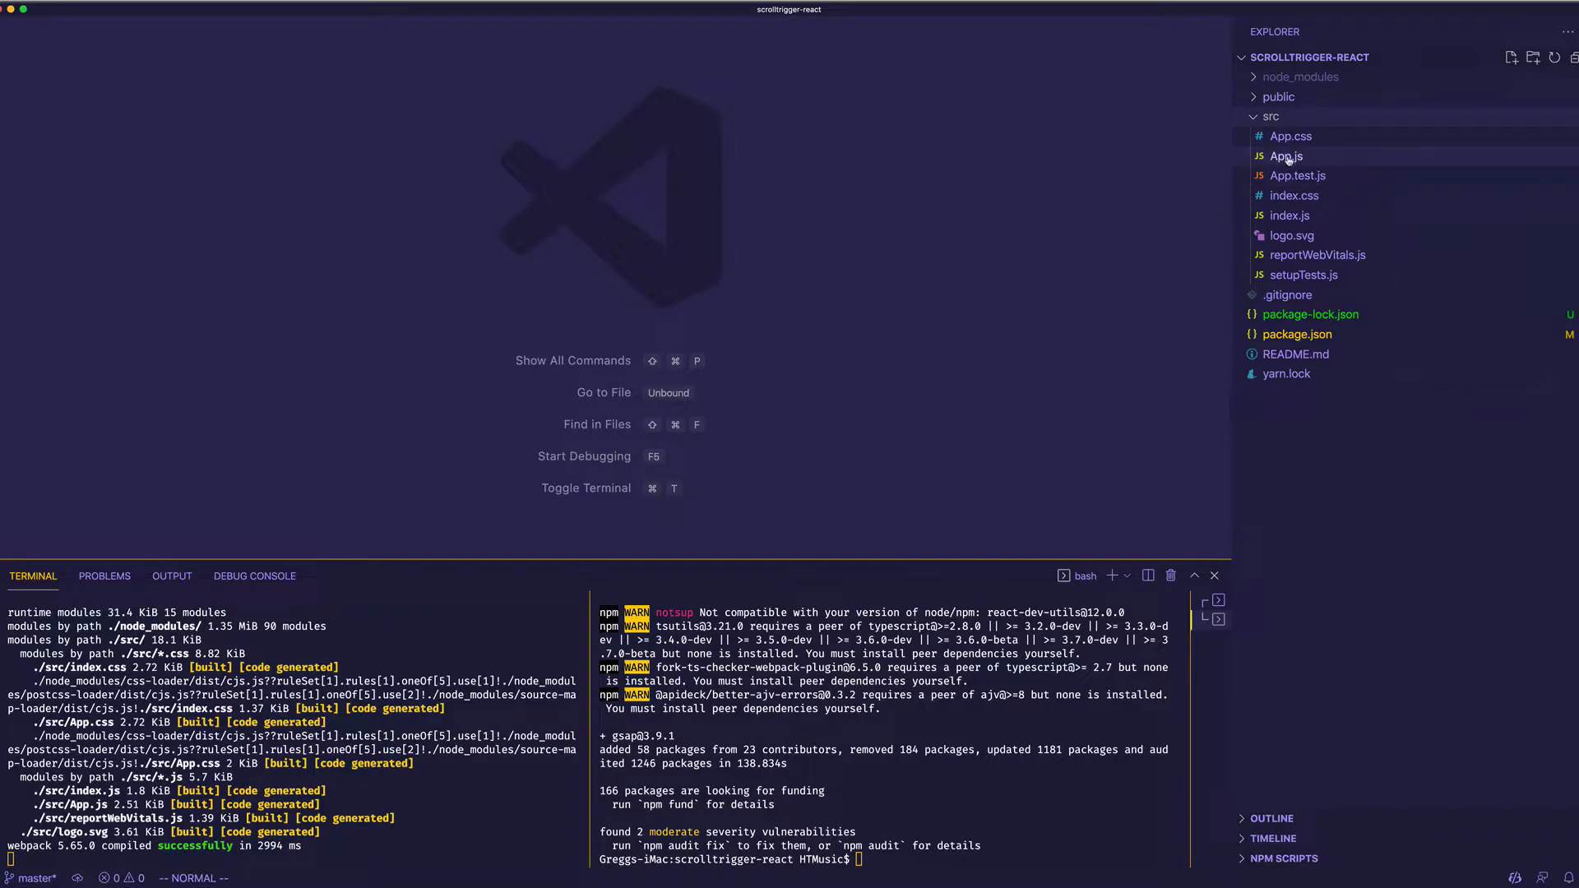
- Delete the default paragraph and Learn React link from App.js, leaving only the logo image
{"action": "left_click", "coordinate": [1288, 157]}
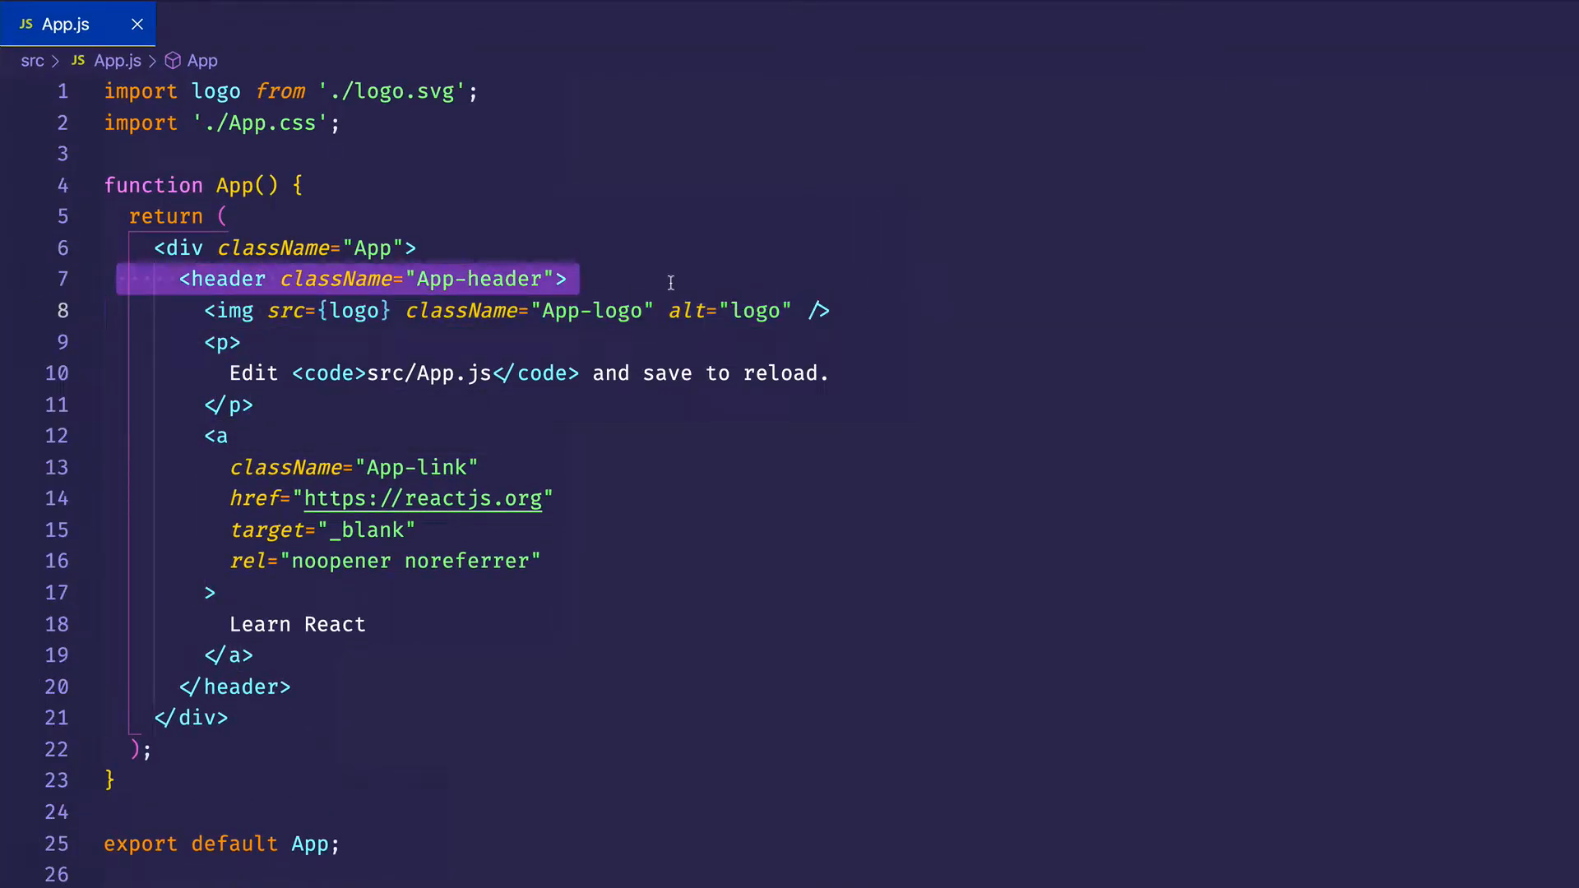
{"action": "key", "text": "Delete"}
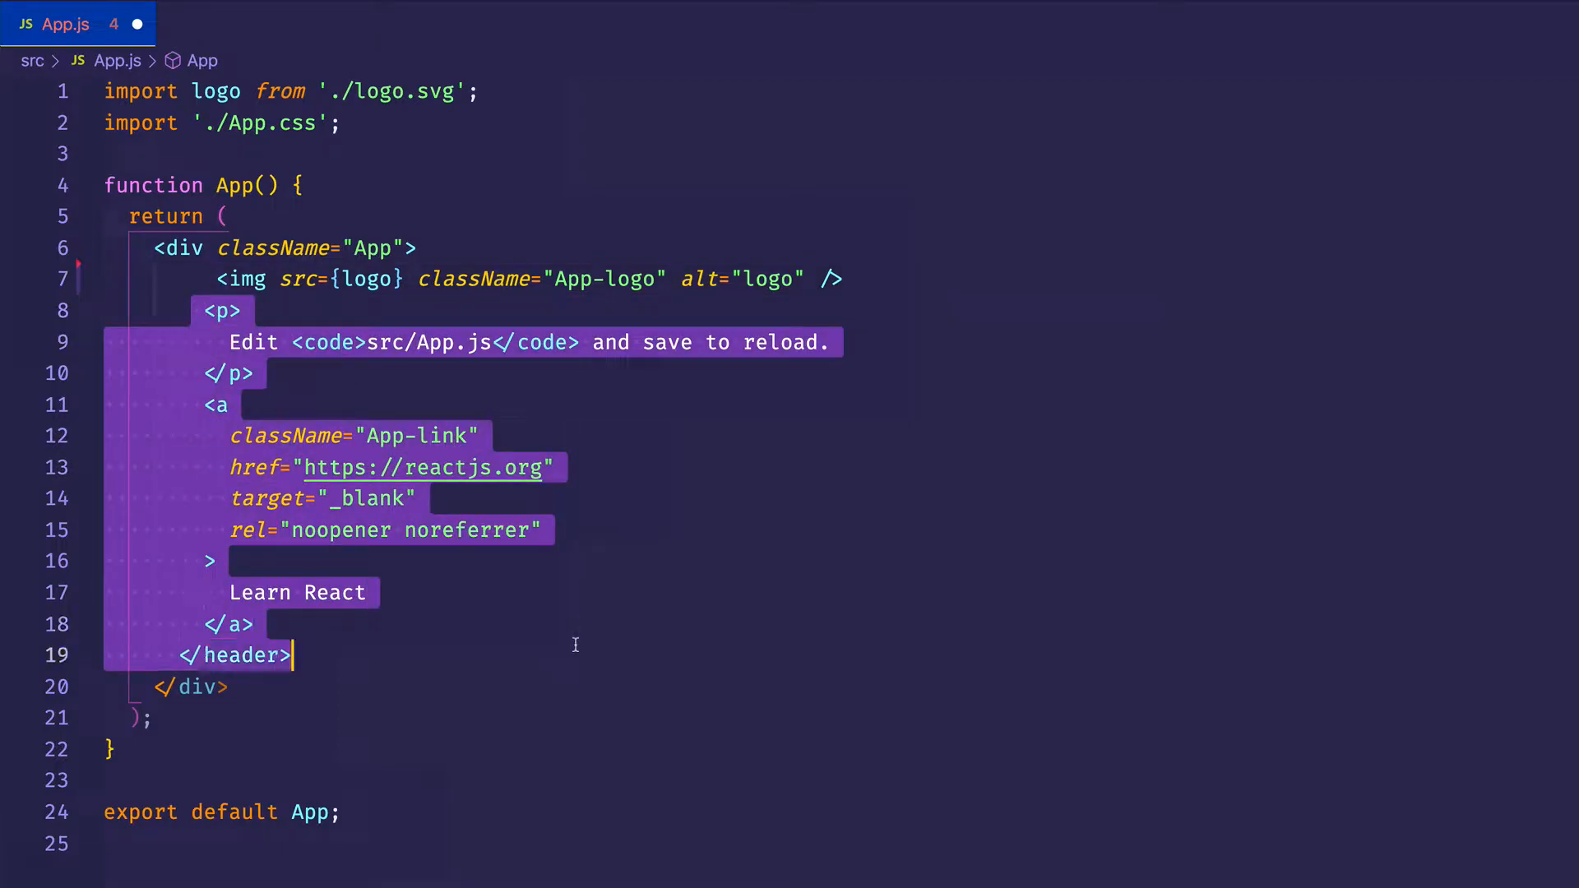
{"action": "key", "text": "Delete"}
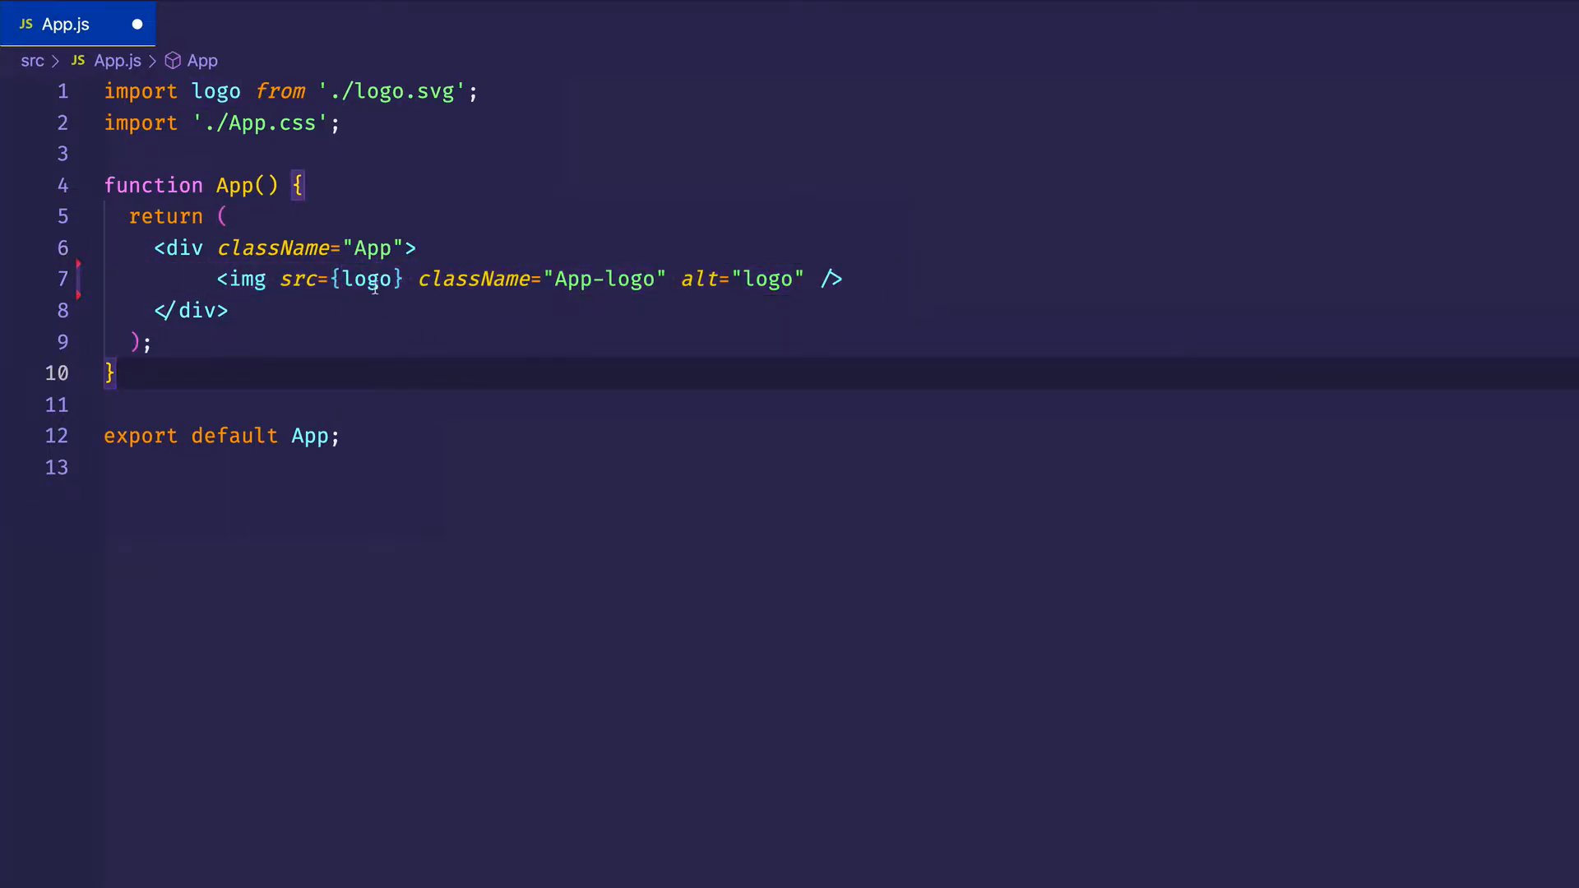
{"action": "double_click", "coordinate": [369, 278]}
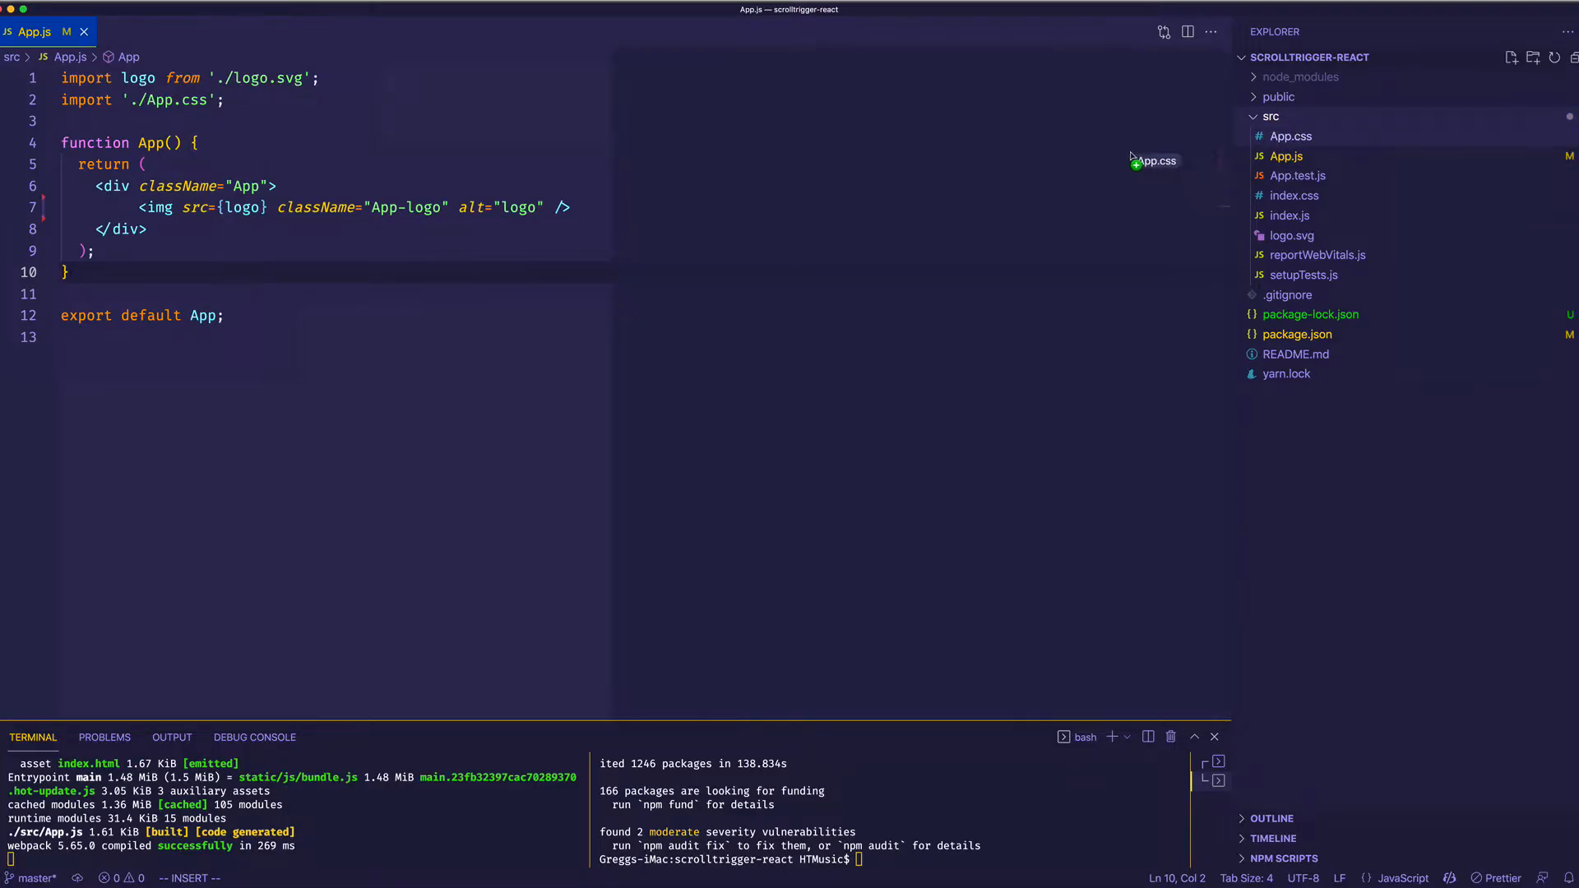
- Open App.css beside App.js and comment out the logo's spin animation media query
{"action": "left_click", "coordinate": [1290, 135]}
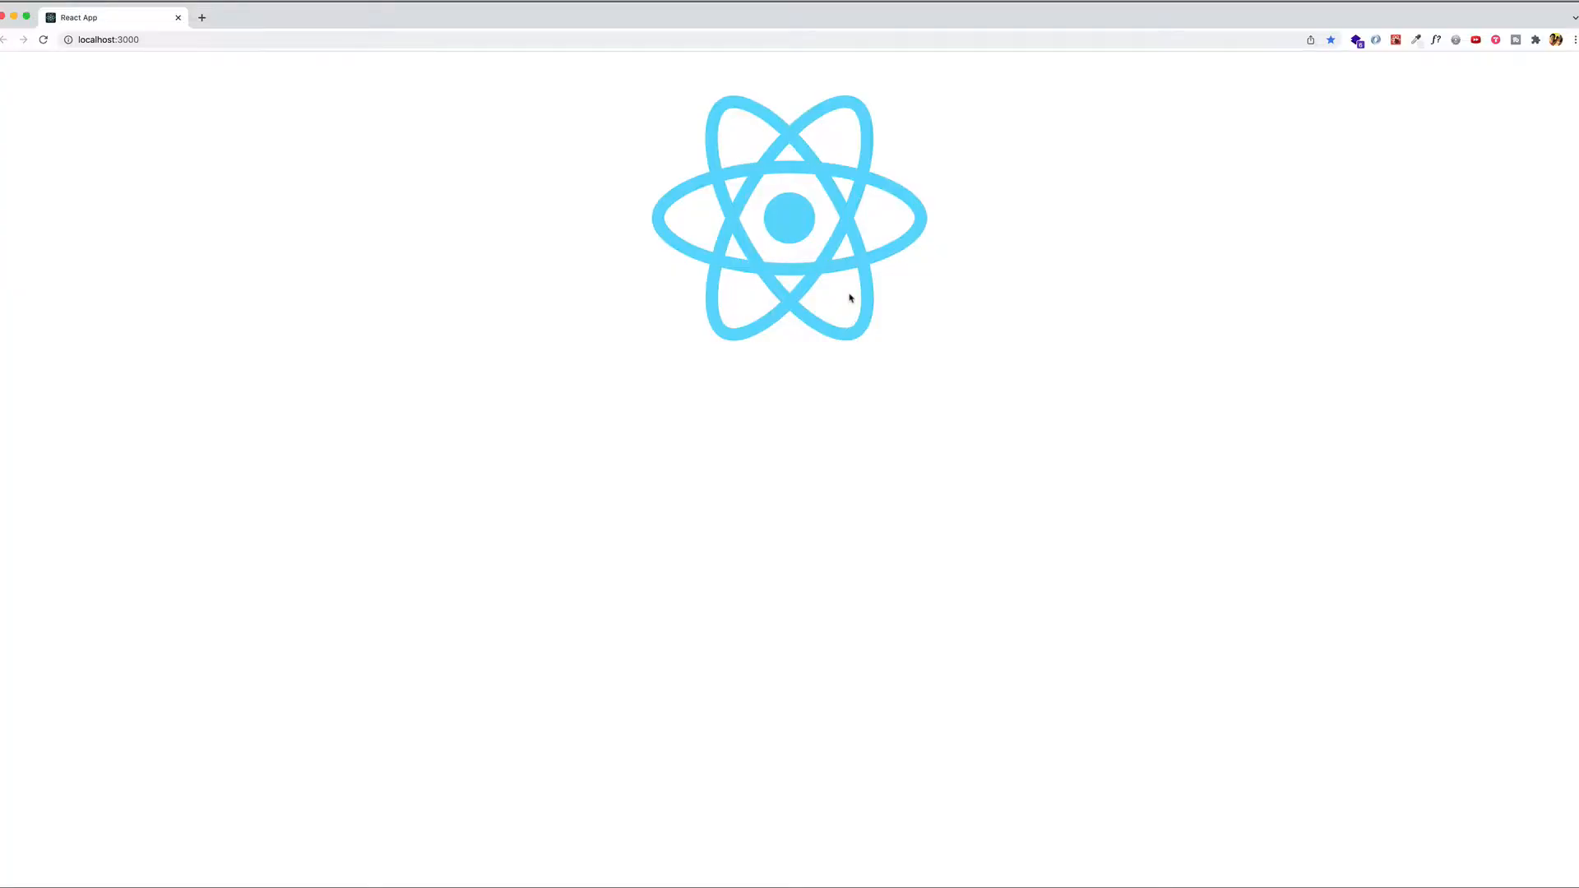
{"action": "mouse_move", "coordinate": [797, 304]}
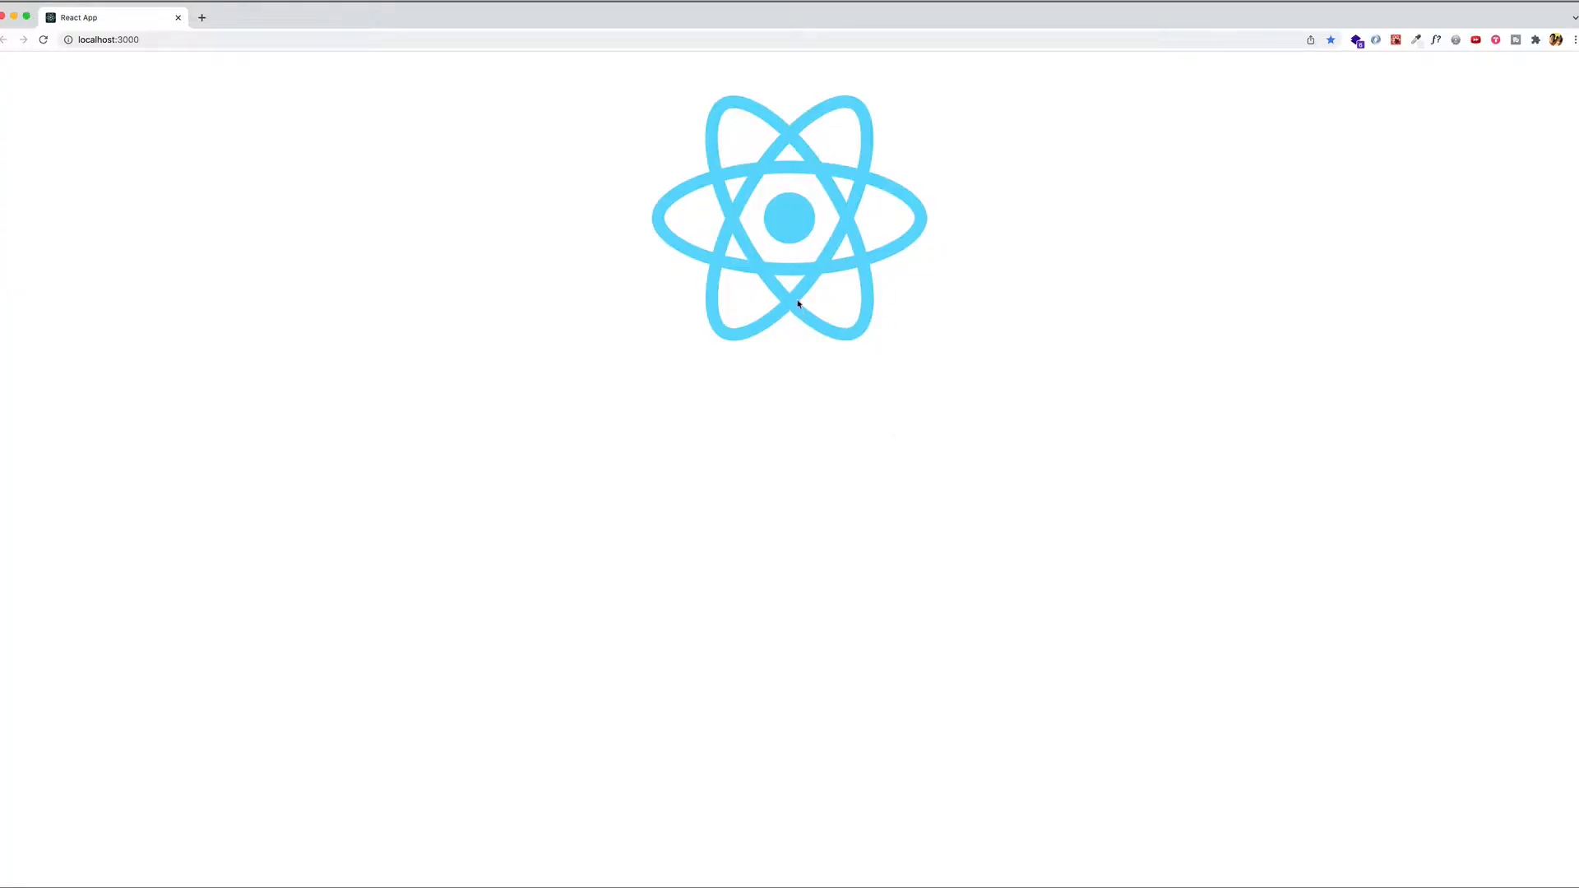
{"action": "mouse_move", "coordinate": [799, 210]}
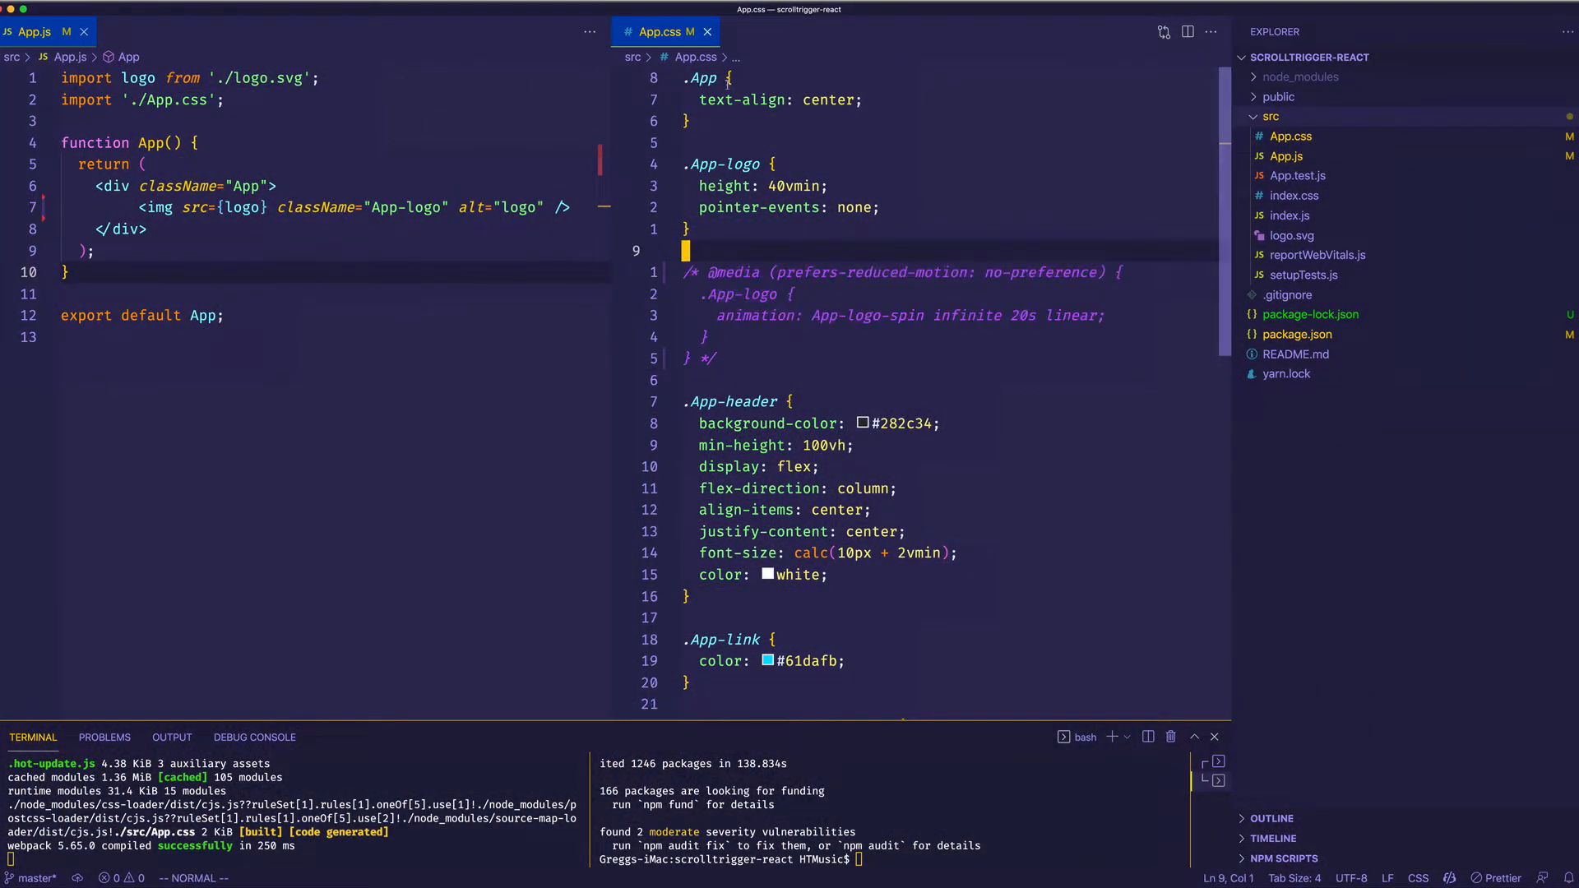
- Add import gsap from 'gsap'; below the existing imports in App.js
{"action": "left_click", "coordinate": [708, 32]}
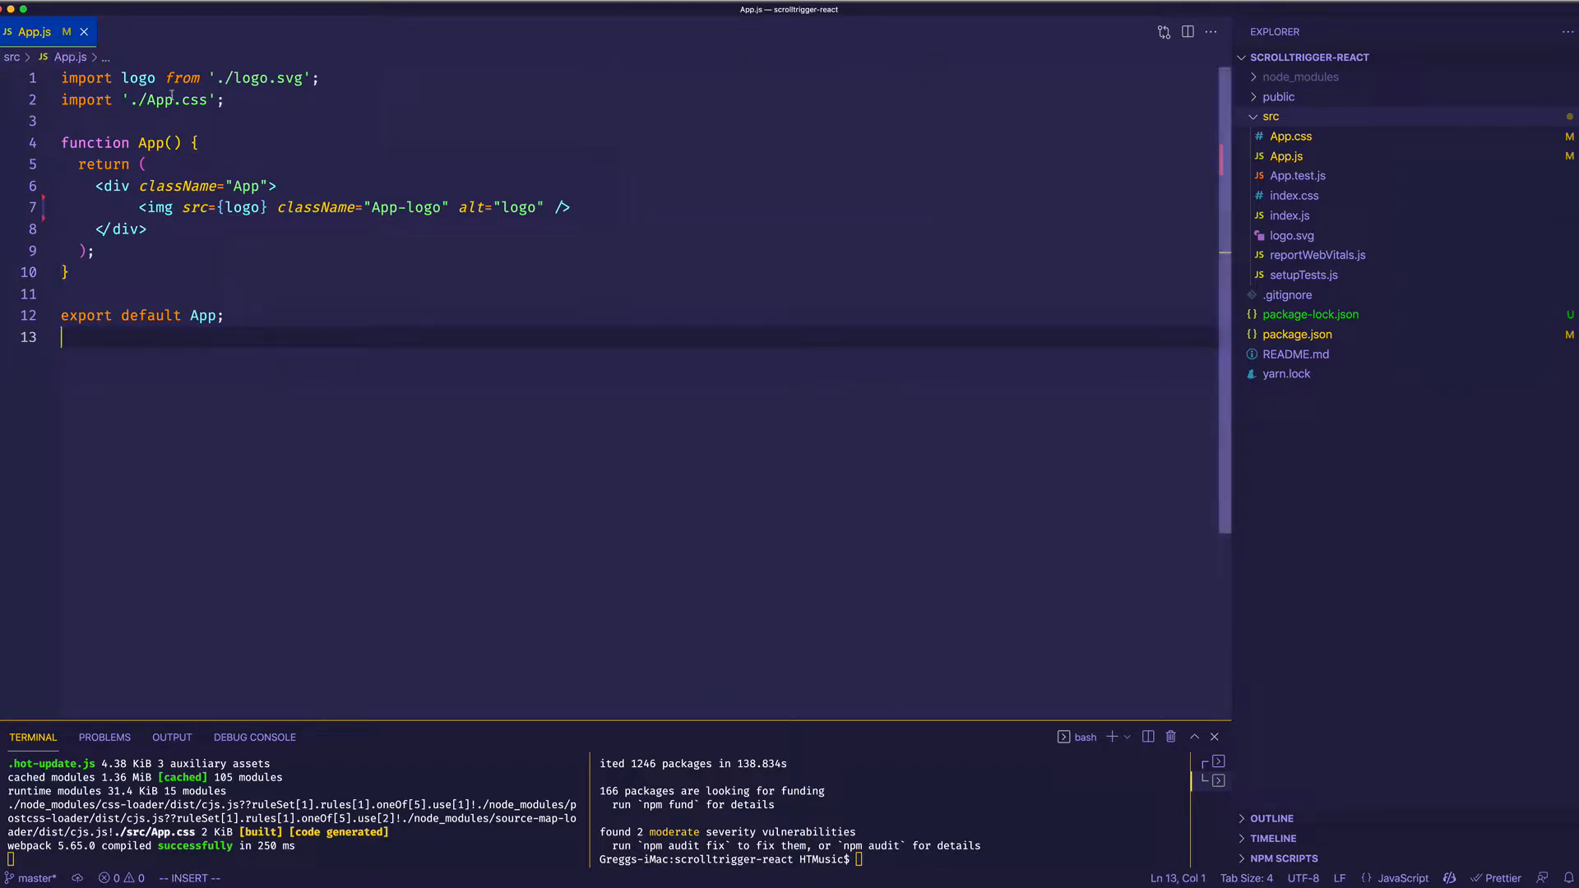
{"action": "type", "text": "i"}
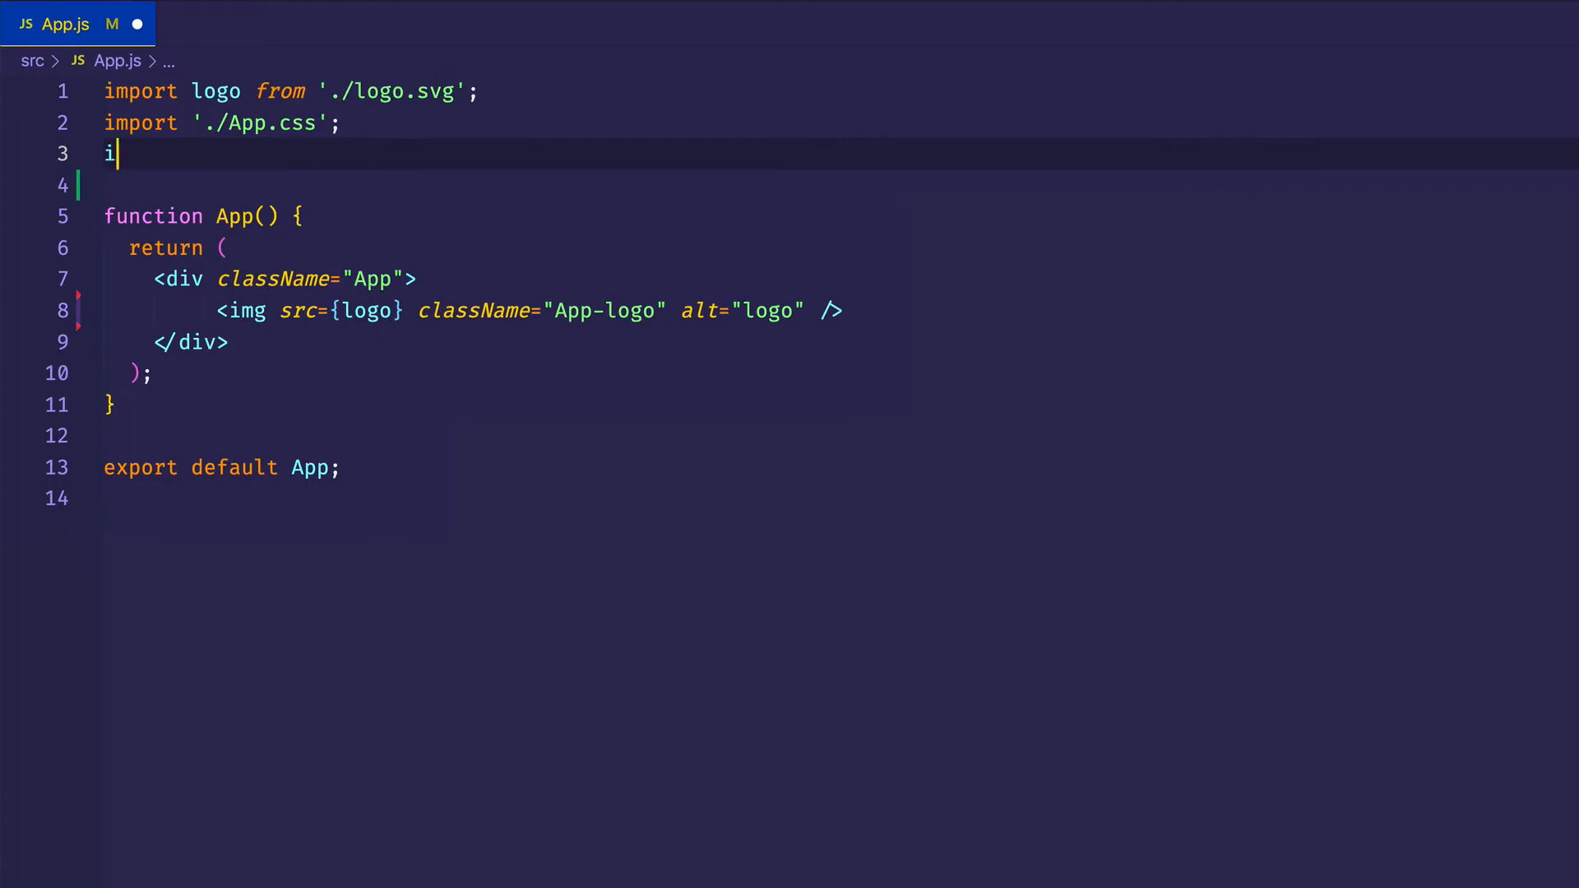
{"action": "type", "text": "mport gsap"}
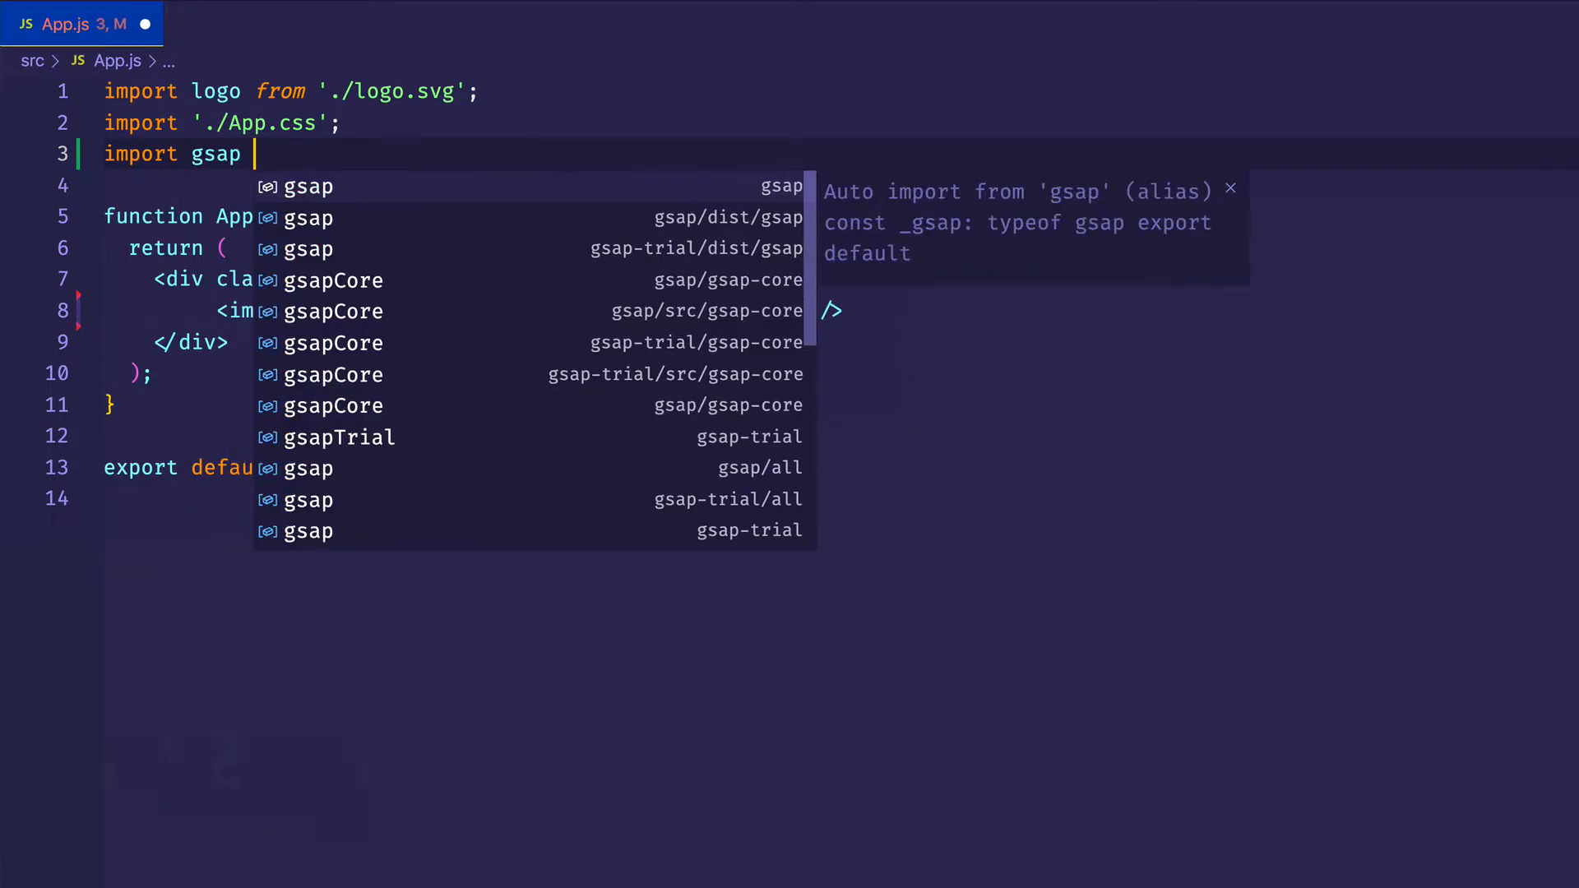
{"action": "left_click", "coordinate": [307, 187]}
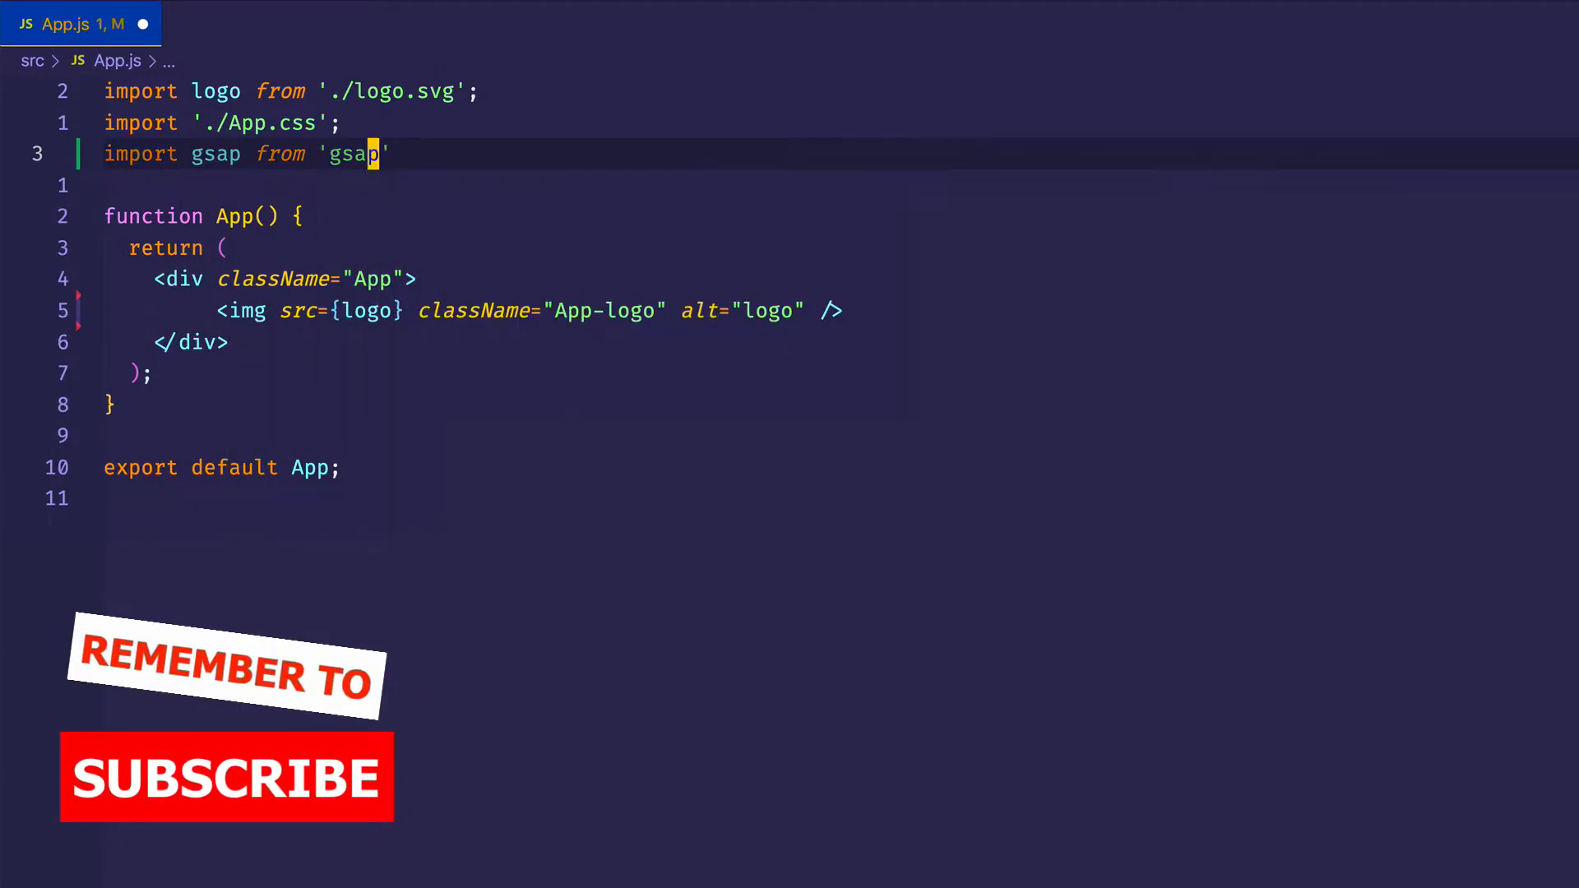
{"action": "type", "text": ";"}
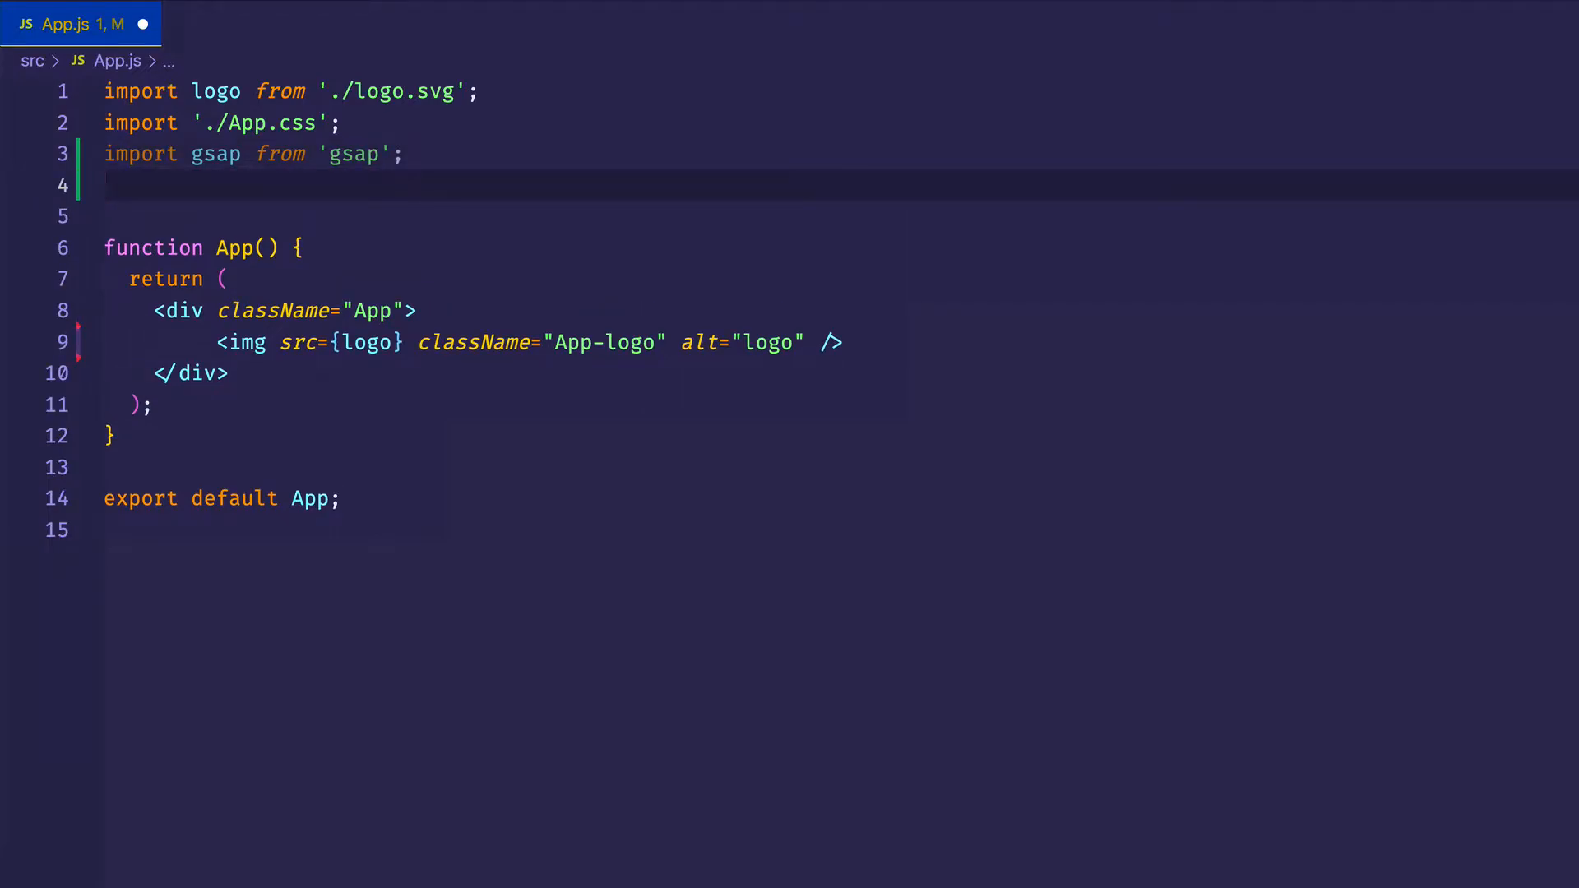
{"action": "left_click", "coordinate": [111, 185]}
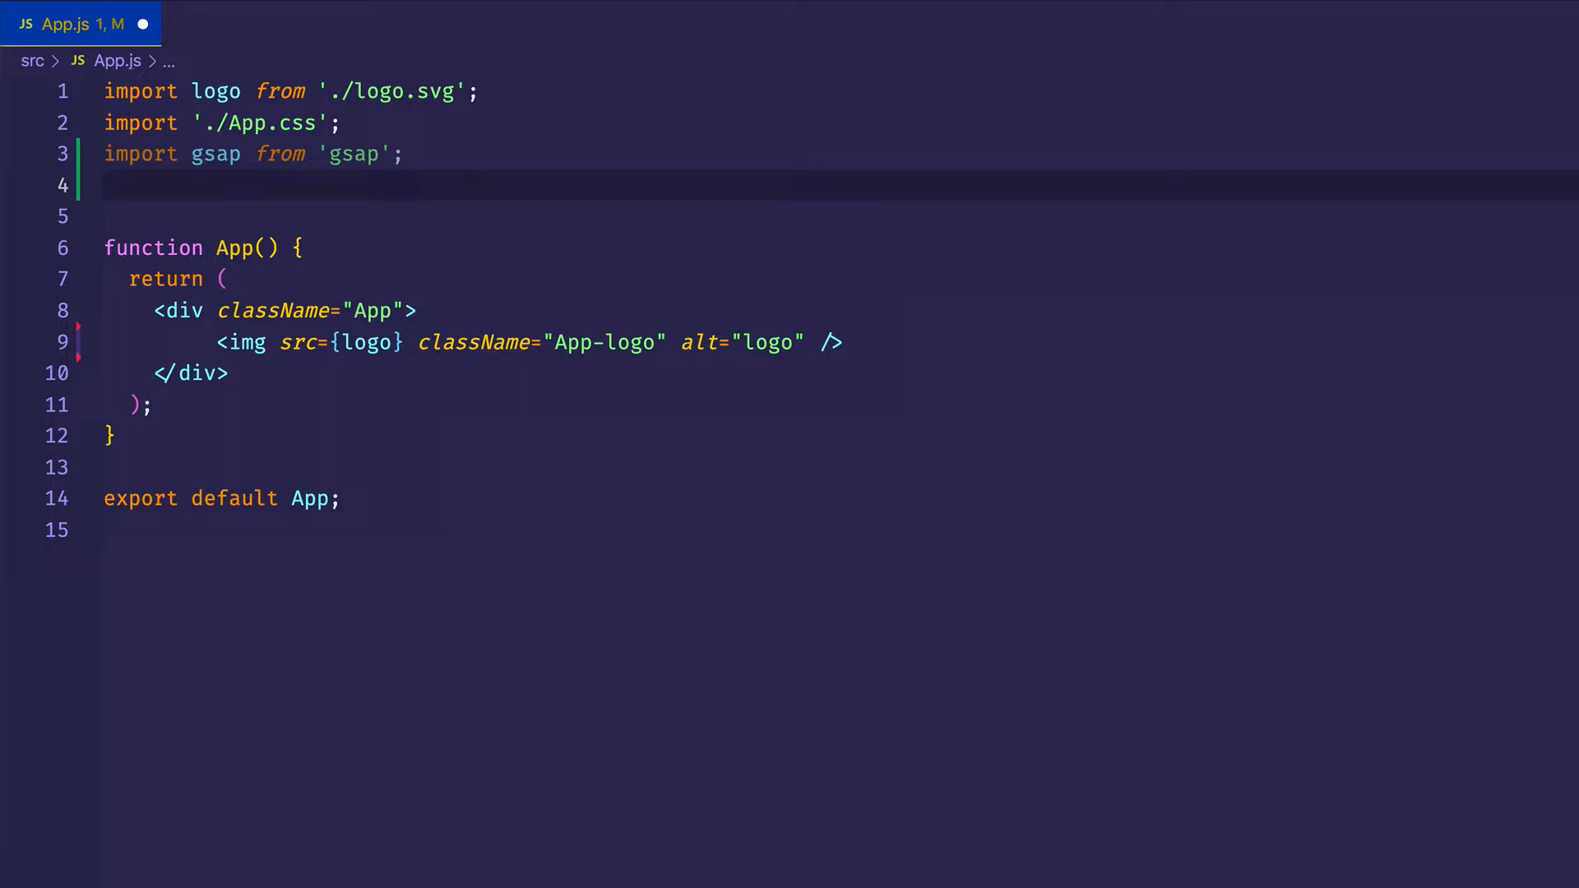
- Add import {useRef, useEffect} from "react"; on line 4 of App.js
{"action": "type", "text": "import {"}
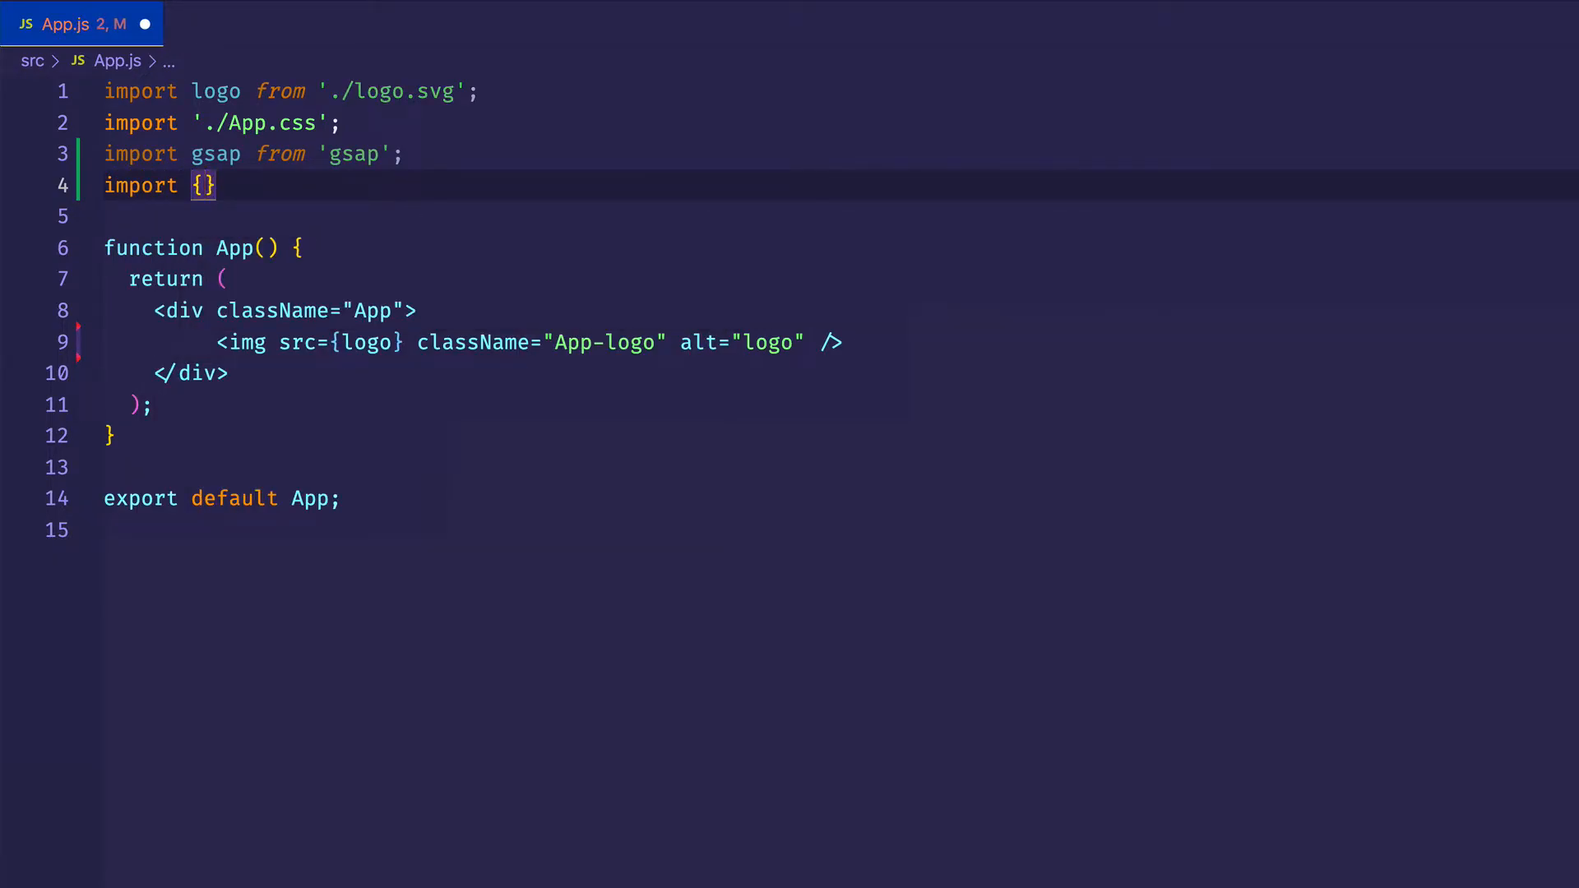
{"action": "type", "text": "useRef, useEffect"}
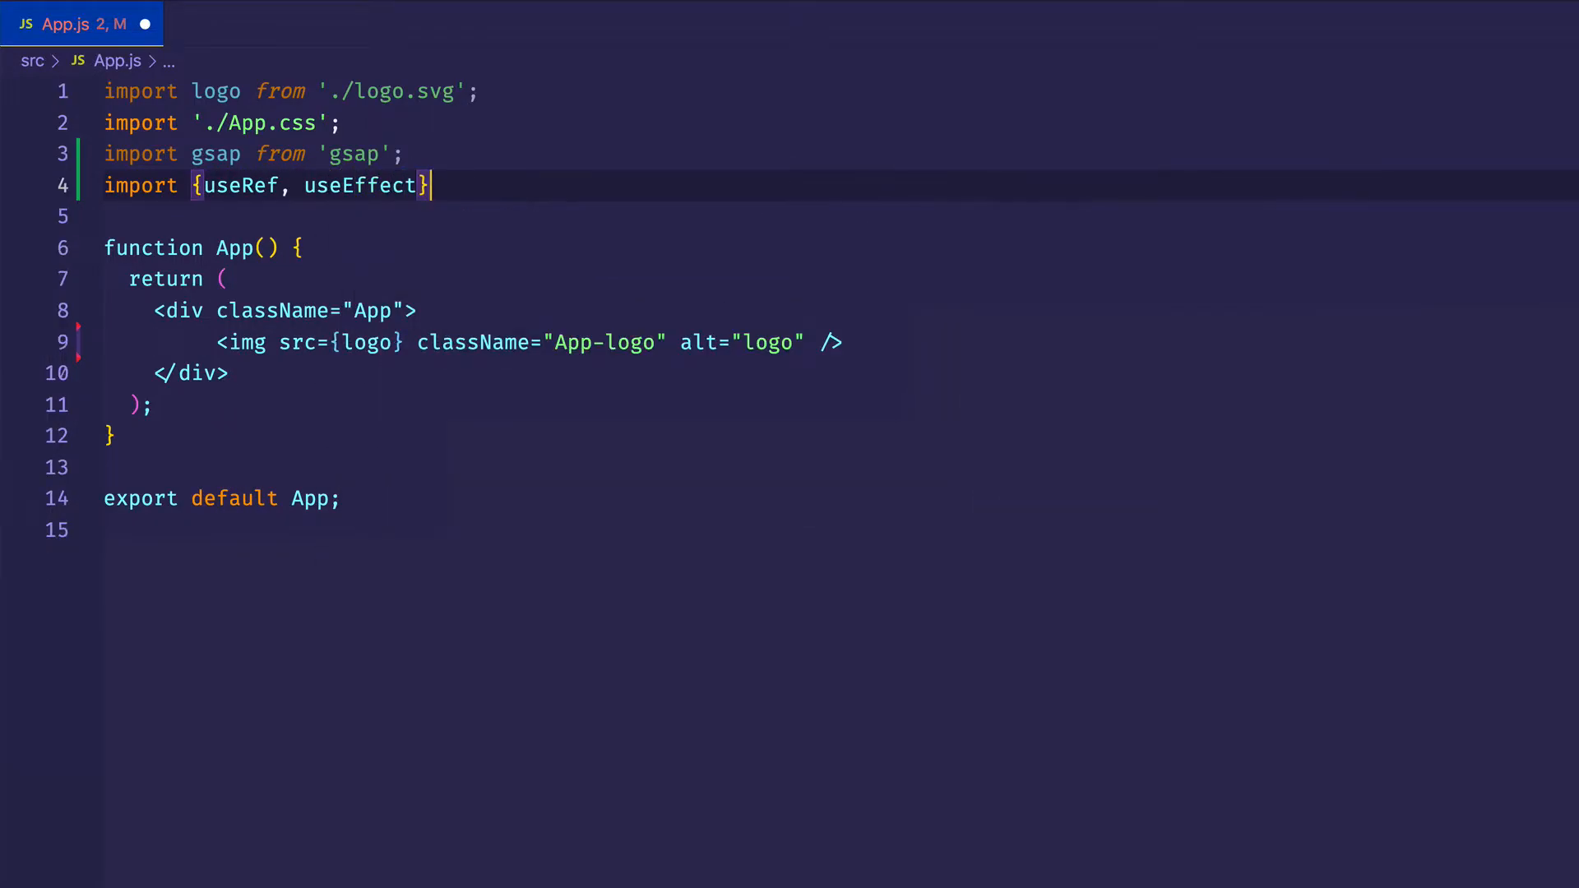
{"action": "type", "text": "from \"react\";"}
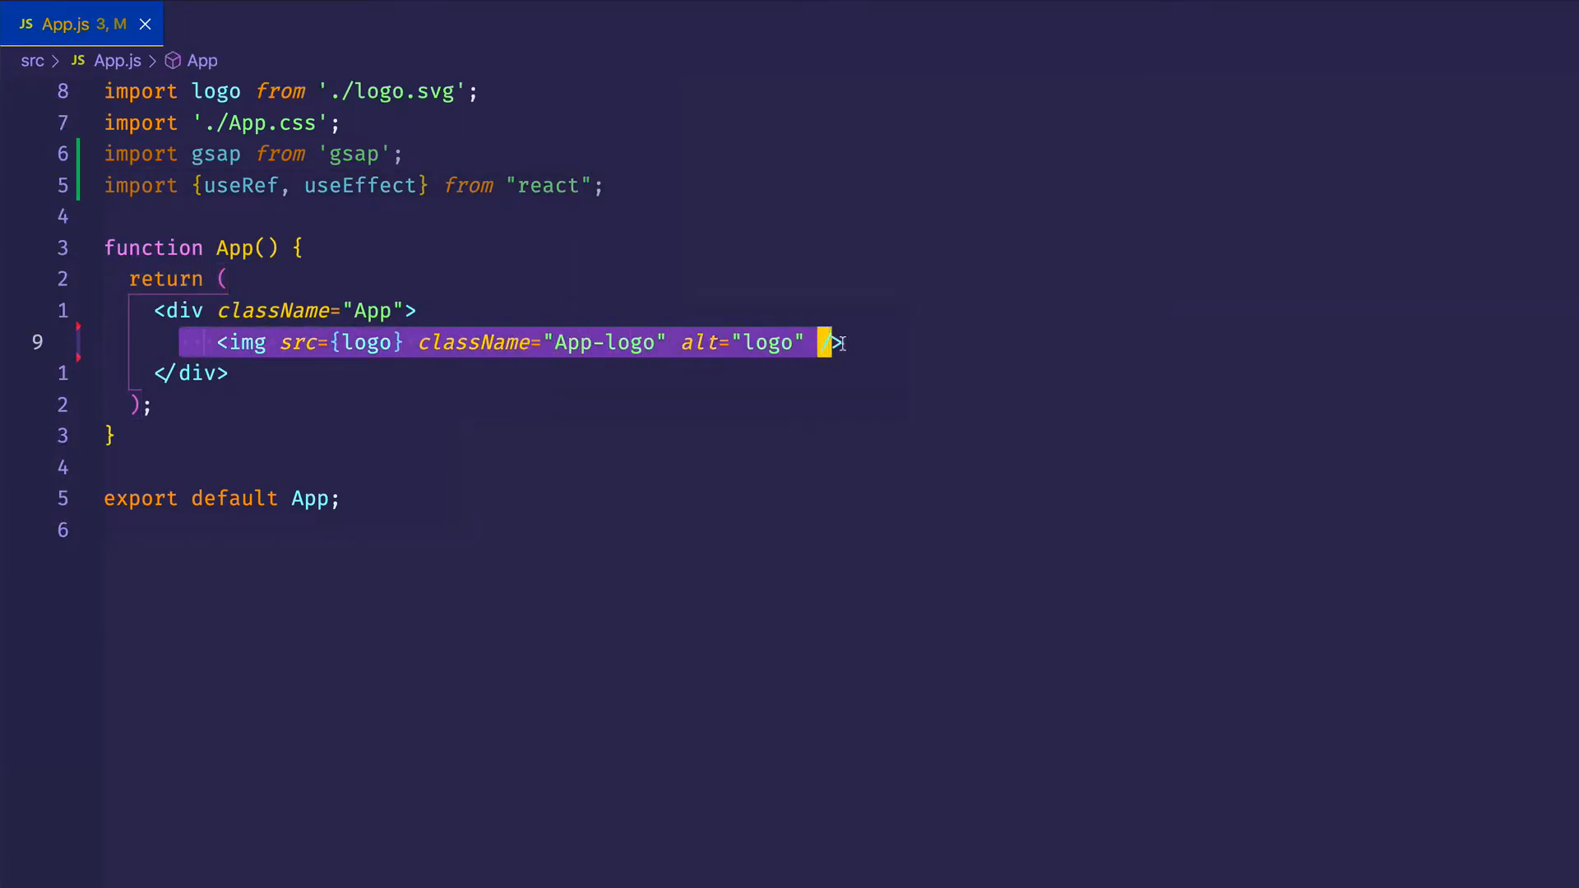
- Give the logo img ref={imgRef} and declare const imgRef = useRef(null) inside App
{"action": "type", "text": "re"}
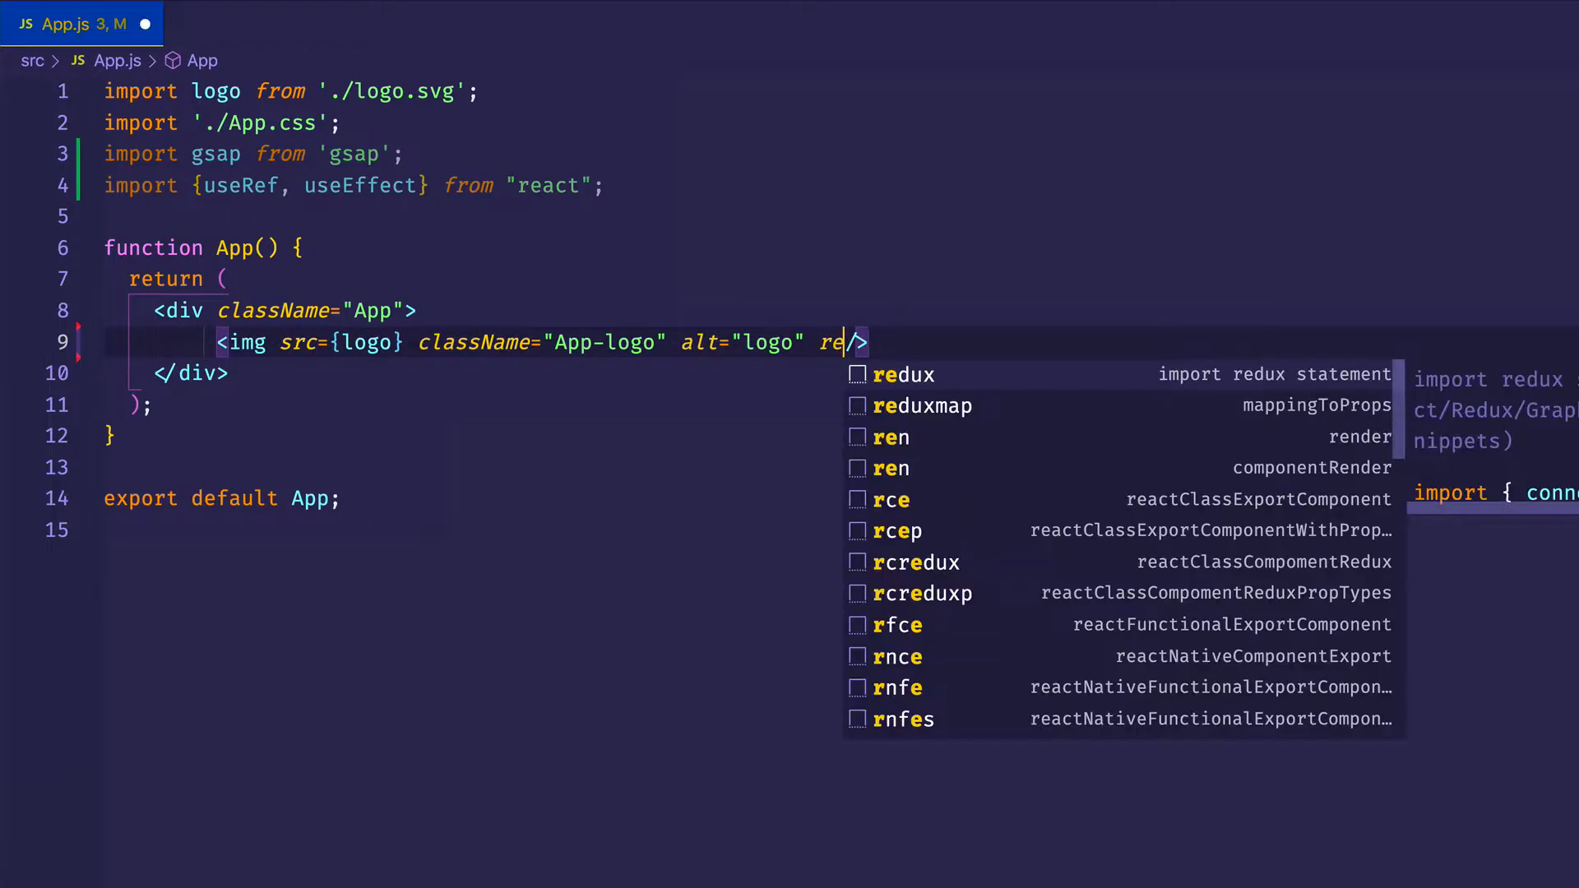
{"action": "type", "text": "ef={imgRef"}
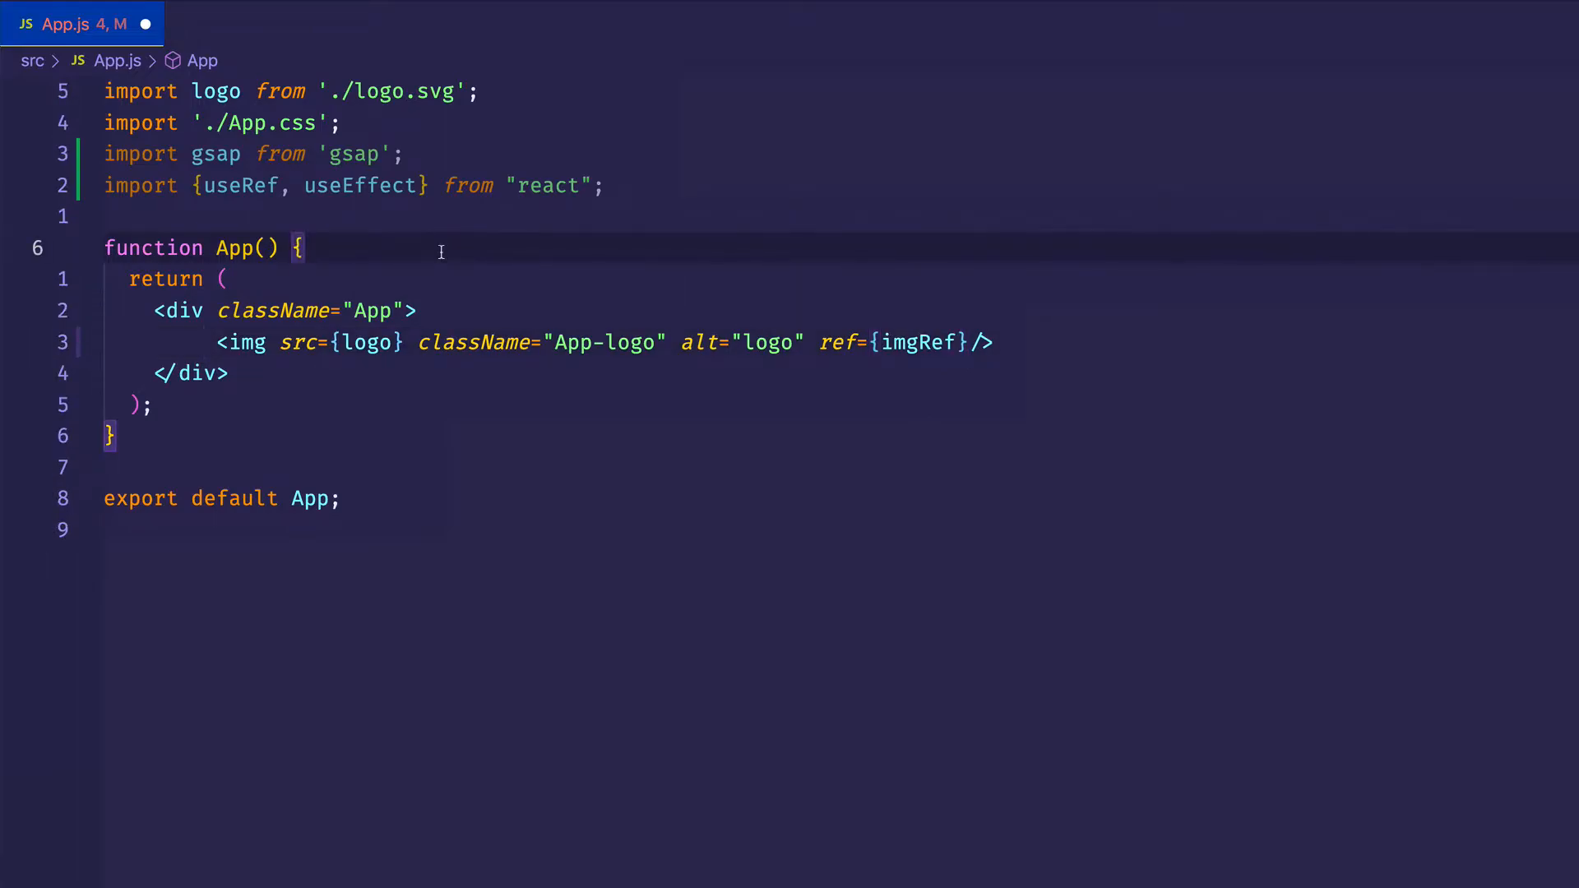
{"action": "type", "text": "const"}
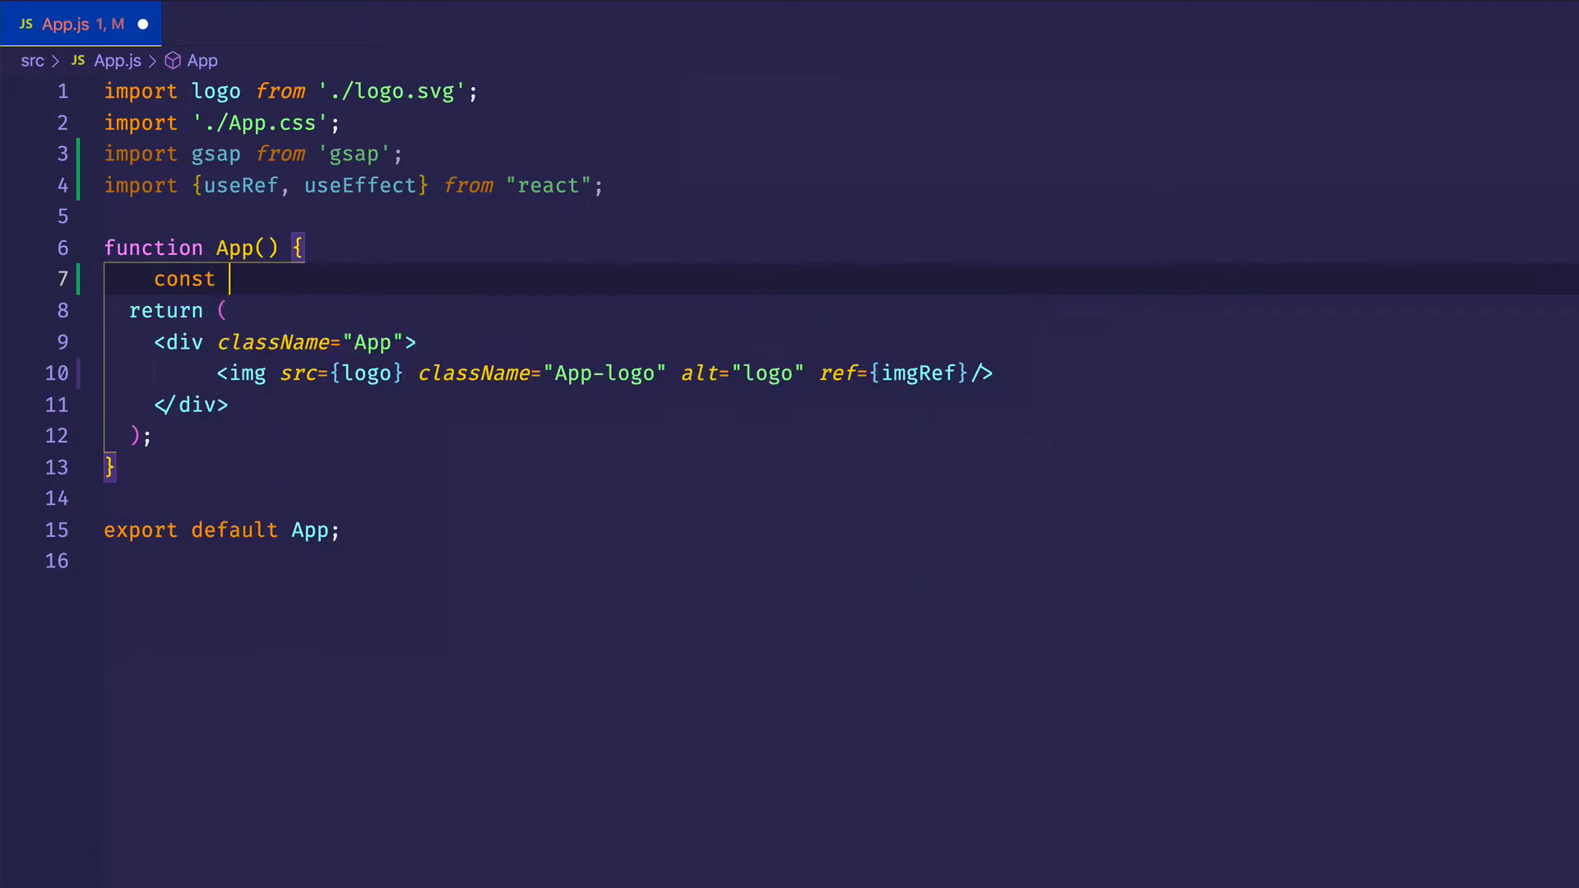
{"action": "type", "text": "imgR"}
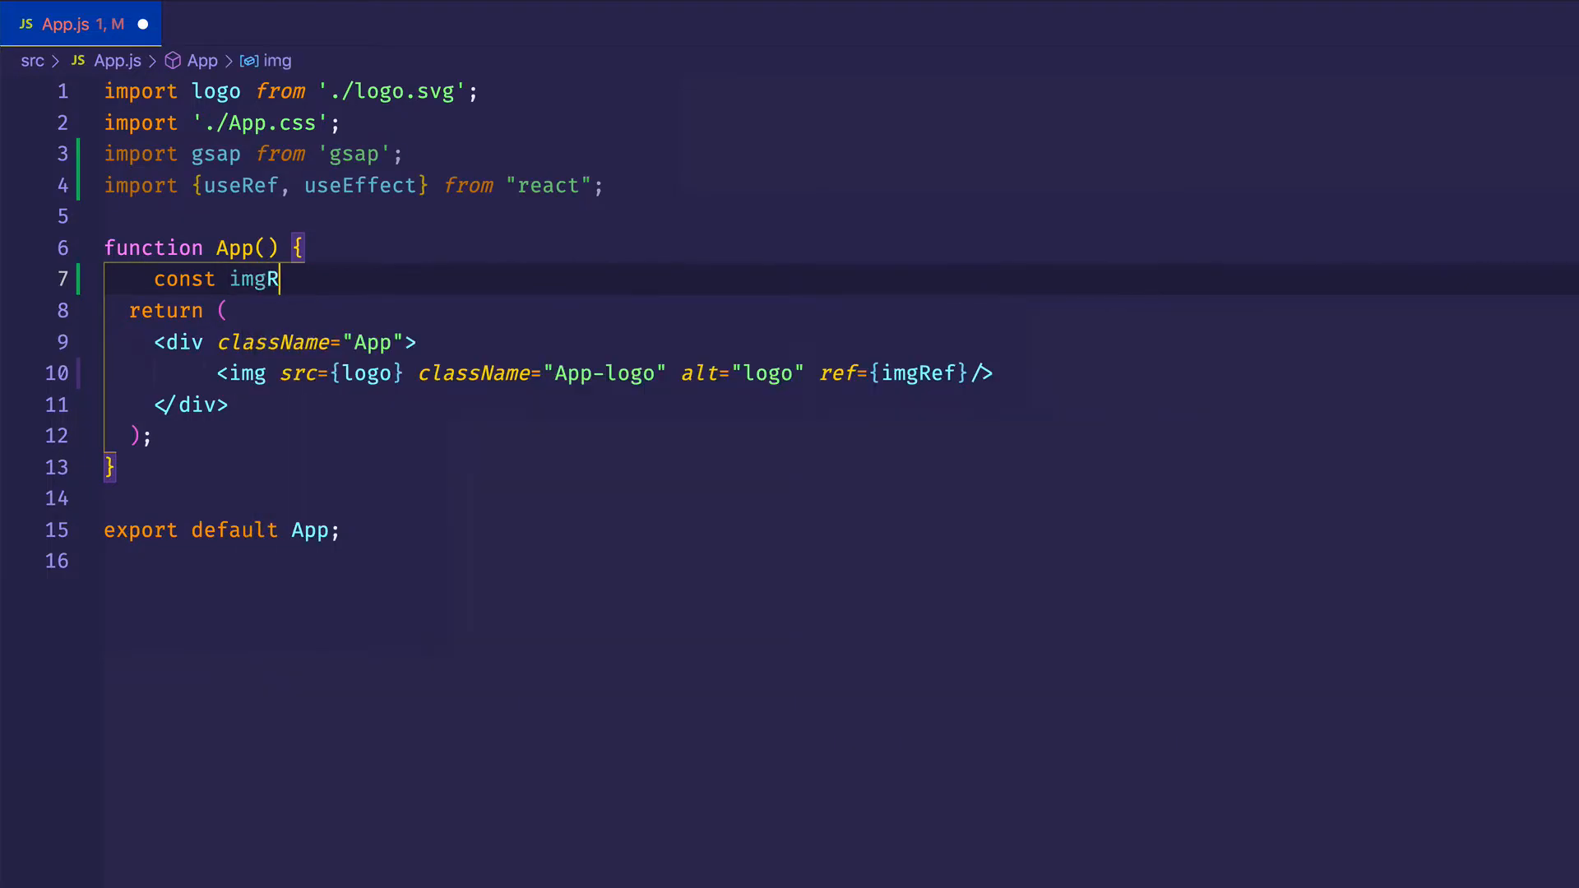
{"action": "type", "text": "ef = useRef(null);"}
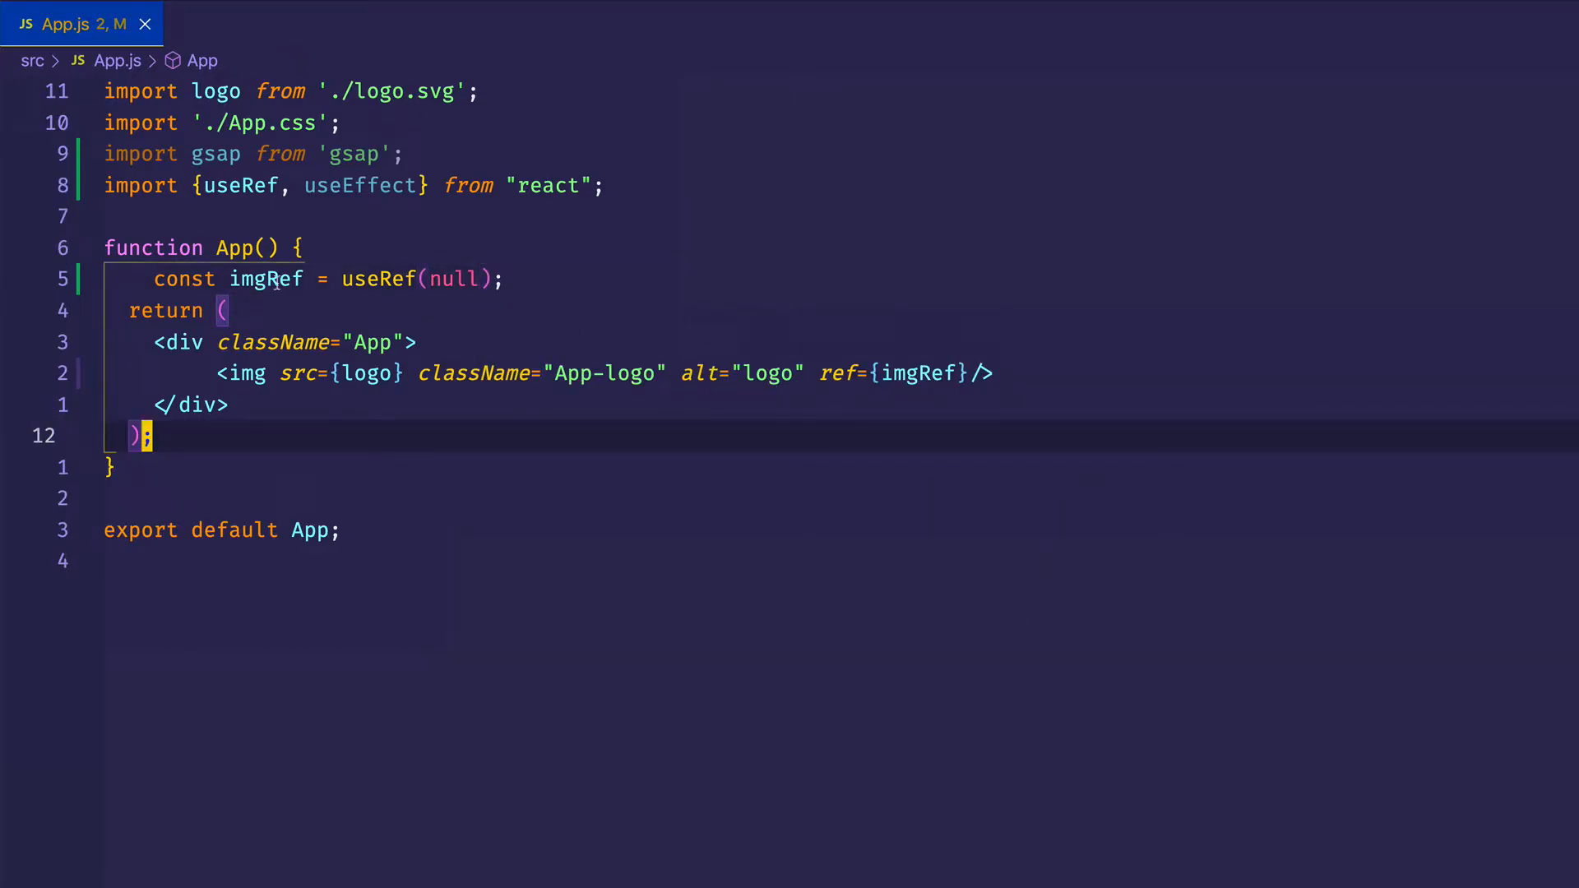
- Review where imgRef is used and save so Prettier tidies the indentation
{"action": "double_click", "coordinate": [266, 279]}
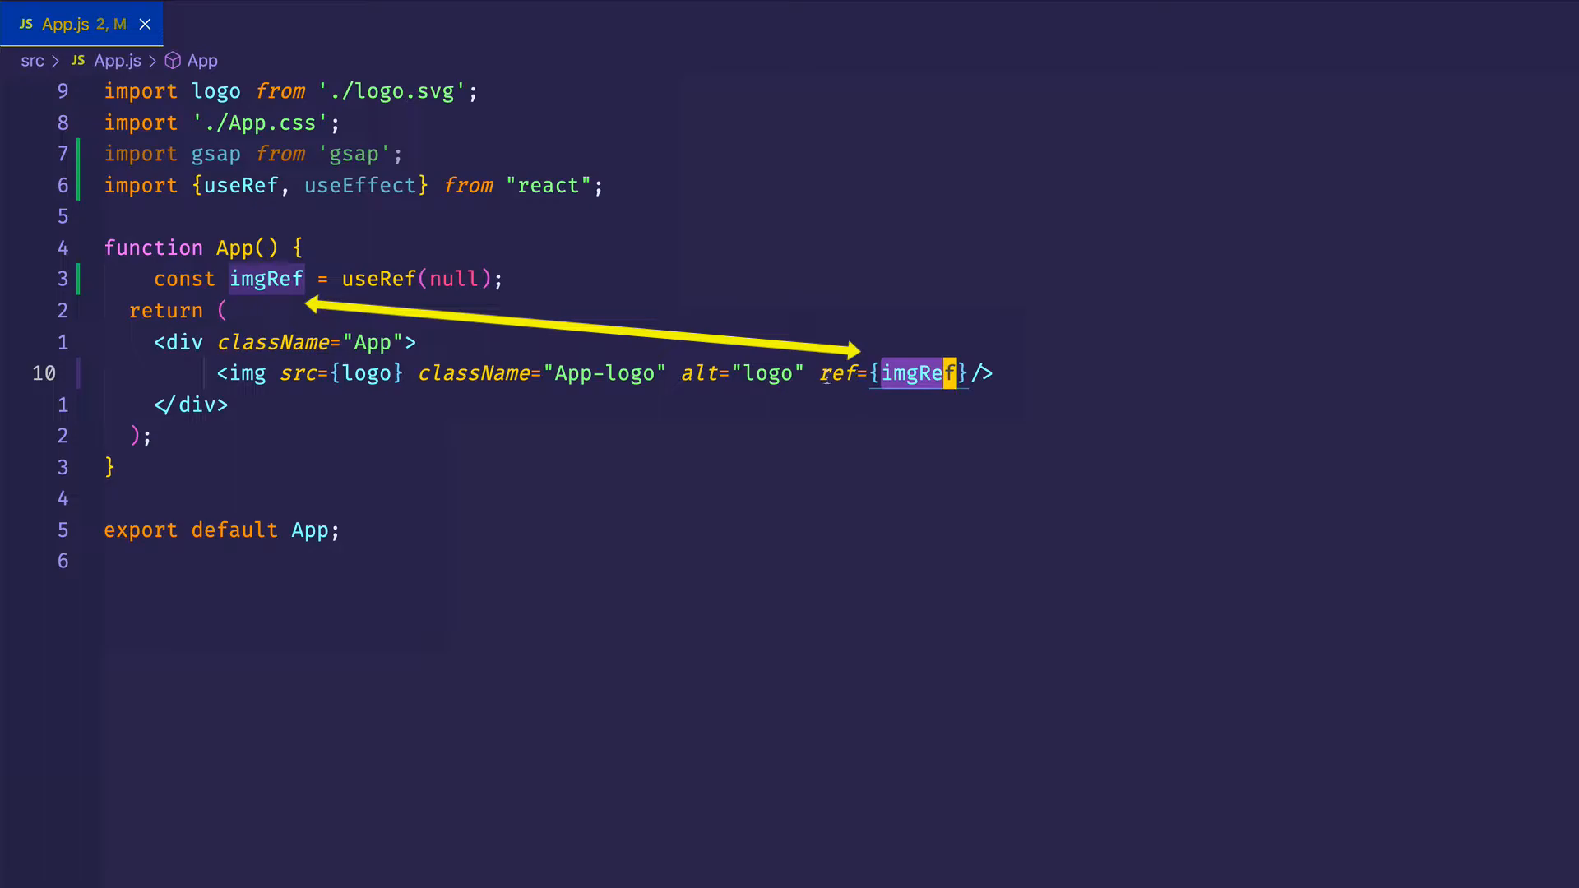
{"action": "left_click", "coordinate": [932, 404]}
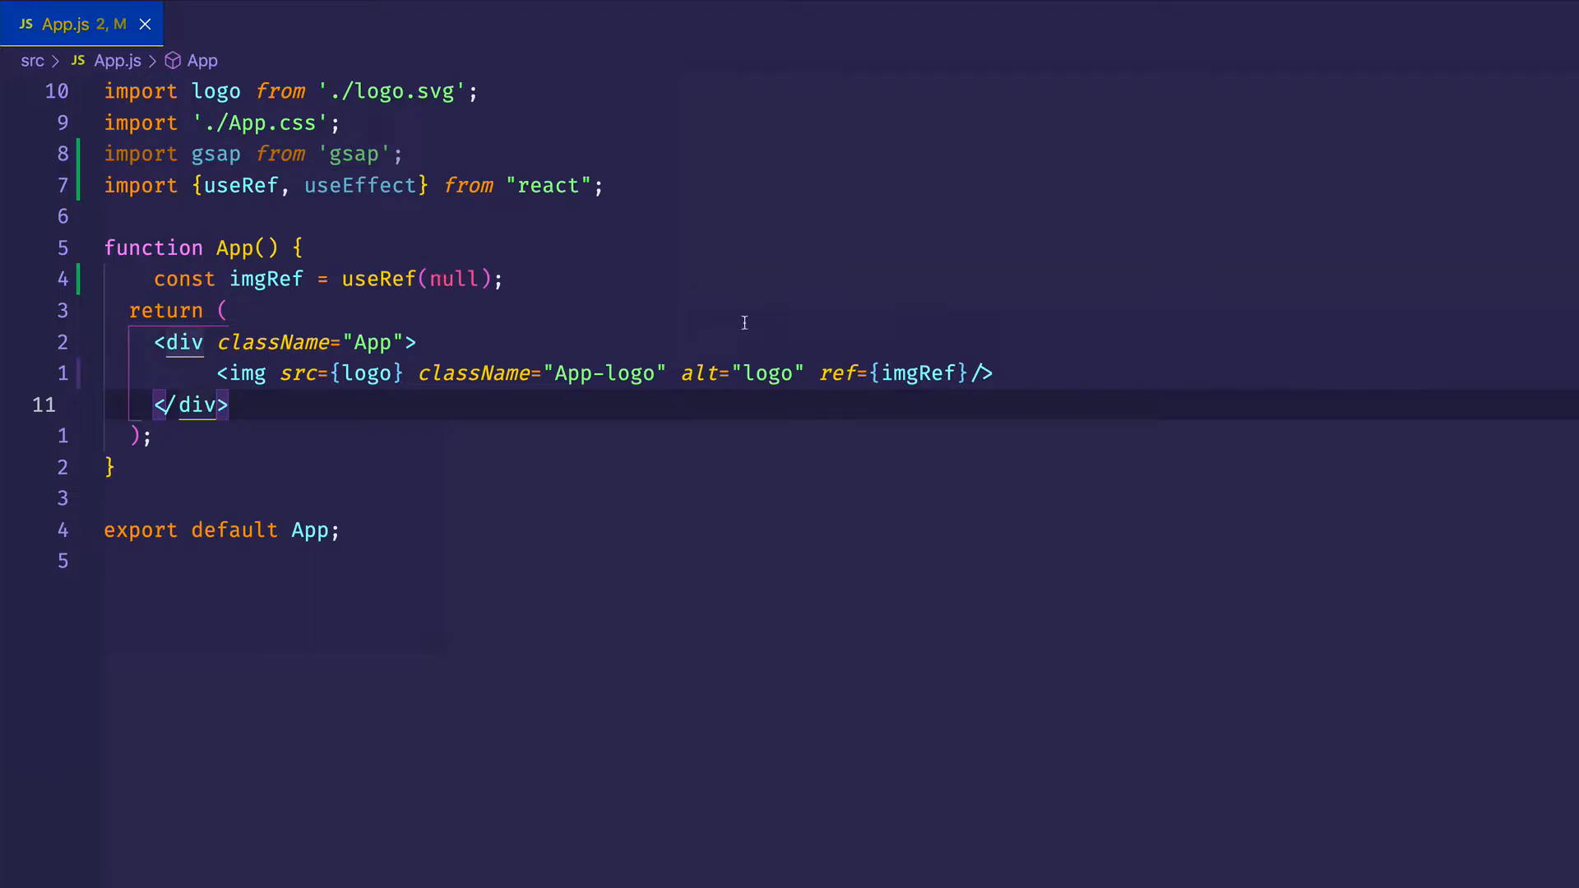
{"action": "mouse_move", "coordinate": [917, 387]}
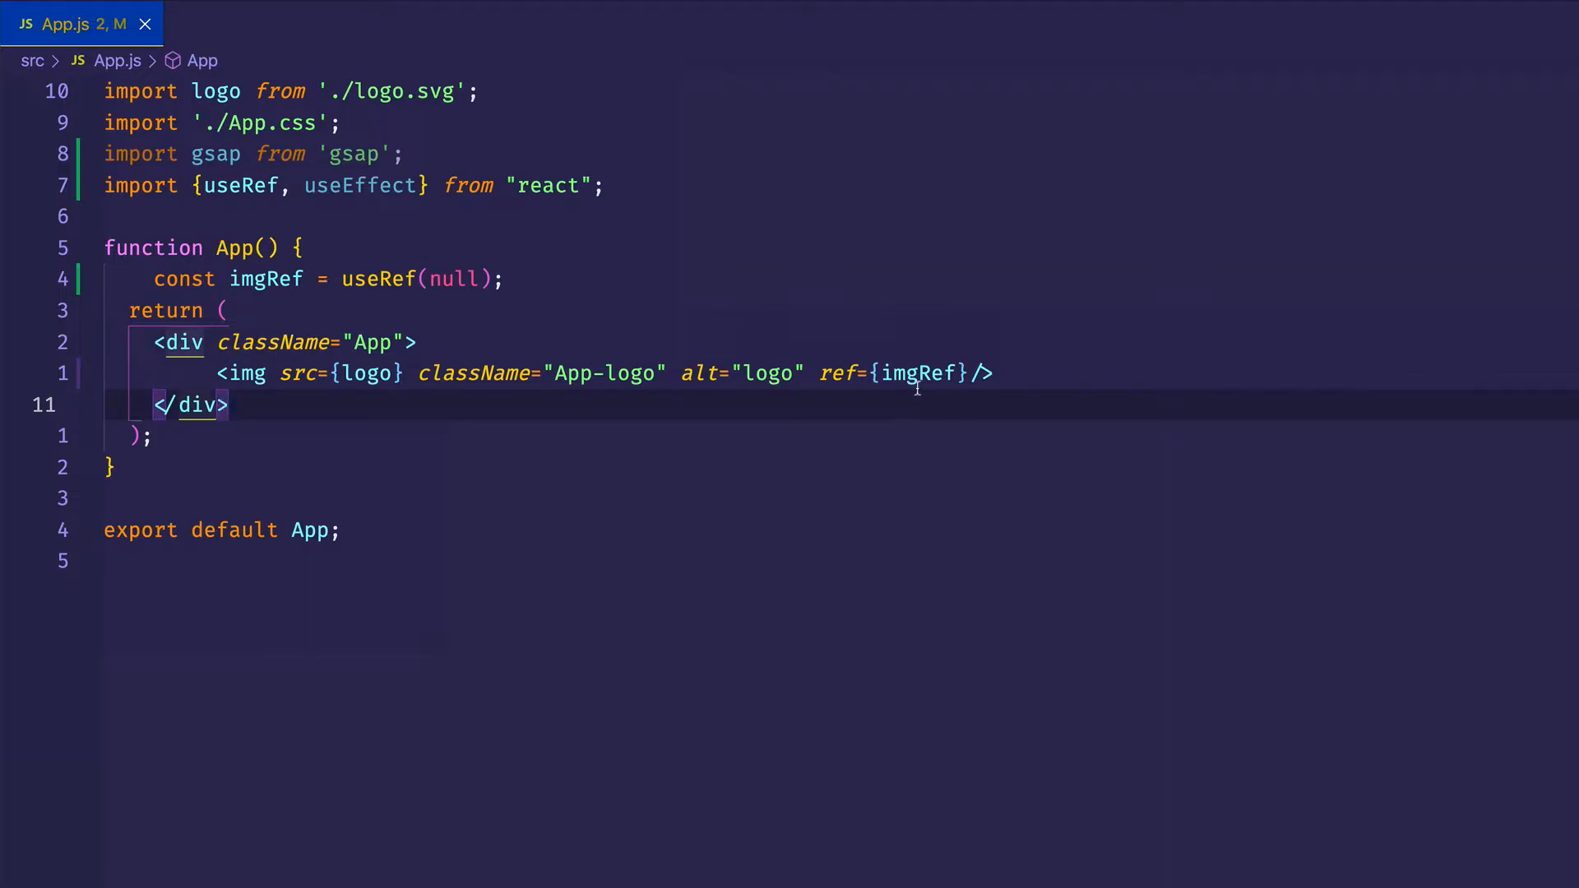
{"action": "double_click", "coordinate": [266, 279]}
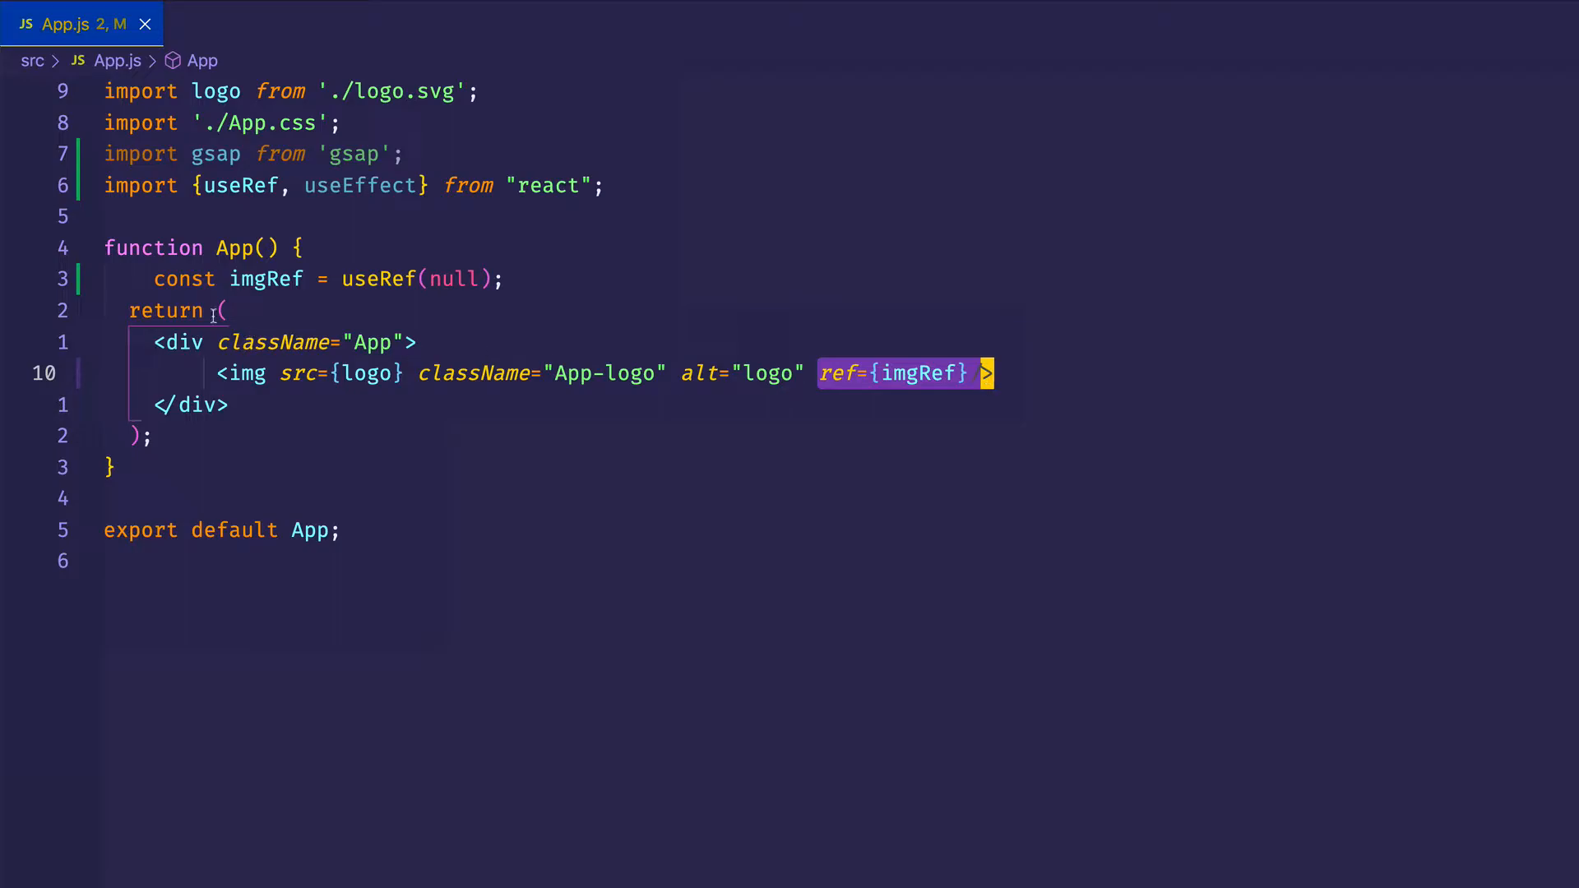
{"action": "left_click", "coordinate": [265, 279]}
{"action": "type", "text": "/"}
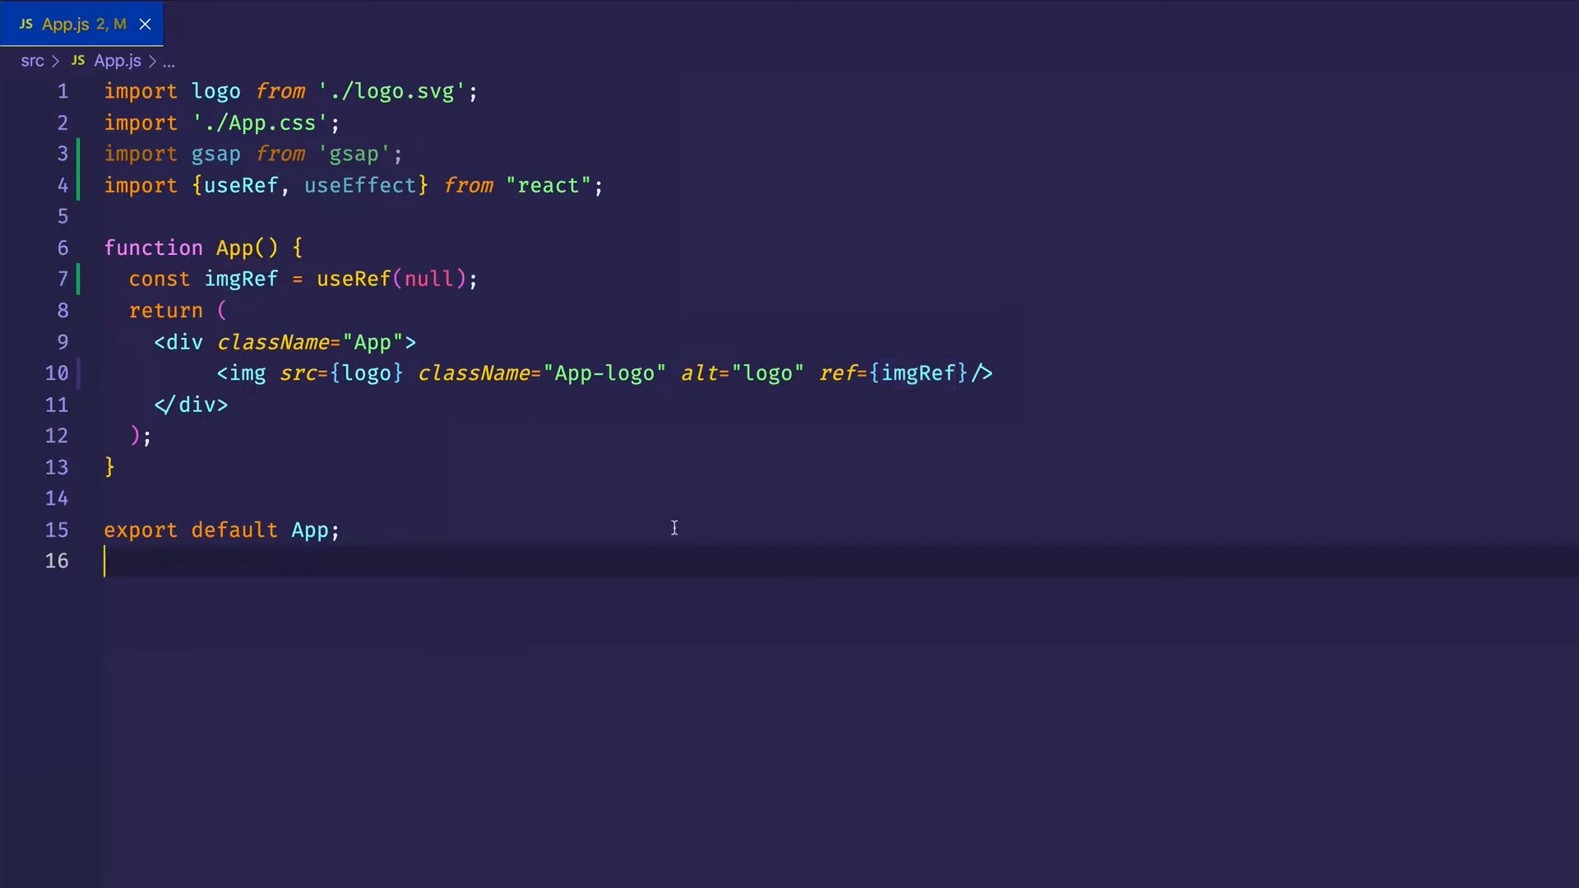
{"action": "mouse_move", "coordinate": [517, 313]}
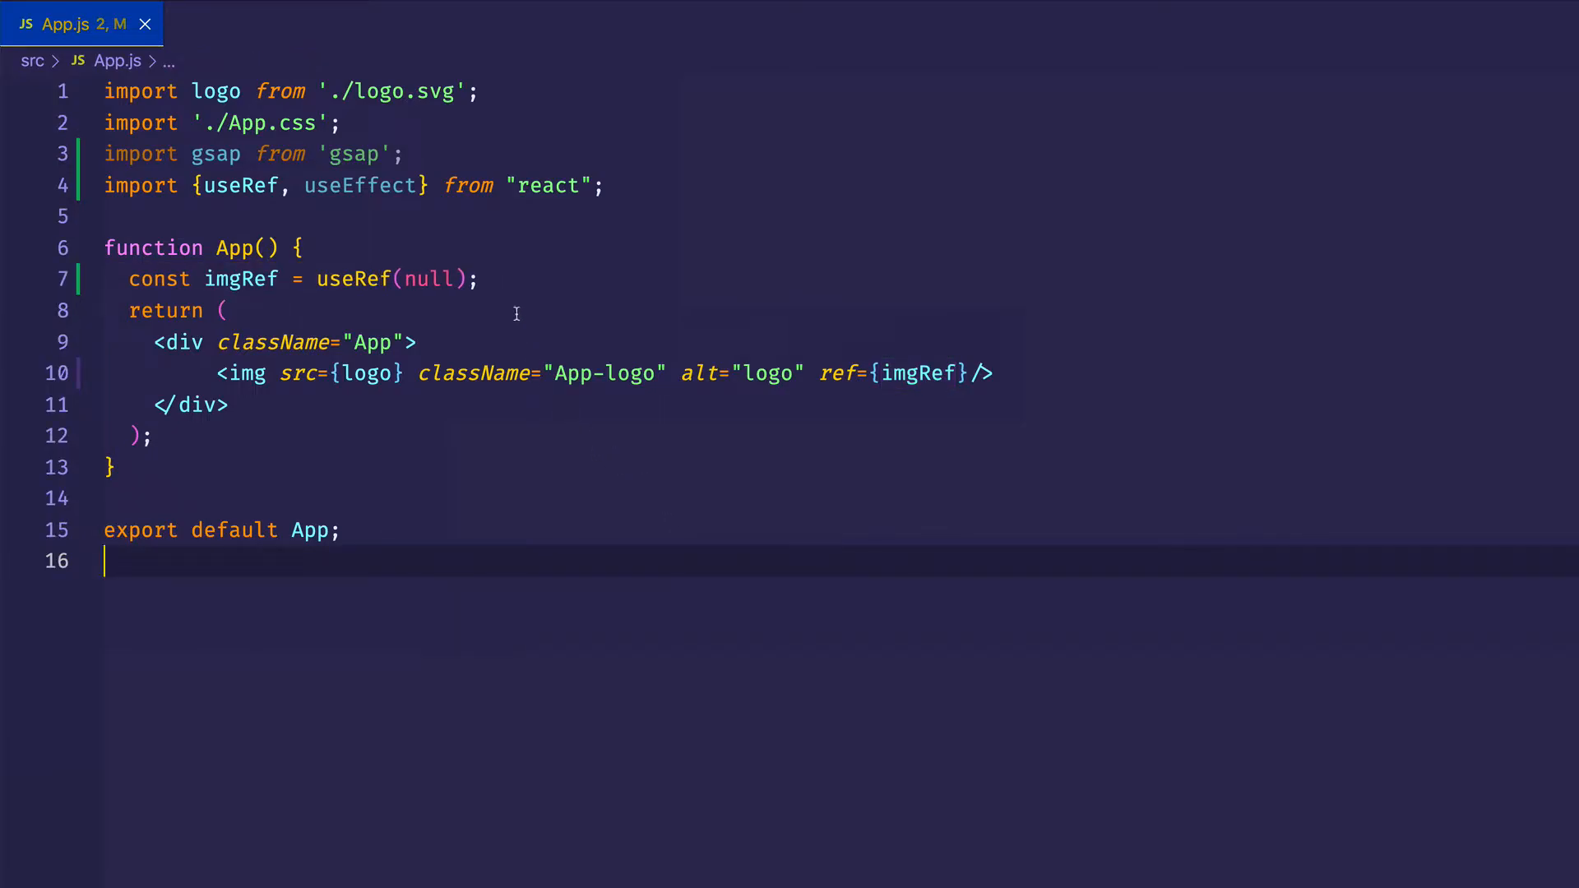
- Write useEffect(() => { }, []) with an empty body and empty dependency array below imgRef
{"action": "left_click", "coordinate": [512, 279]}
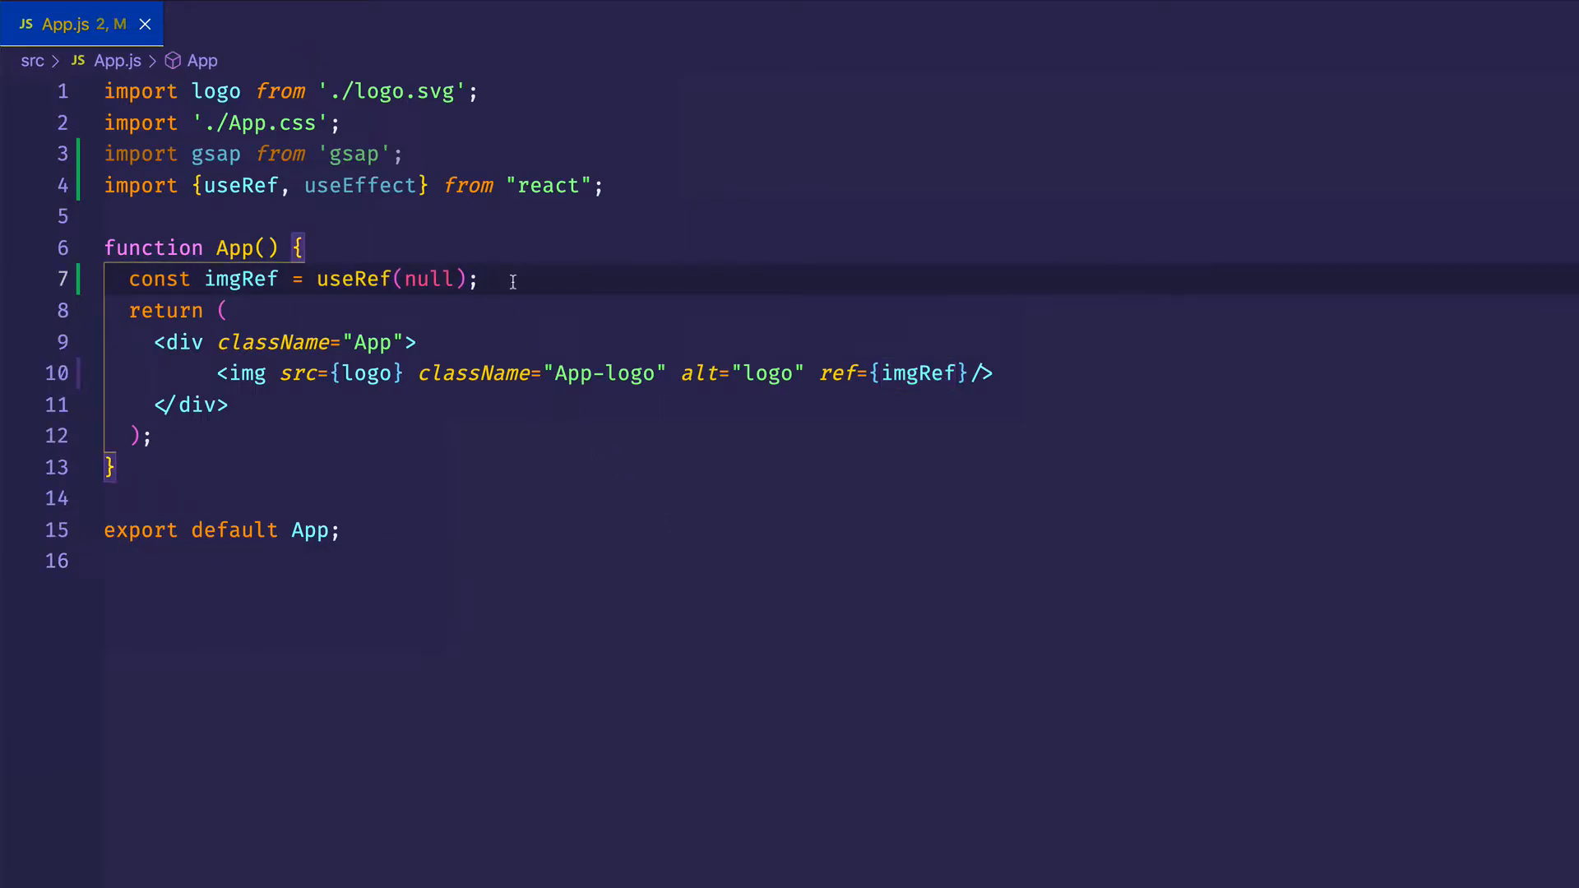
{"action": "type", "text": "useEffect("}
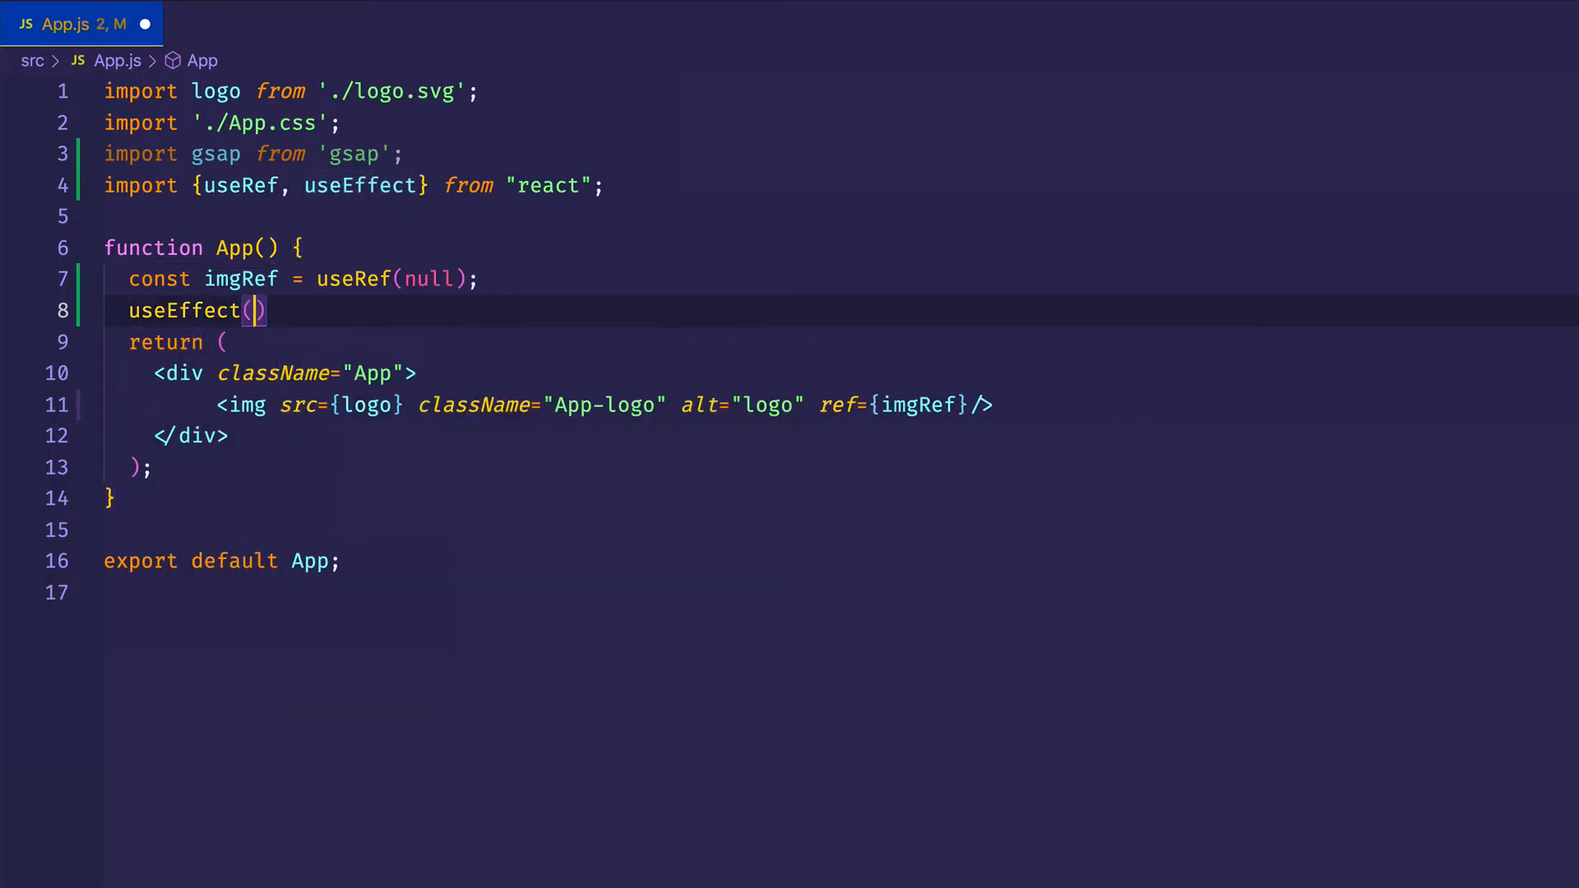
{"action": "type", "text": "("}
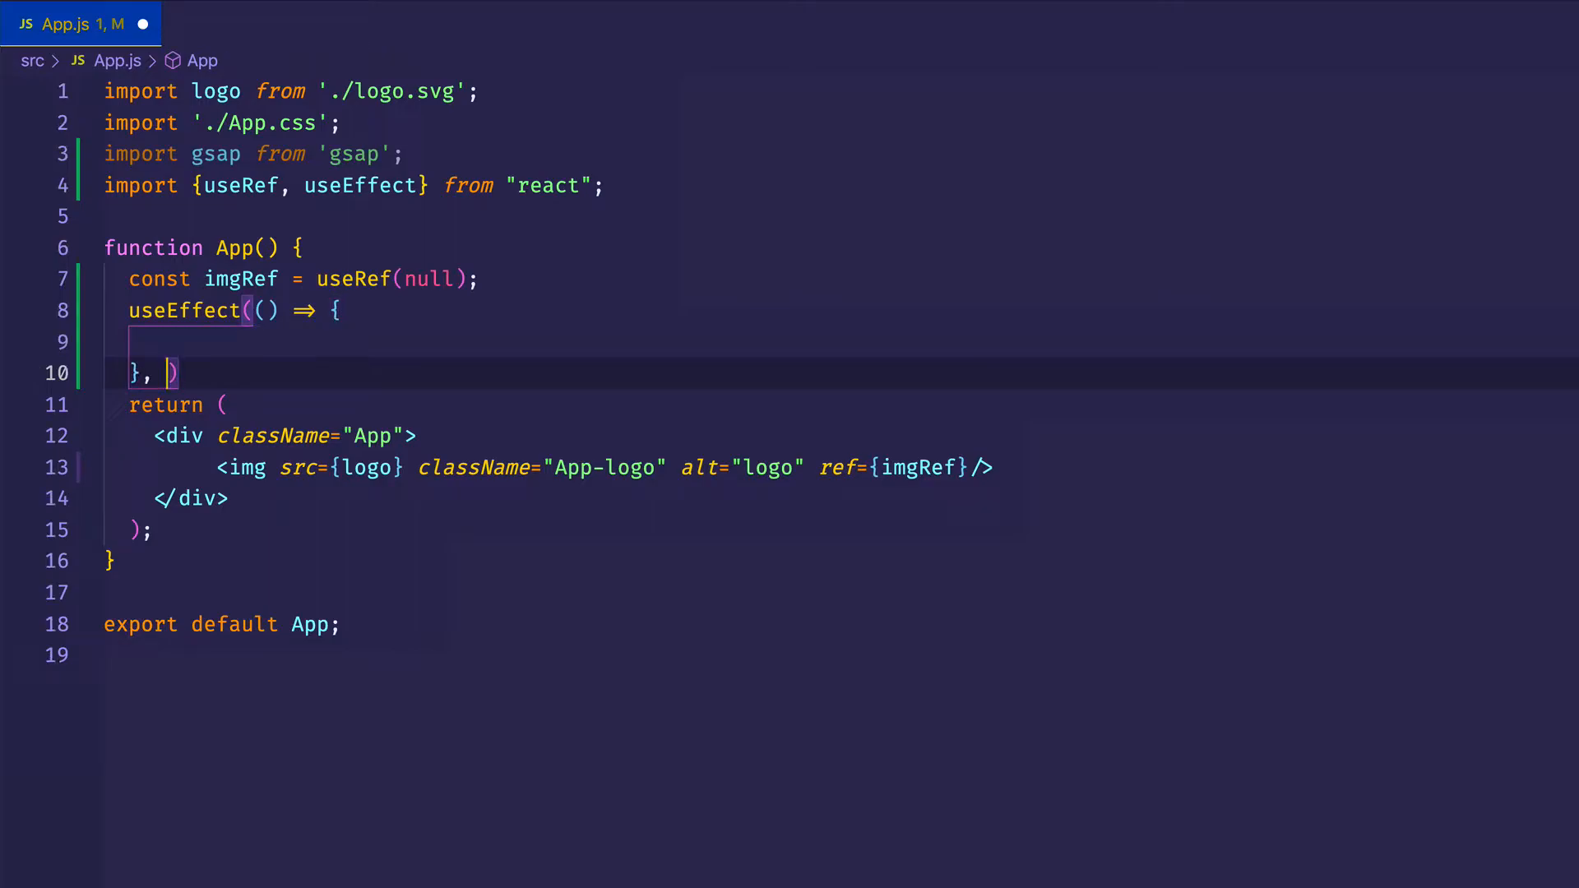
{"action": "type", "text": "["}
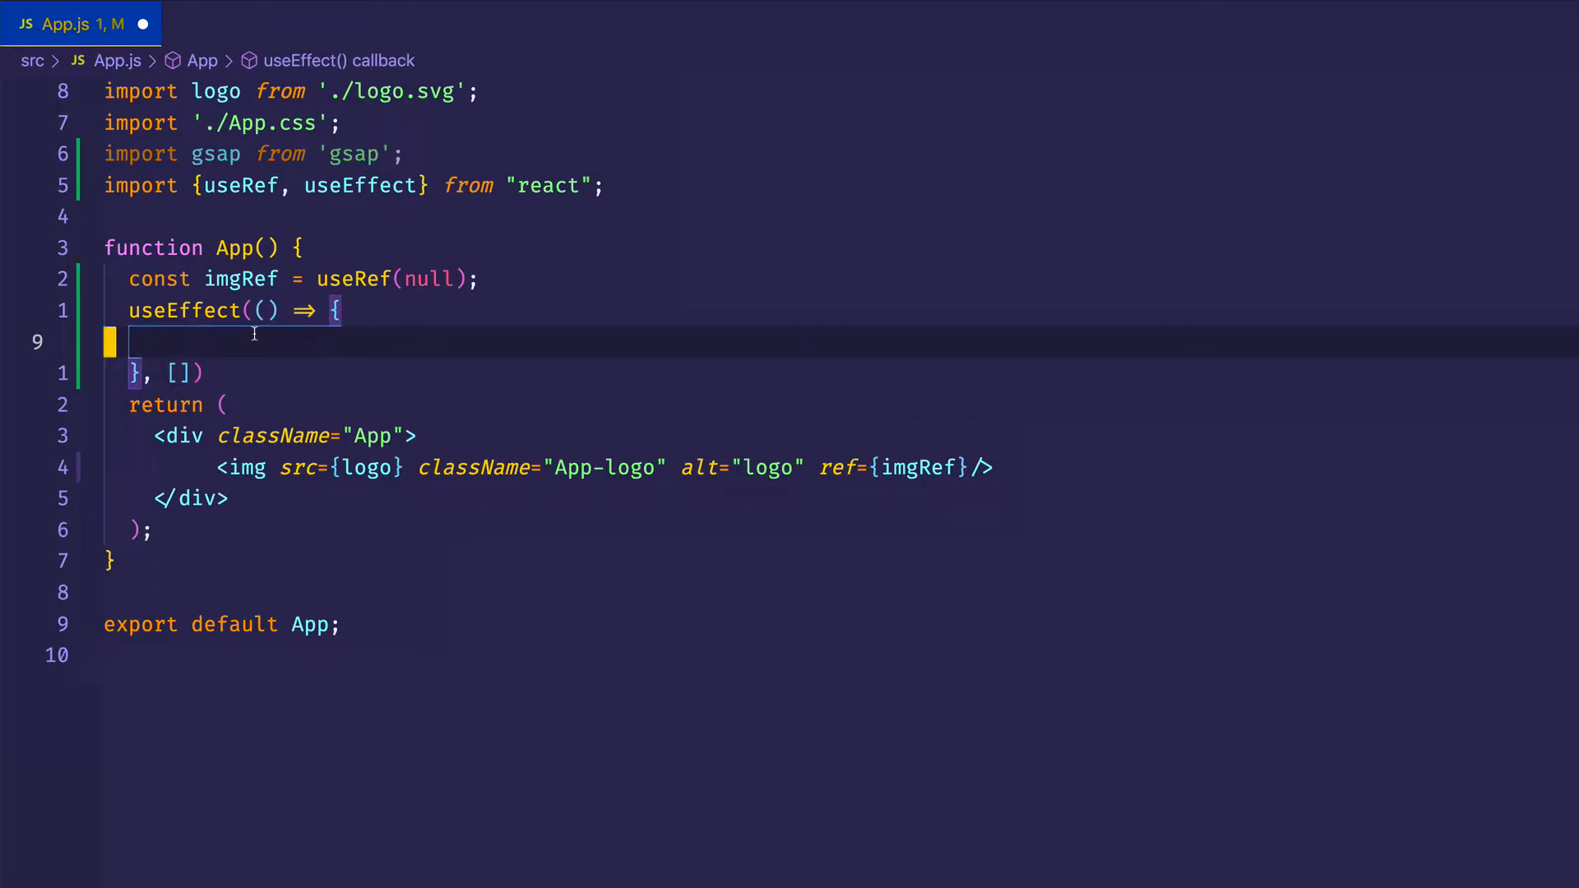
- Assign const el = imgRef.current; inside the useEffect body
{"action": "type", "text": "const"}
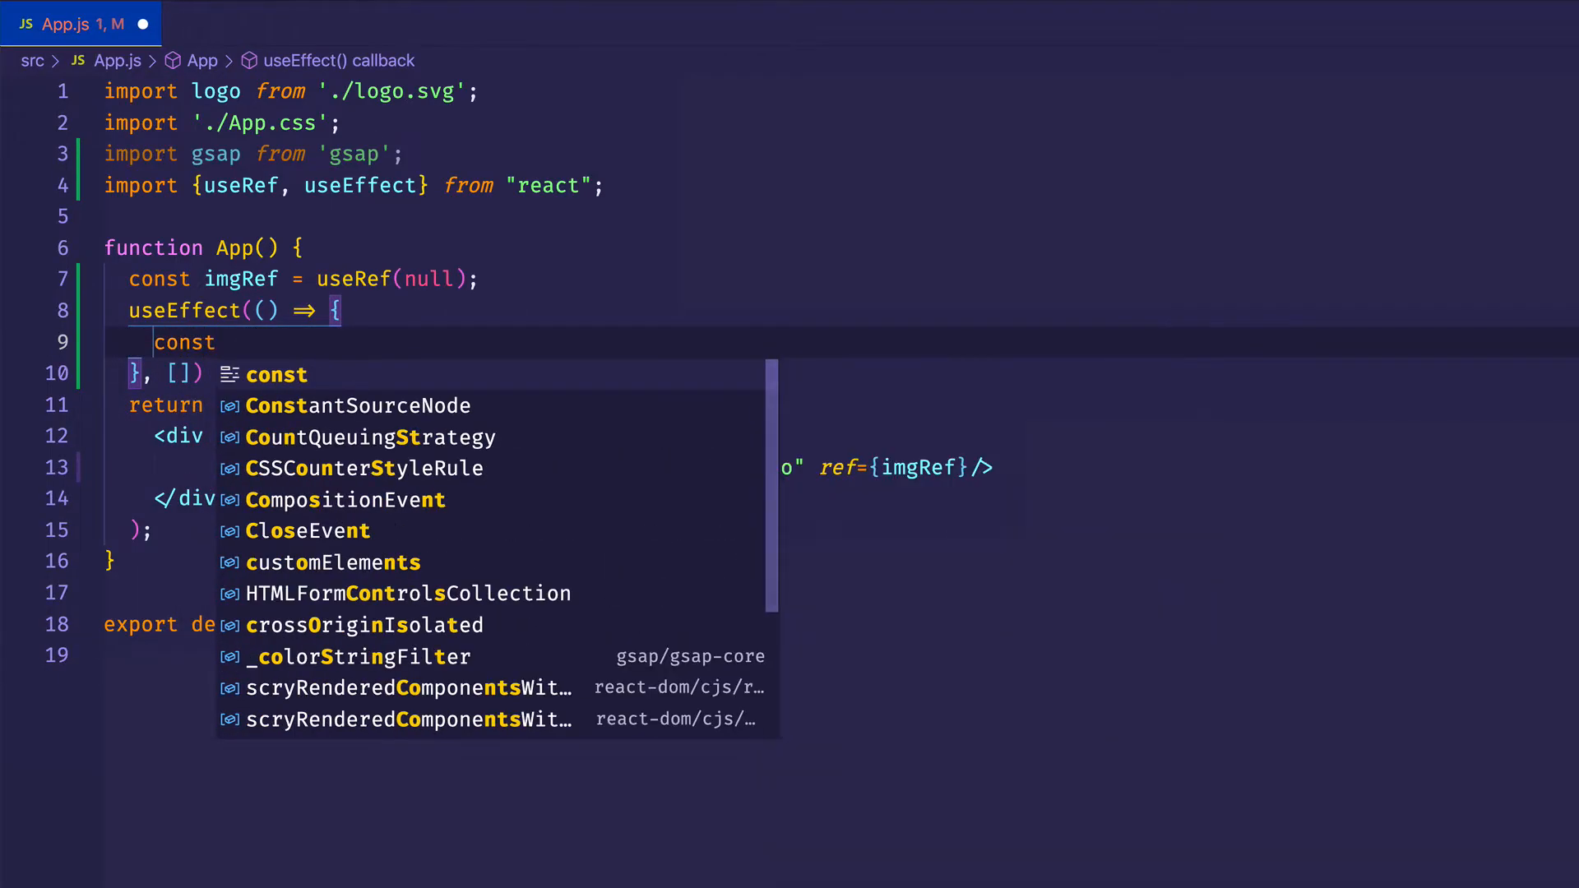
{"action": "type", "text": "el ="}
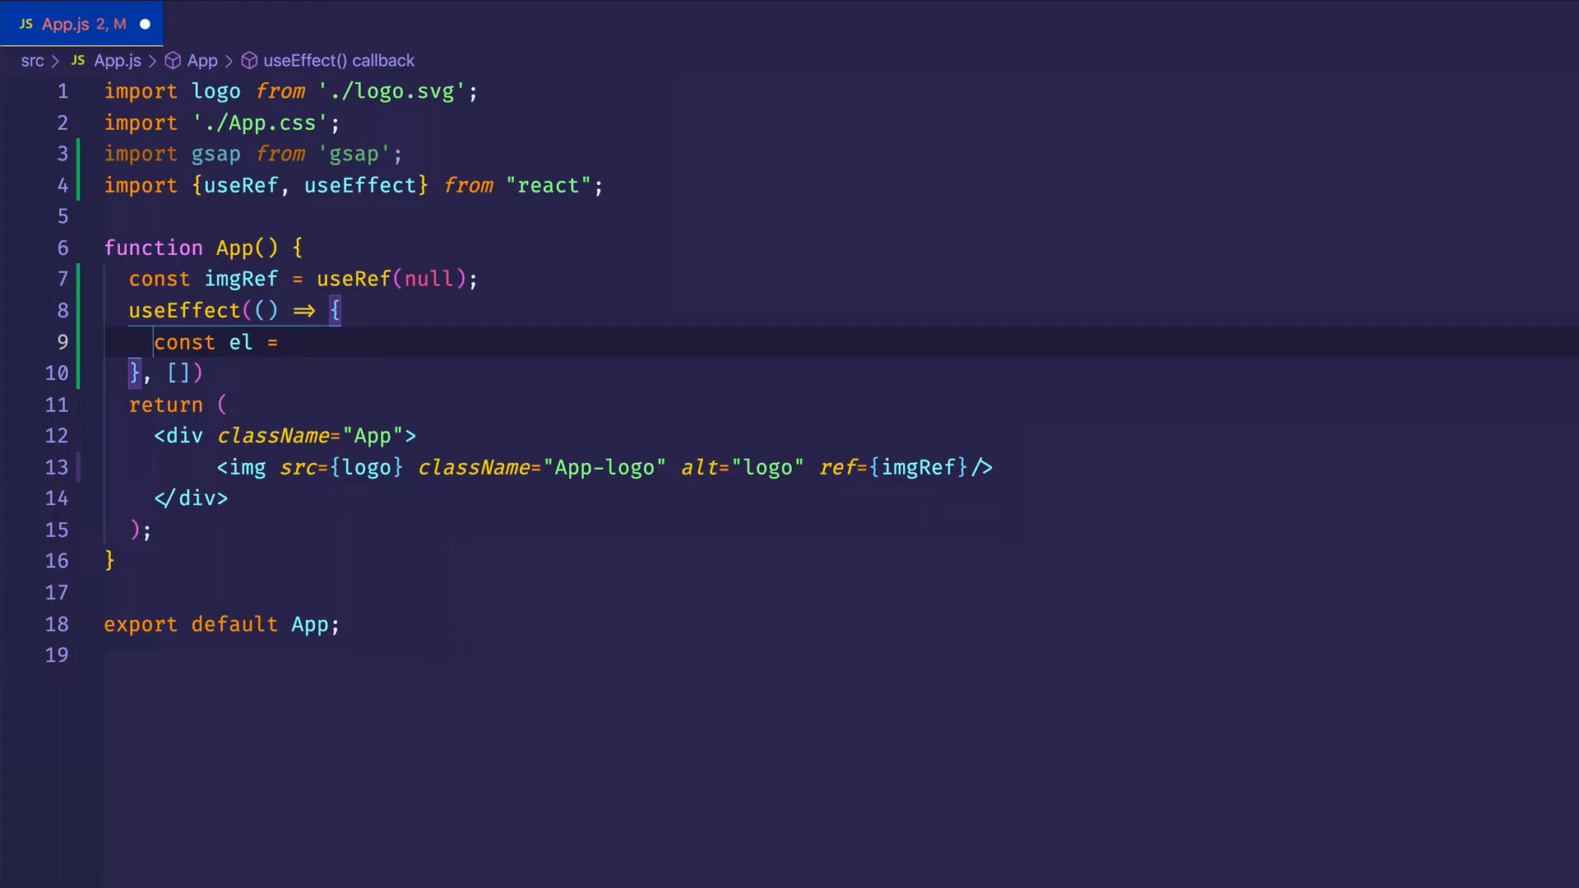
{"action": "type", "text": "imgRef.current;"}
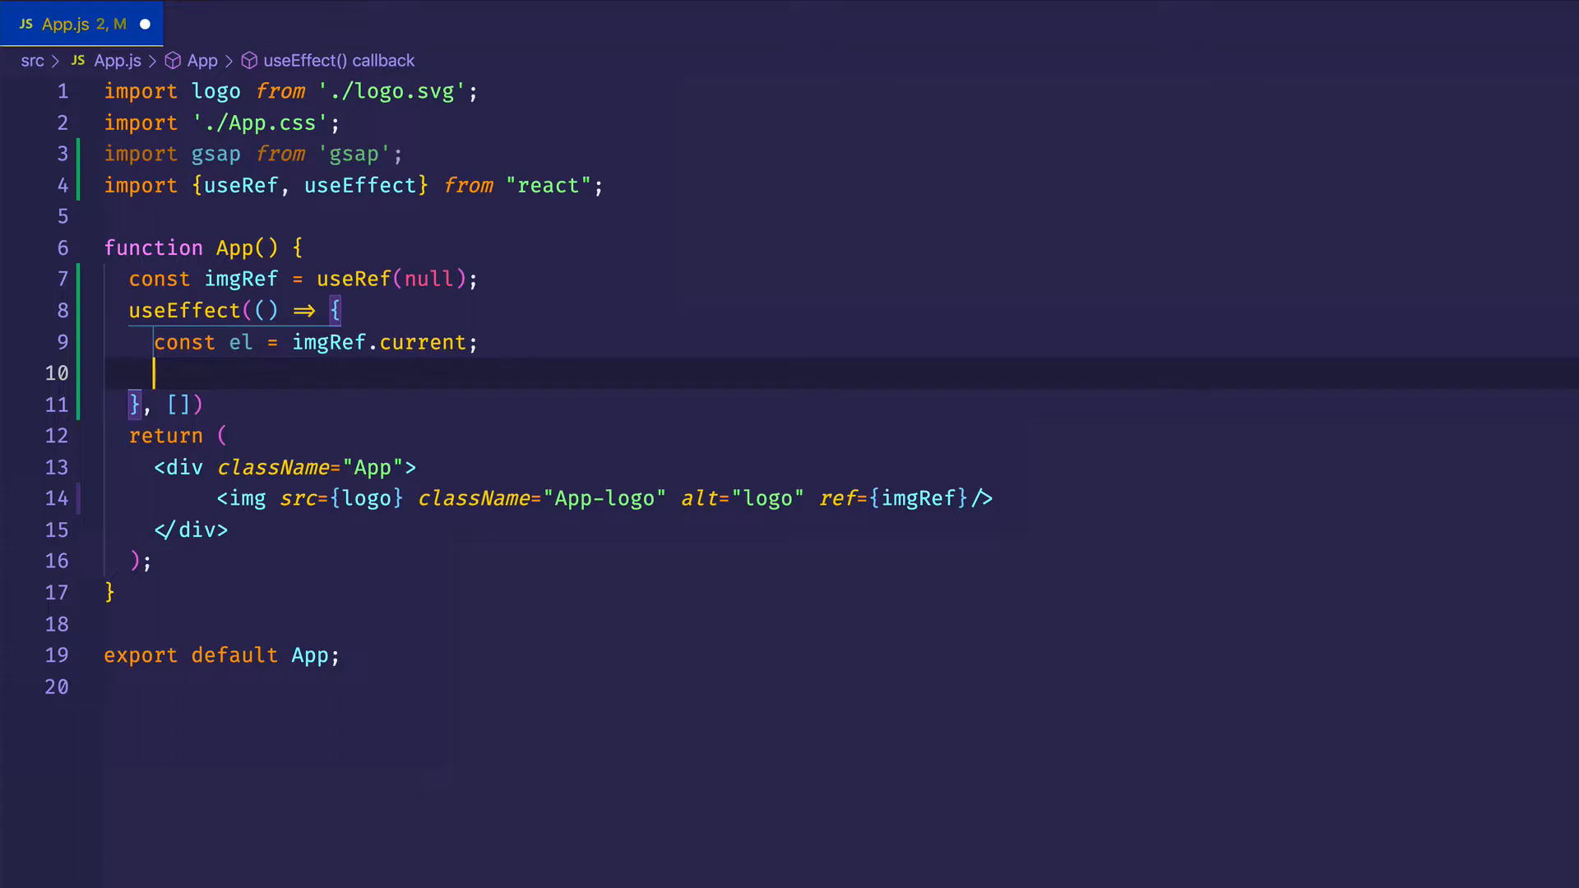
- Write gsap.fromTo(el, {rotation: 0}, {rotation: 180, duration: 3}) inside useEffect
{"action": "type", "text": "gsap"}
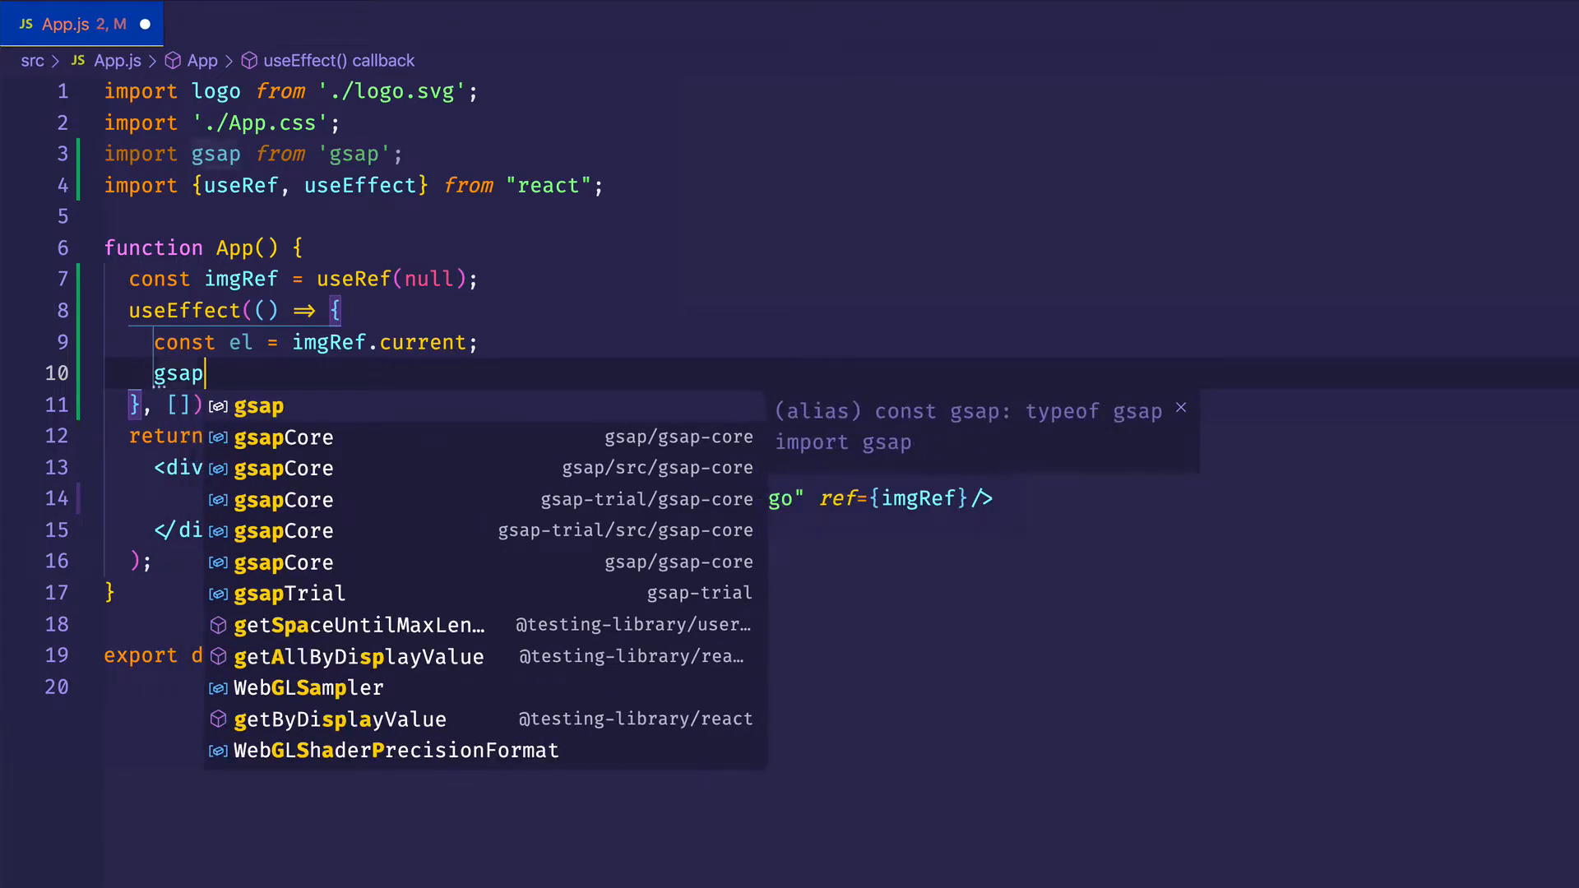
{"action": "type", "text": ".fromTo("}
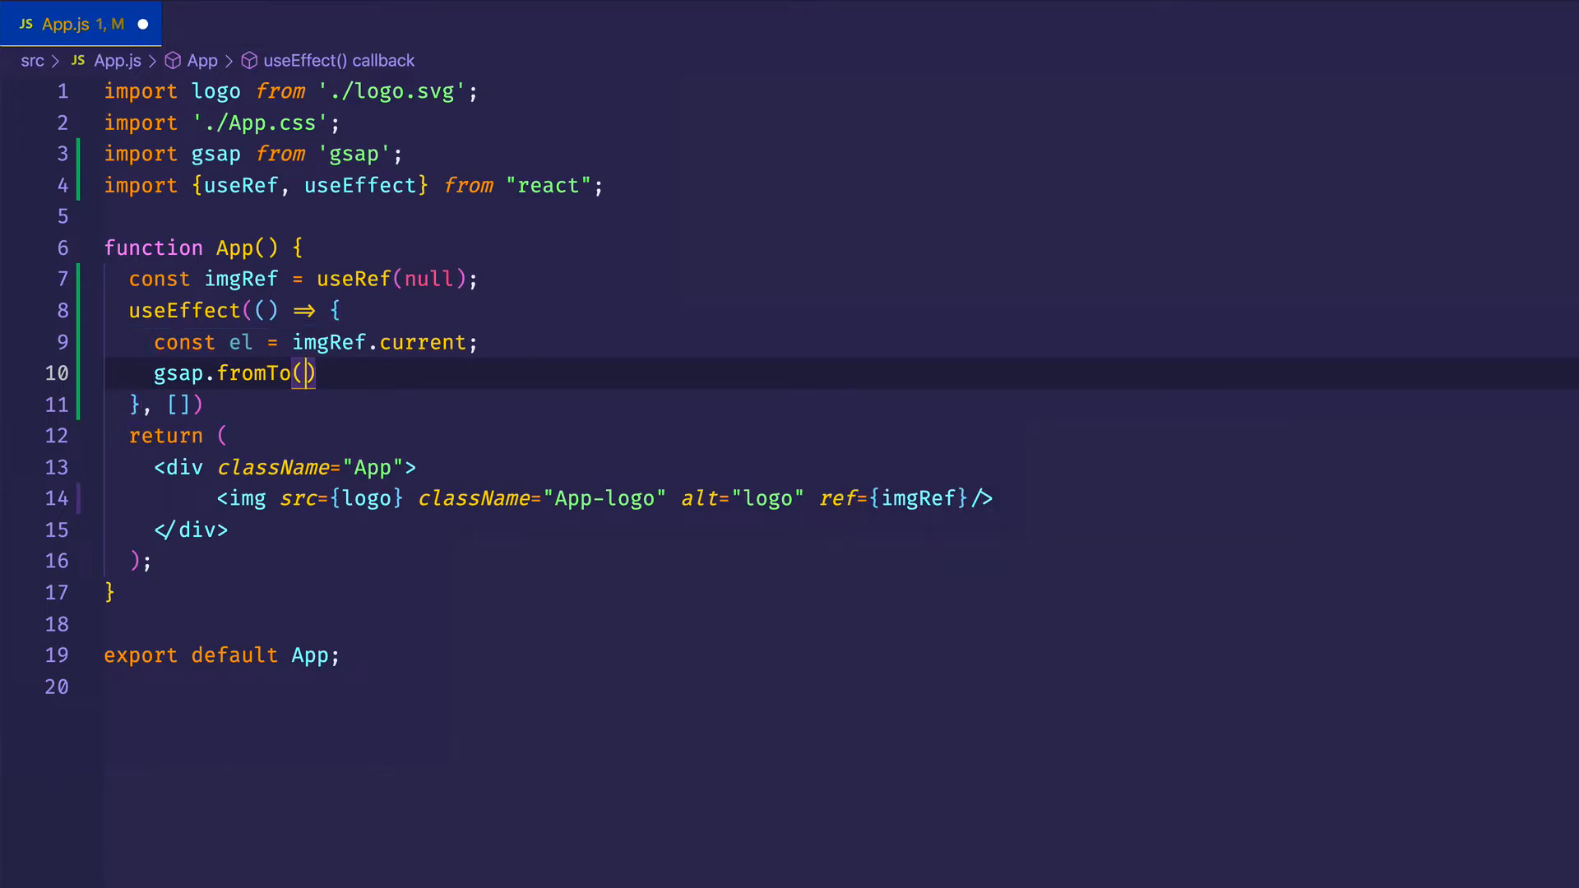
{"action": "type", "text": "el"}
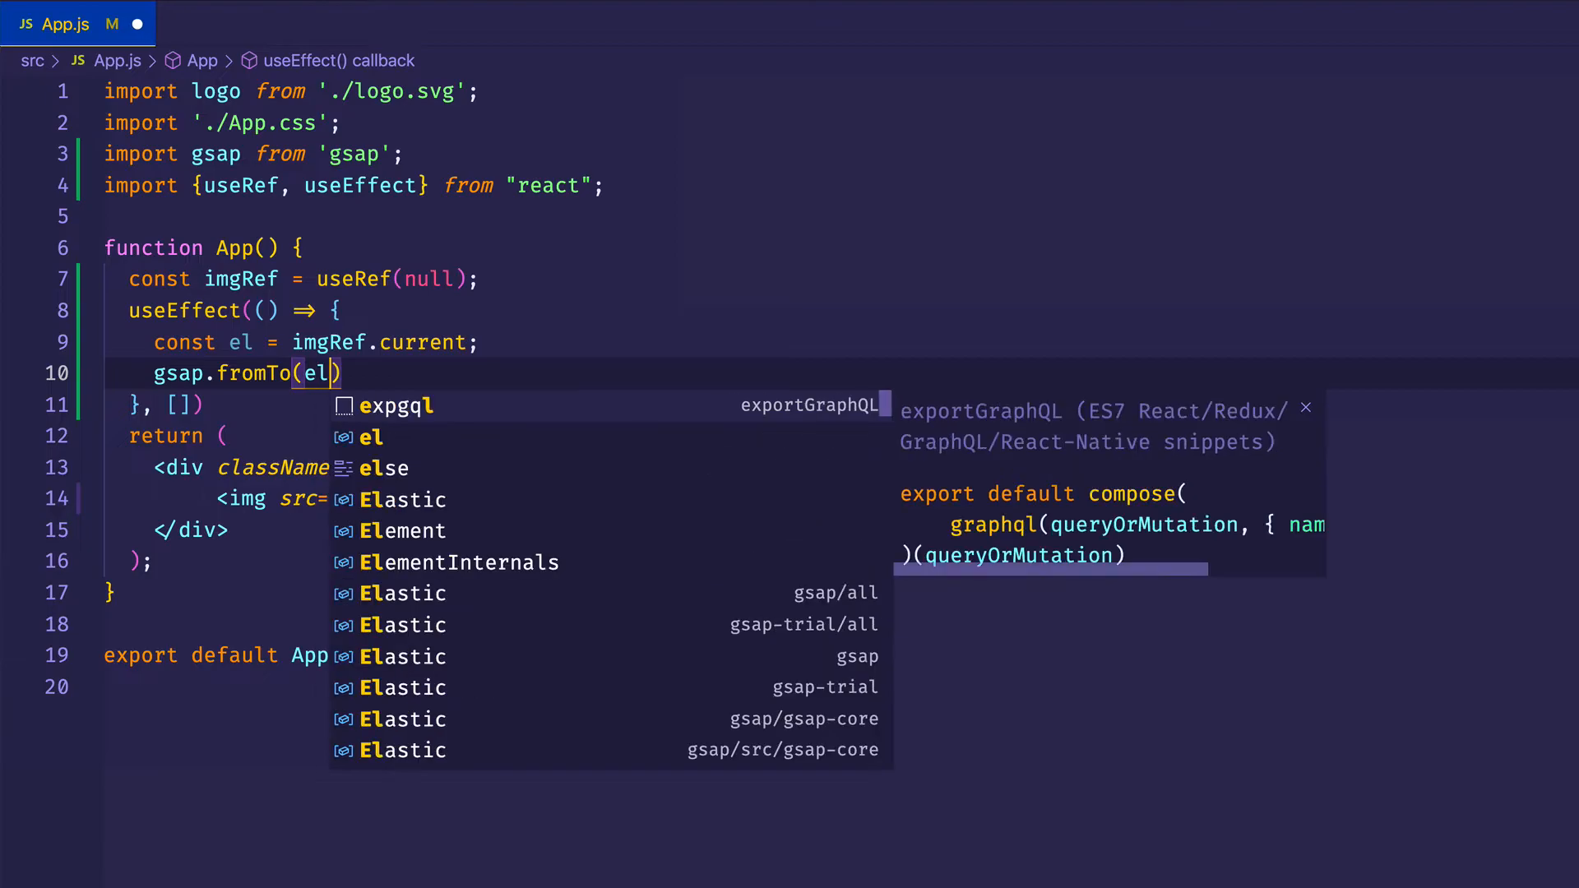
{"action": "type", "text": ","}
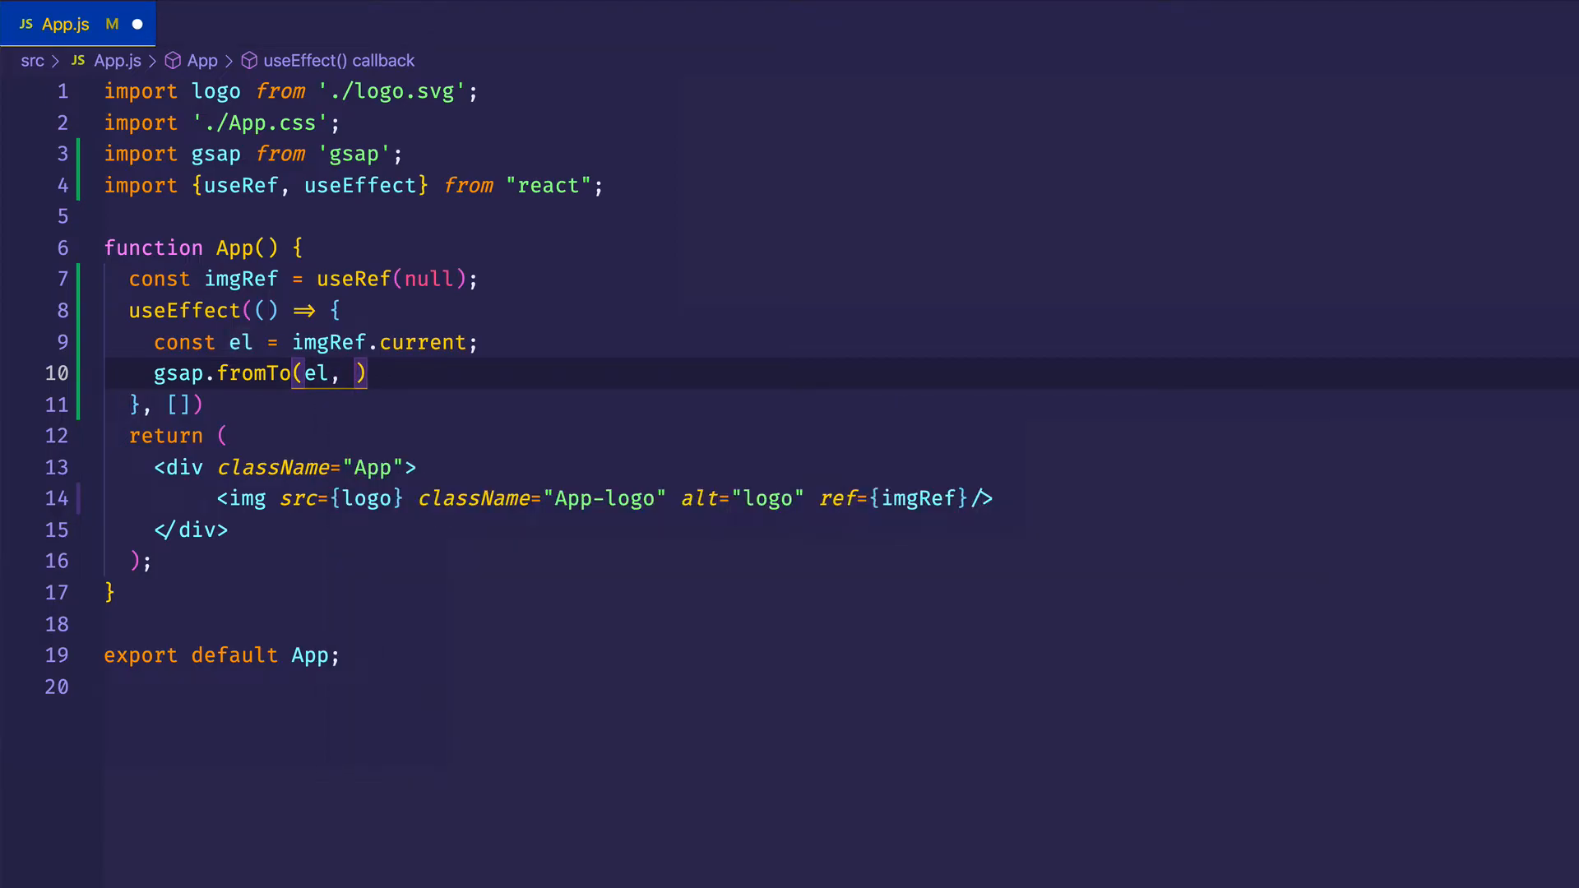
{"action": "type", "text": "{}"}
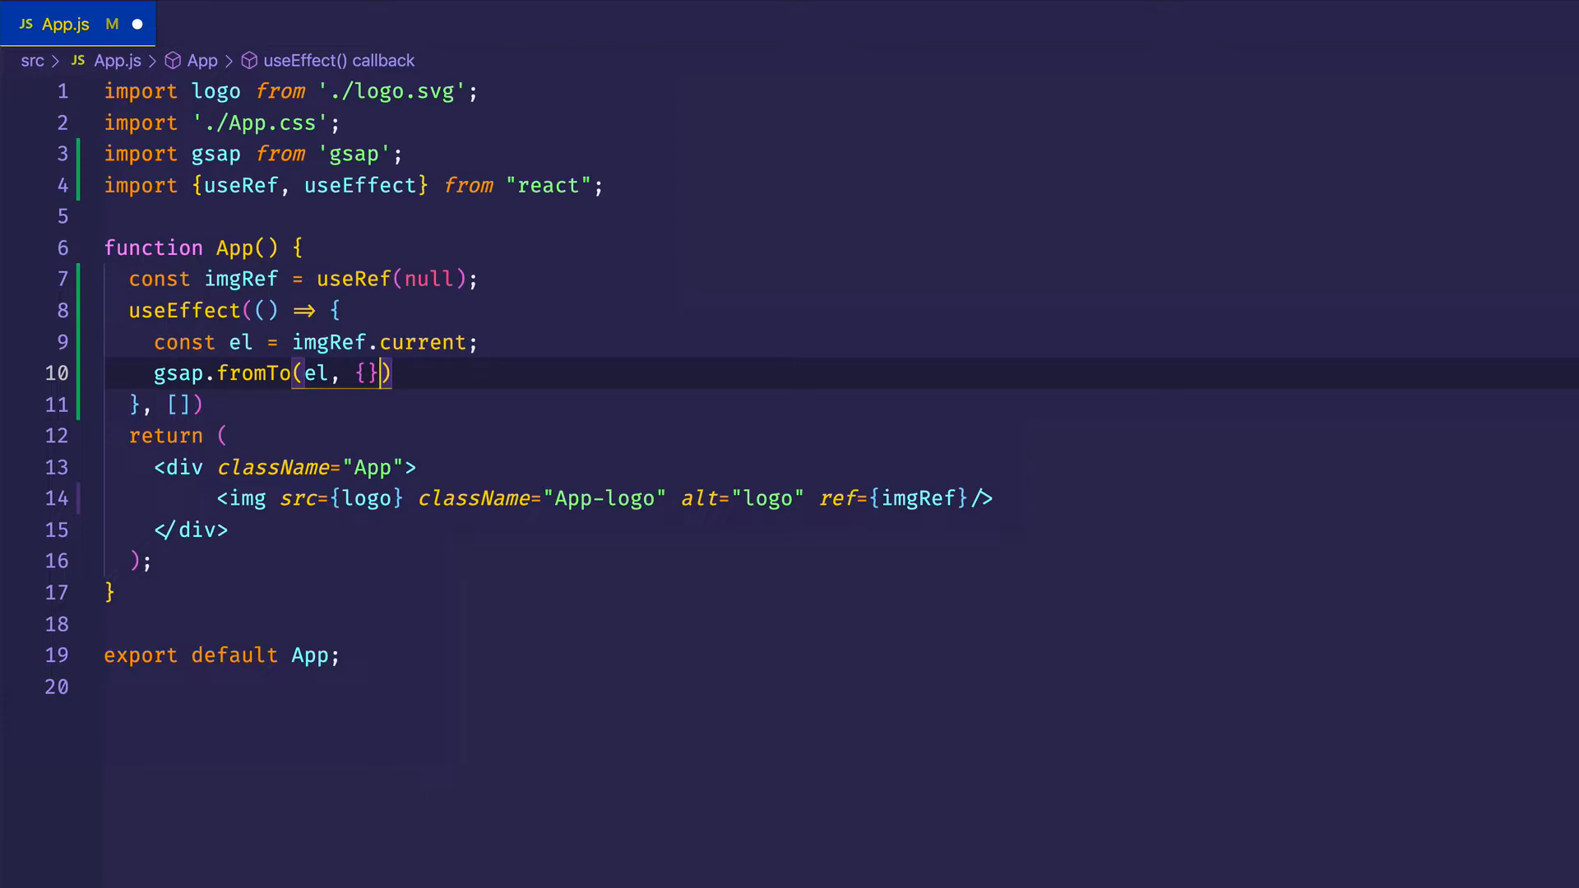
{"action": "type", "text": ", {}"}
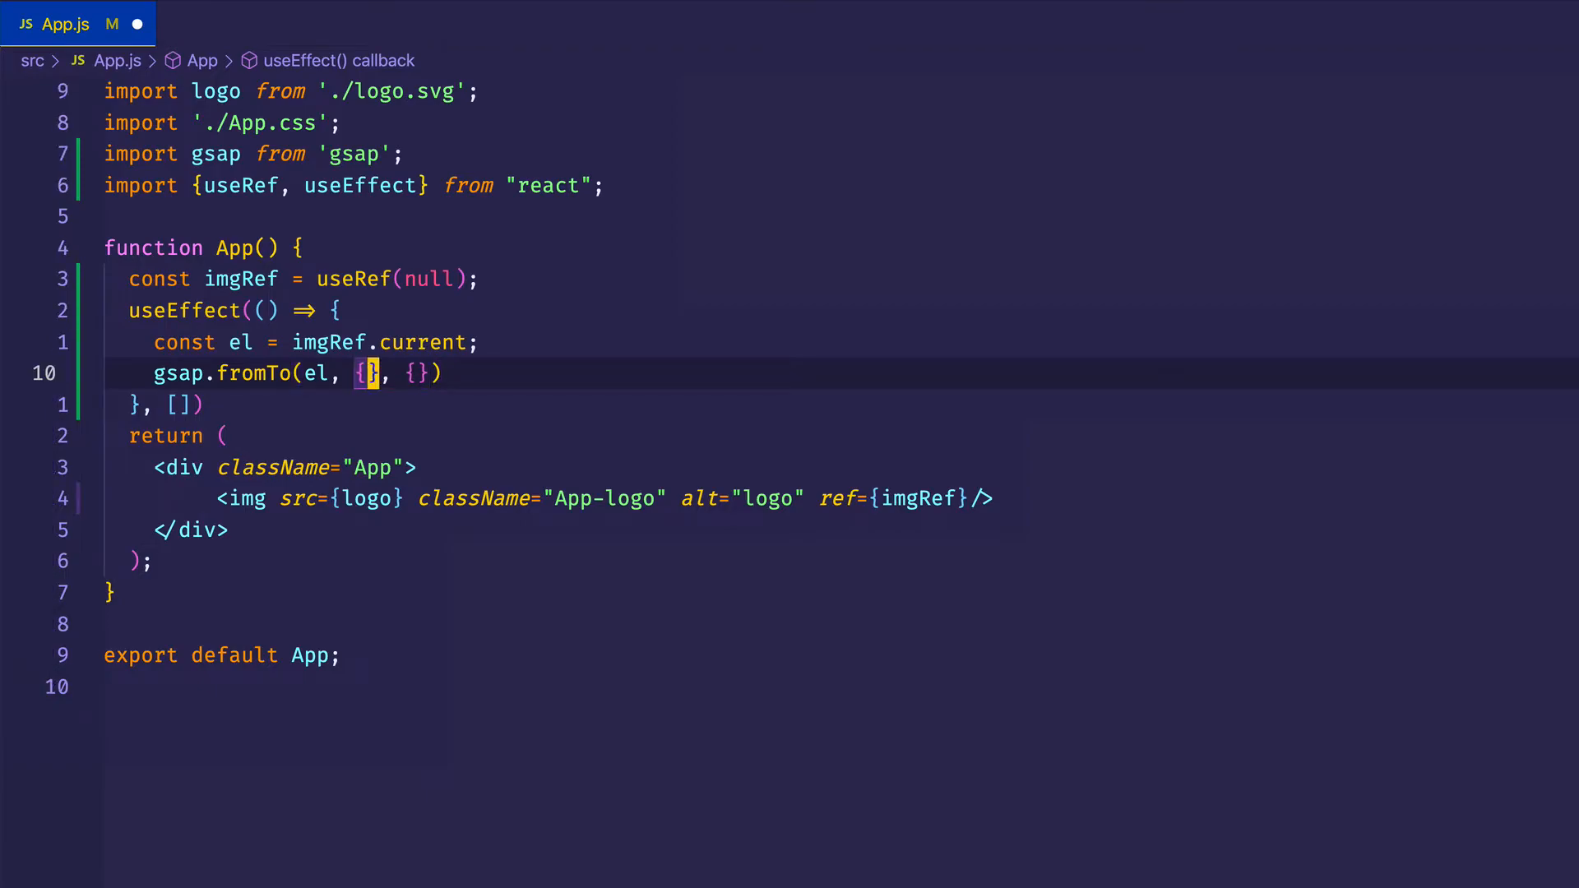
{"action": "type", "text": "rotation:"}
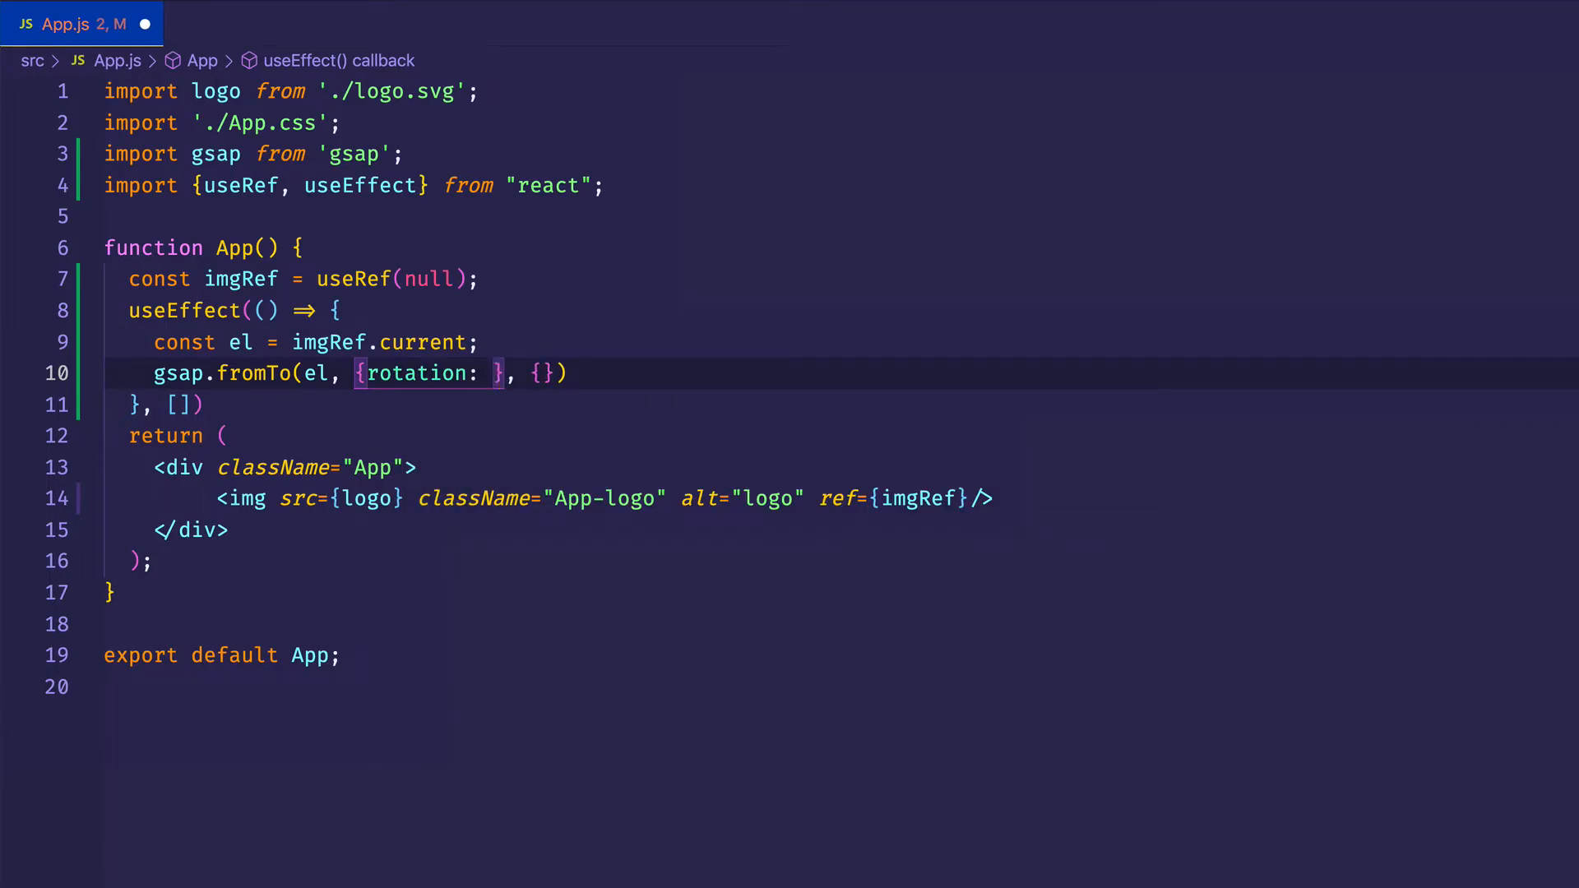
{"action": "type", "text": "0"}
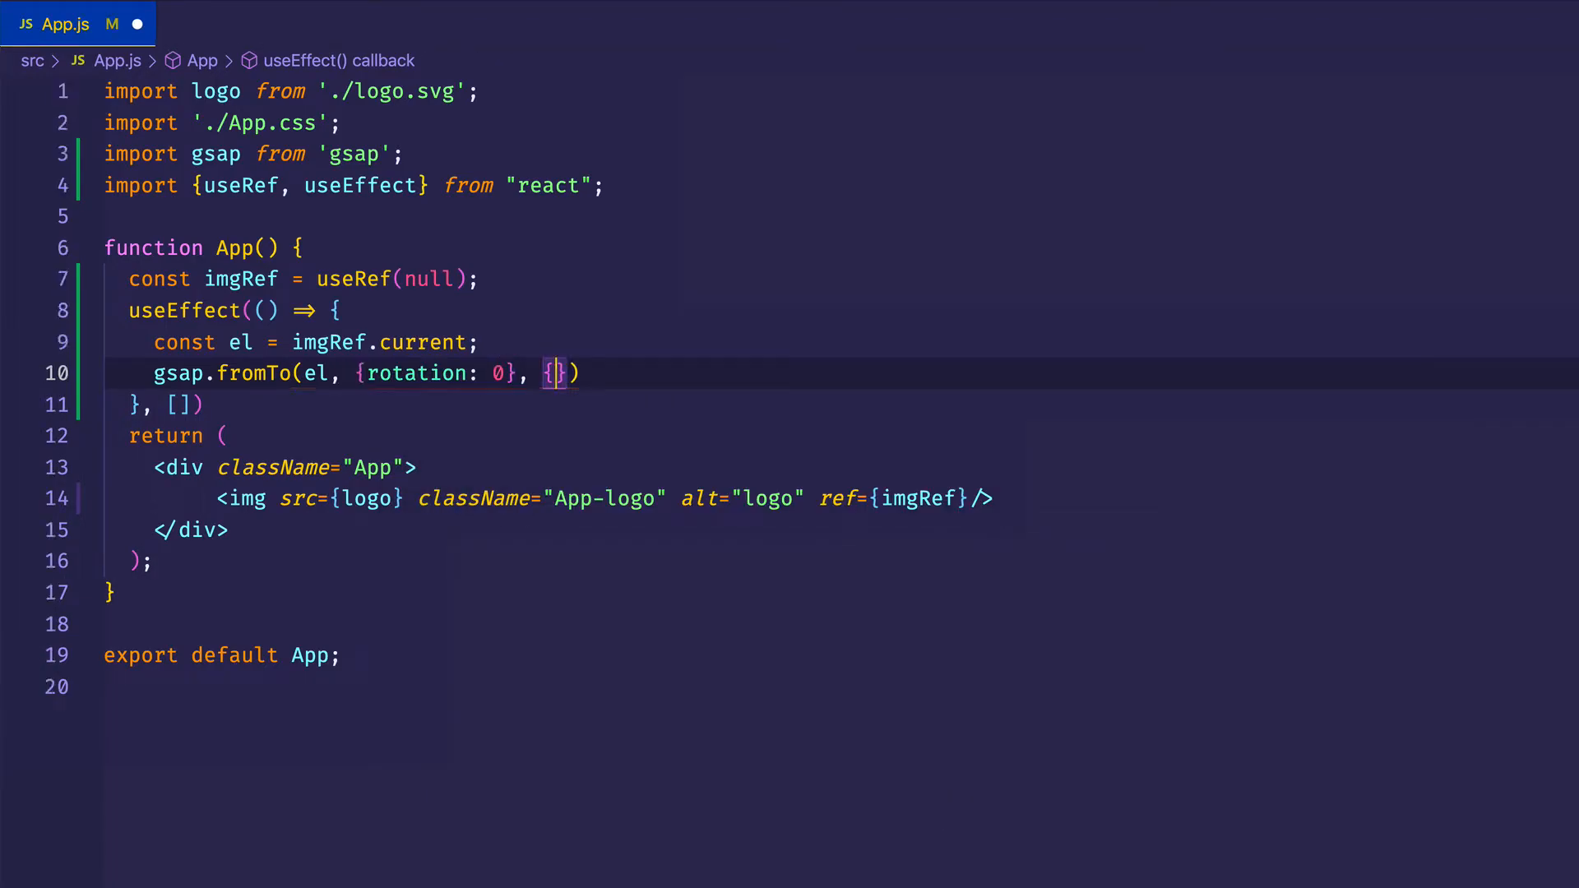
{"action": "type", "text": "rotation:"}
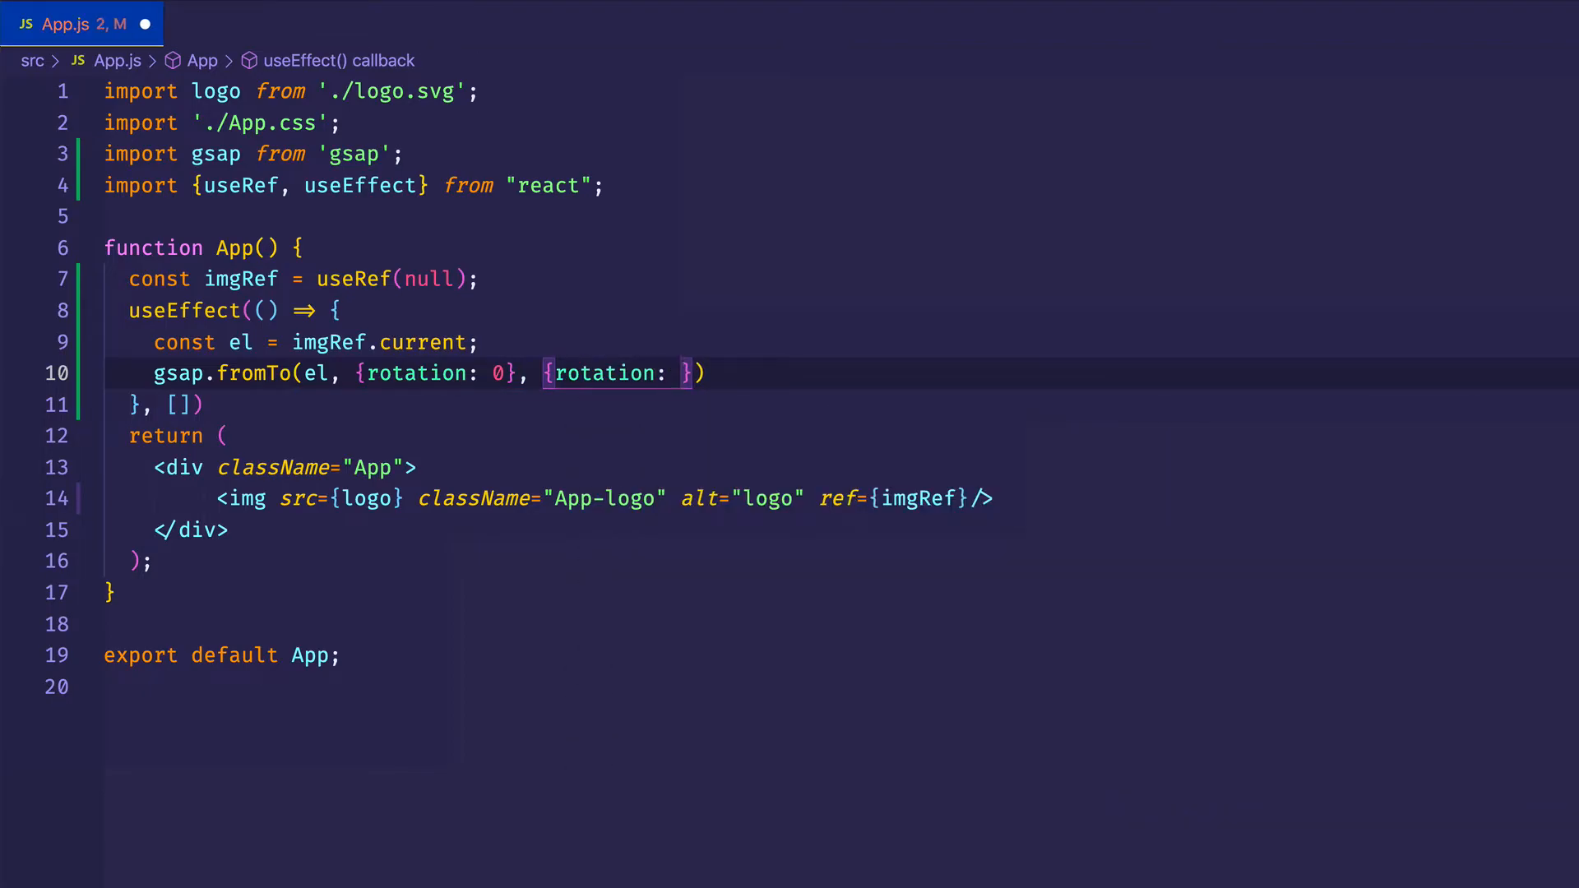
{"action": "type", "text": "1"}
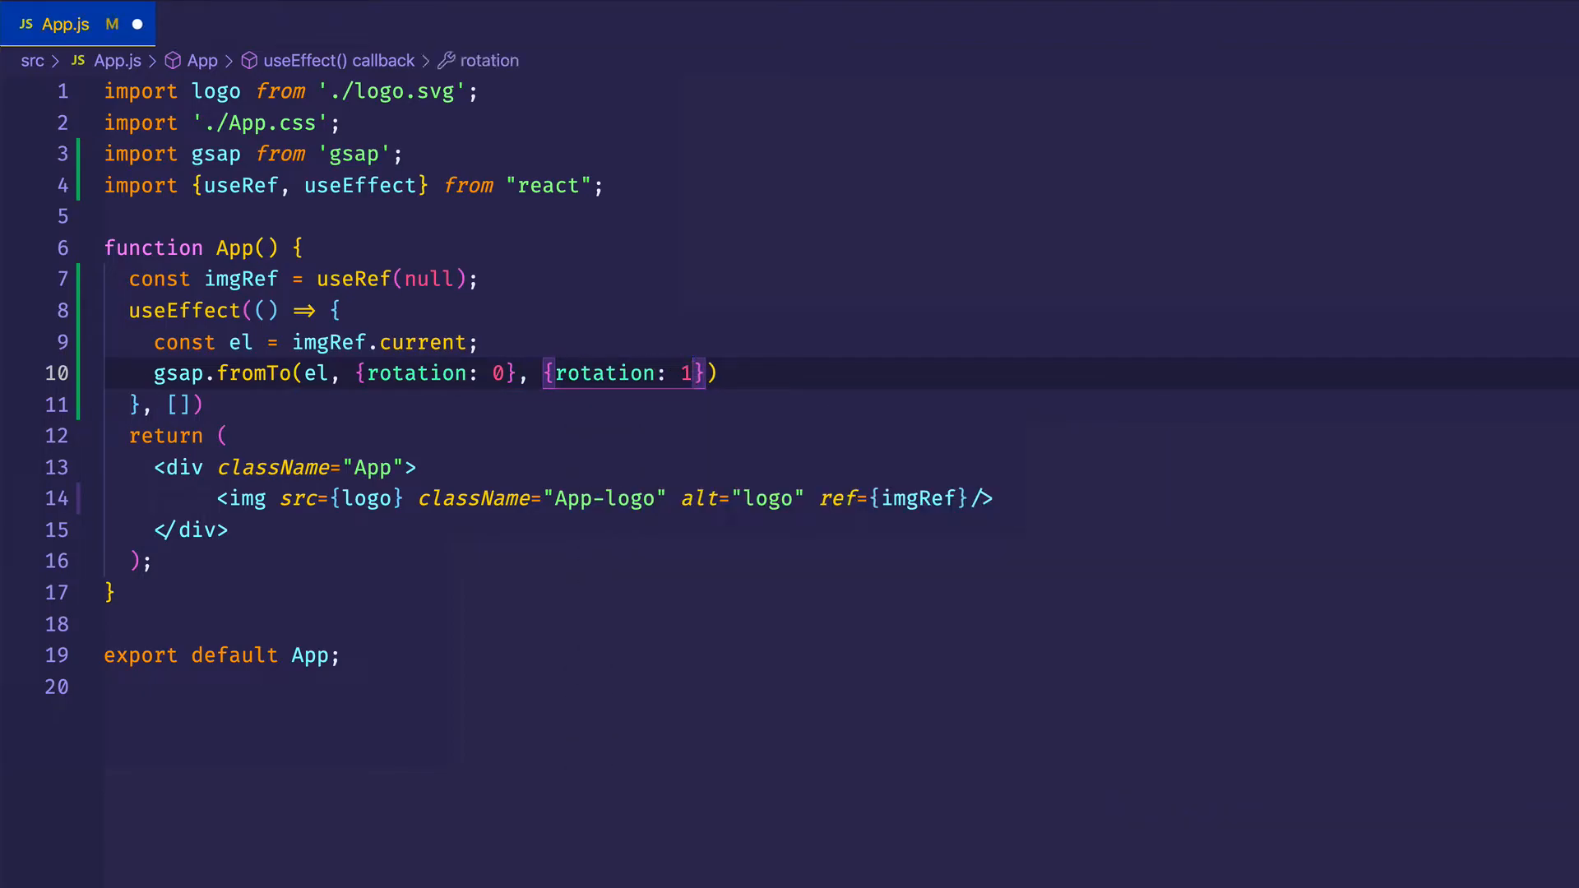
{"action": "type", "text": "180, duration:"}
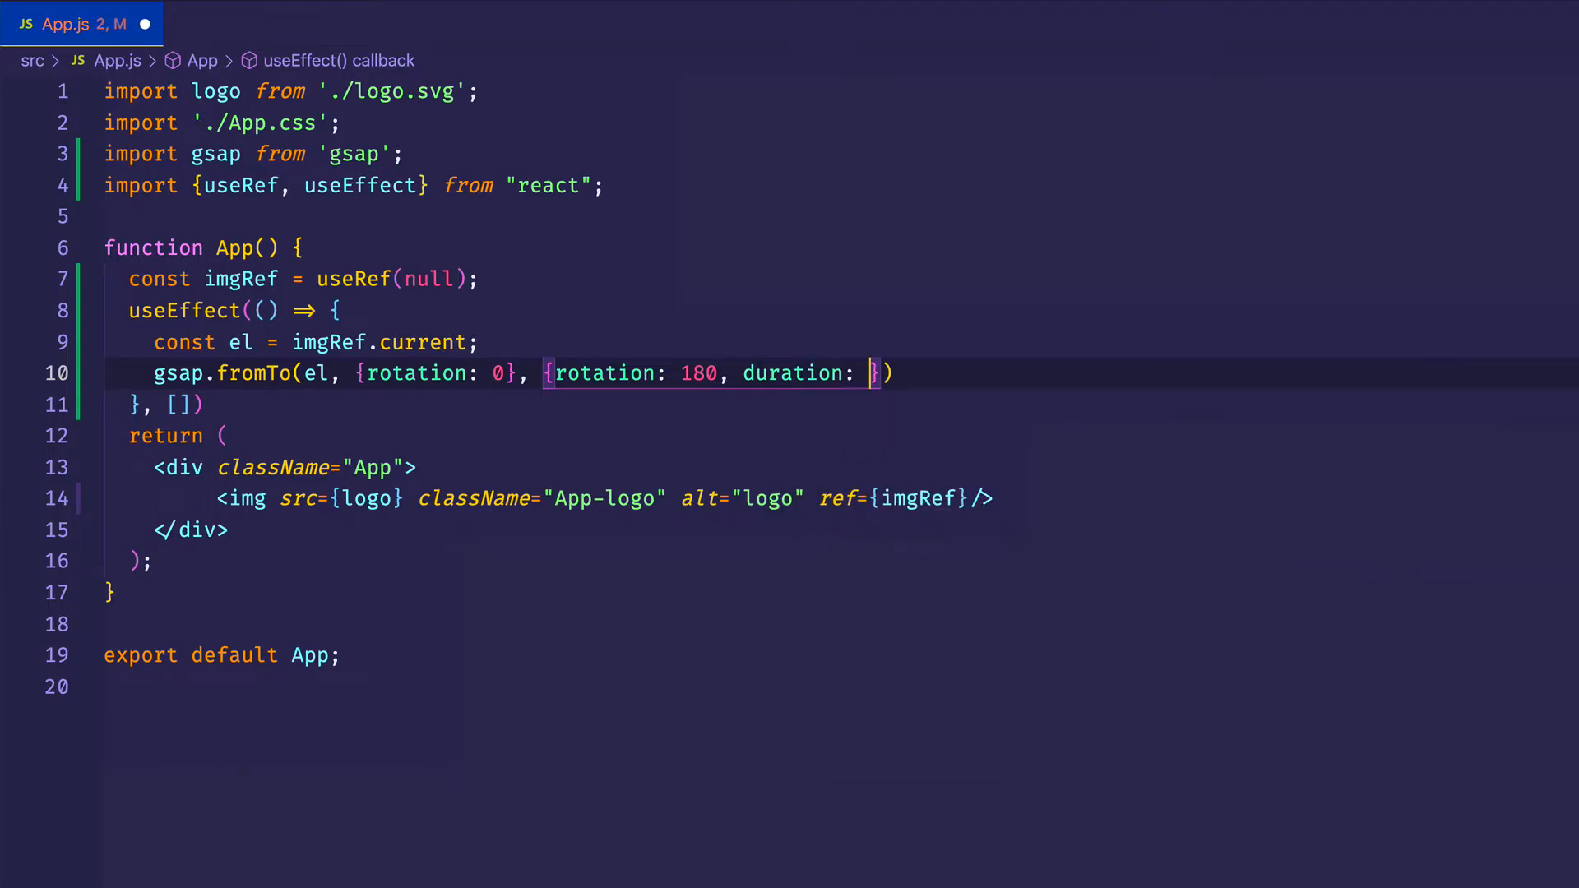
{"action": "type", "text": "3"}
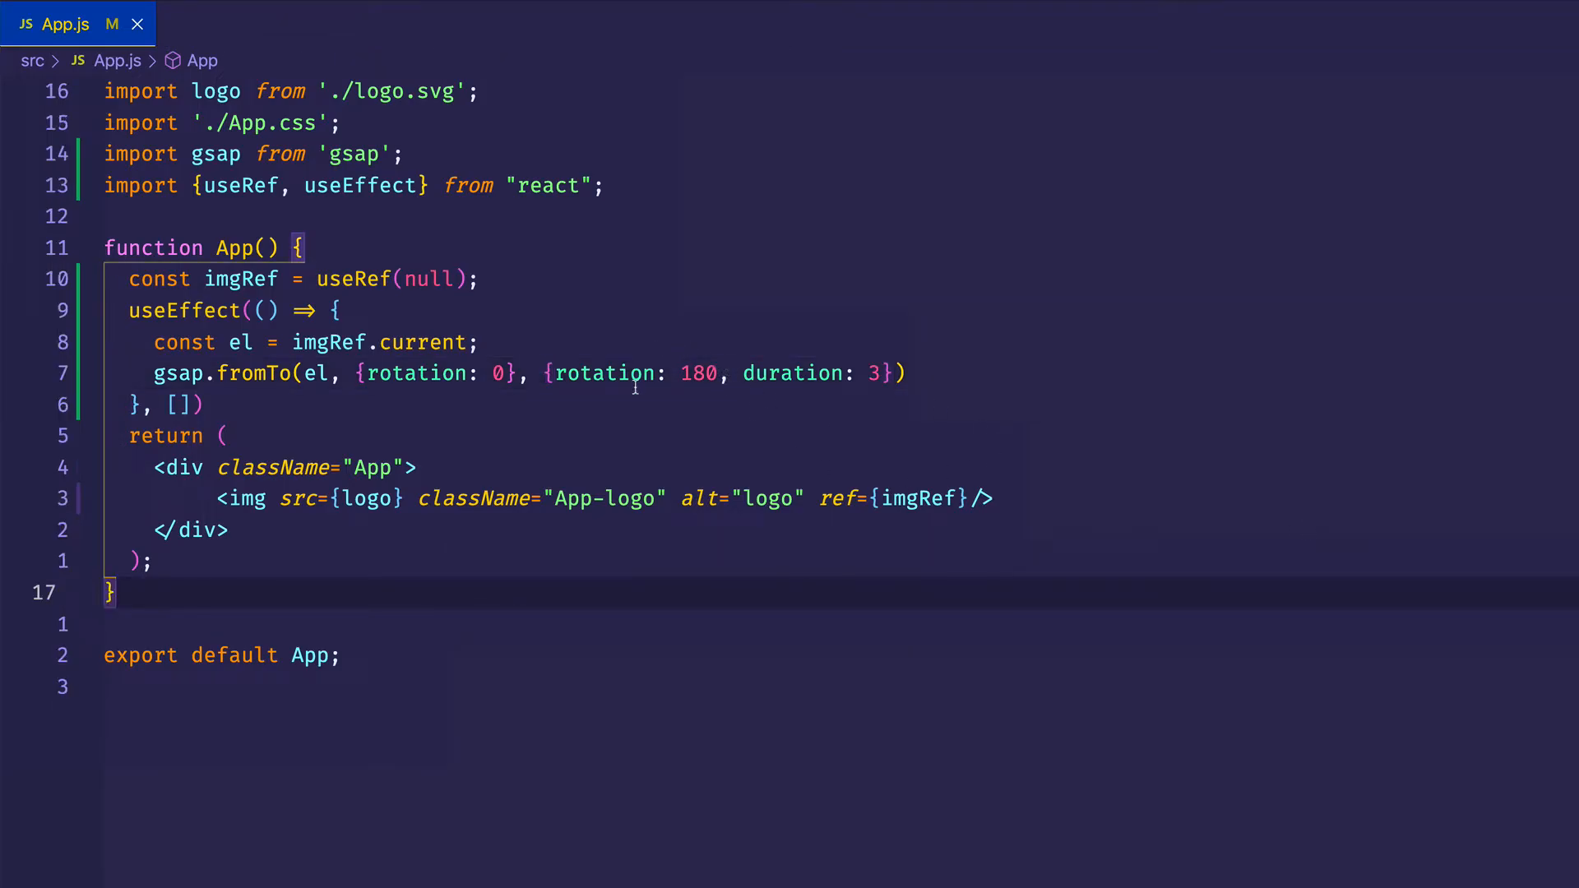
{"action": "mouse_move", "coordinate": [410, 479]}
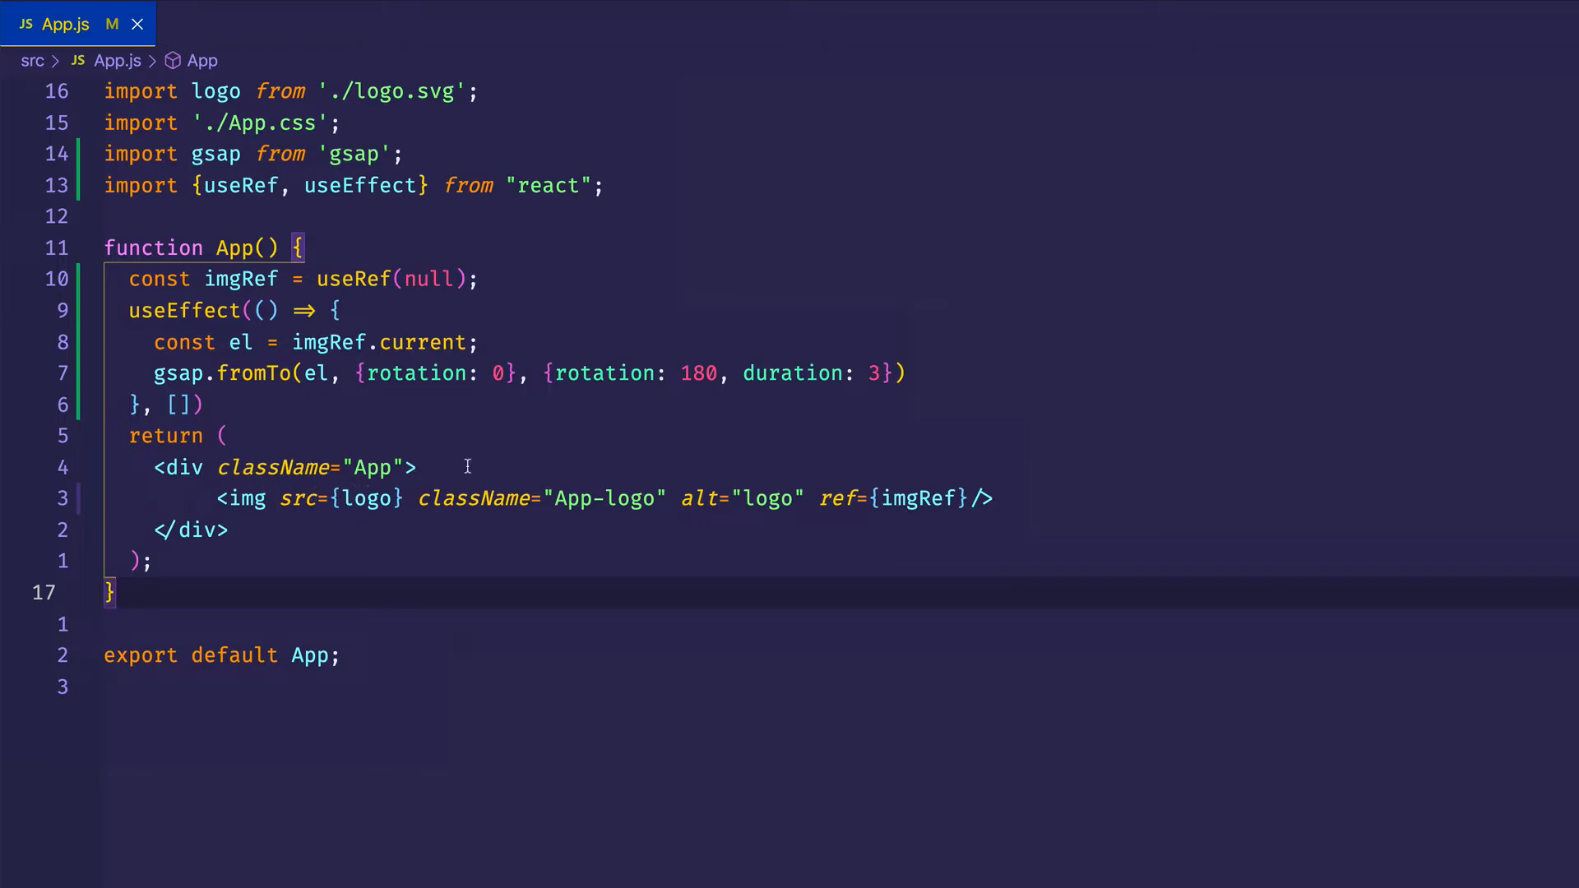
- Insert <div className="helper"></div> on a new line above the logo img
{"action": "key", "text": "Enter"}
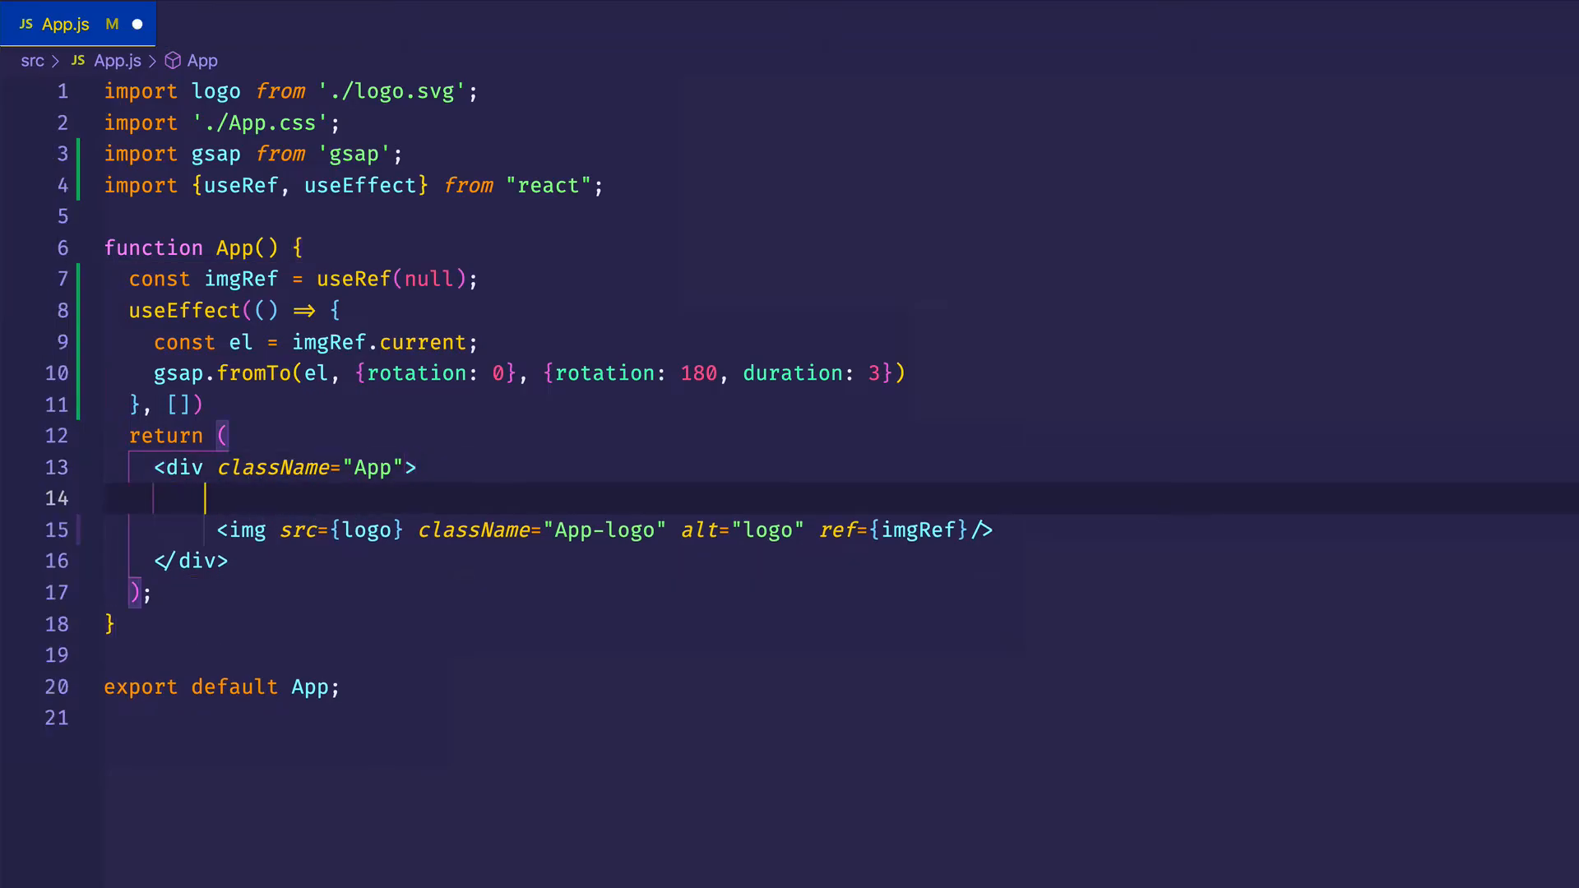
{"action": "type", "text": "<div></div>"}
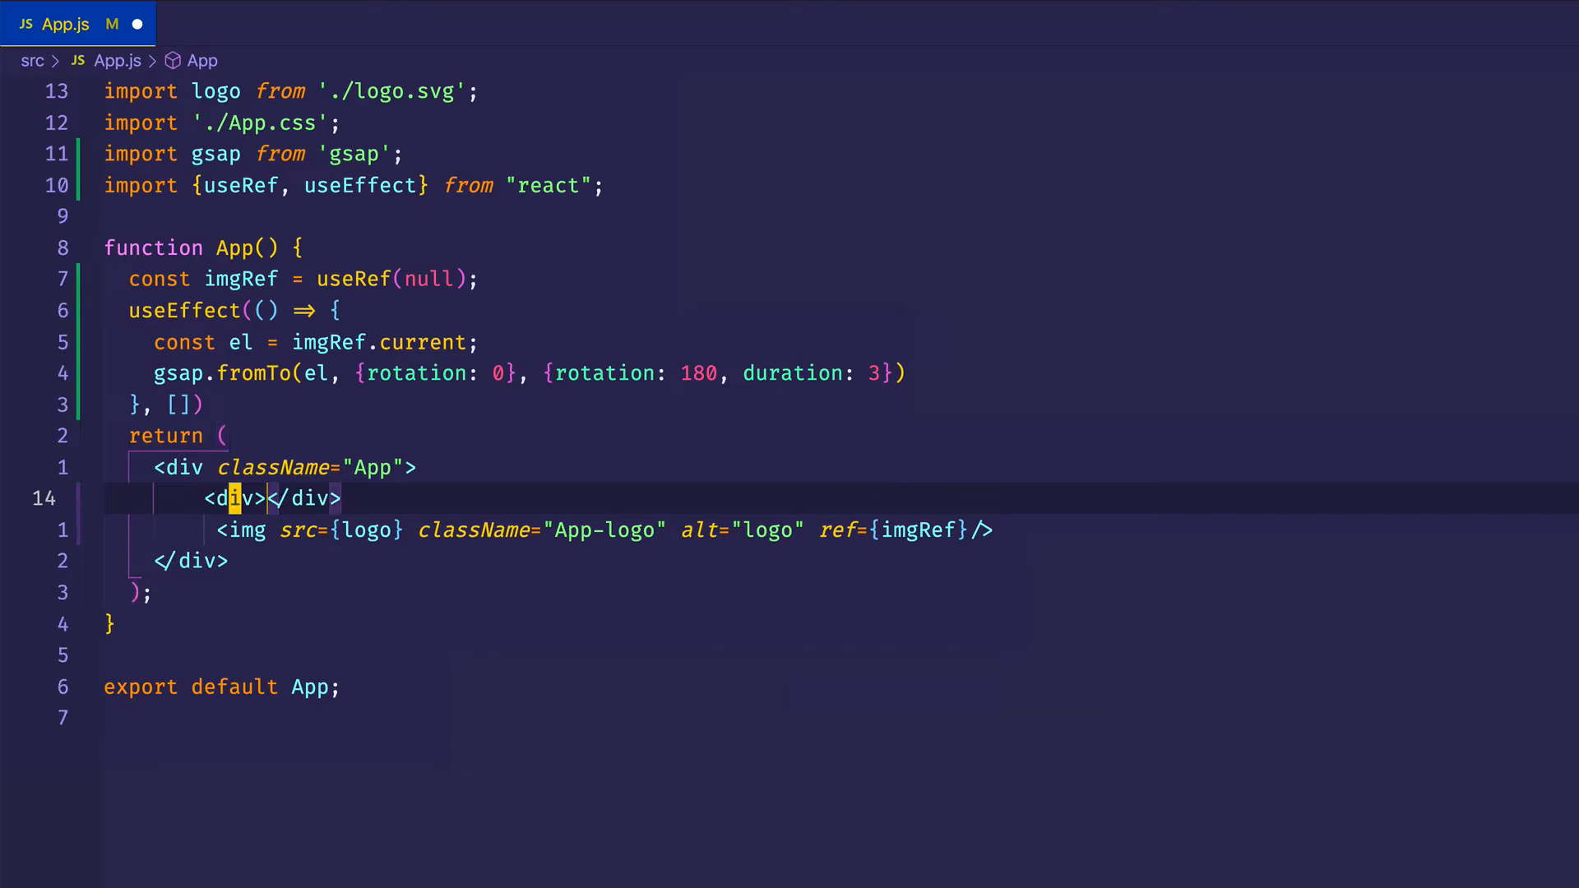
{"action": "type", "text": "className=\"he"}
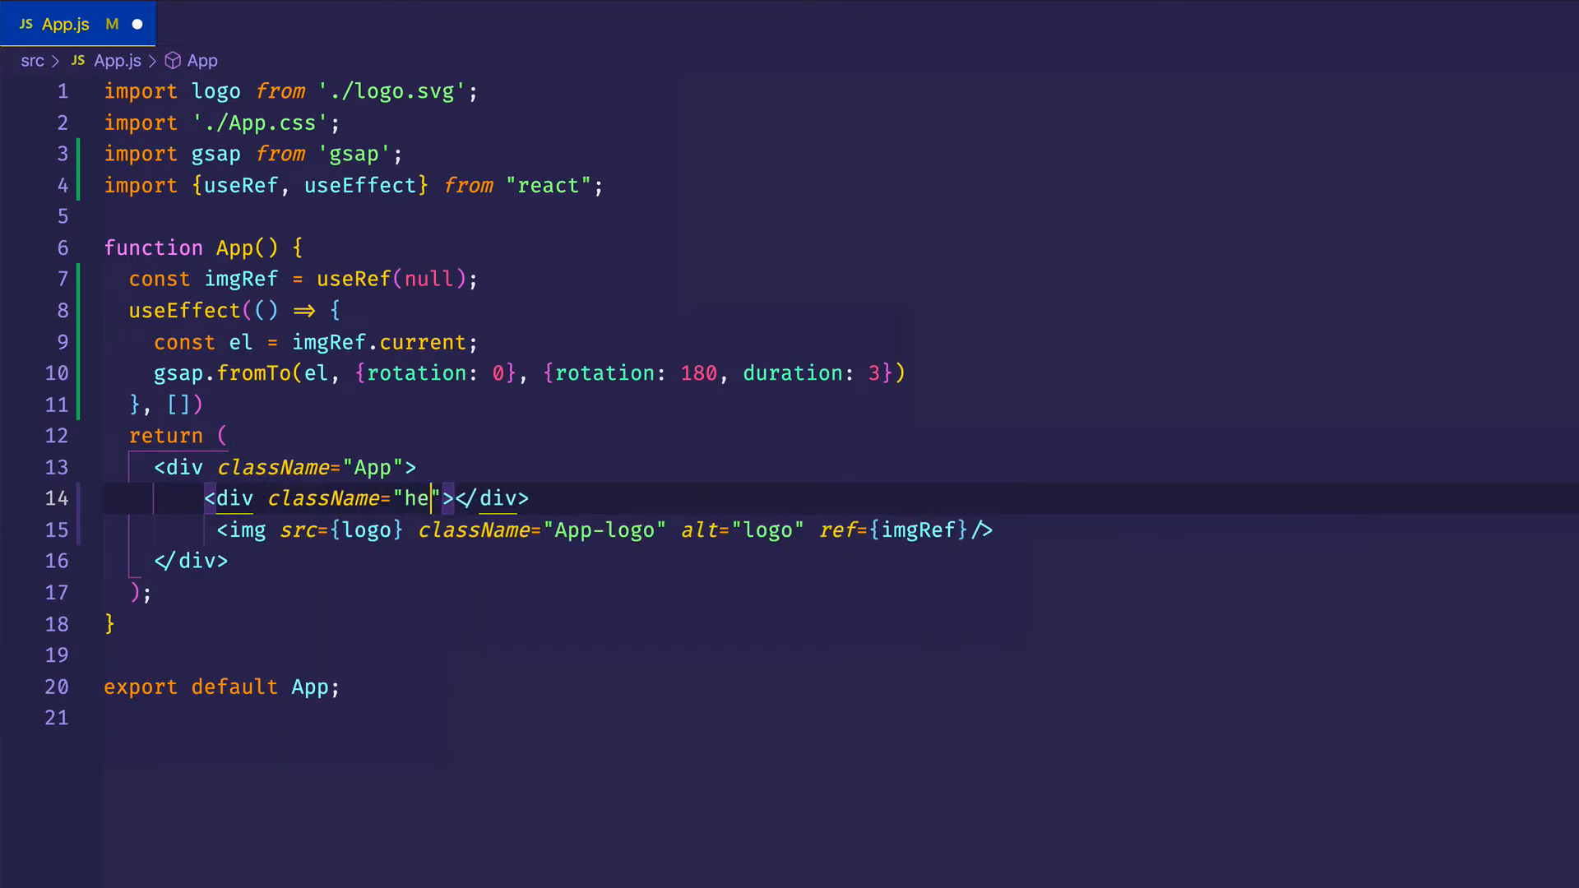
{"action": "type", "text": "lper"}
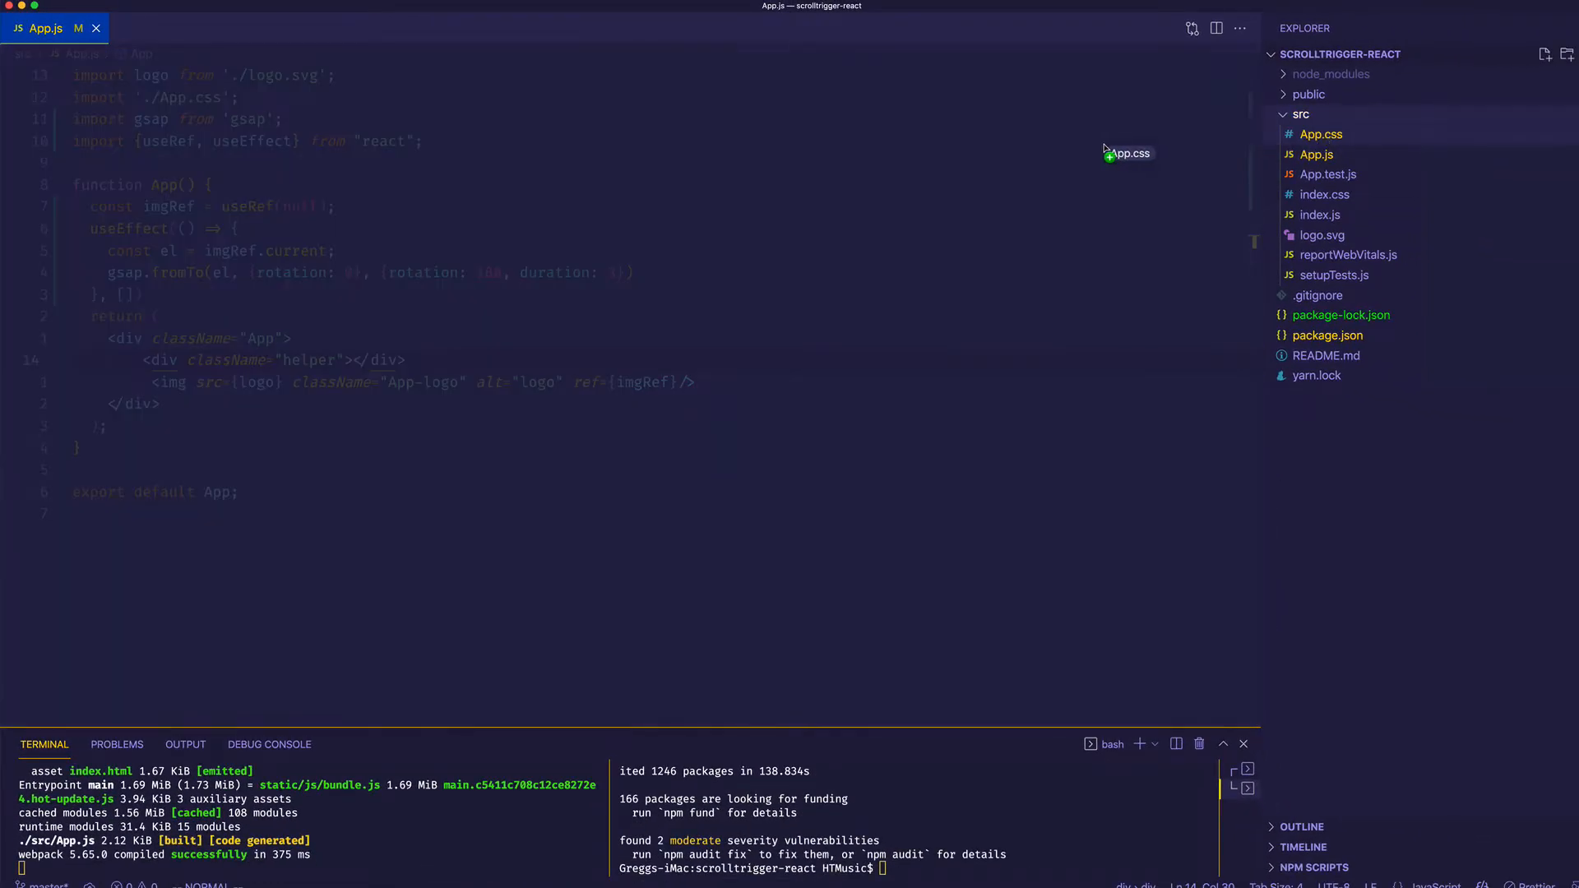
- In App.css add a .helper rule with height: 100vh and background-color: orange
{"action": "left_click", "coordinate": [1320, 134]}
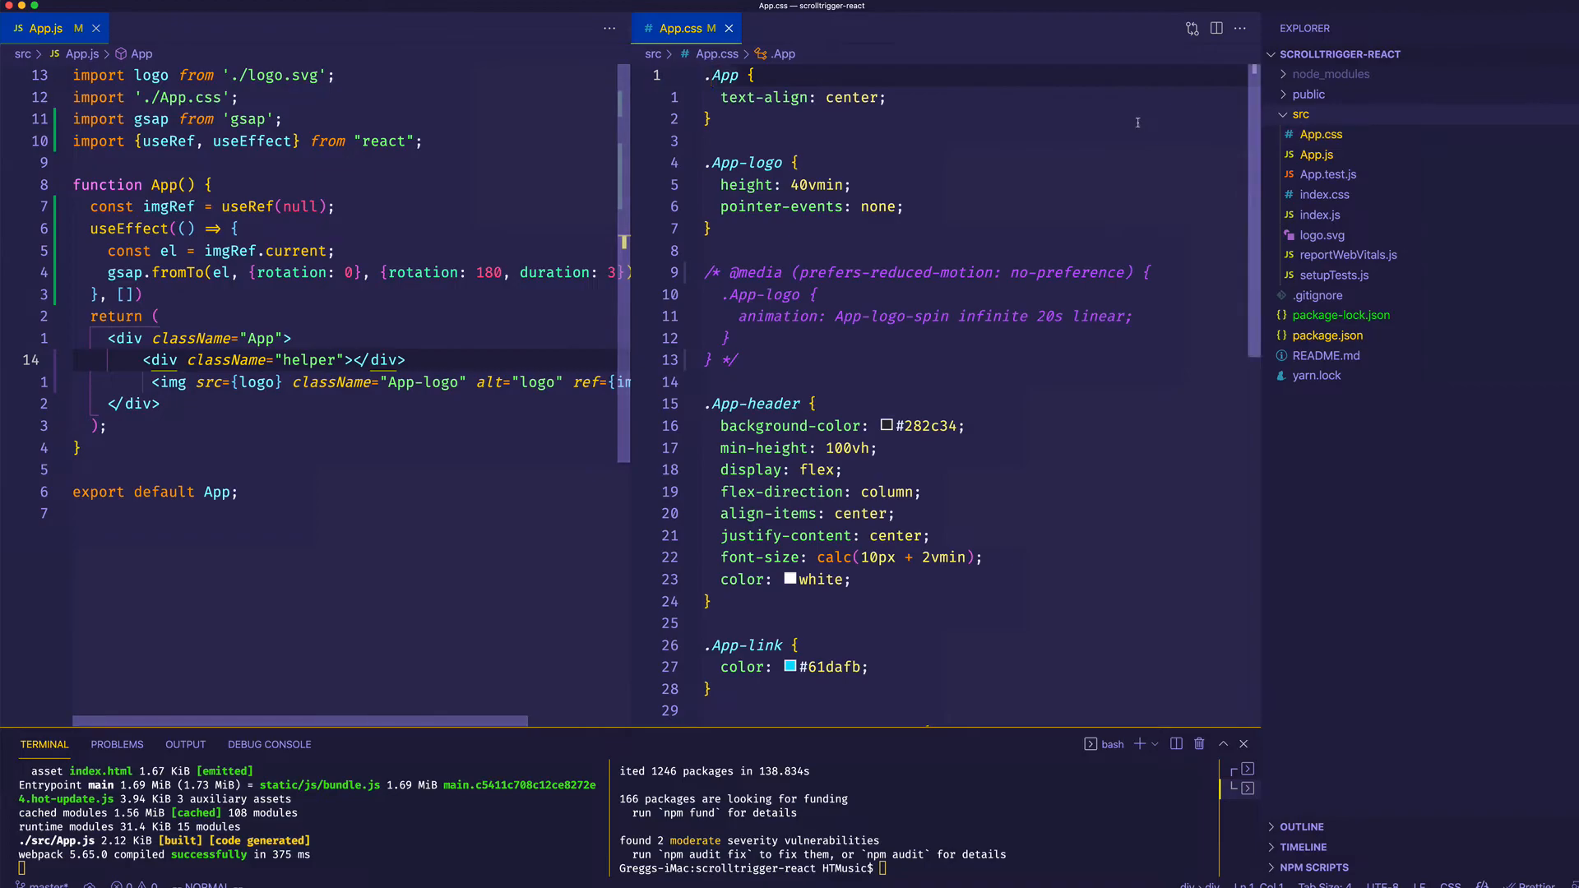
{"action": "type", "text": "."}
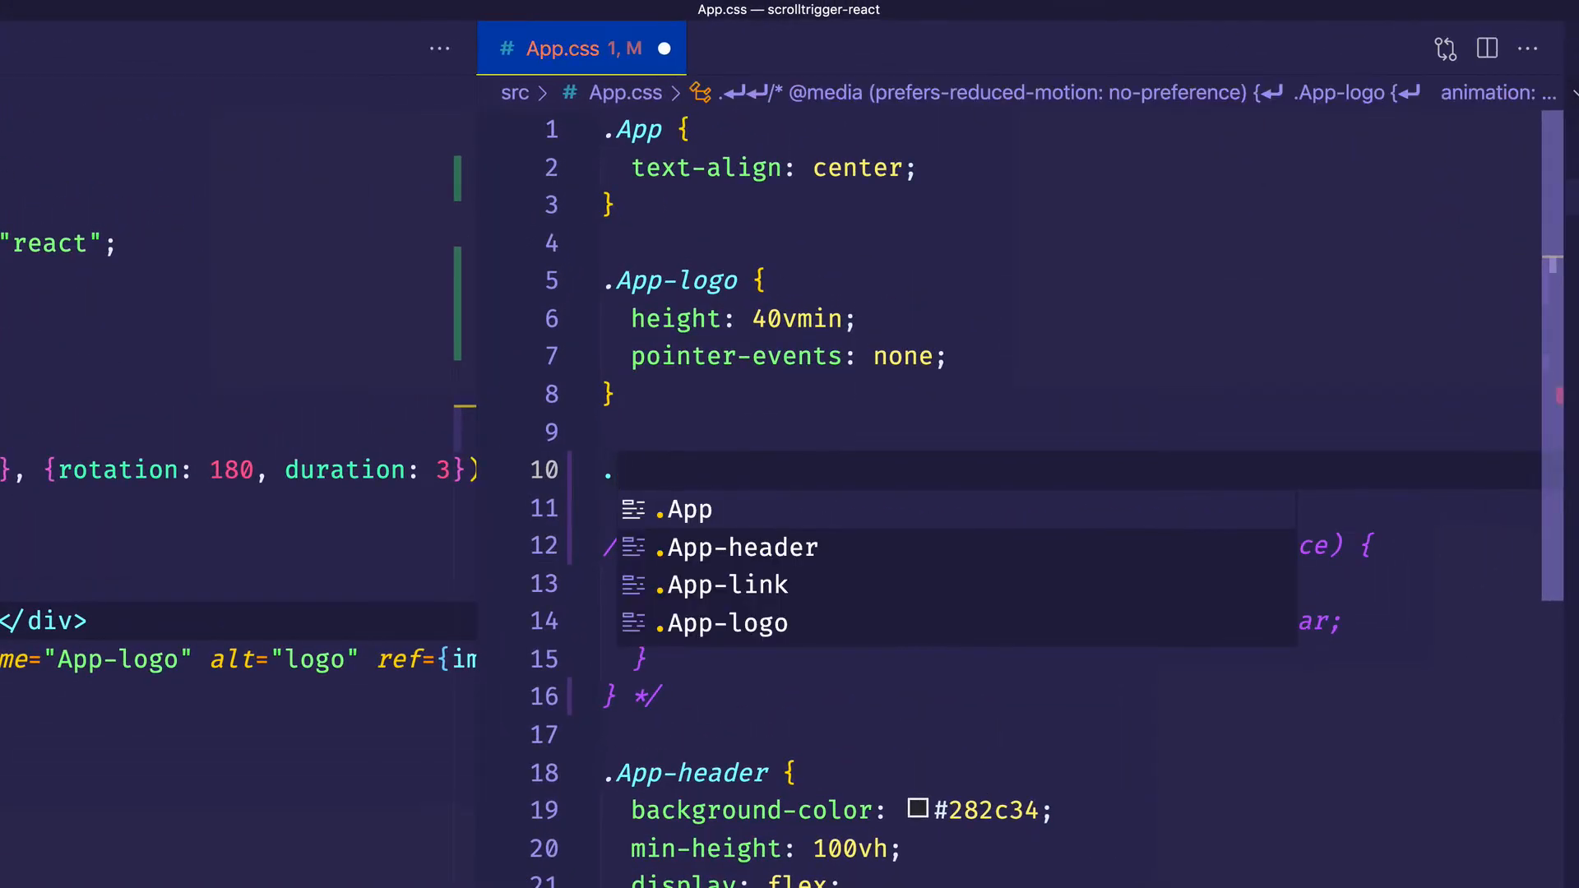
{"action": "type", "text": "helper"}
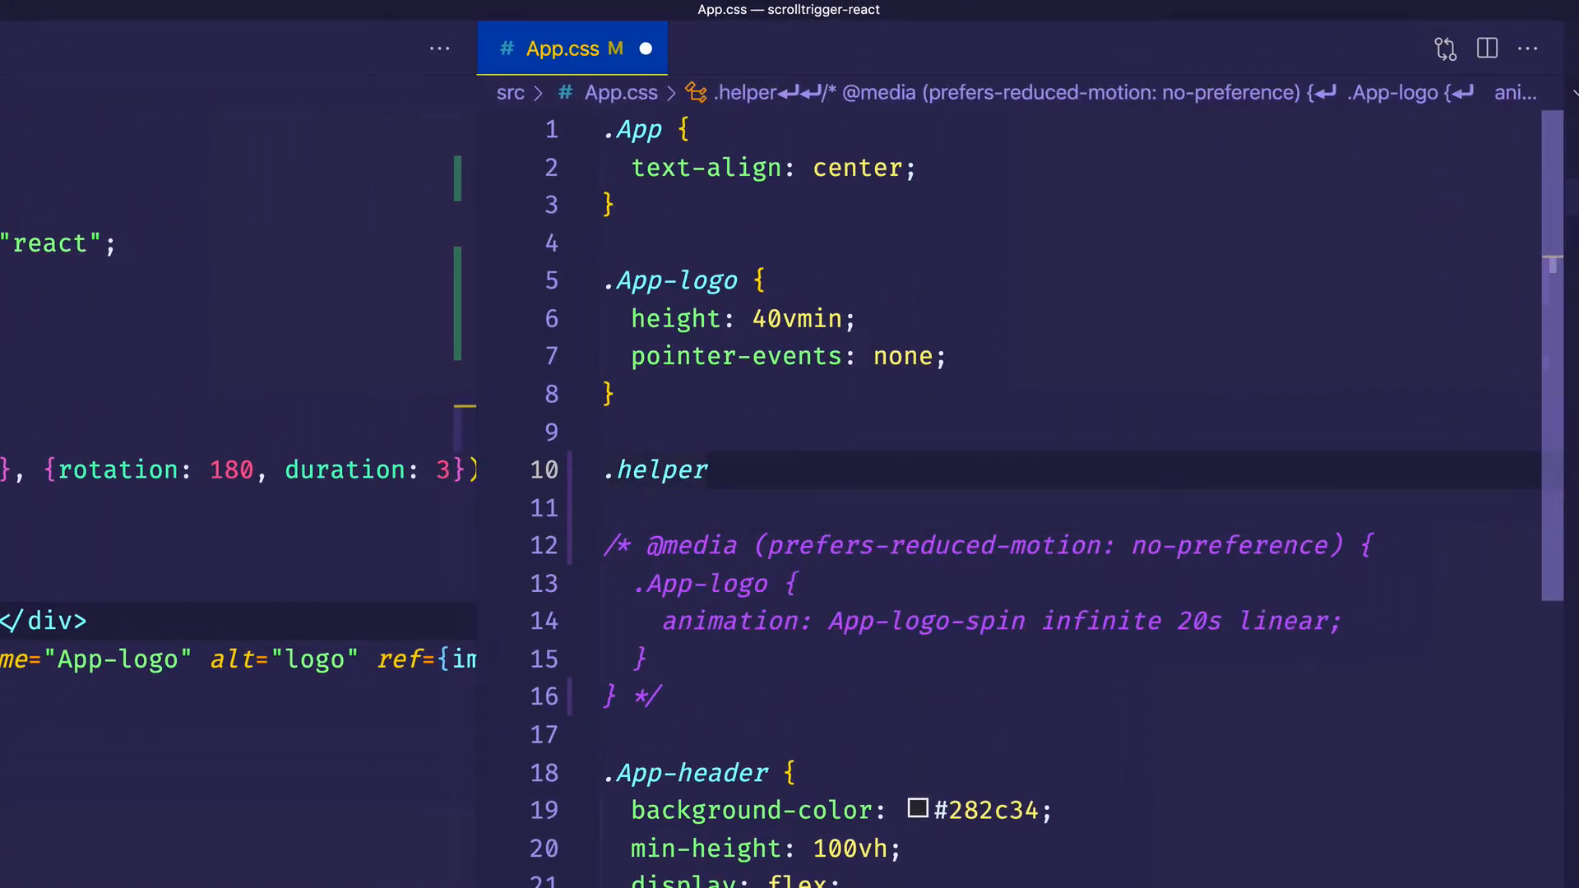
{"action": "type", "text": "{"}
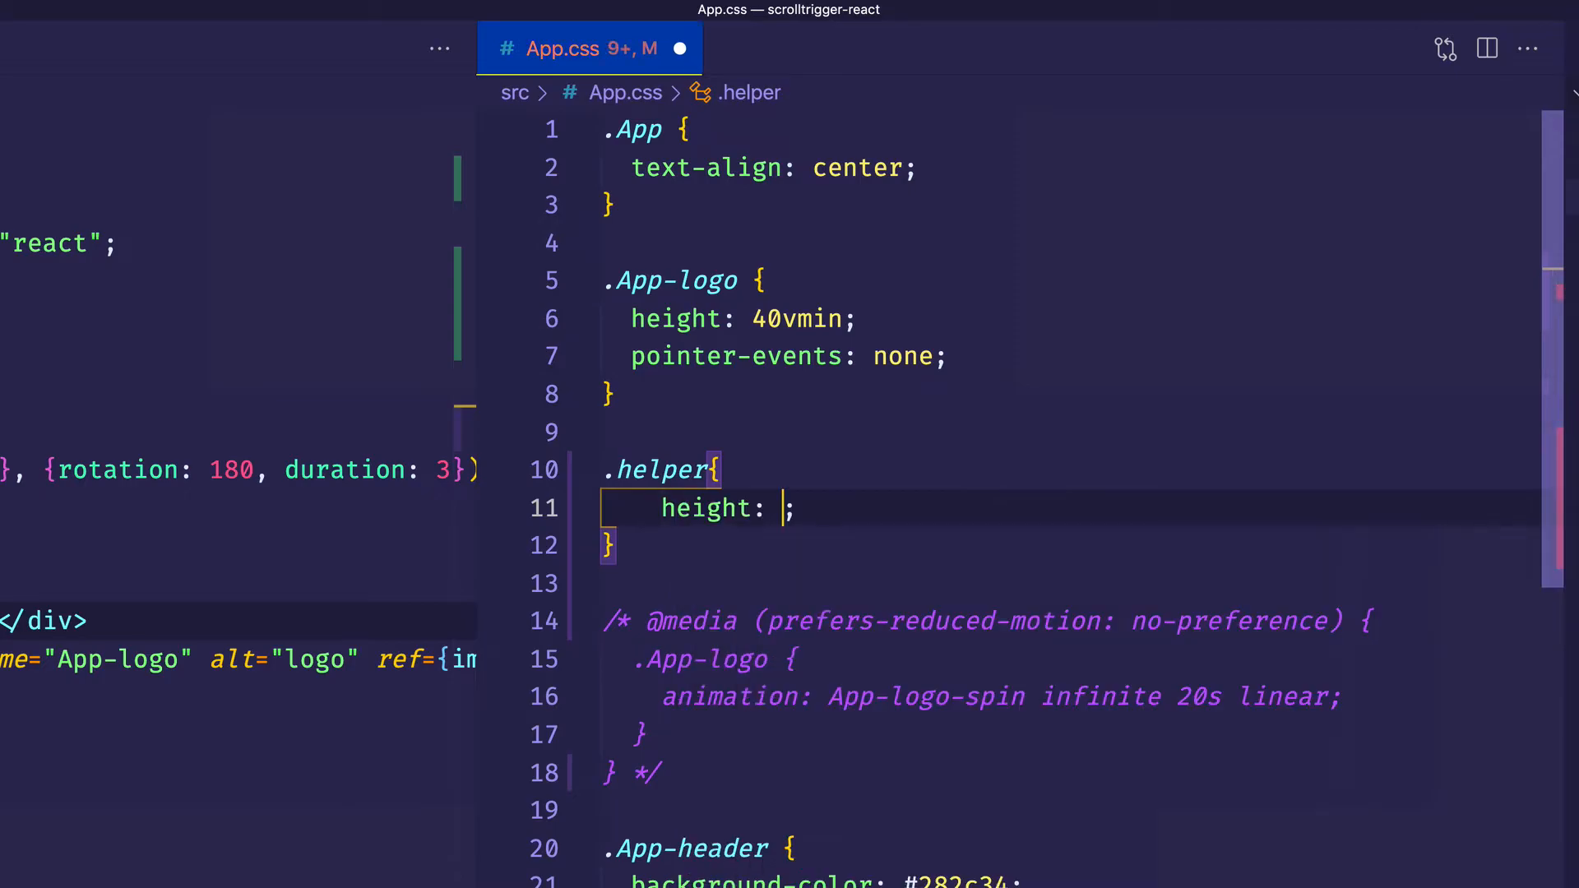
{"action": "type", "text": "100vh"}
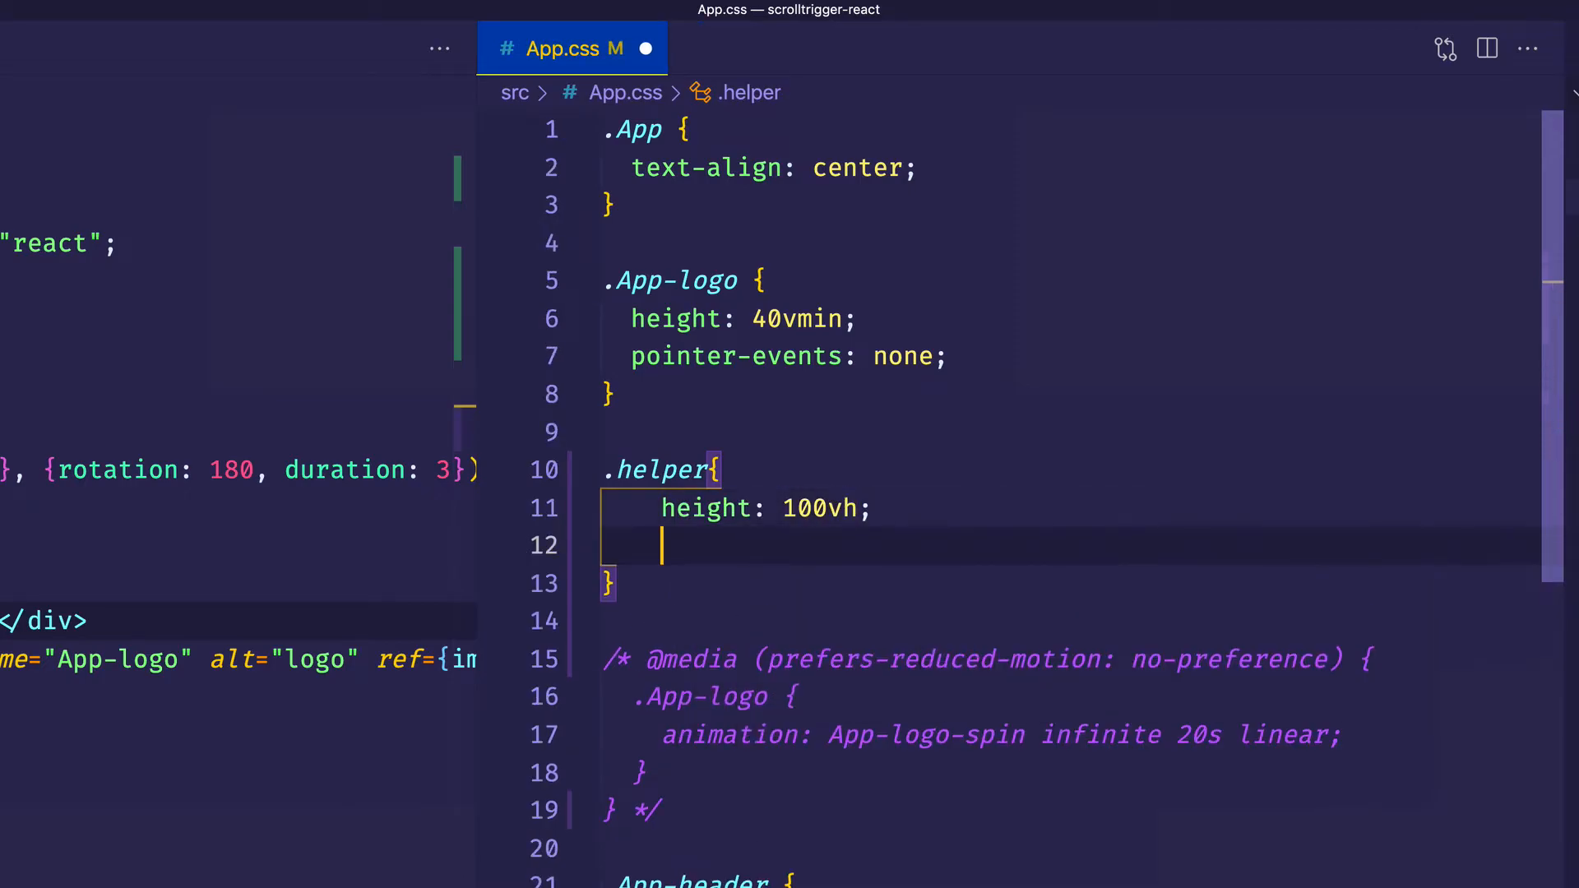
{"action": "type", "text": "background-color: orang"}
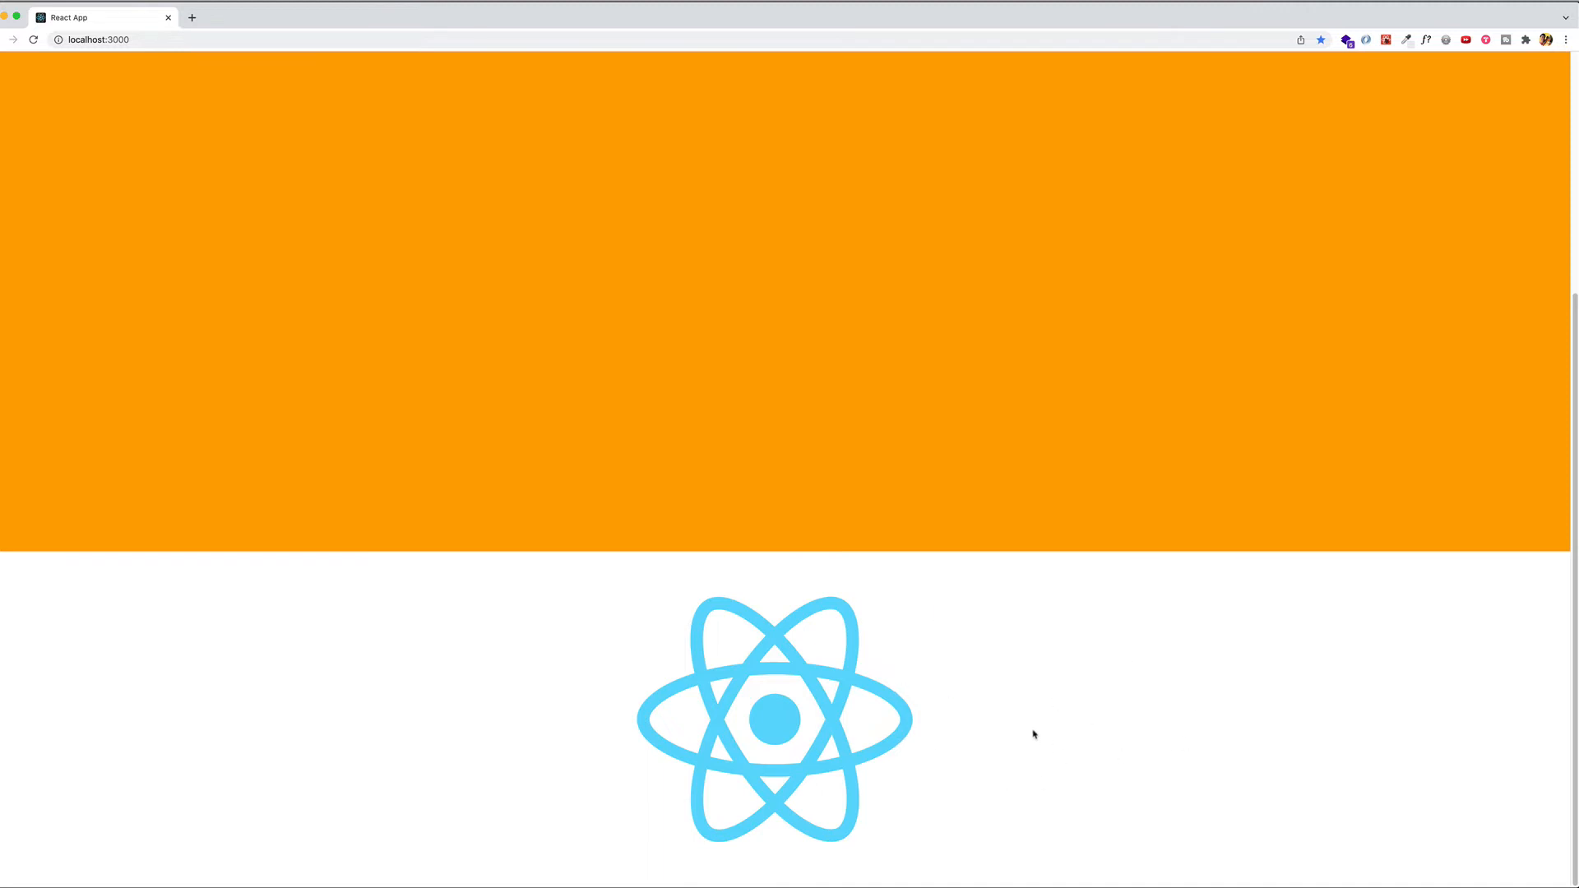
{"action": "mouse_move", "coordinate": [1402, 434]}
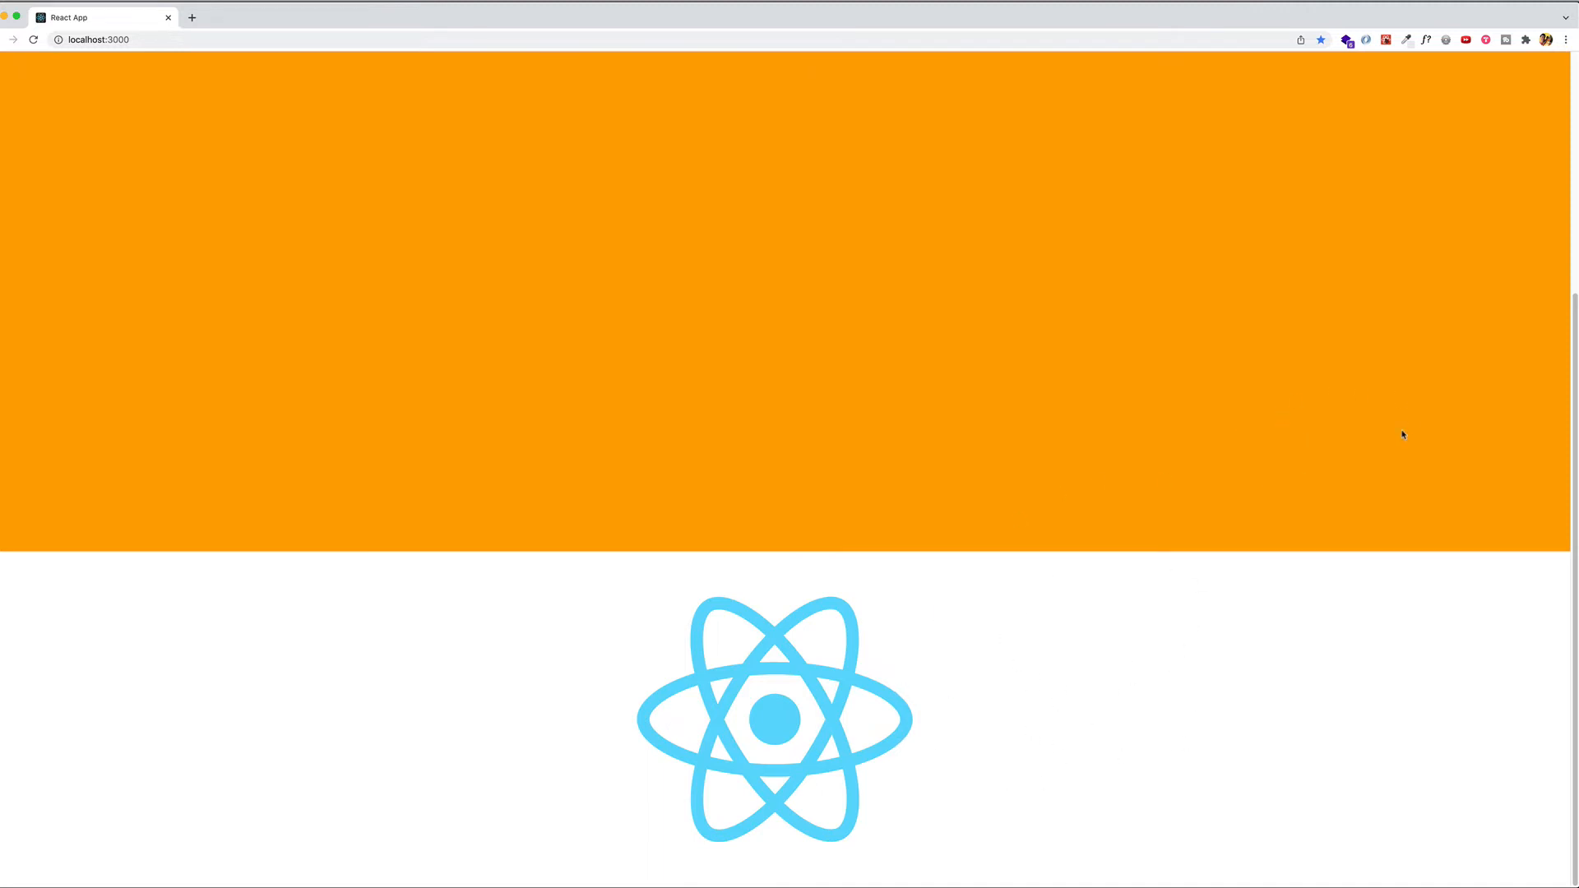
{"action": "mouse_move", "coordinate": [849, 640]}
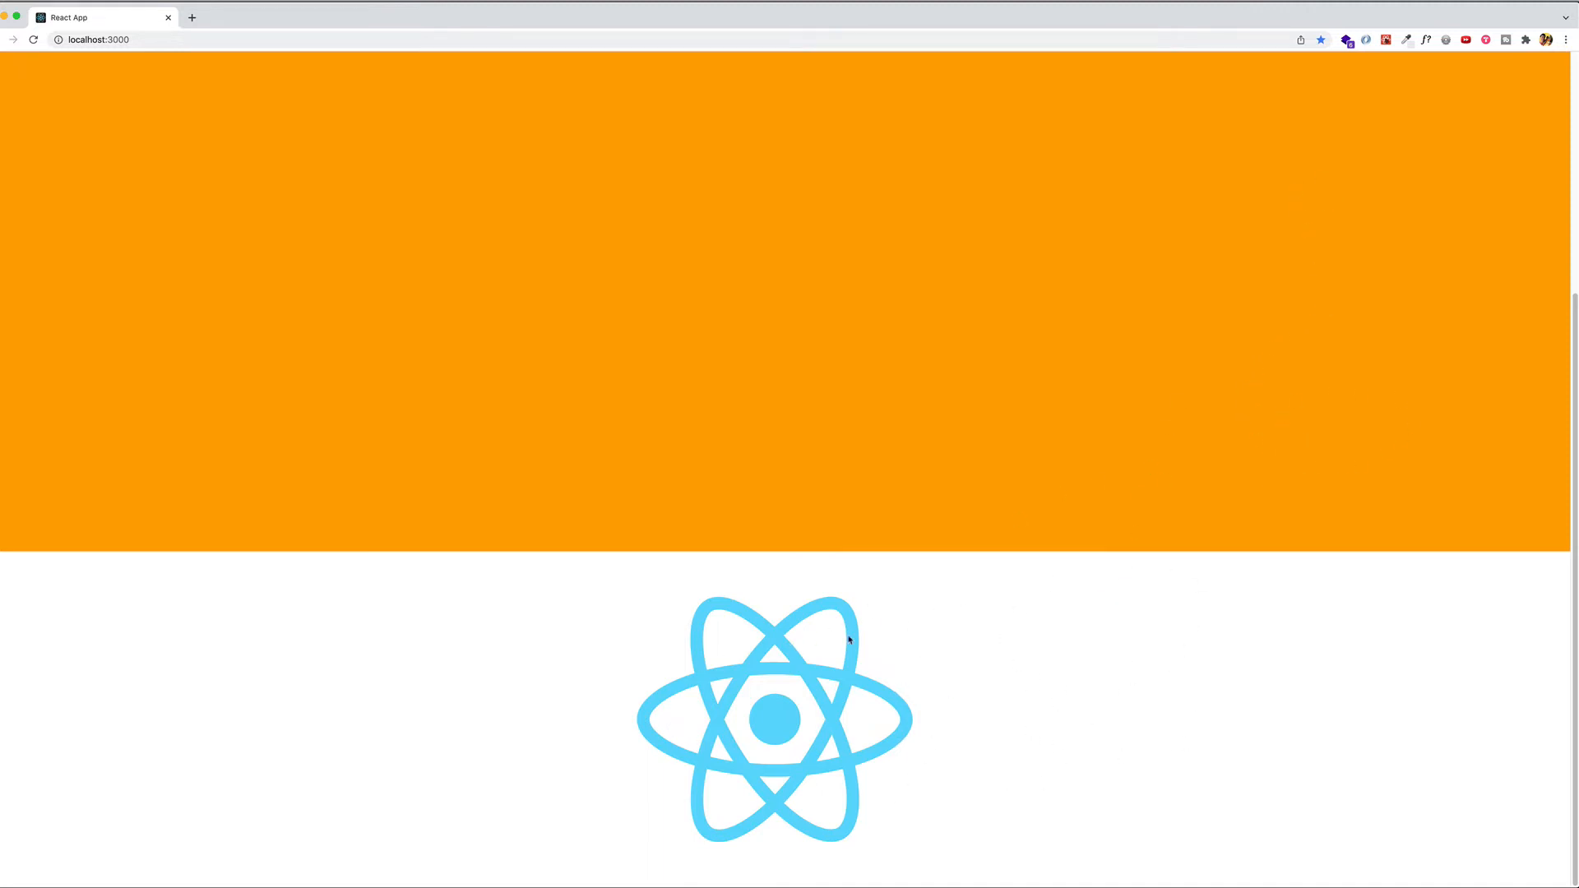
{"action": "mouse_move", "coordinate": [1022, 461]}
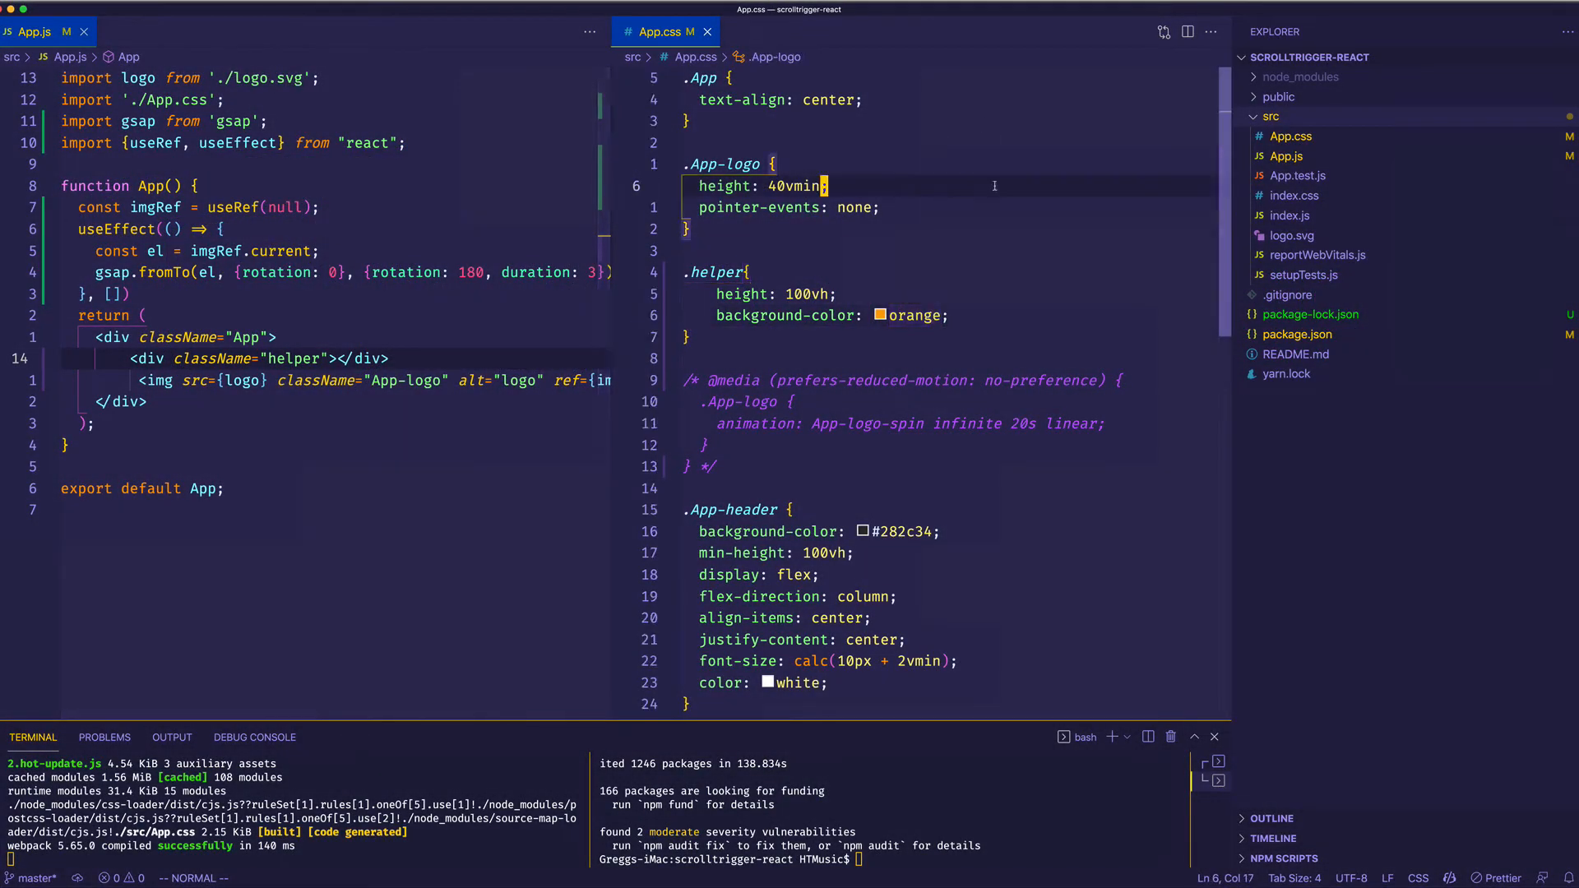
- Add import {ScrollTrigger} from 'gsap/ScrollTrigger' to App.js
{"action": "left_click", "coordinate": [35, 31]}
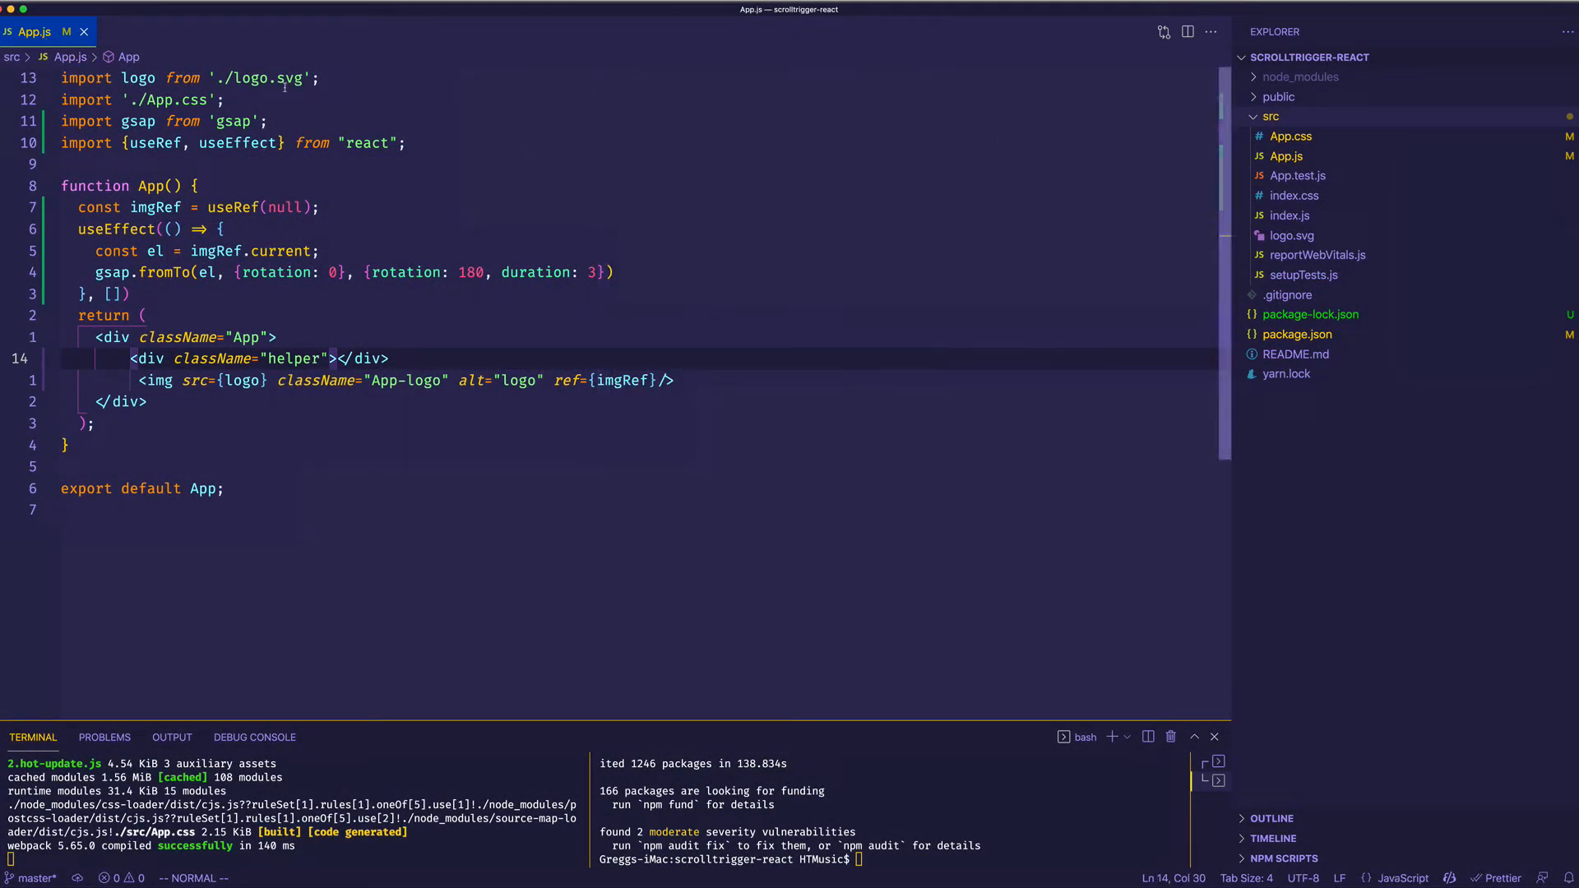
{"action": "type", "text": "import"}
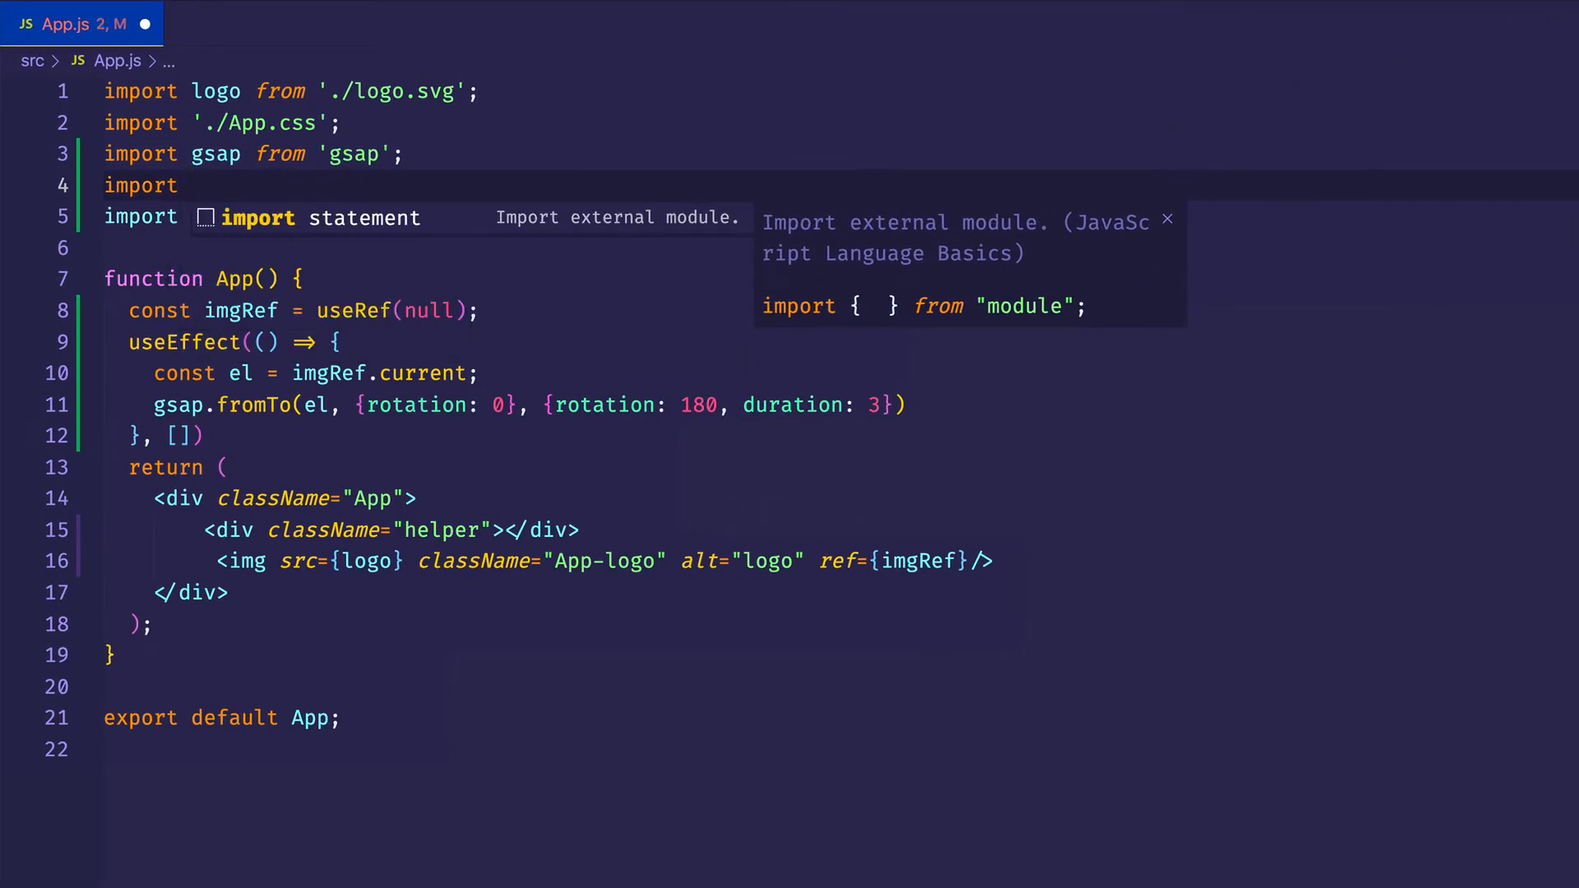
{"action": "type", "text": "{S"}
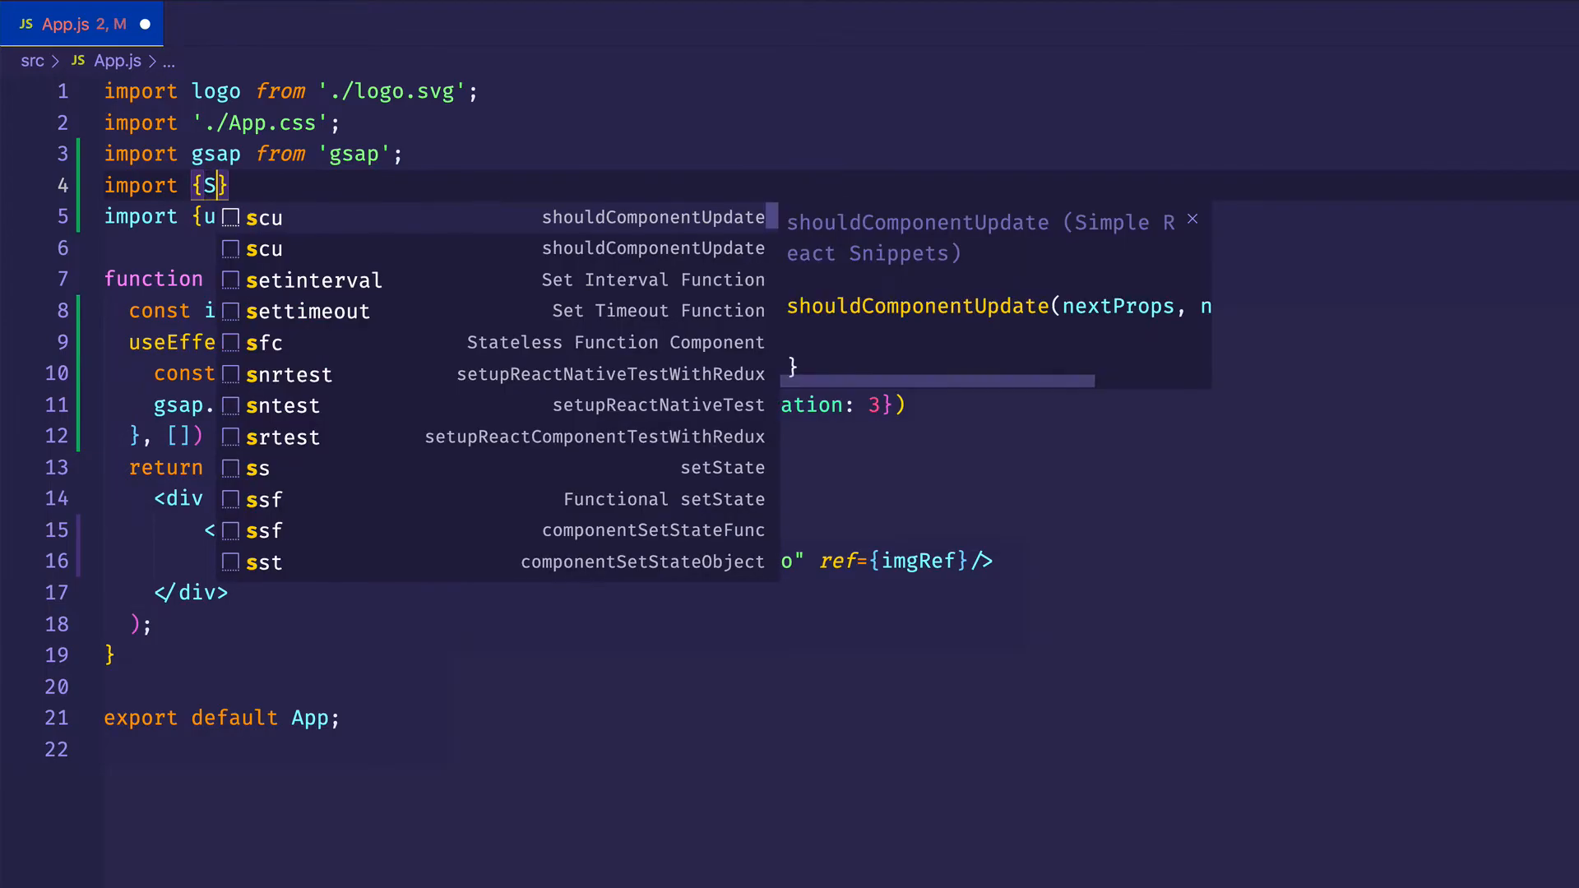
{"action": "type", "text": "ScrollTrigger"}
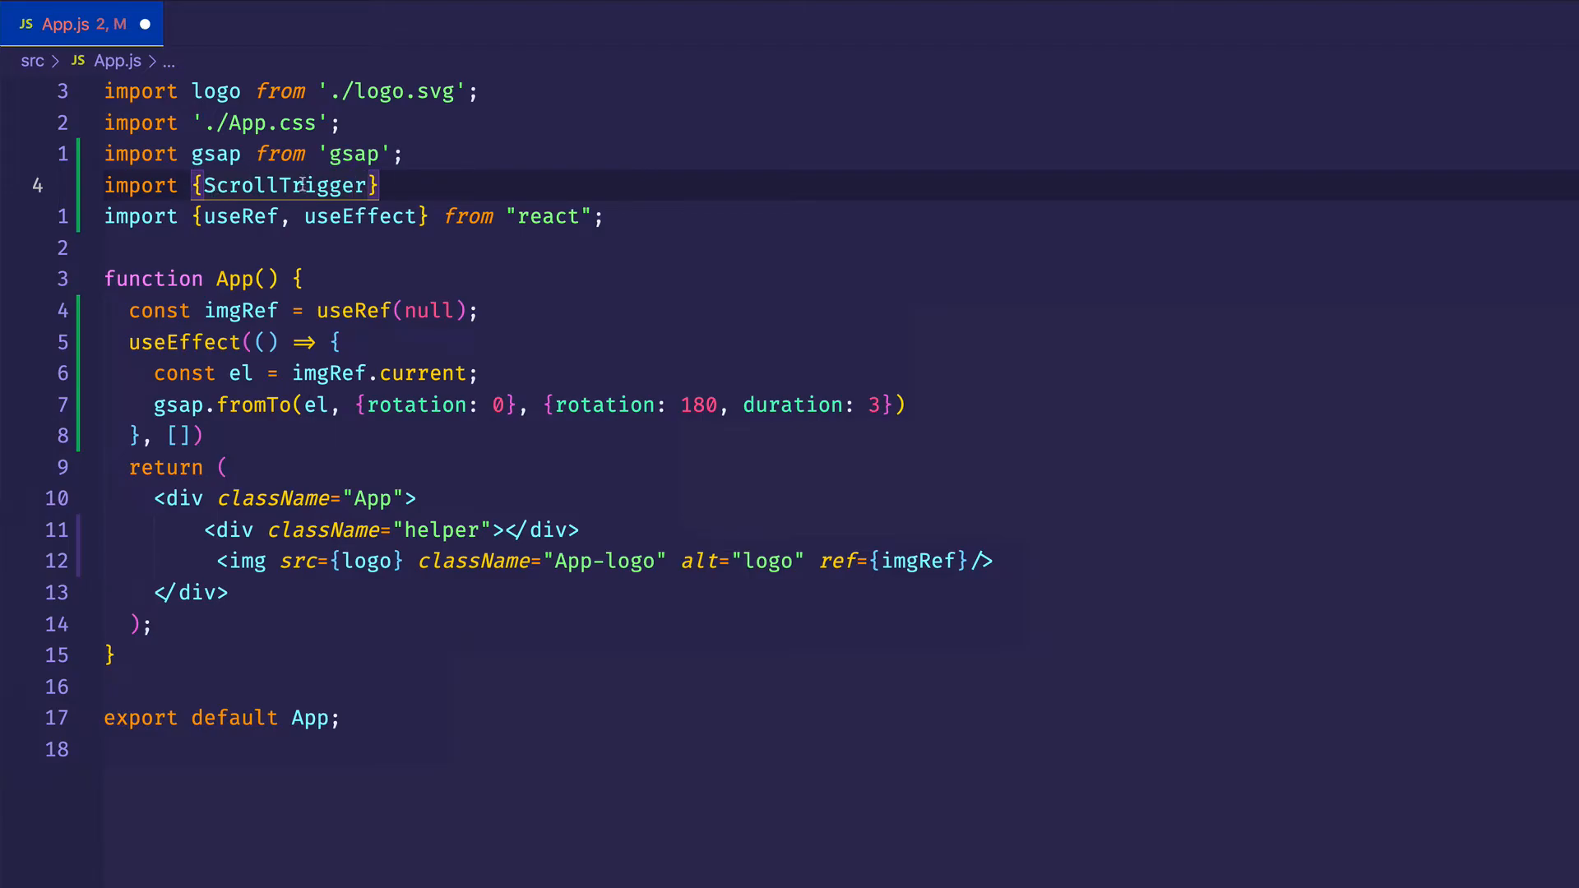
{"action": "type", "text": "fr"}
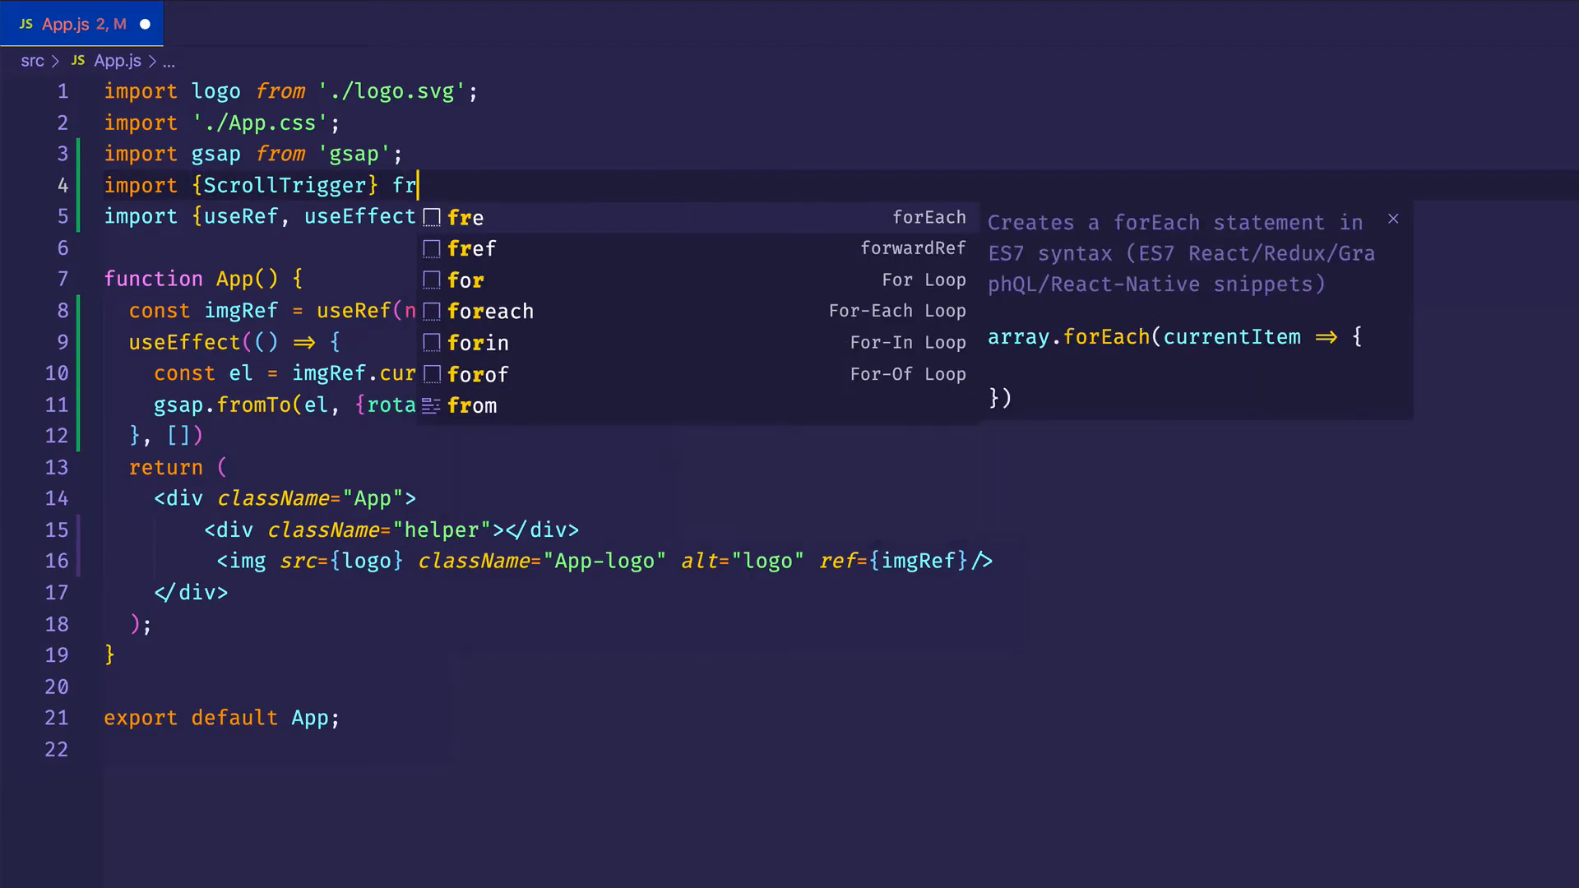
{"action": "type", "text": "om 'gsap/ScrollTrigger"}
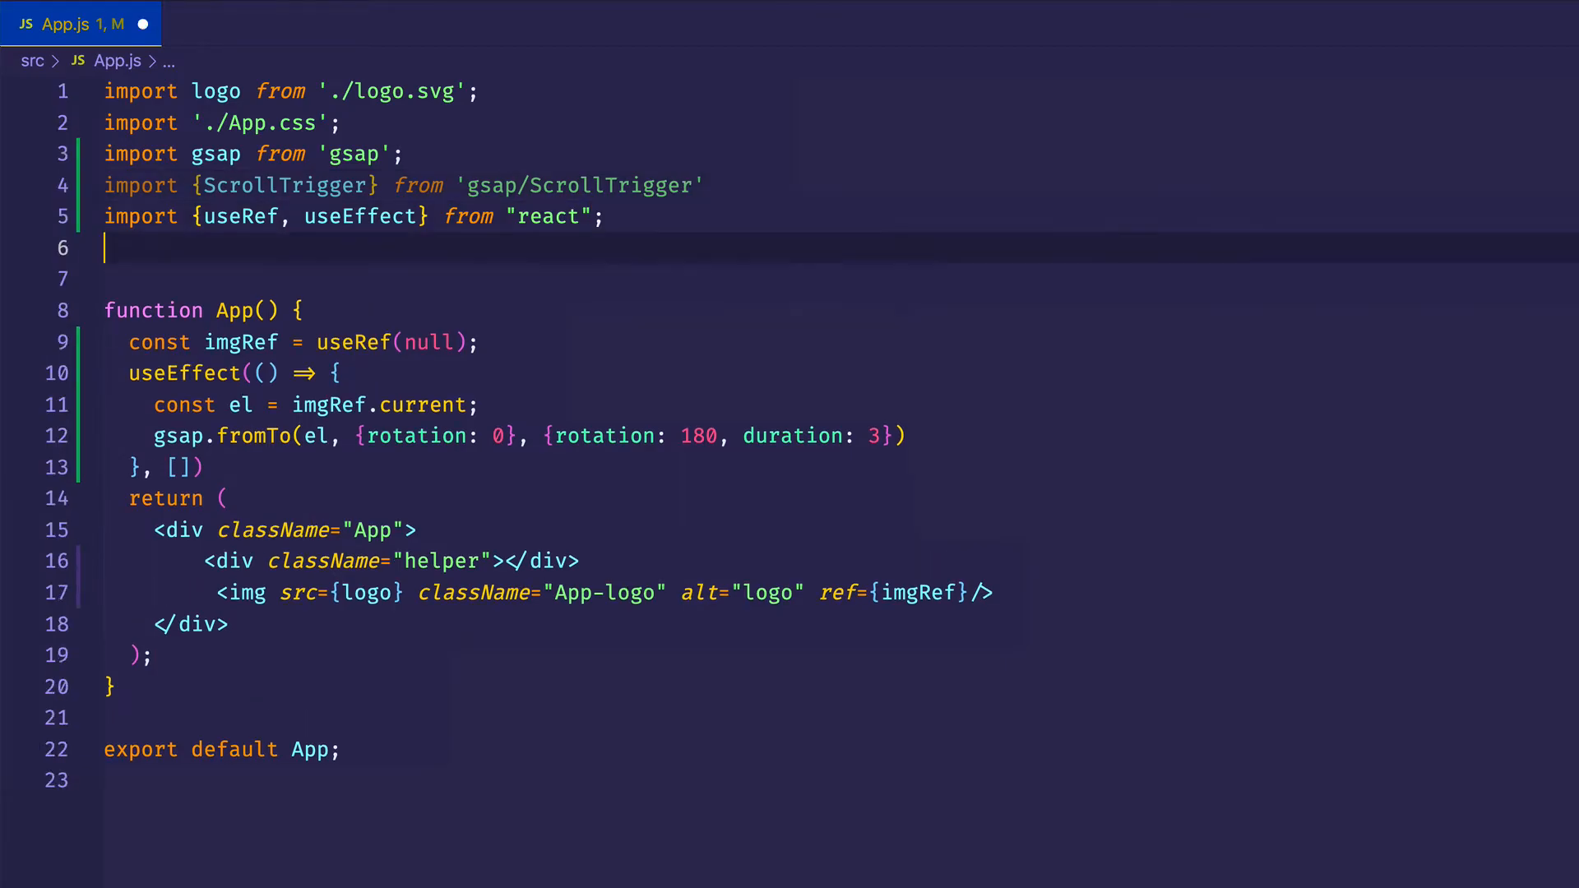
- Register the plugin with gsap.registerPlugin(ScrollTrigger) below the imports
{"action": "type", "text": "gsap.r"}
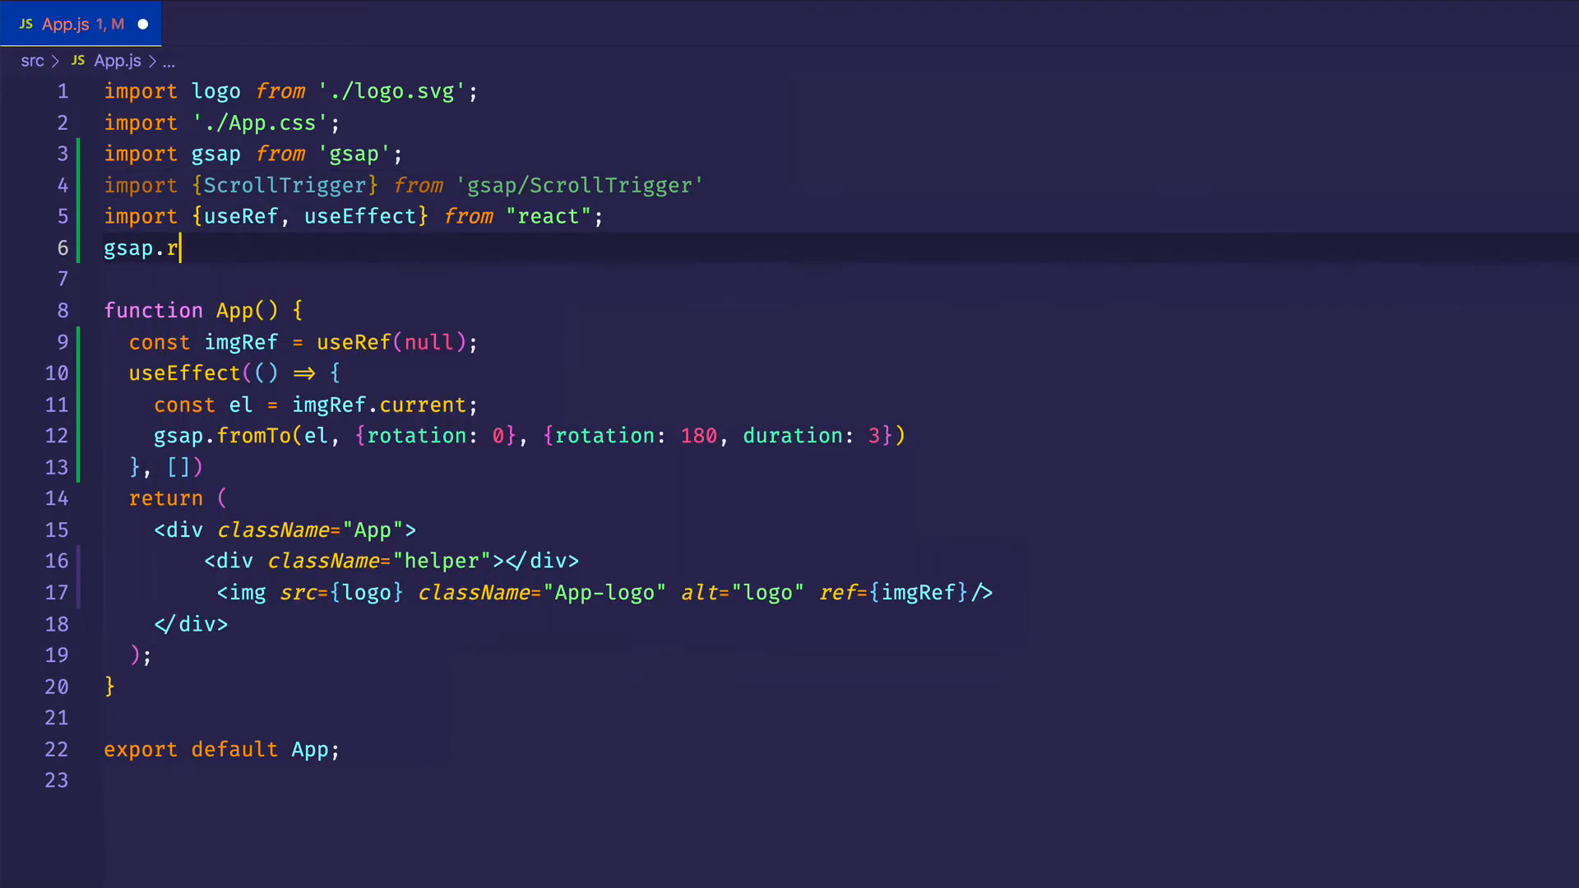
{"action": "type", "text": "egisterPlugin(S"}
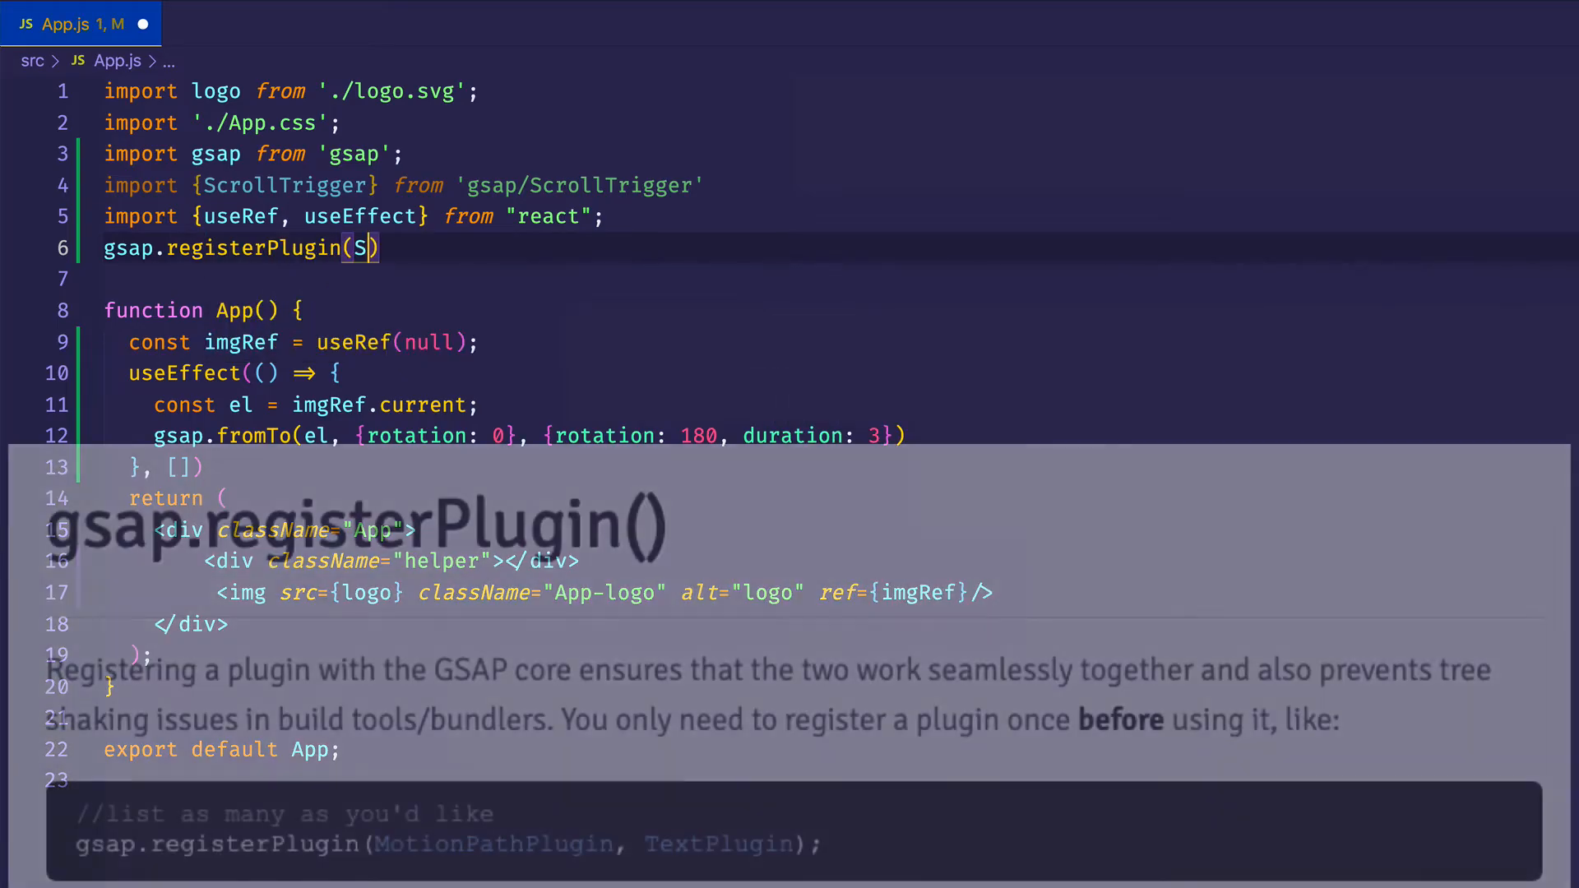
{"action": "type", "text": "crollTrigger"}
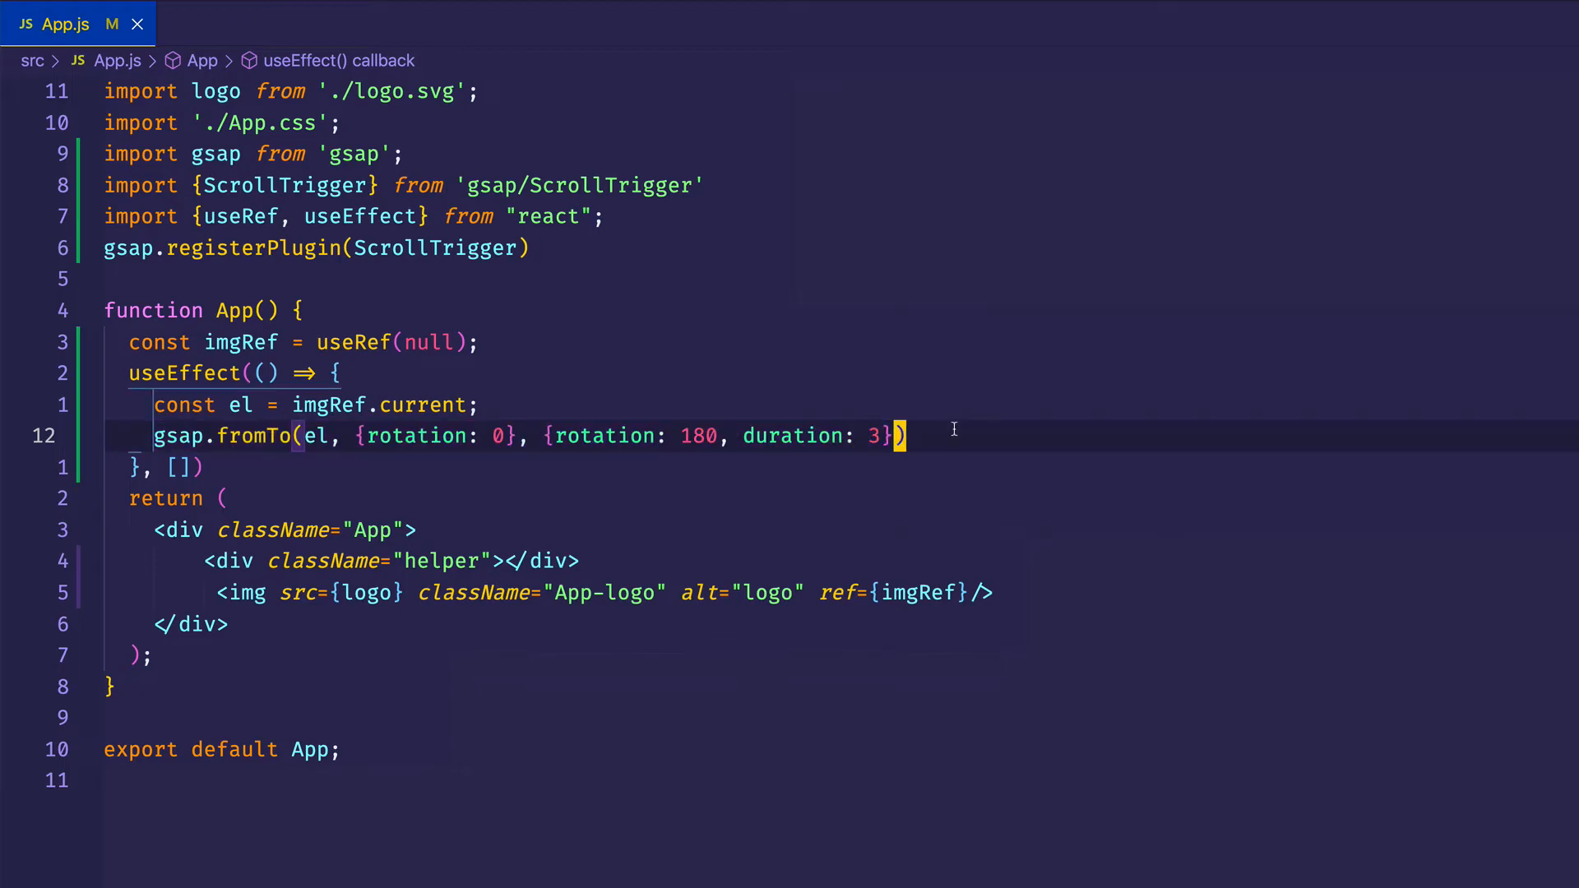
- After duration: 3 add scrollTrigger: { trigger: el } to the tween options
{"action": "type", "text": ","}
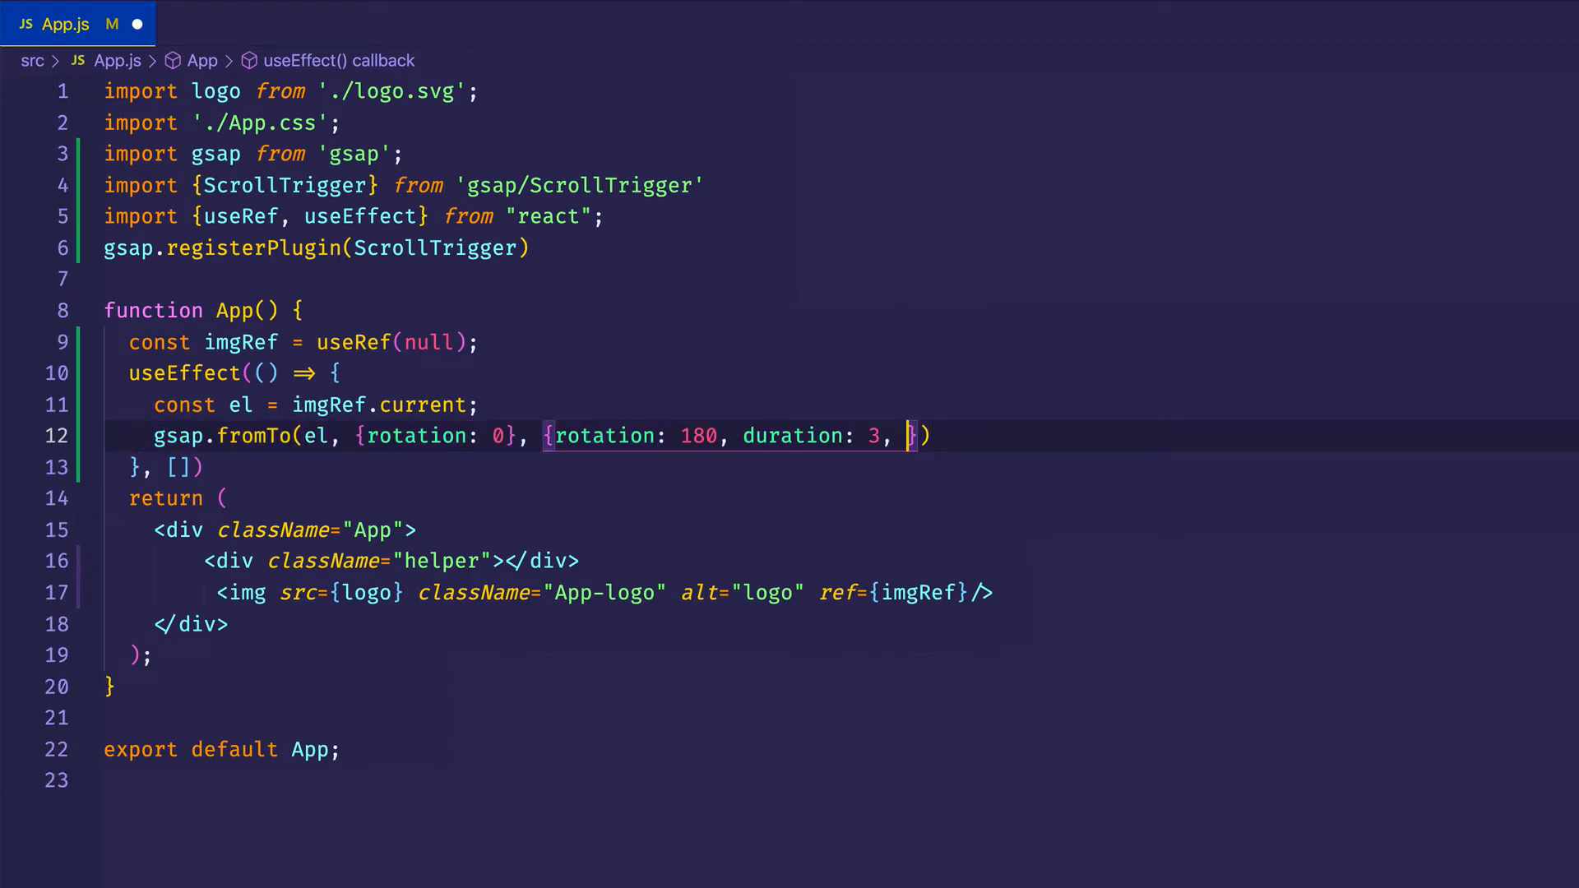
{"action": "type", "text": "scroll"}
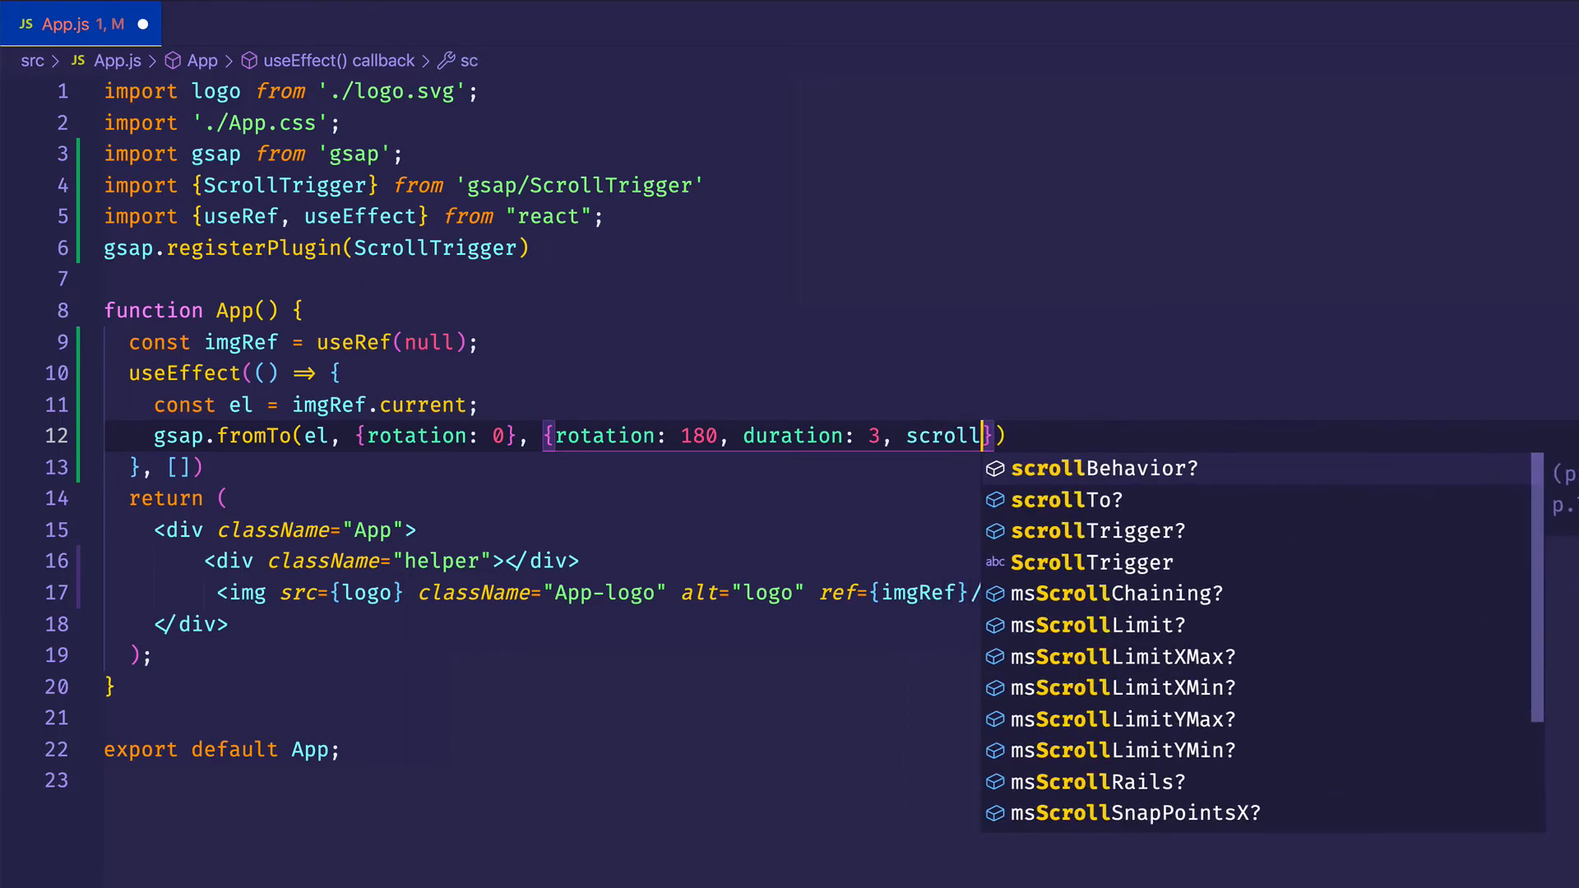
{"action": "type", "text": "Trigger: {"}
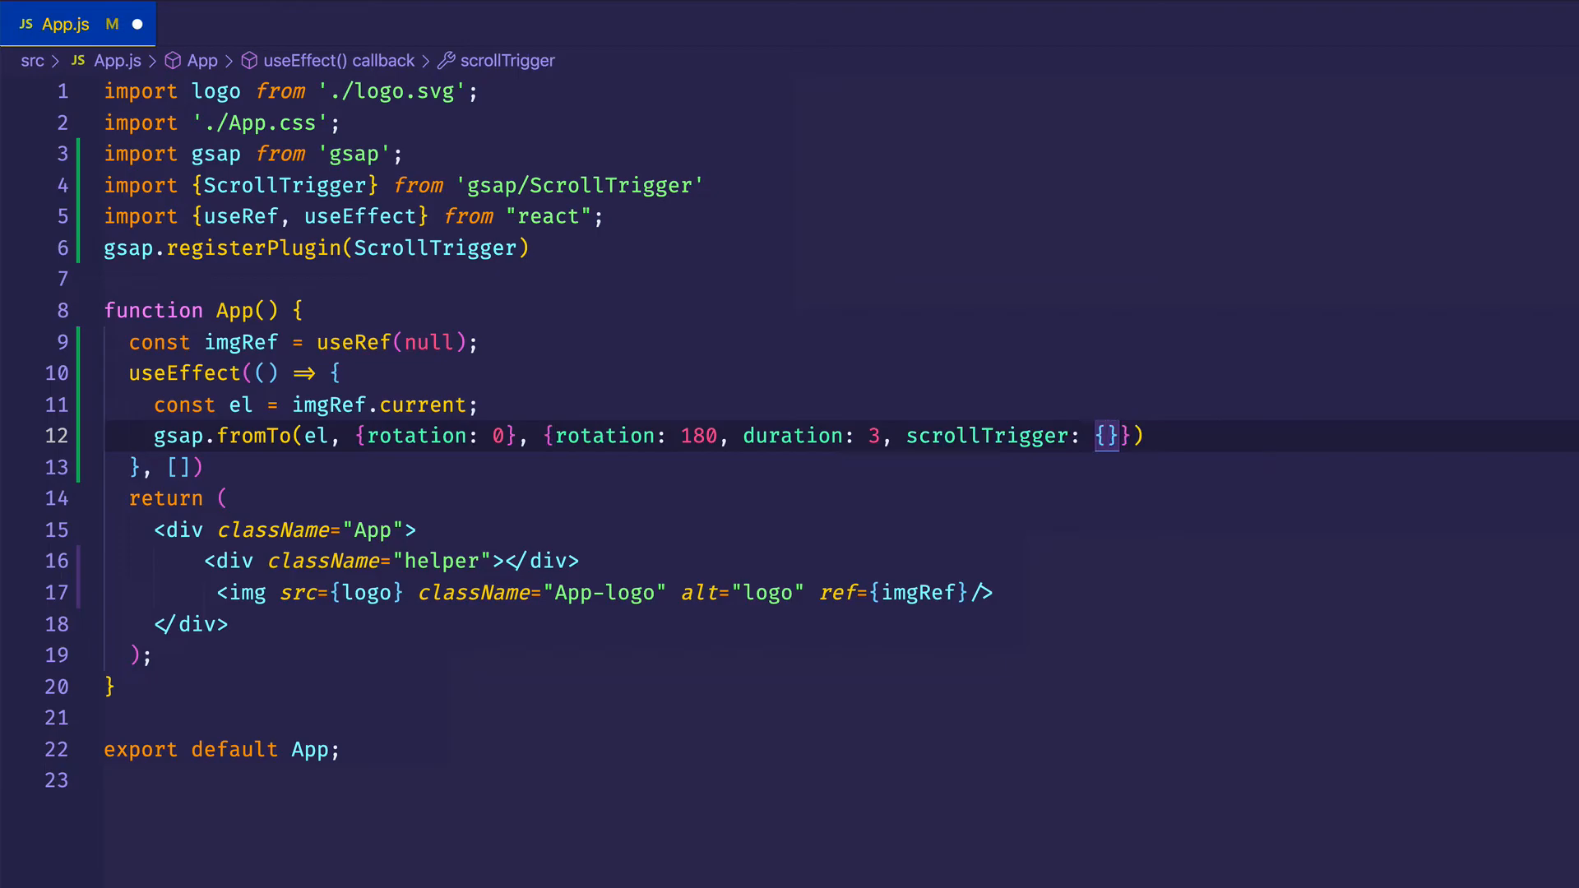
{"action": "key", "text": "Enter"}
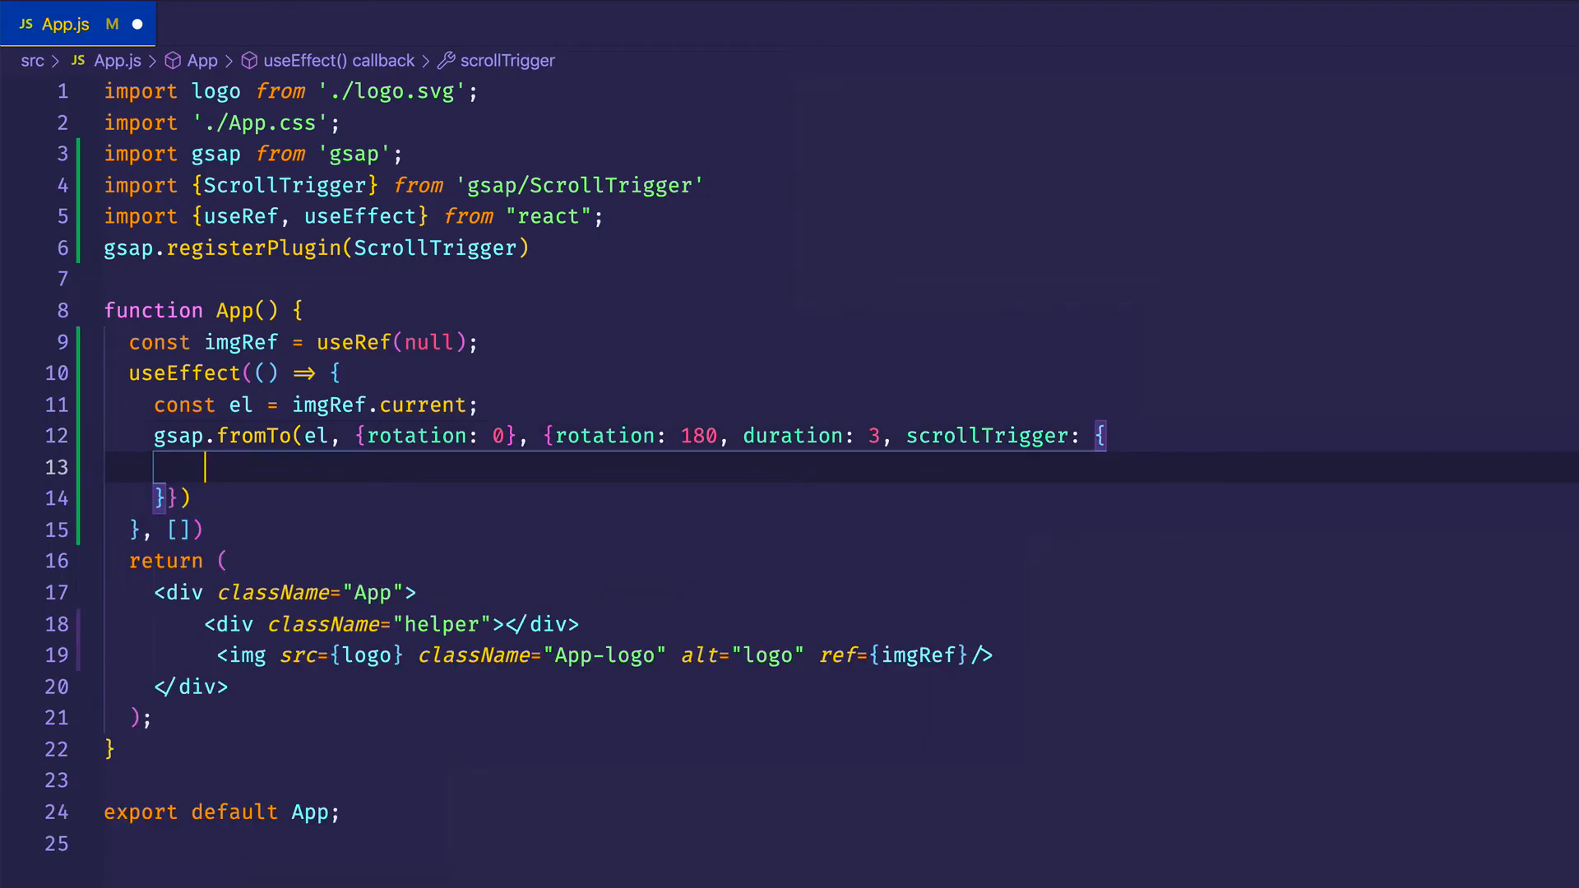
{"action": "type", "text": "trigger:"}
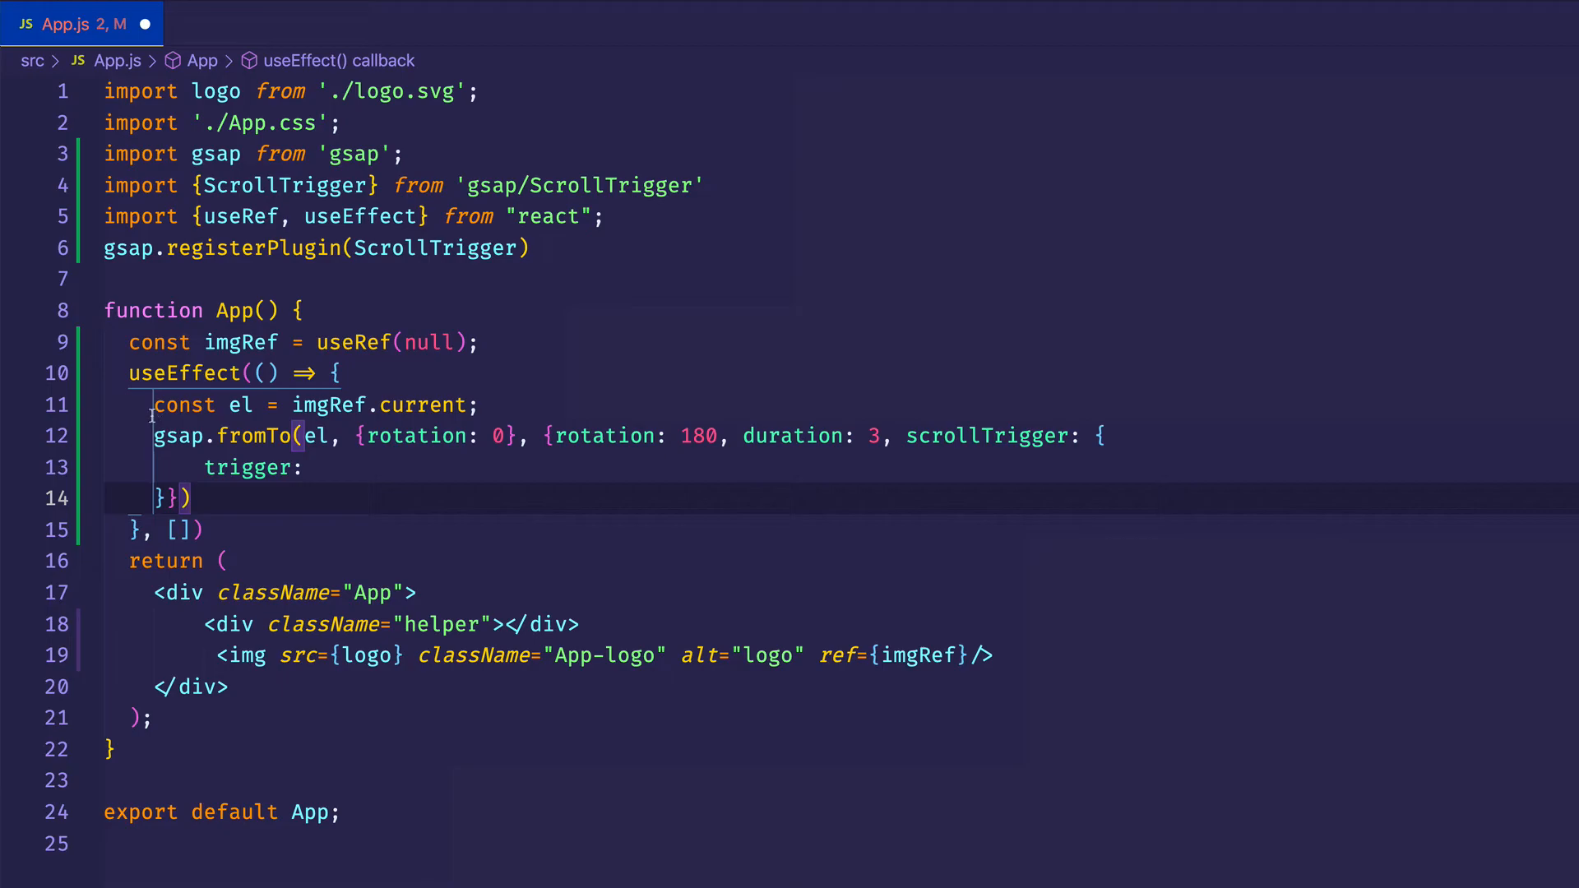
{"action": "left_click", "coordinate": [316, 467]}
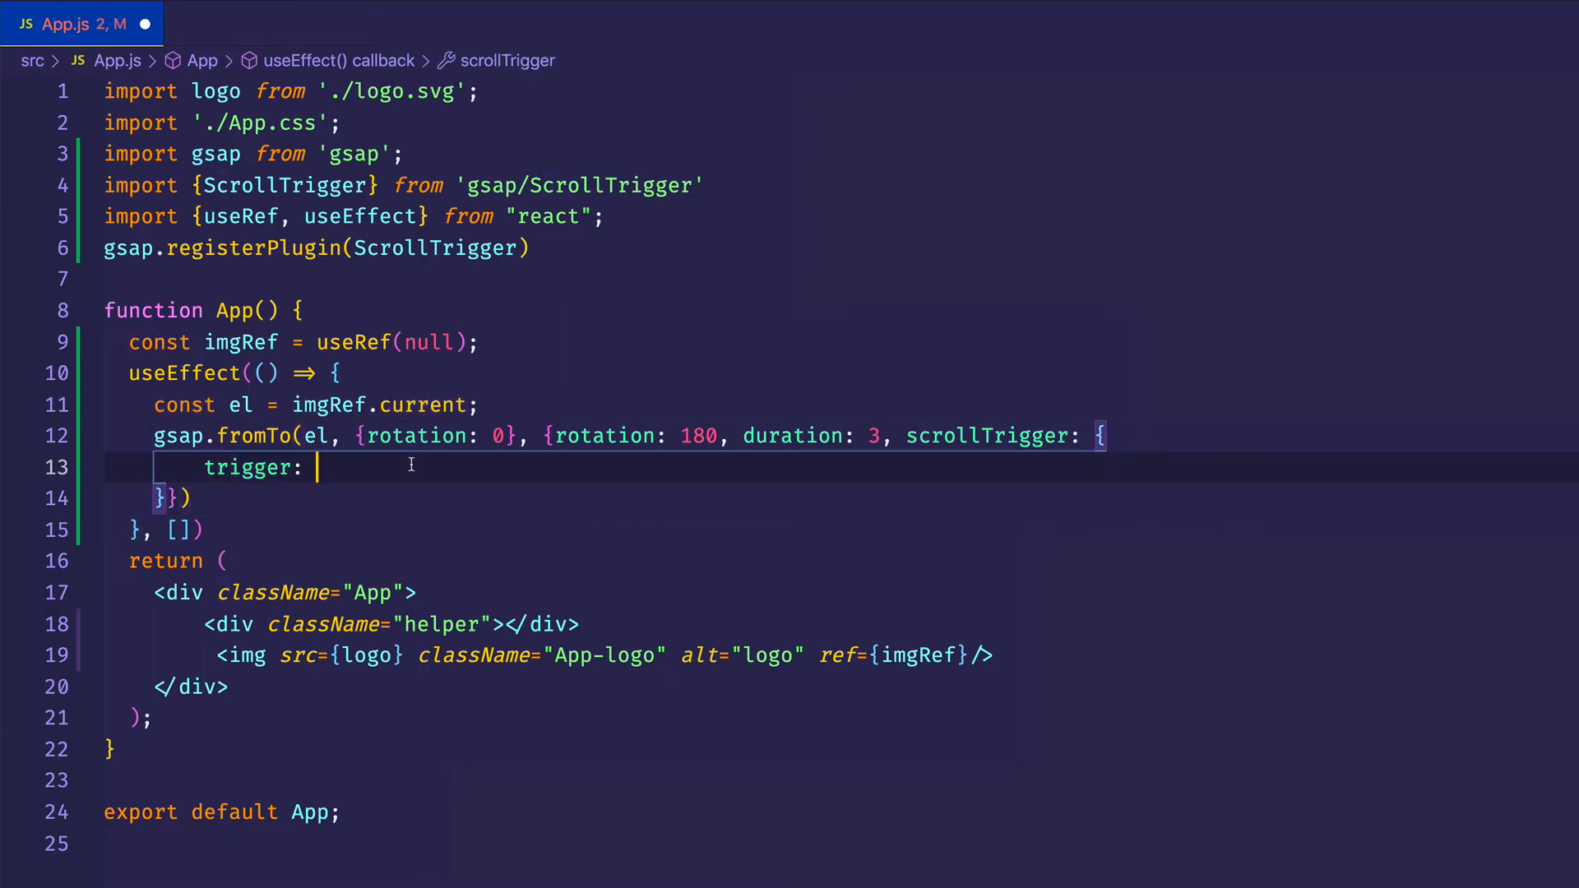
{"action": "type", "text": "el"}
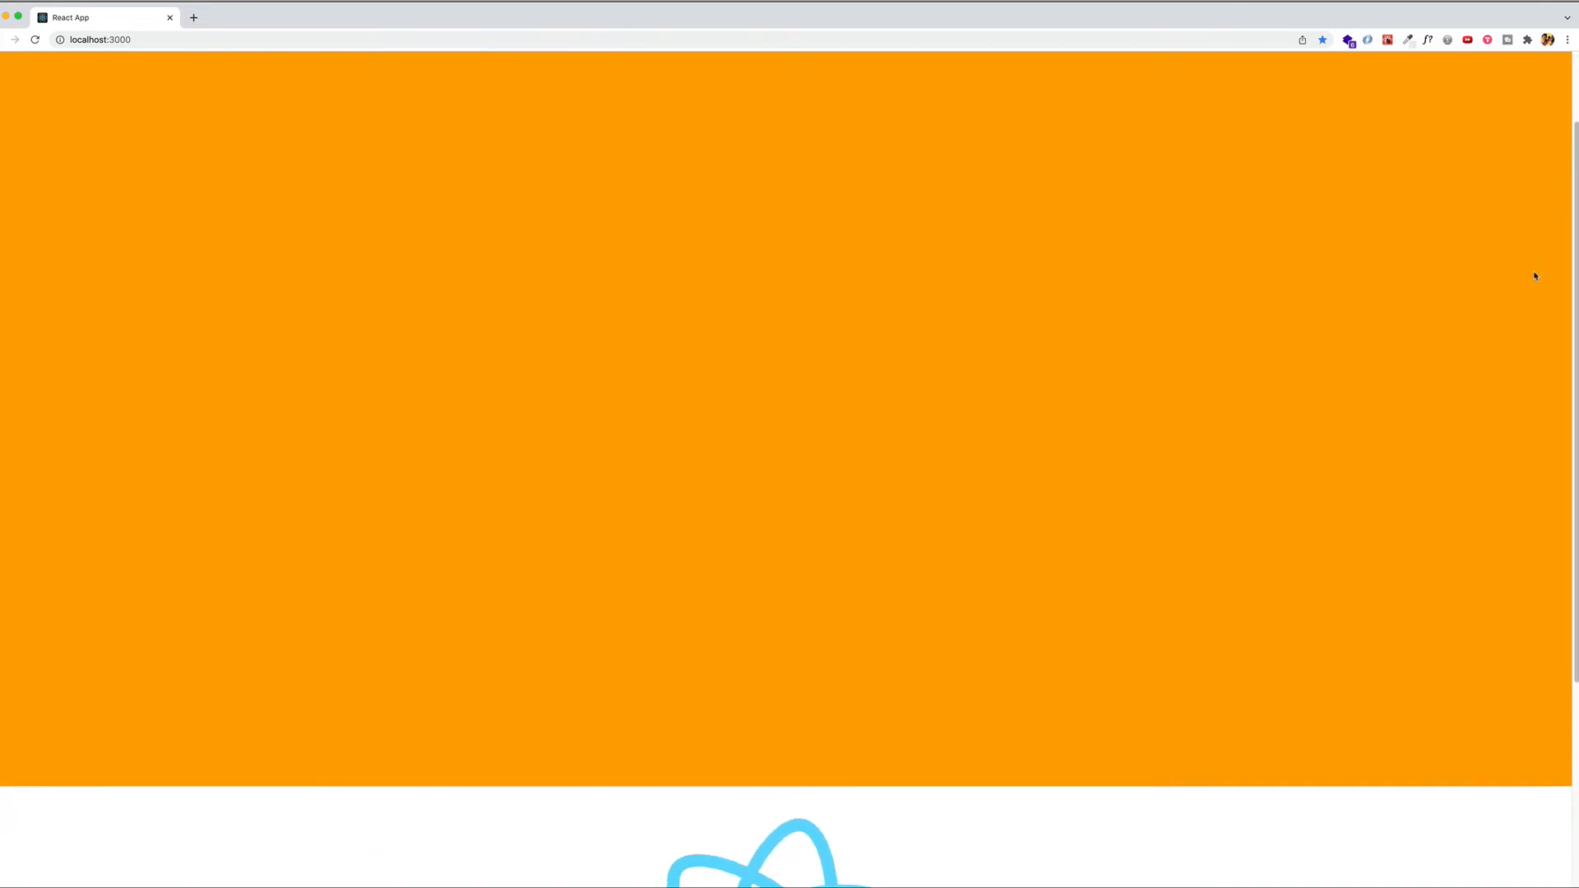
- Scroll the localhost:3000 page down past the orange block to watch the logo rotate
{"action": "scroll", "scroll_direction": "down", "scroll_amount": 3}
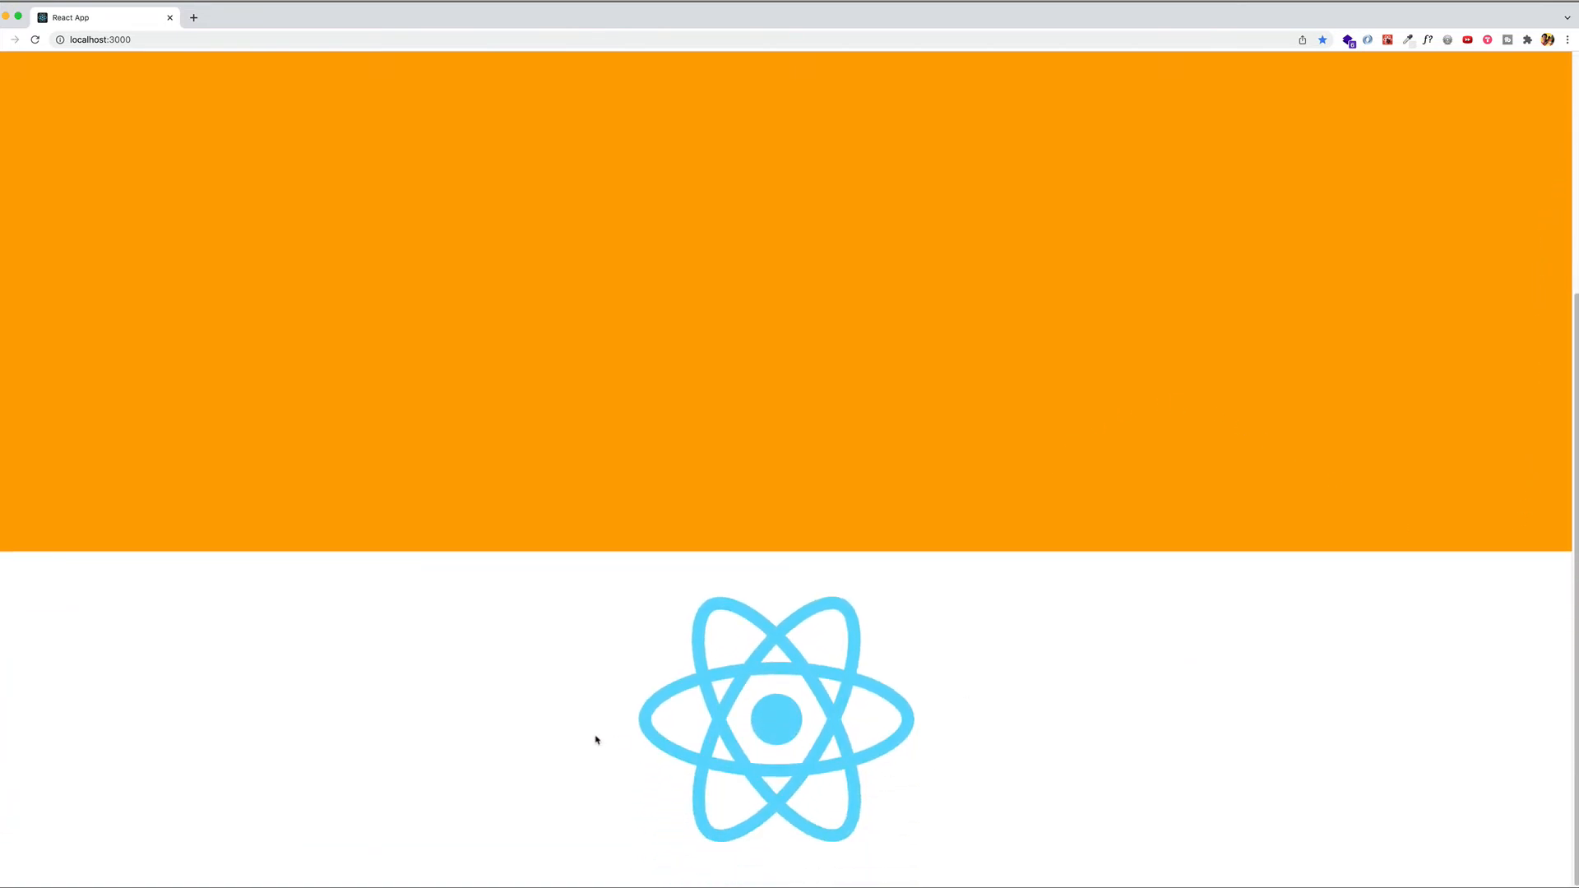
{"action": "scroll", "scroll_direction": "down", "scroll_amount": 3}
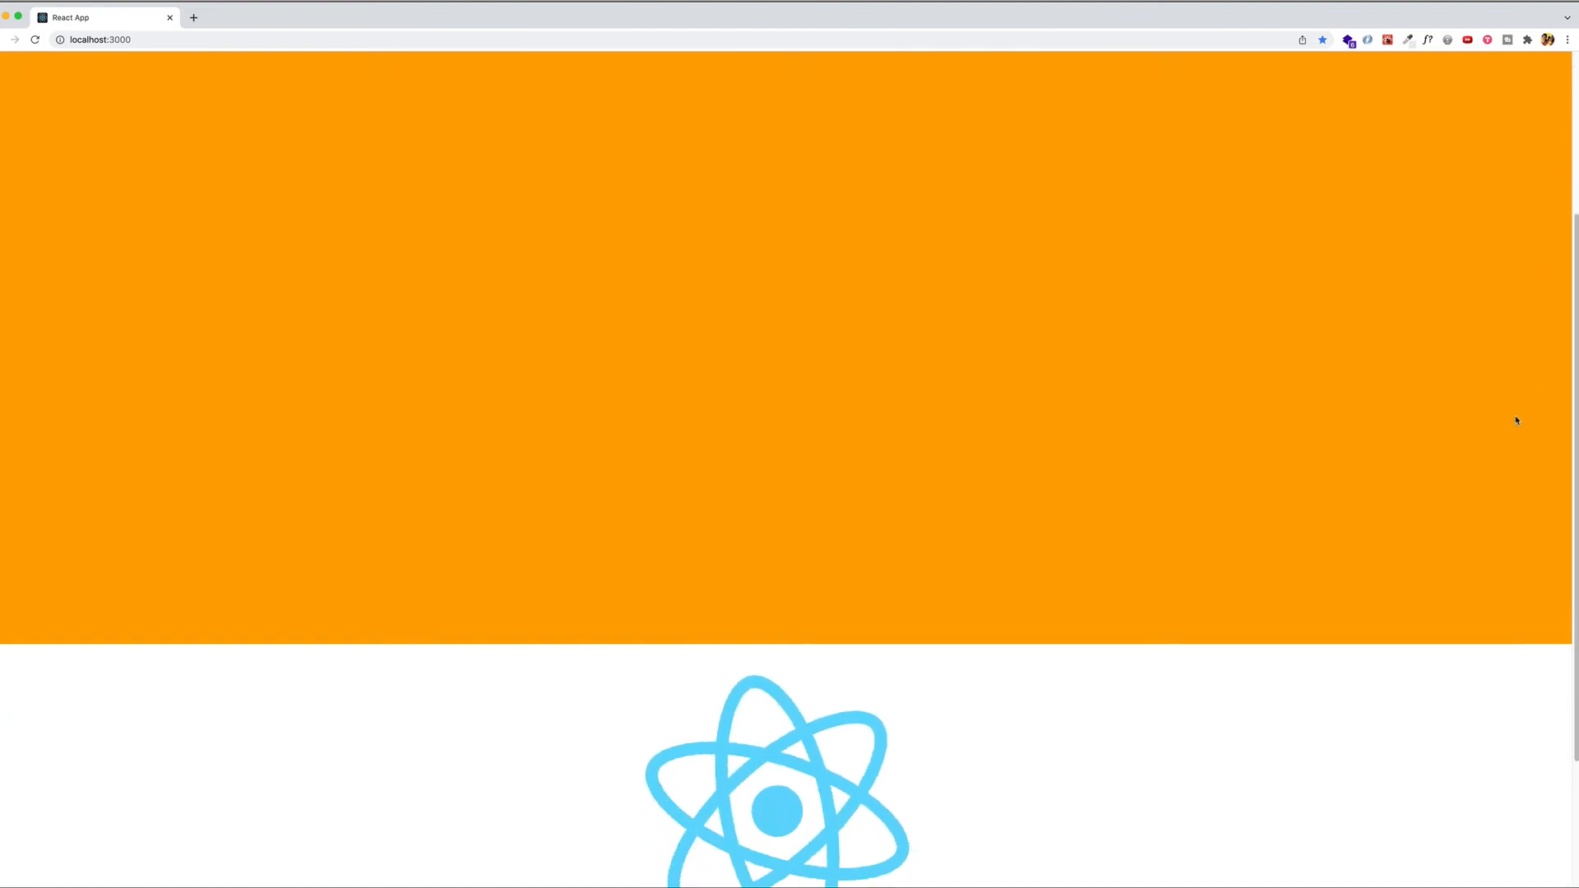
{"action": "scroll", "scroll_direction": "down", "scroll_amount": 3}
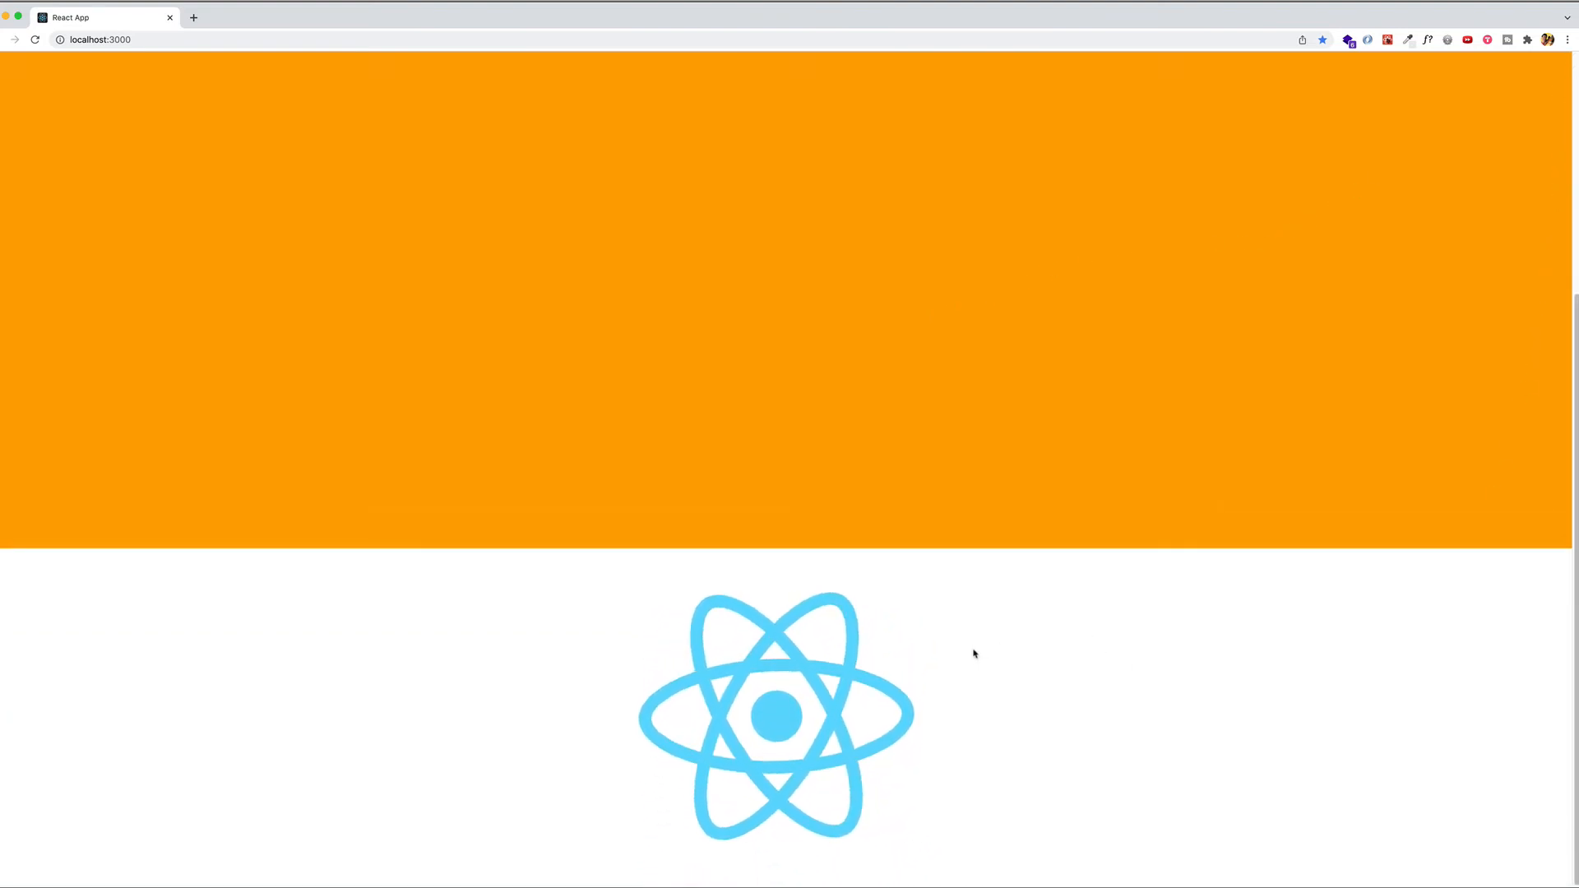